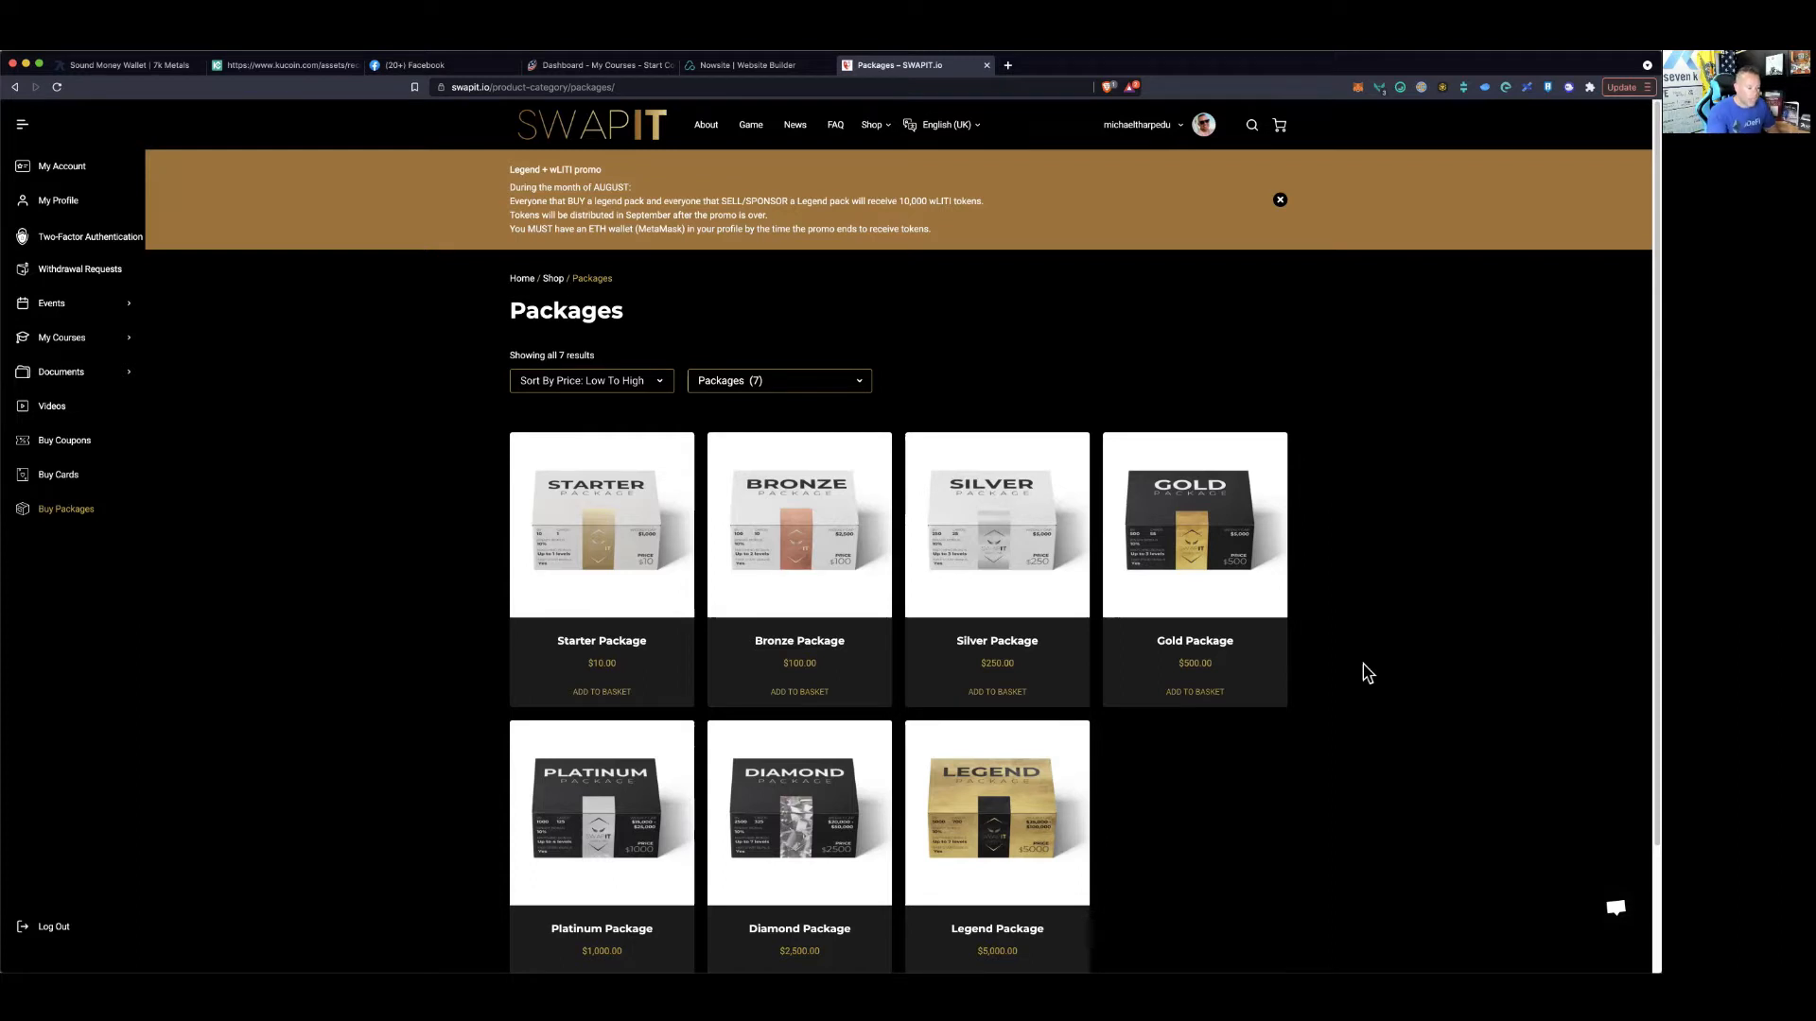
Browse the seven packages, then go to the Game settings page
scroll(down, 3)
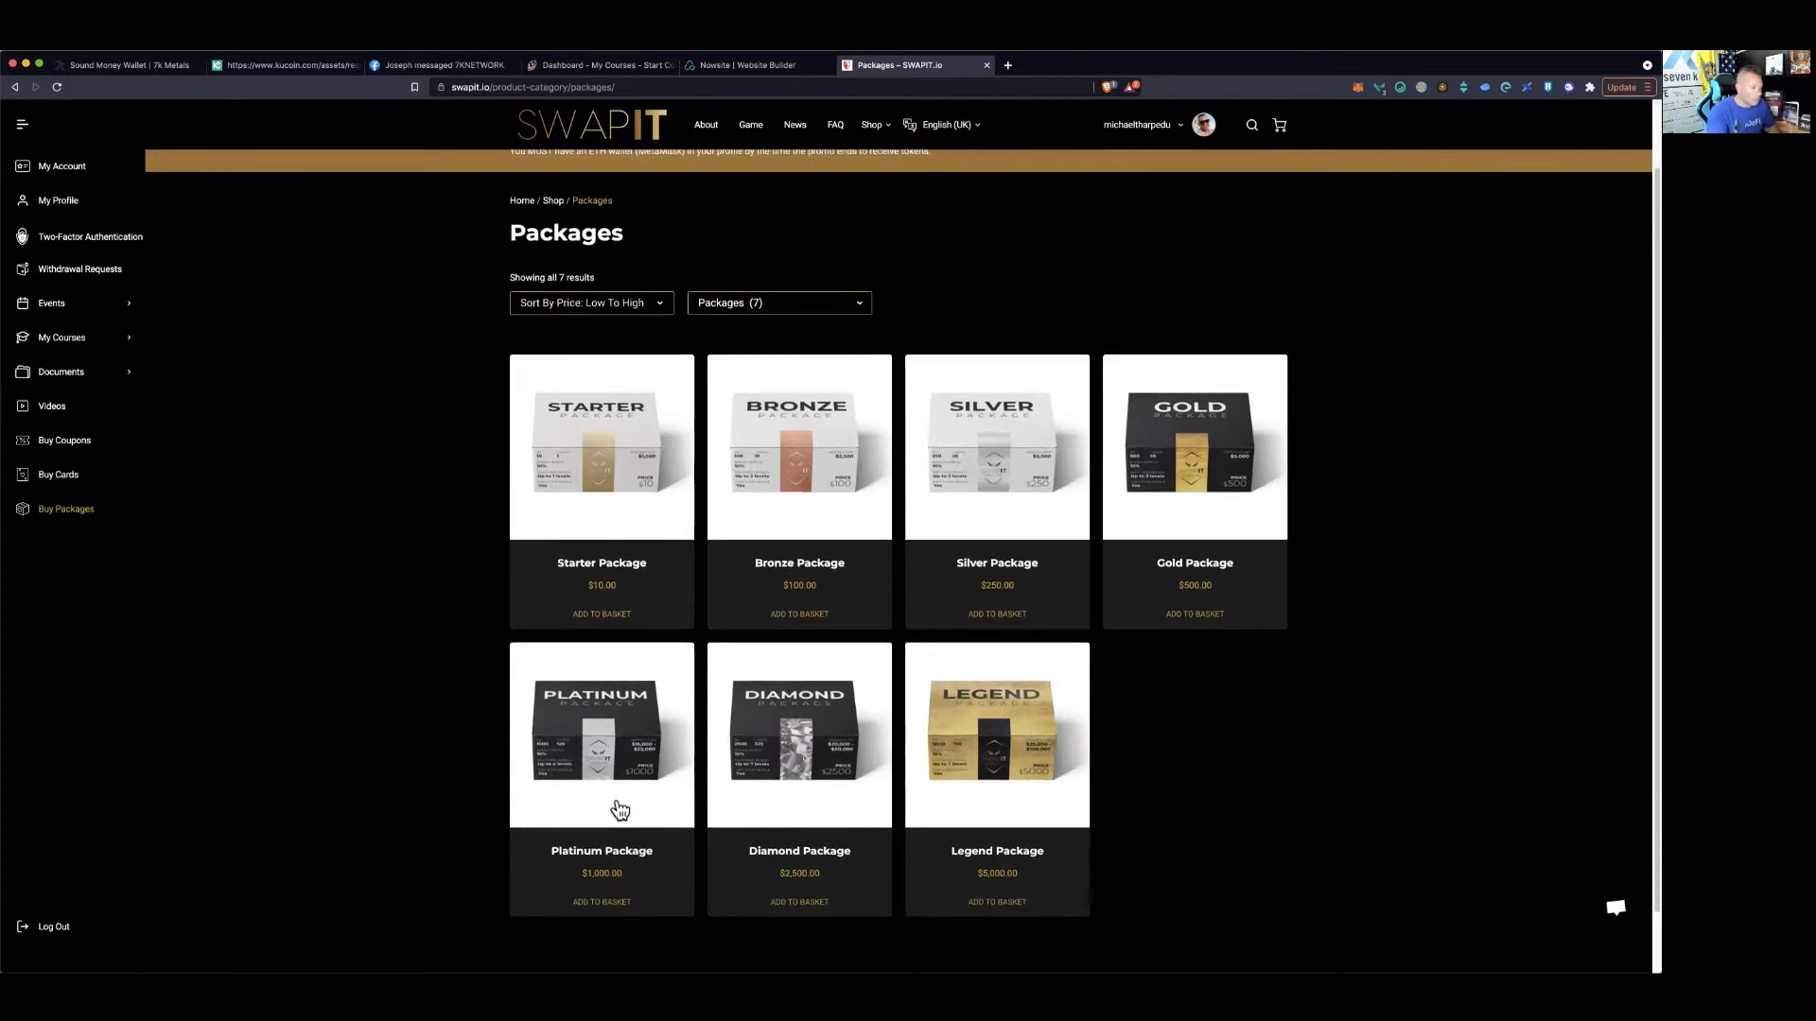
mouse_move(1013, 753)
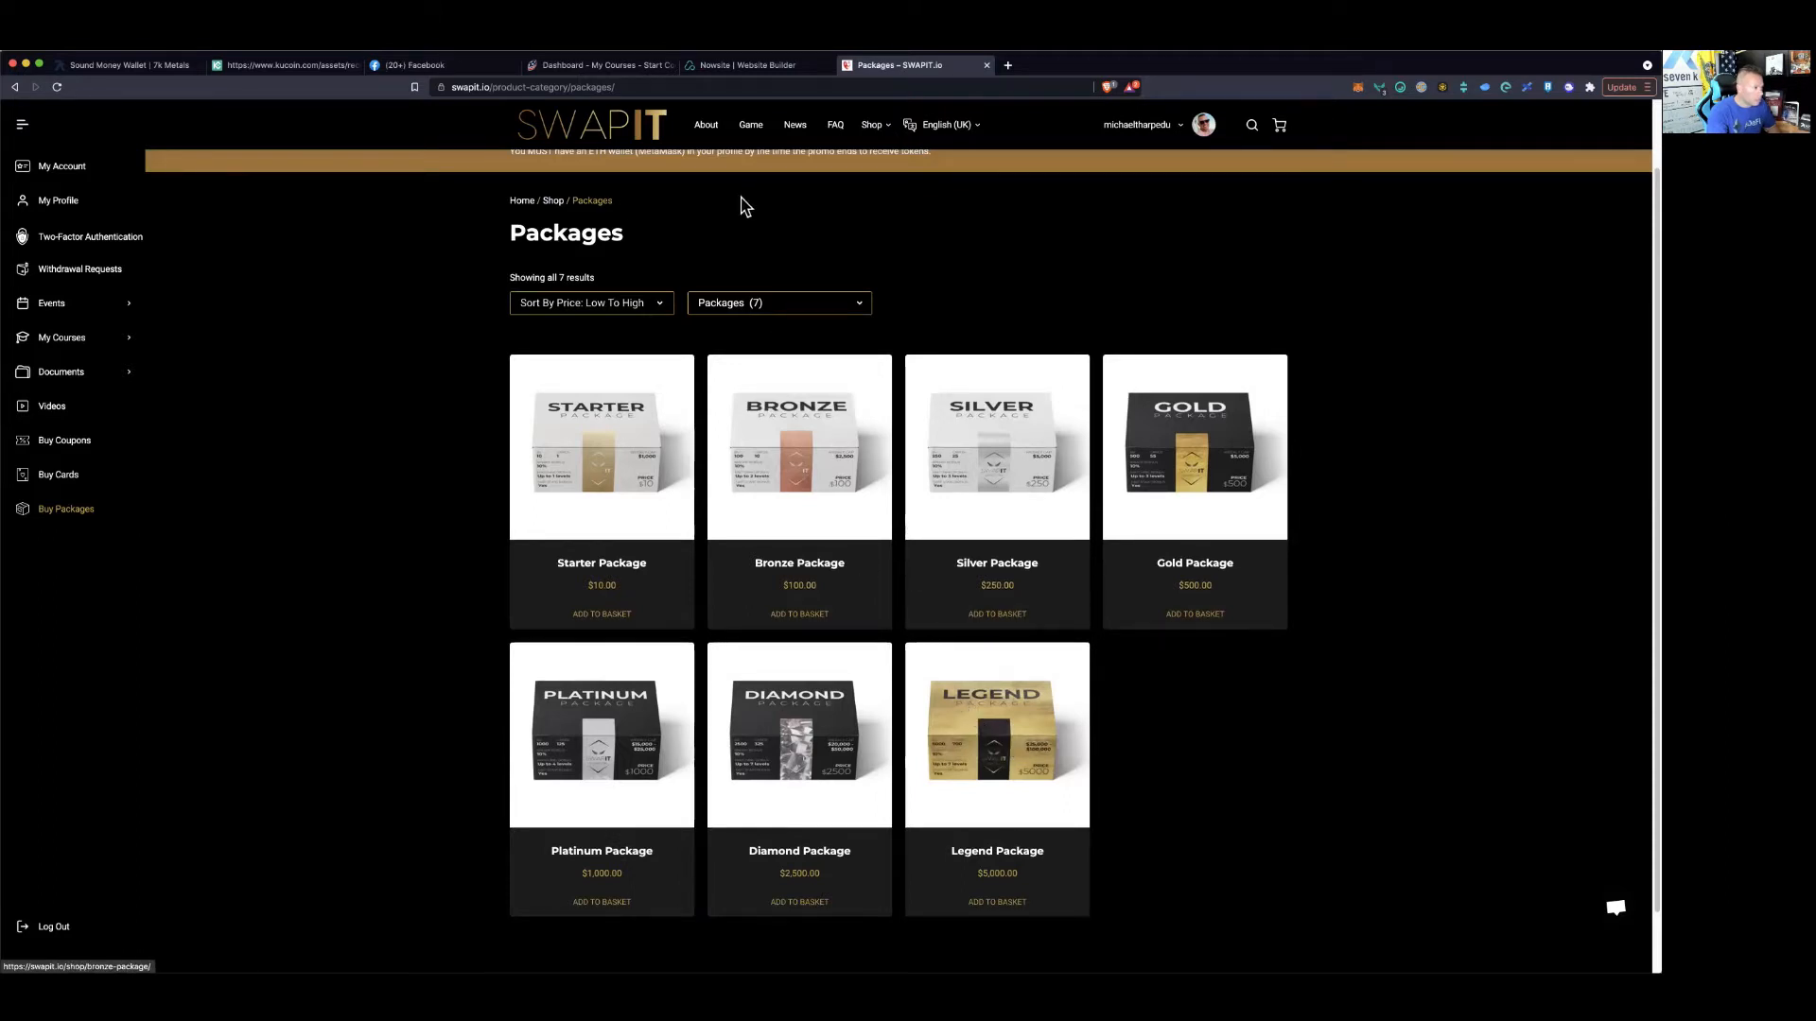
mouse_move(749, 125)
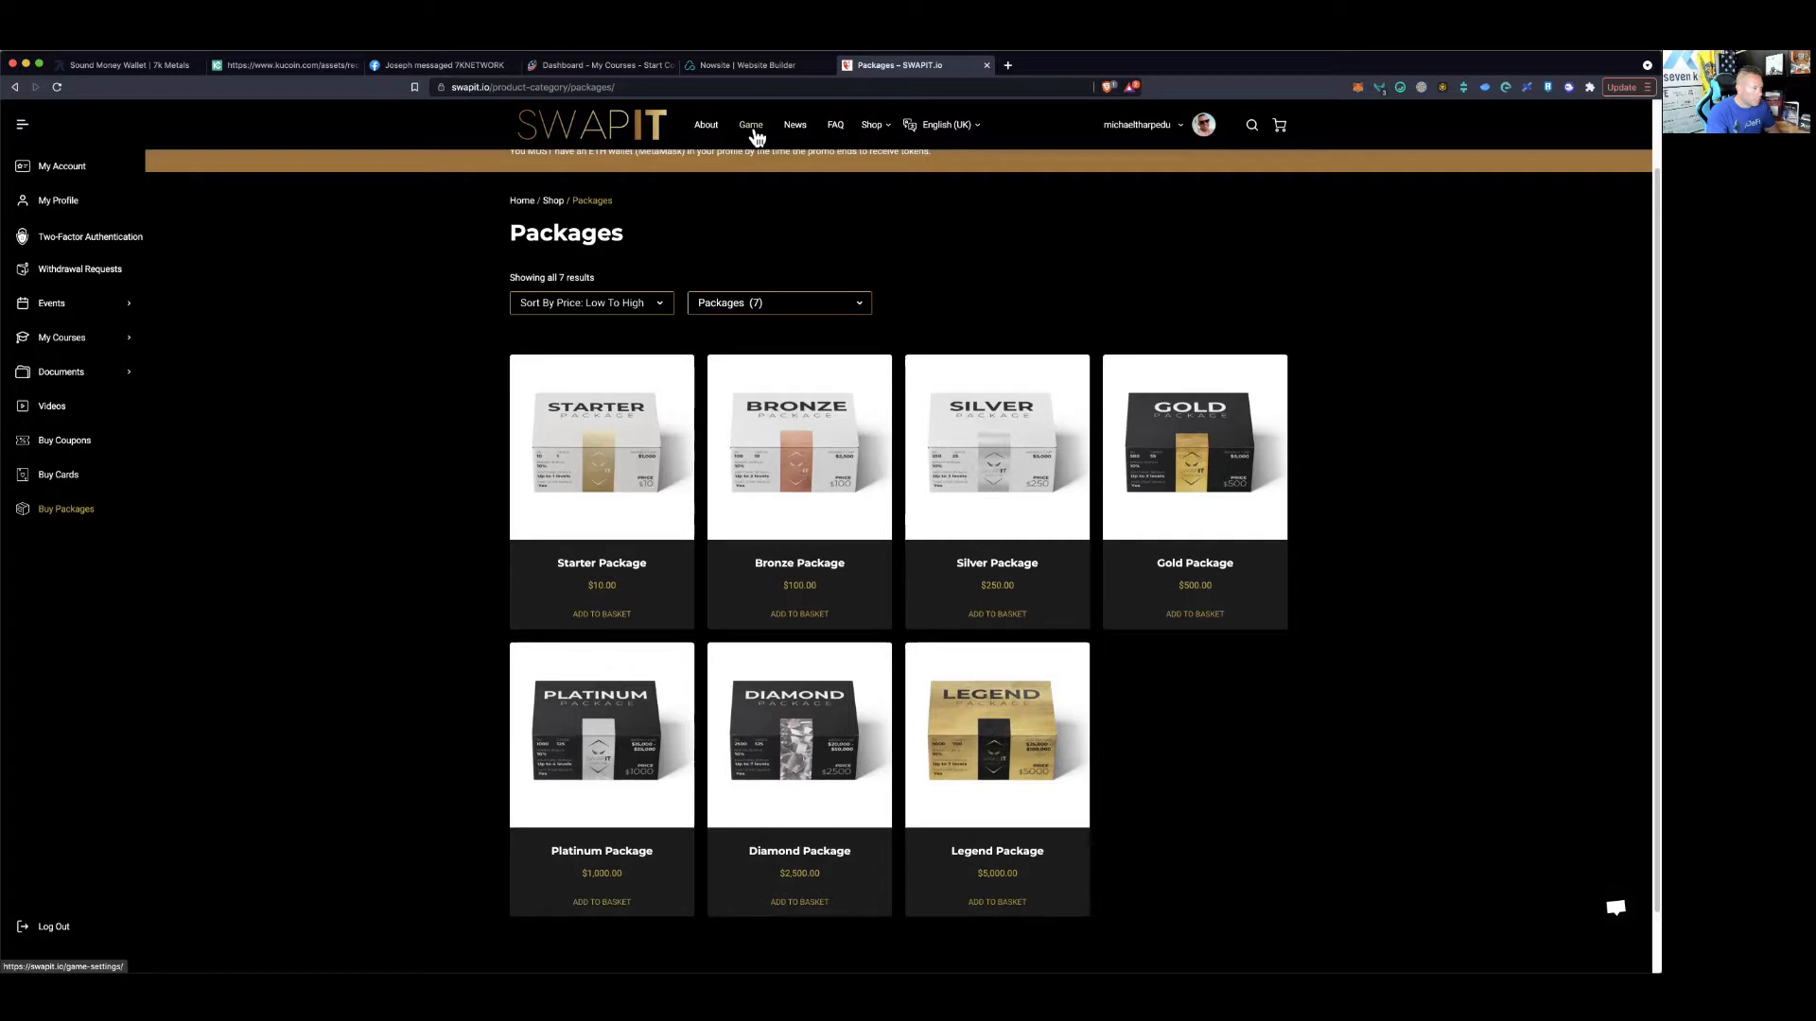
click(749, 125)
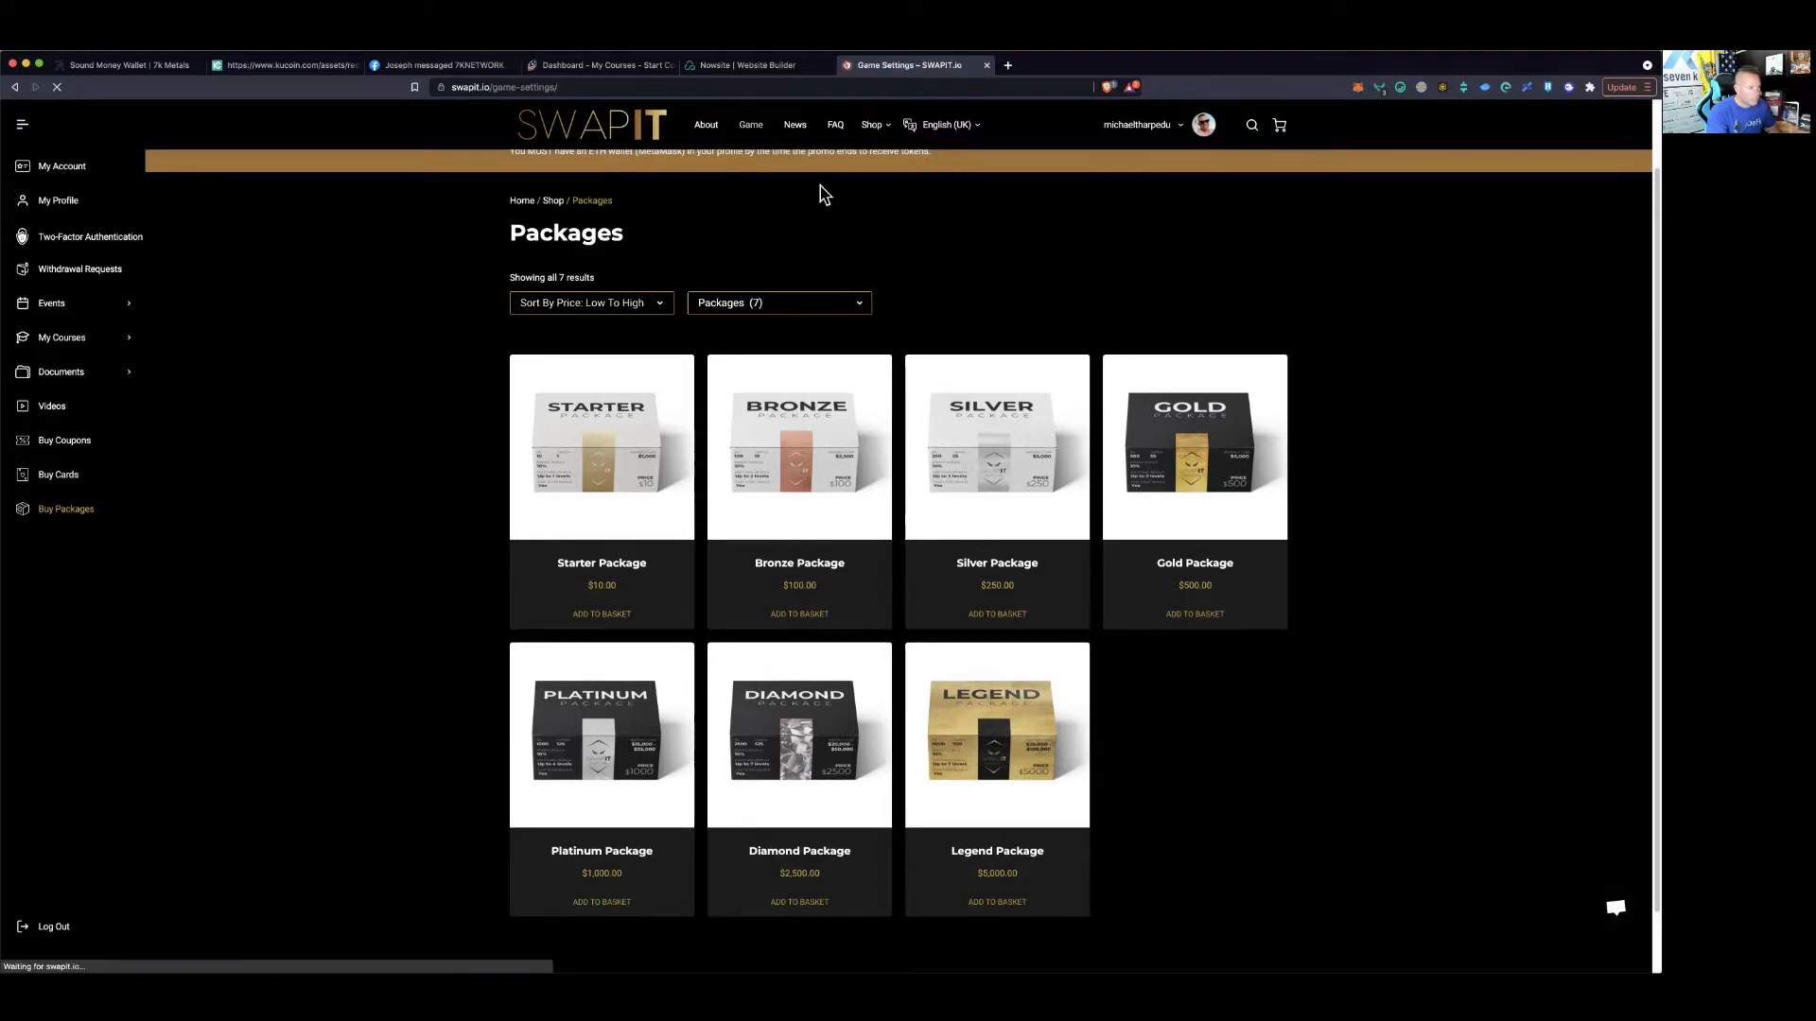
Launch the SwapIt card game, showing the 1,470-card collection
click(749, 124)
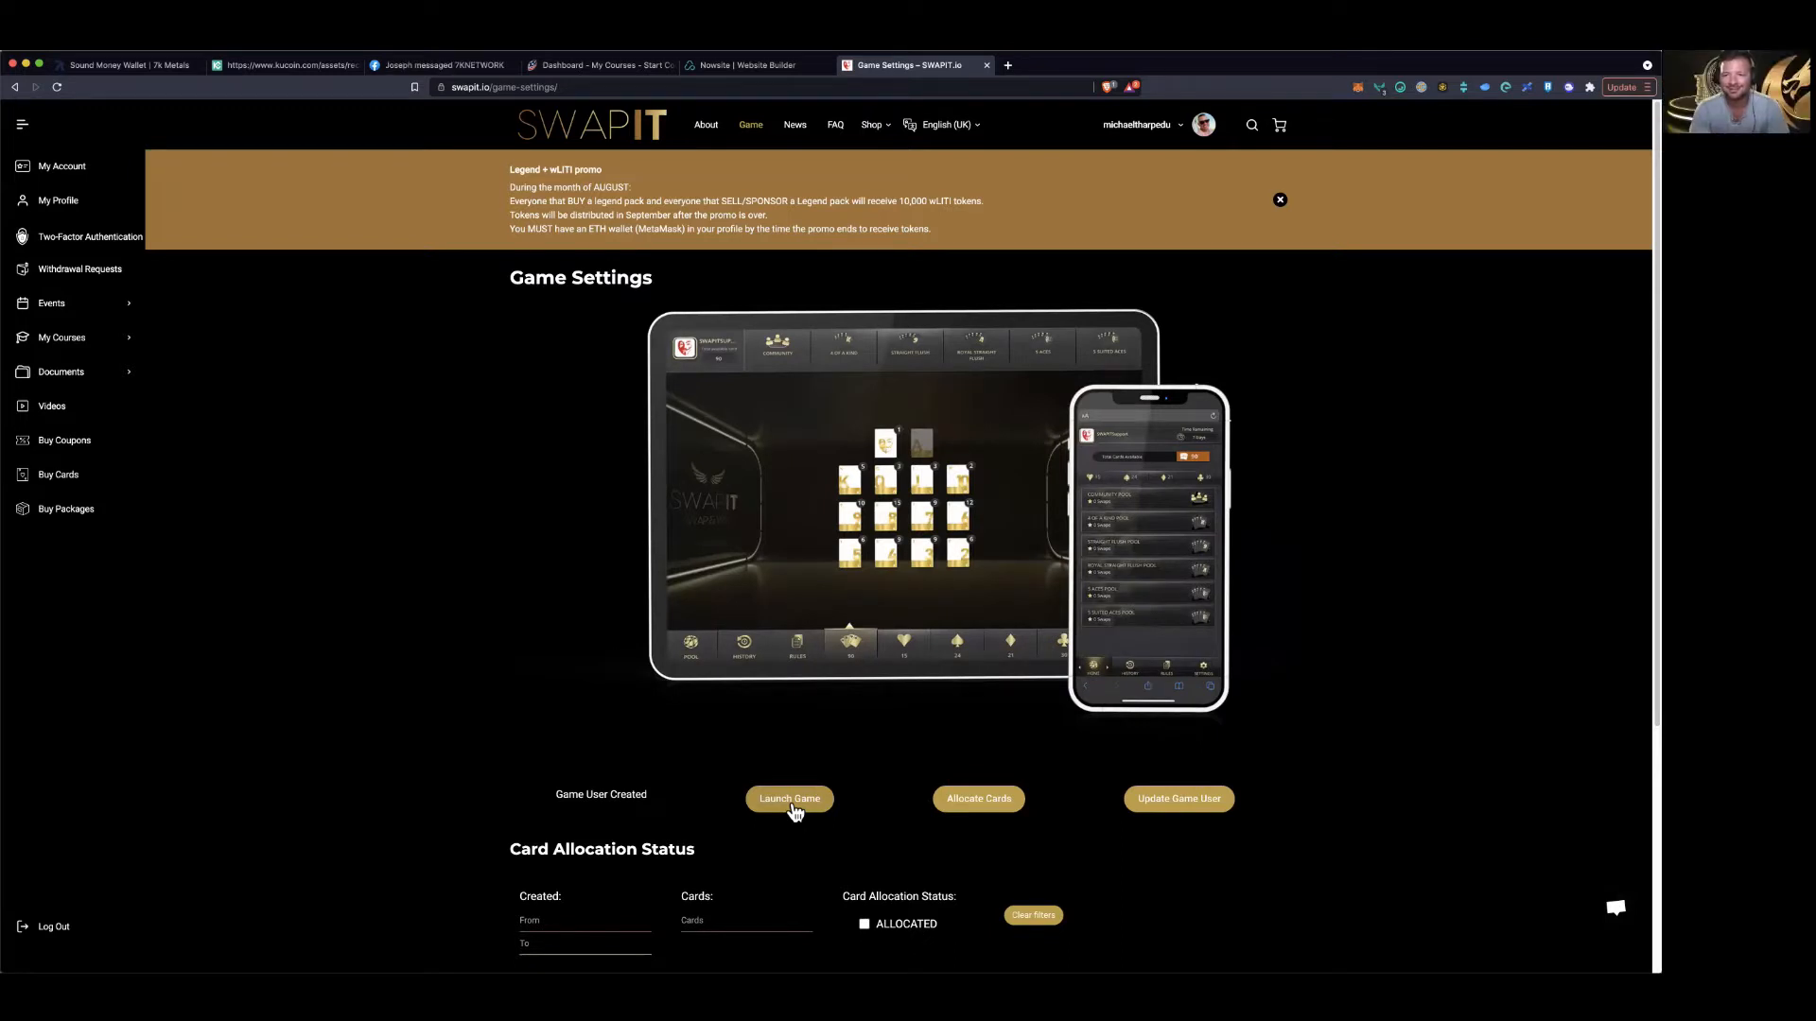
click(788, 798)
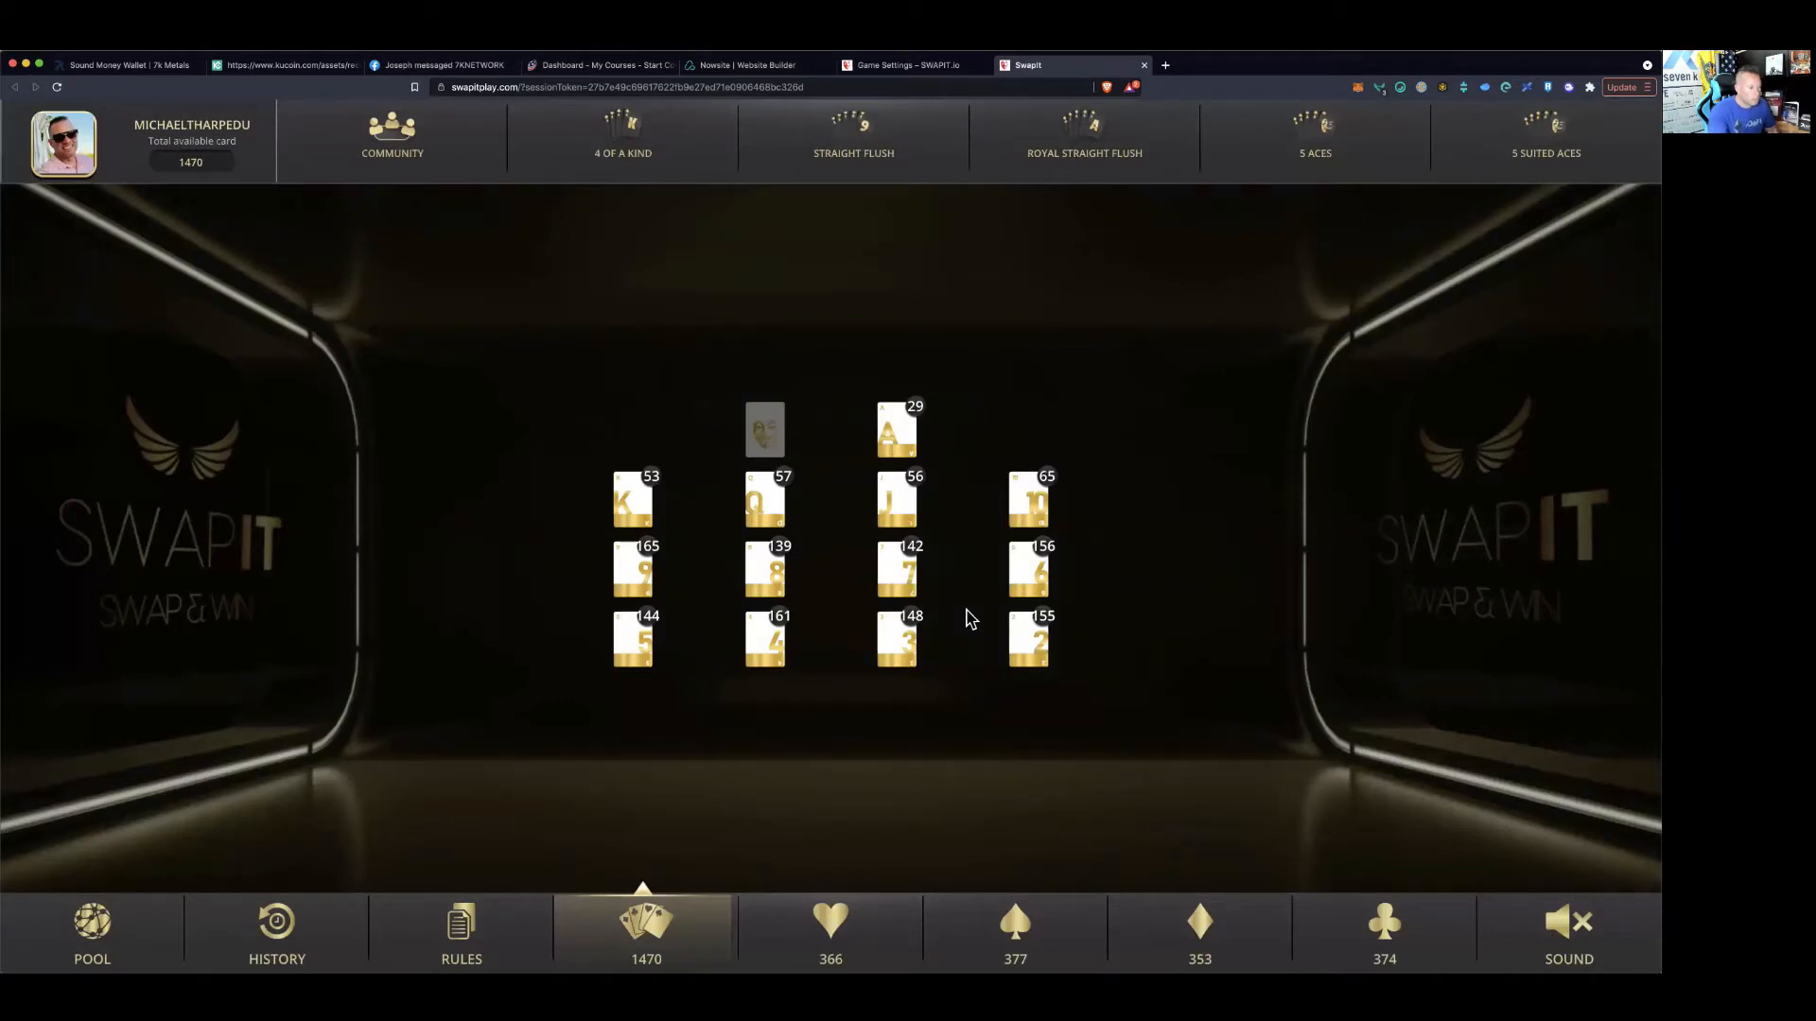
mouse_move(1010, 541)
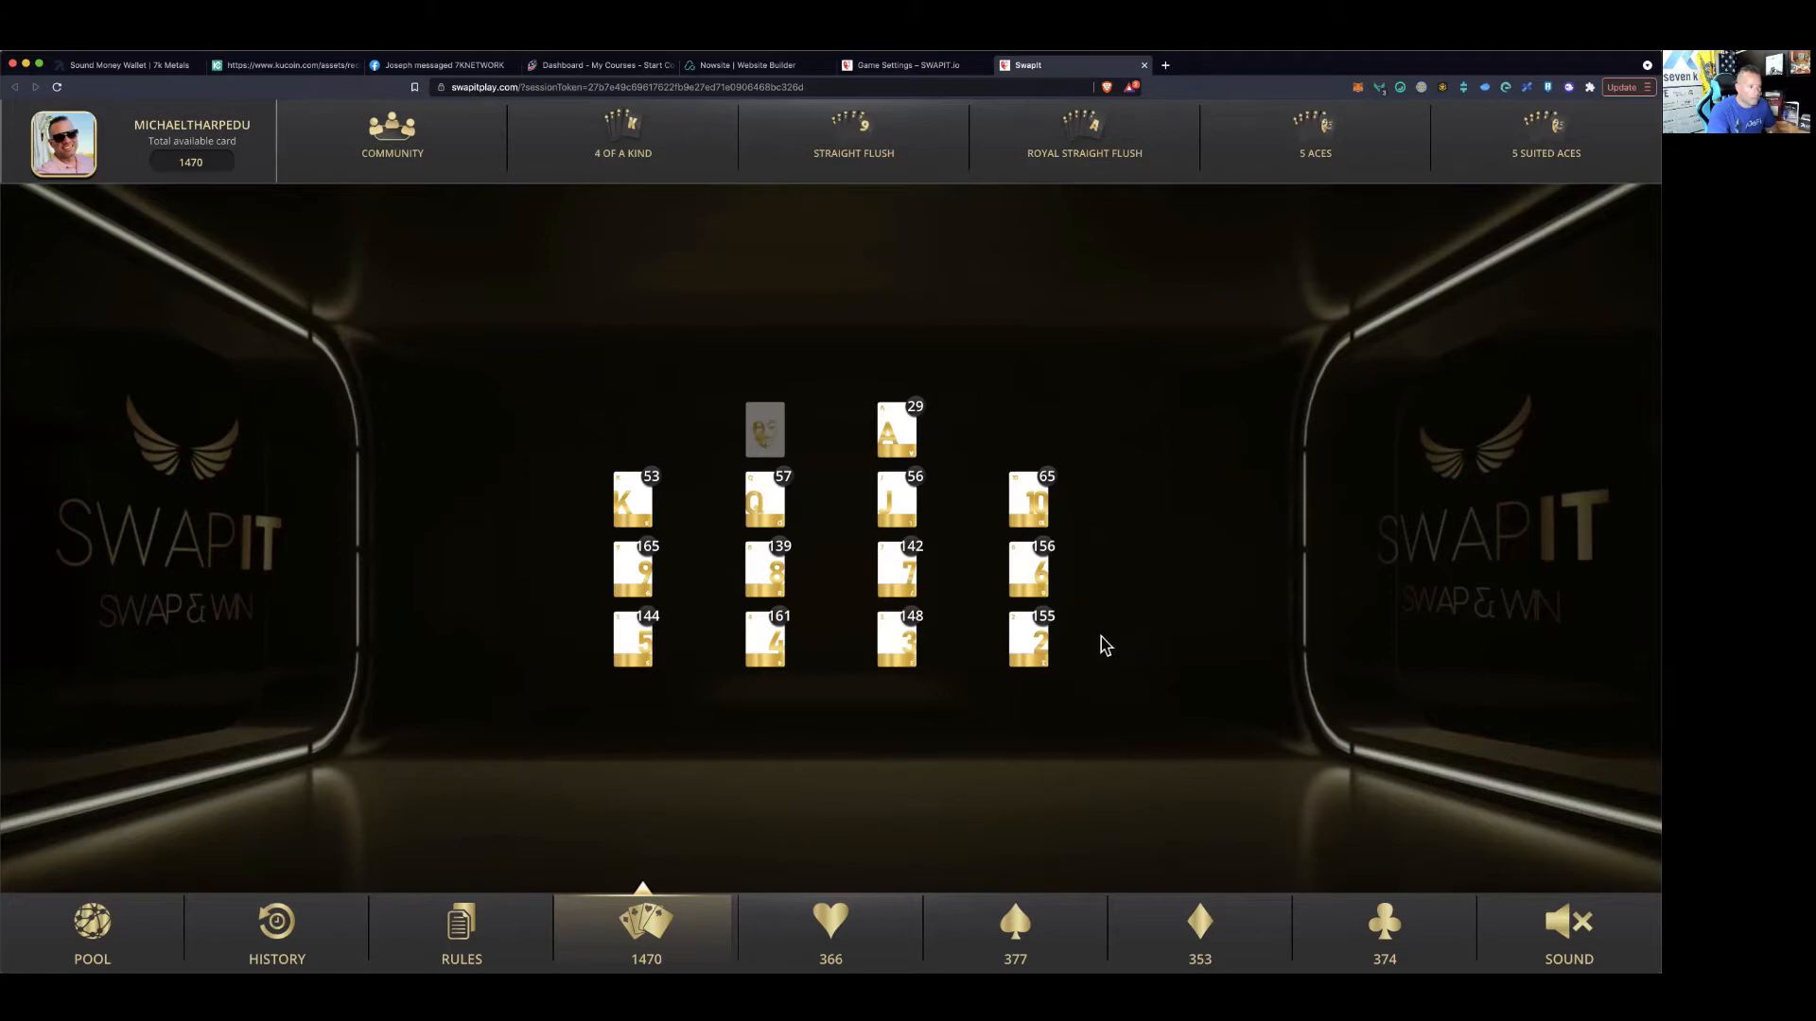
mouse_move(938, 449)
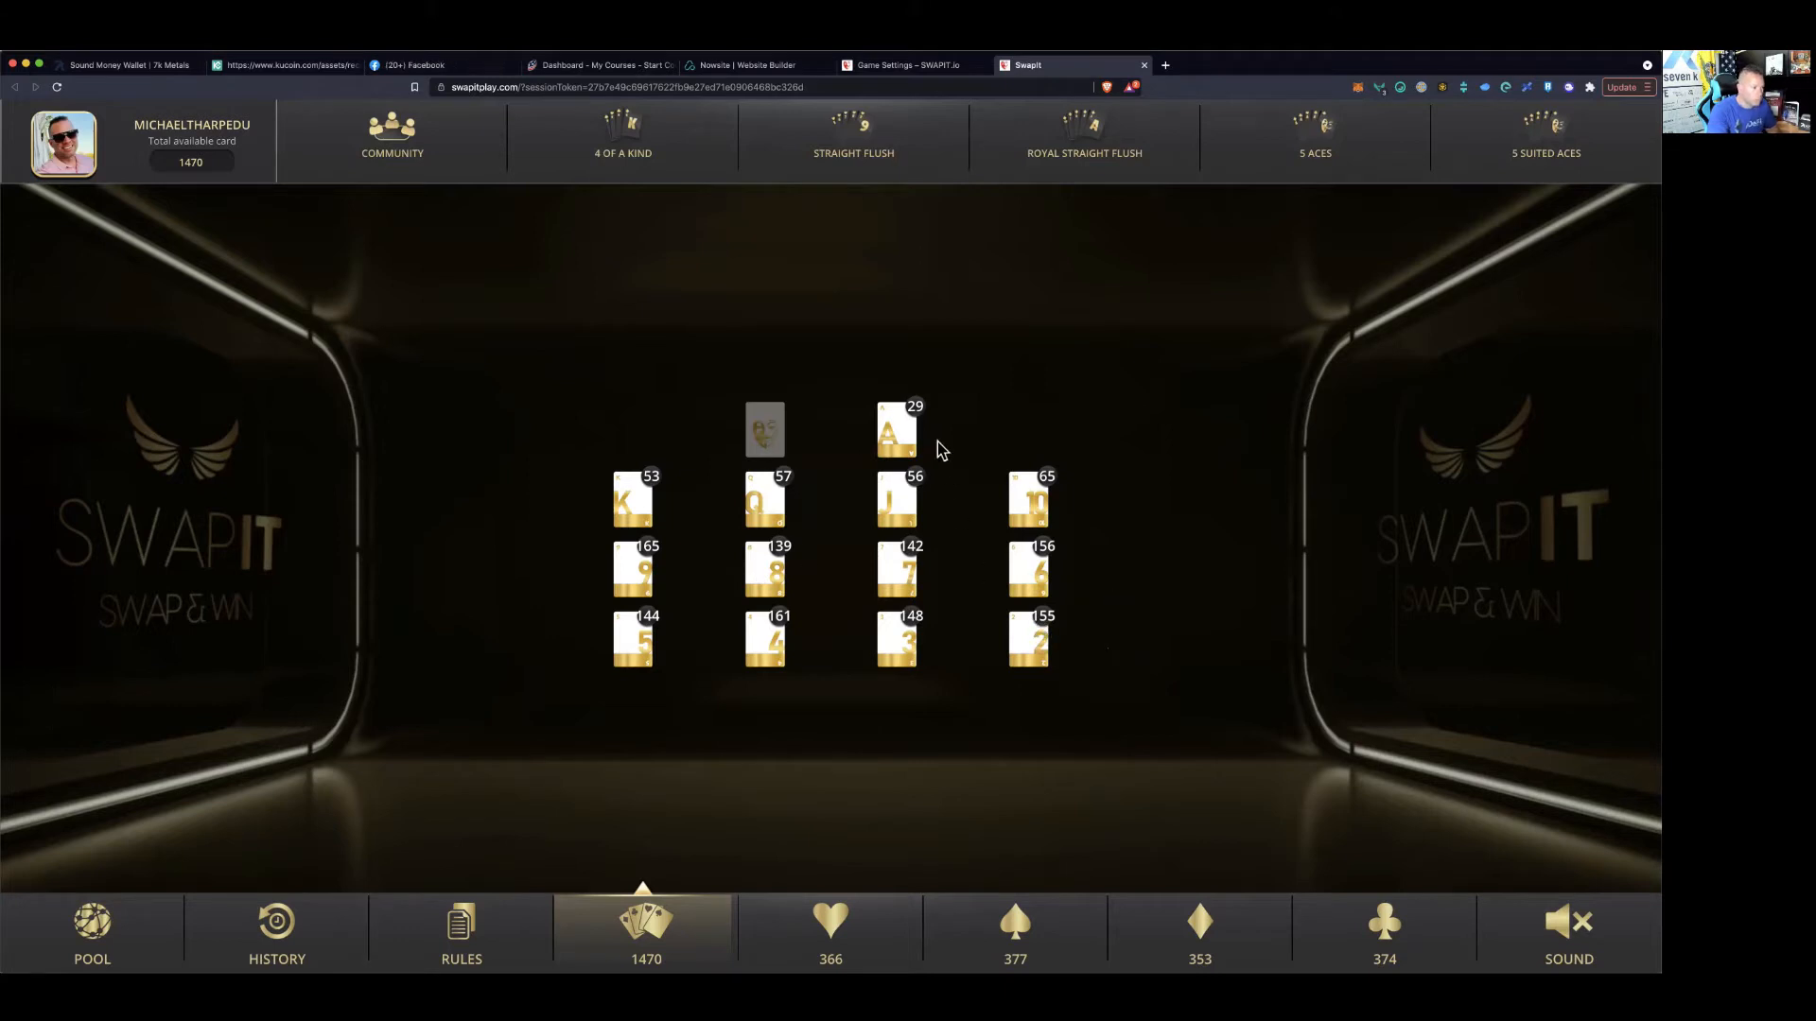
mouse_move(629, 507)
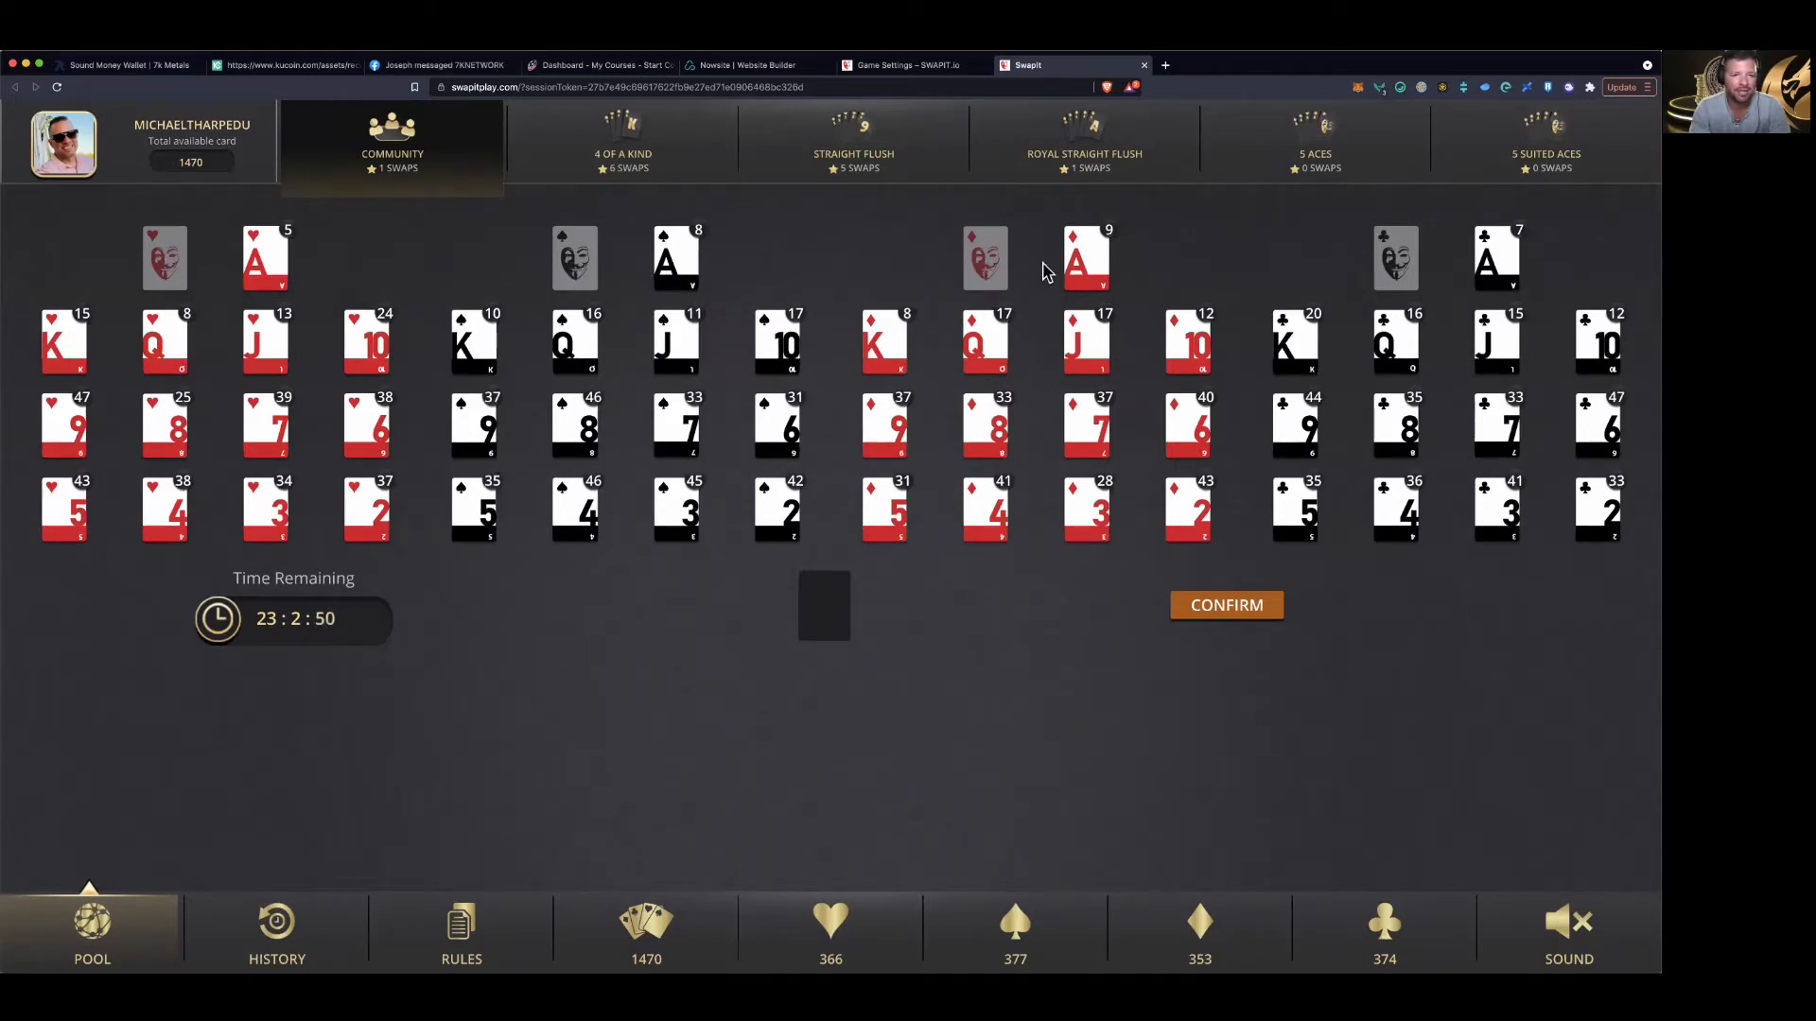
mouse_move(1398, 273)
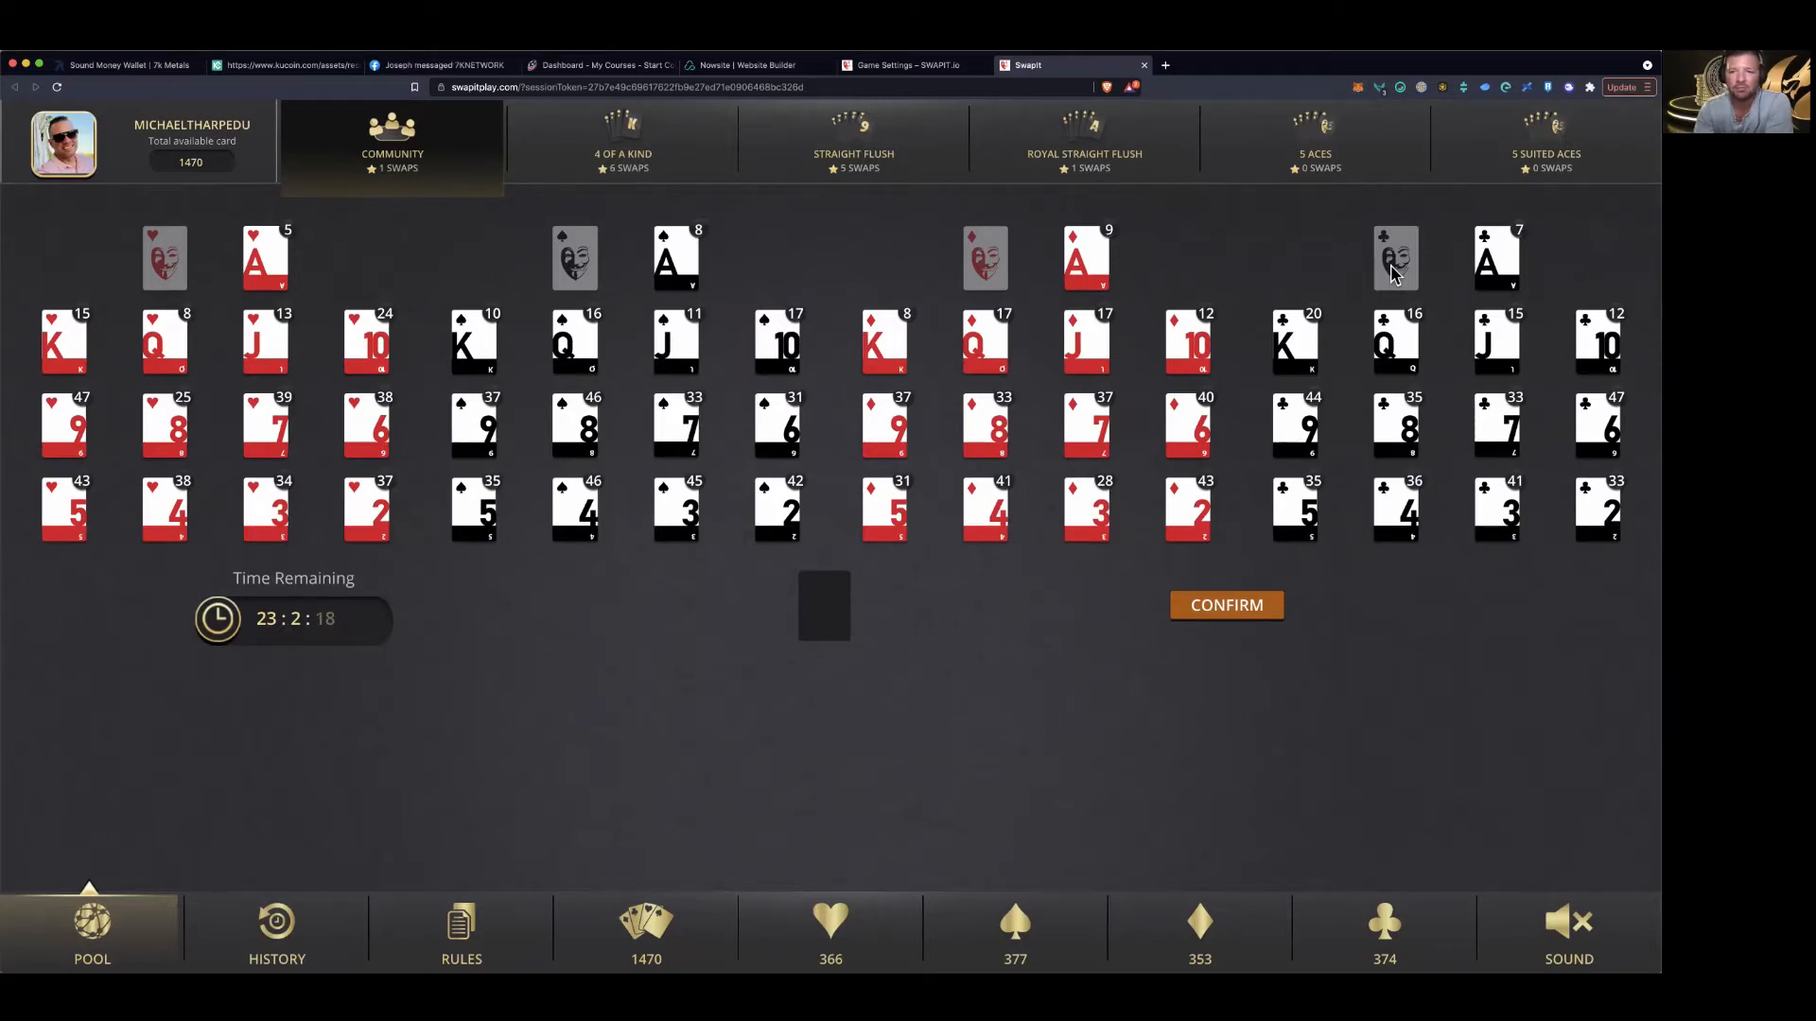
mouse_move(1613, 210)
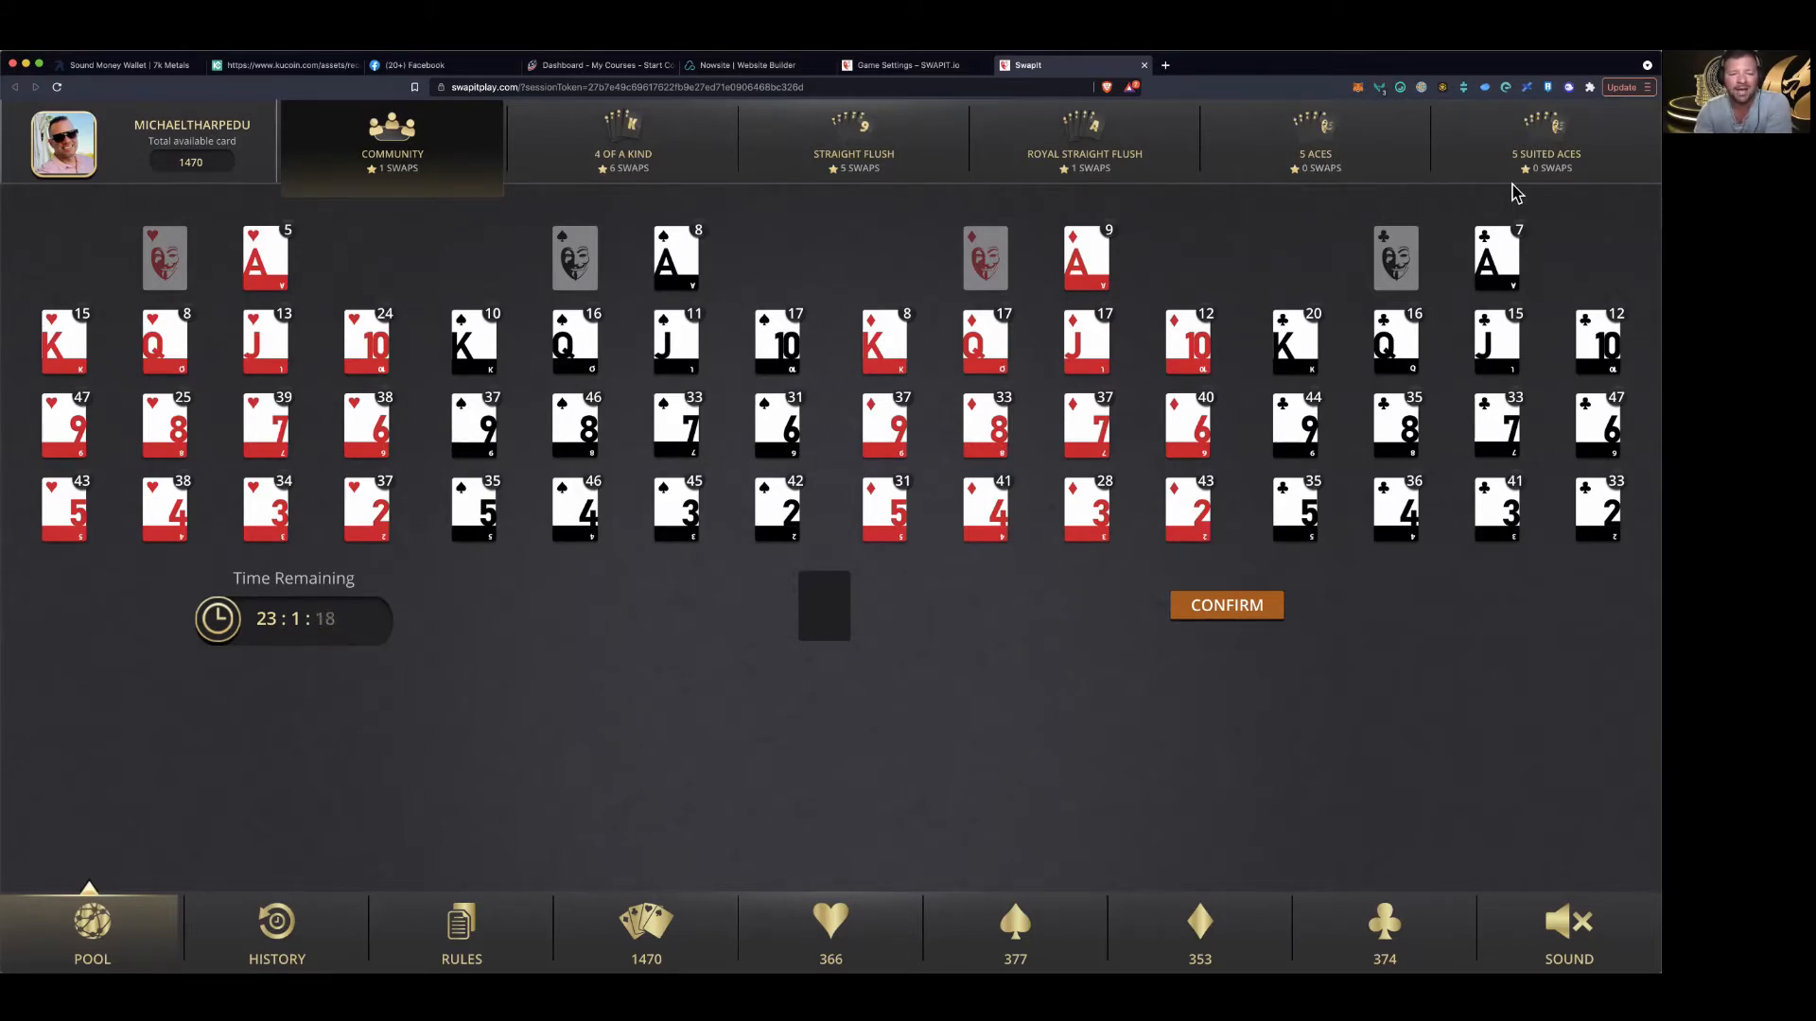
mouse_move(504, 579)
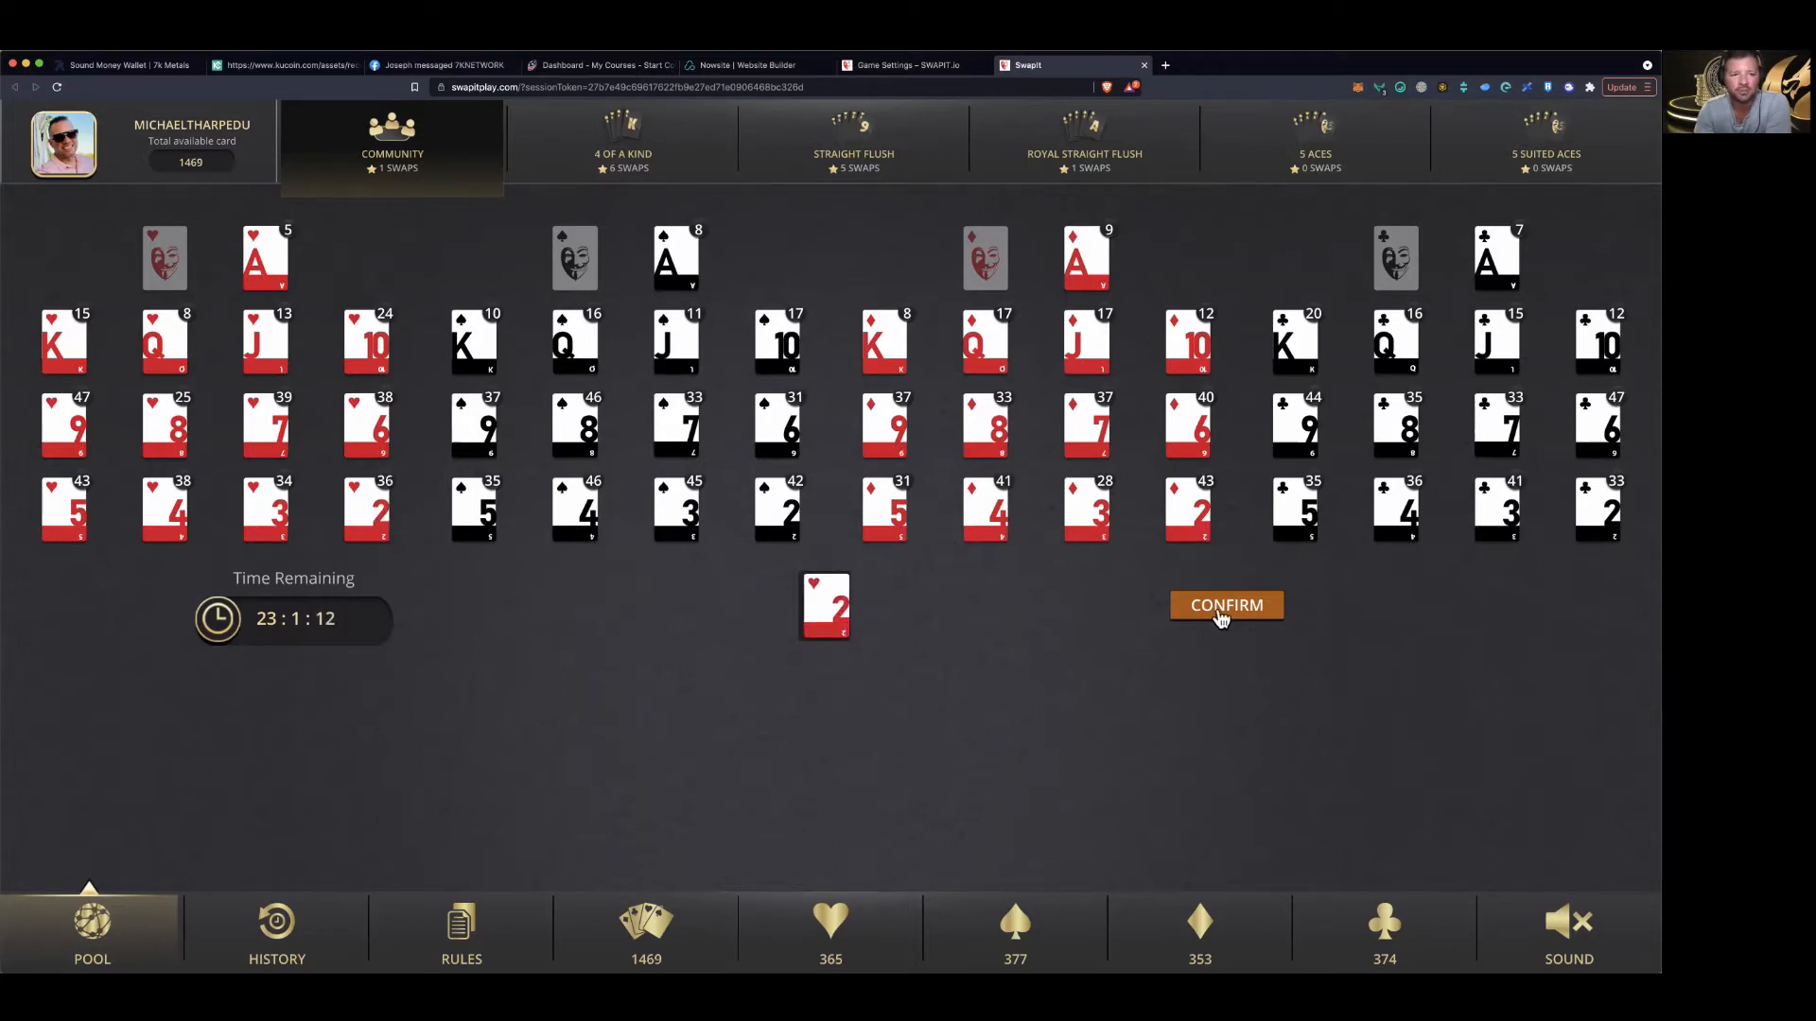
Confirm the 2 of hearts submission to the Community pool and dismiss the notice
click(1226, 604)
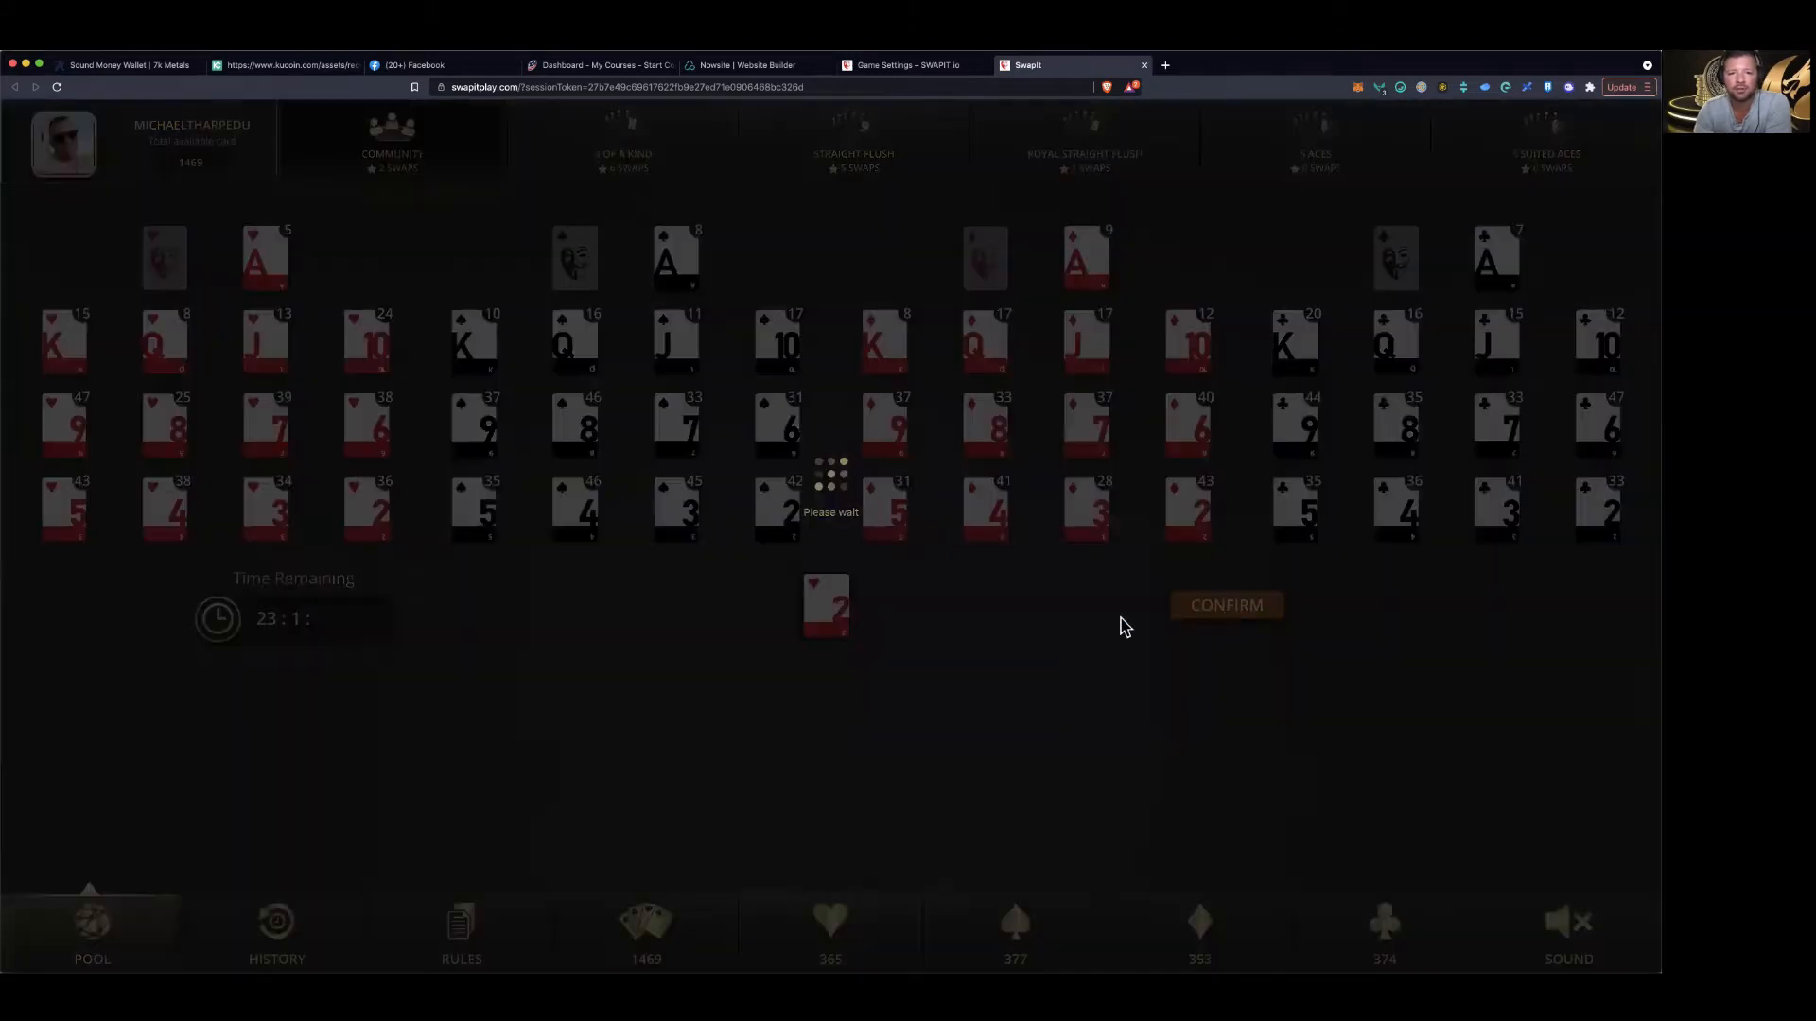
click(1226, 605)
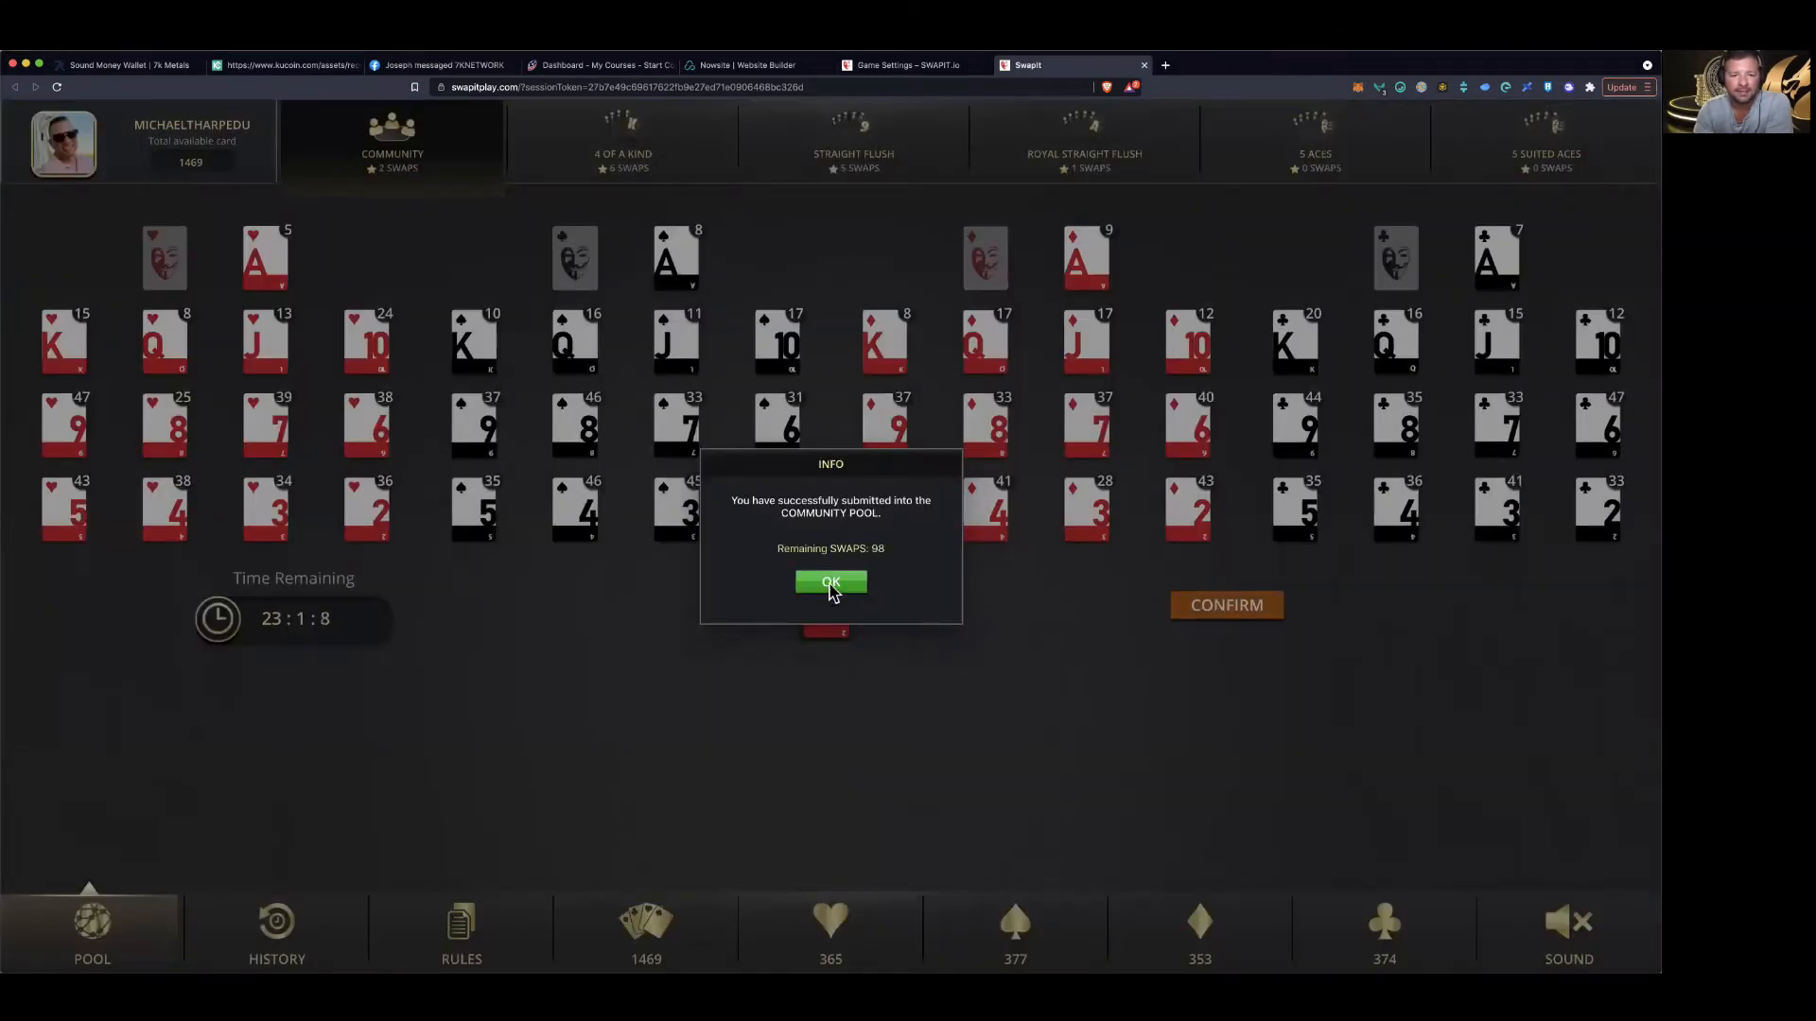
click(830, 582)
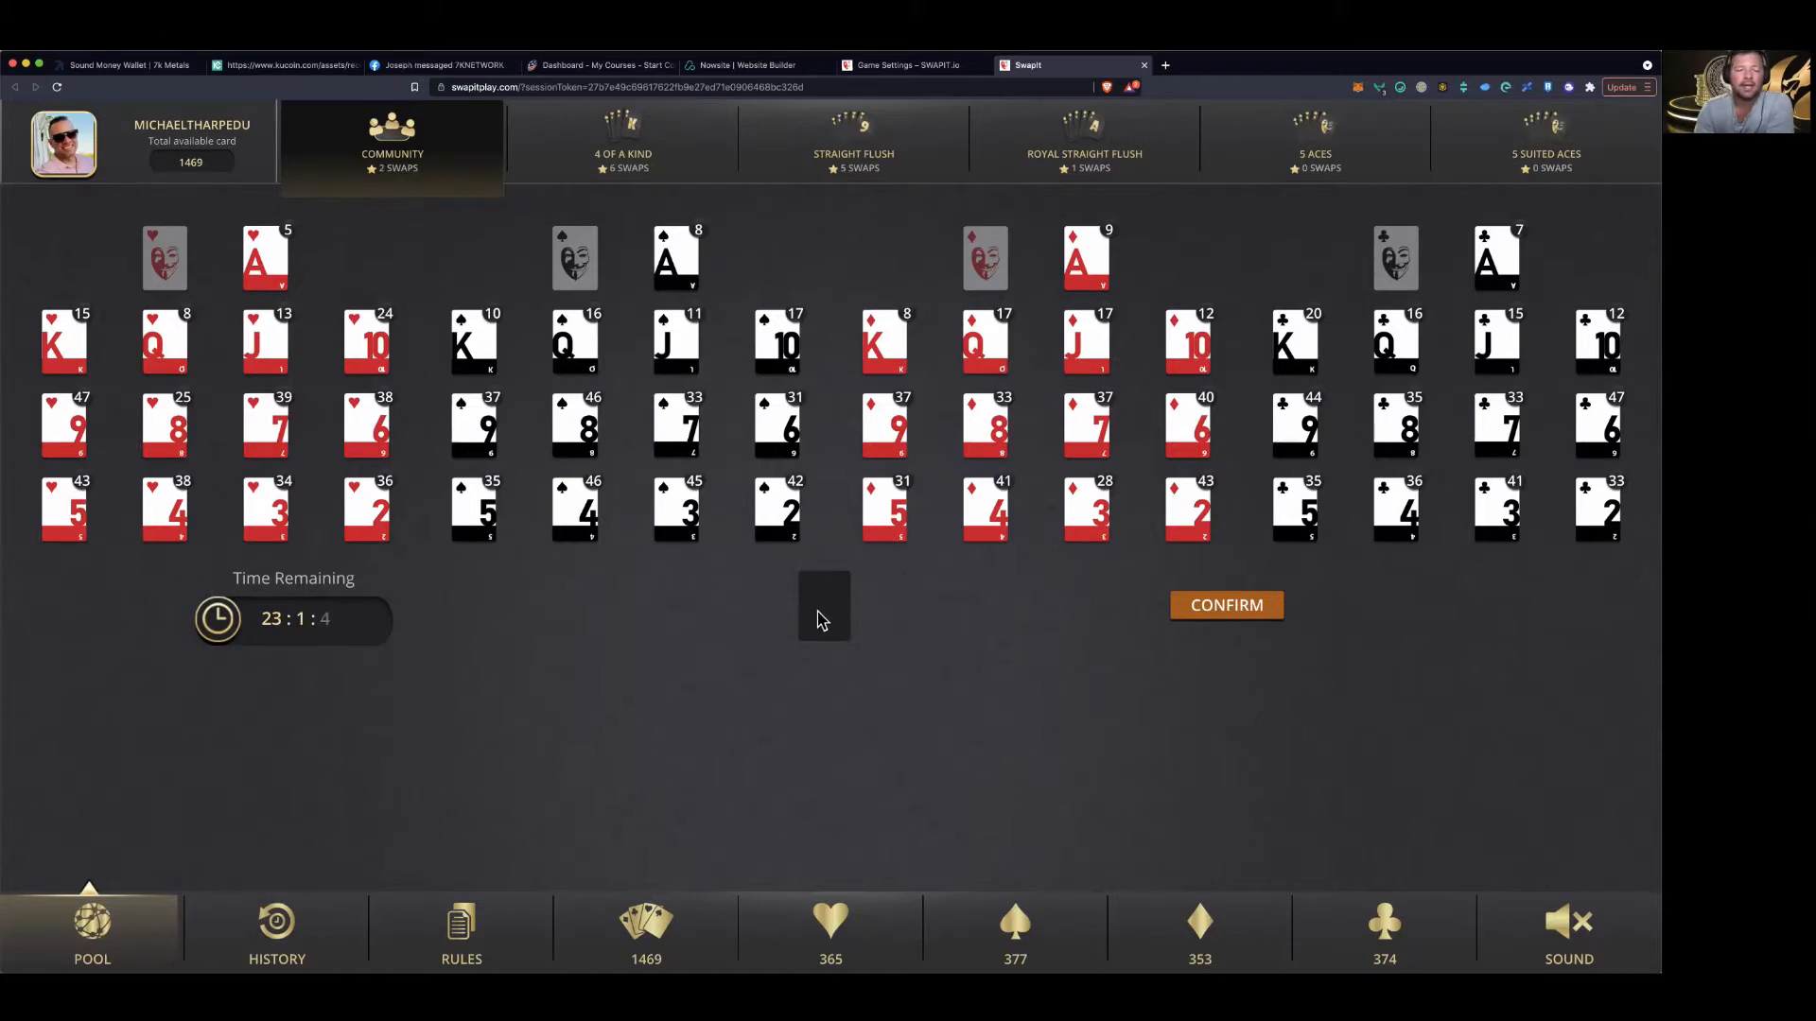
mouse_move(686, 628)
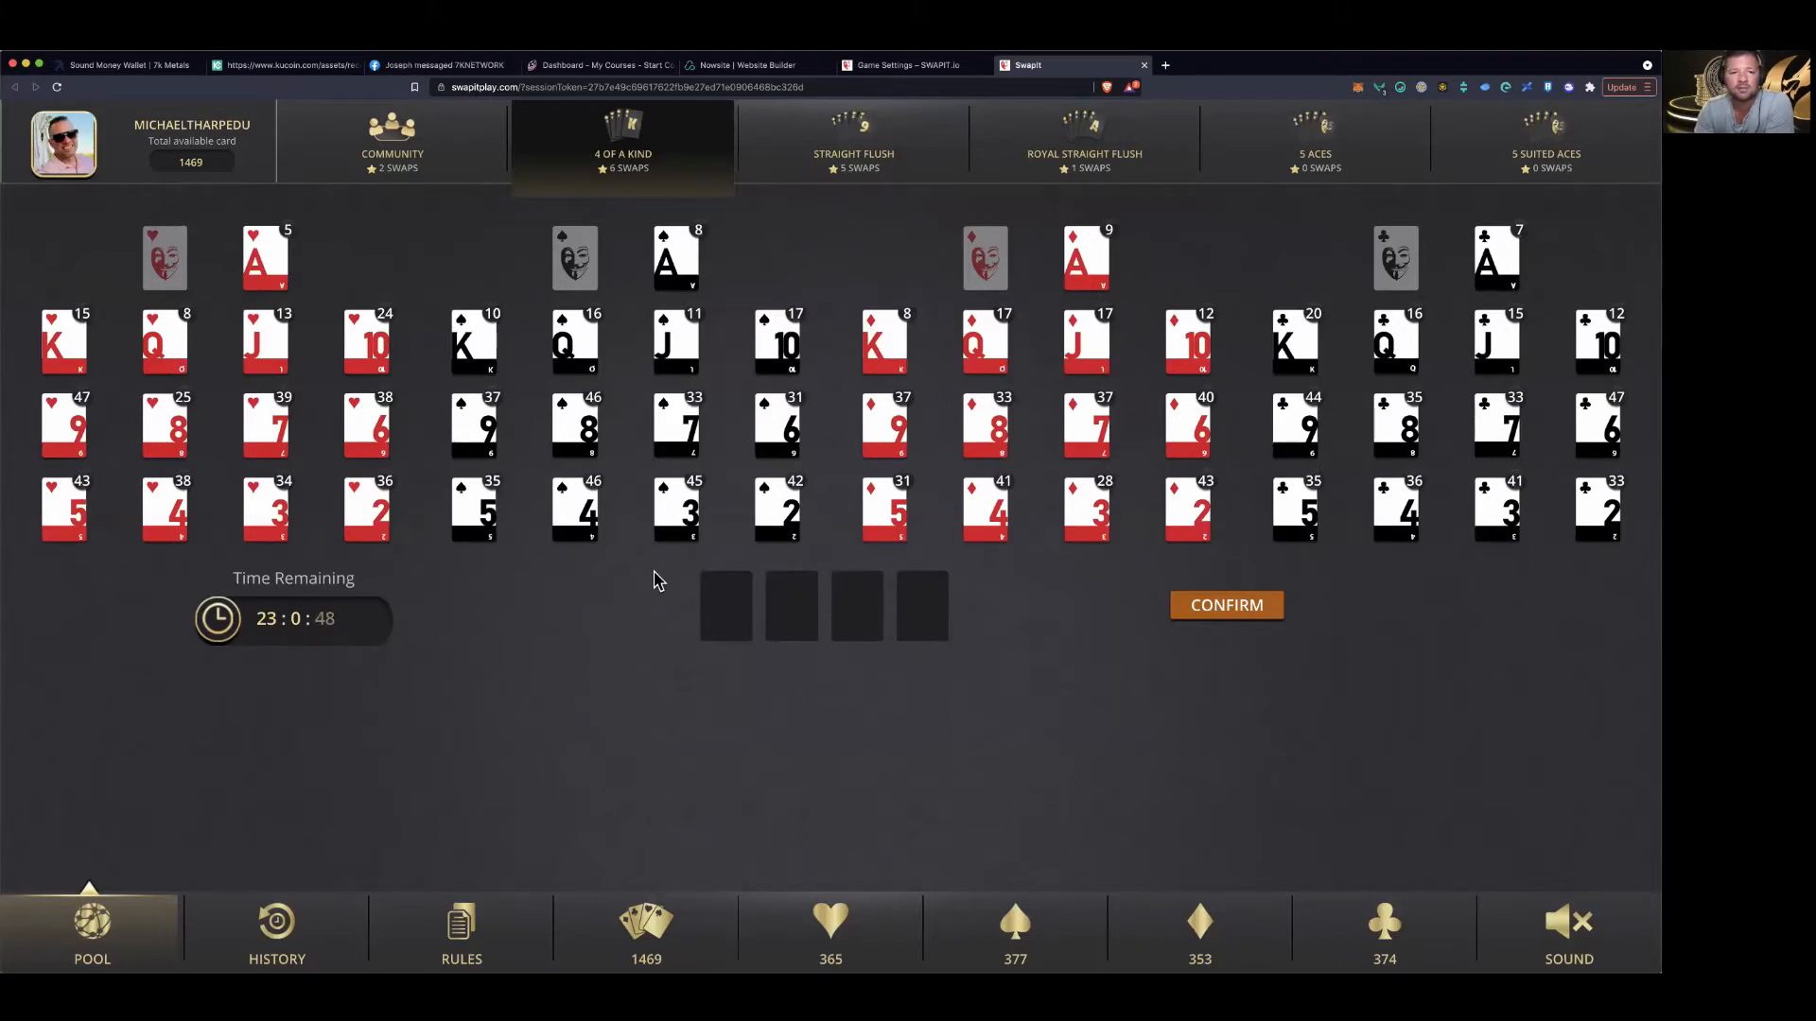
mouse_move(677, 514)
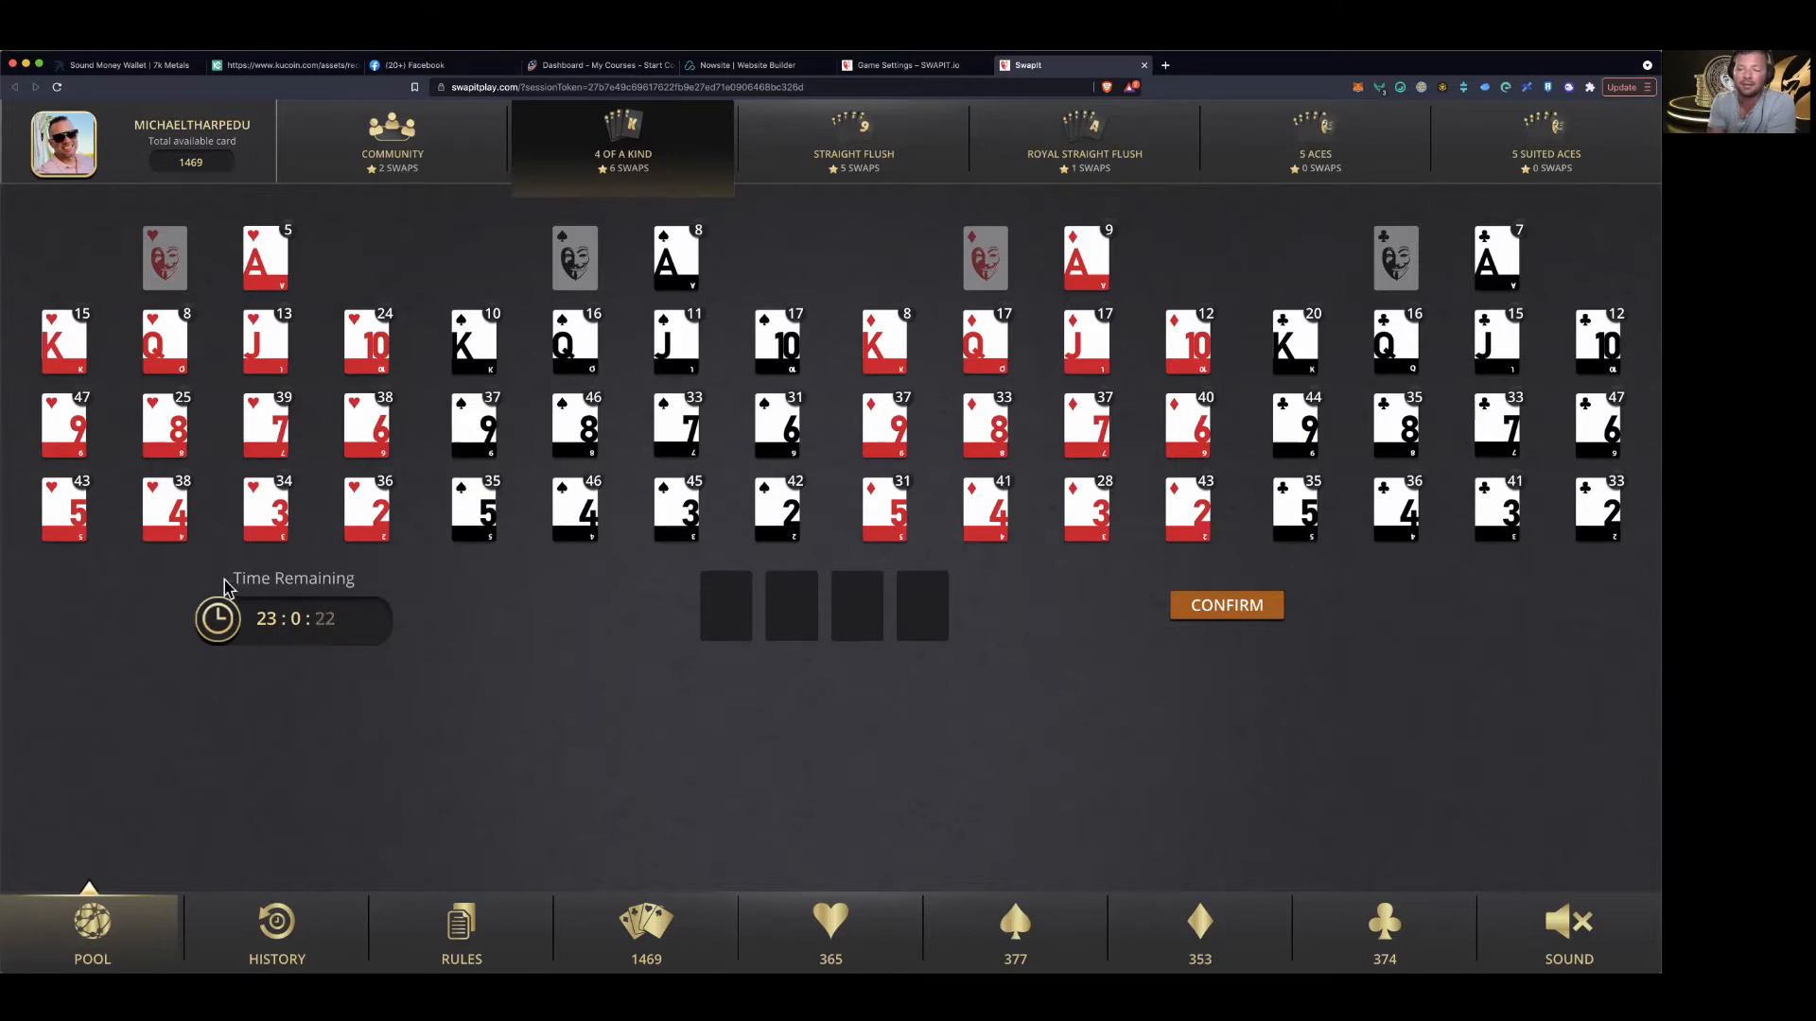
mouse_move(263, 634)
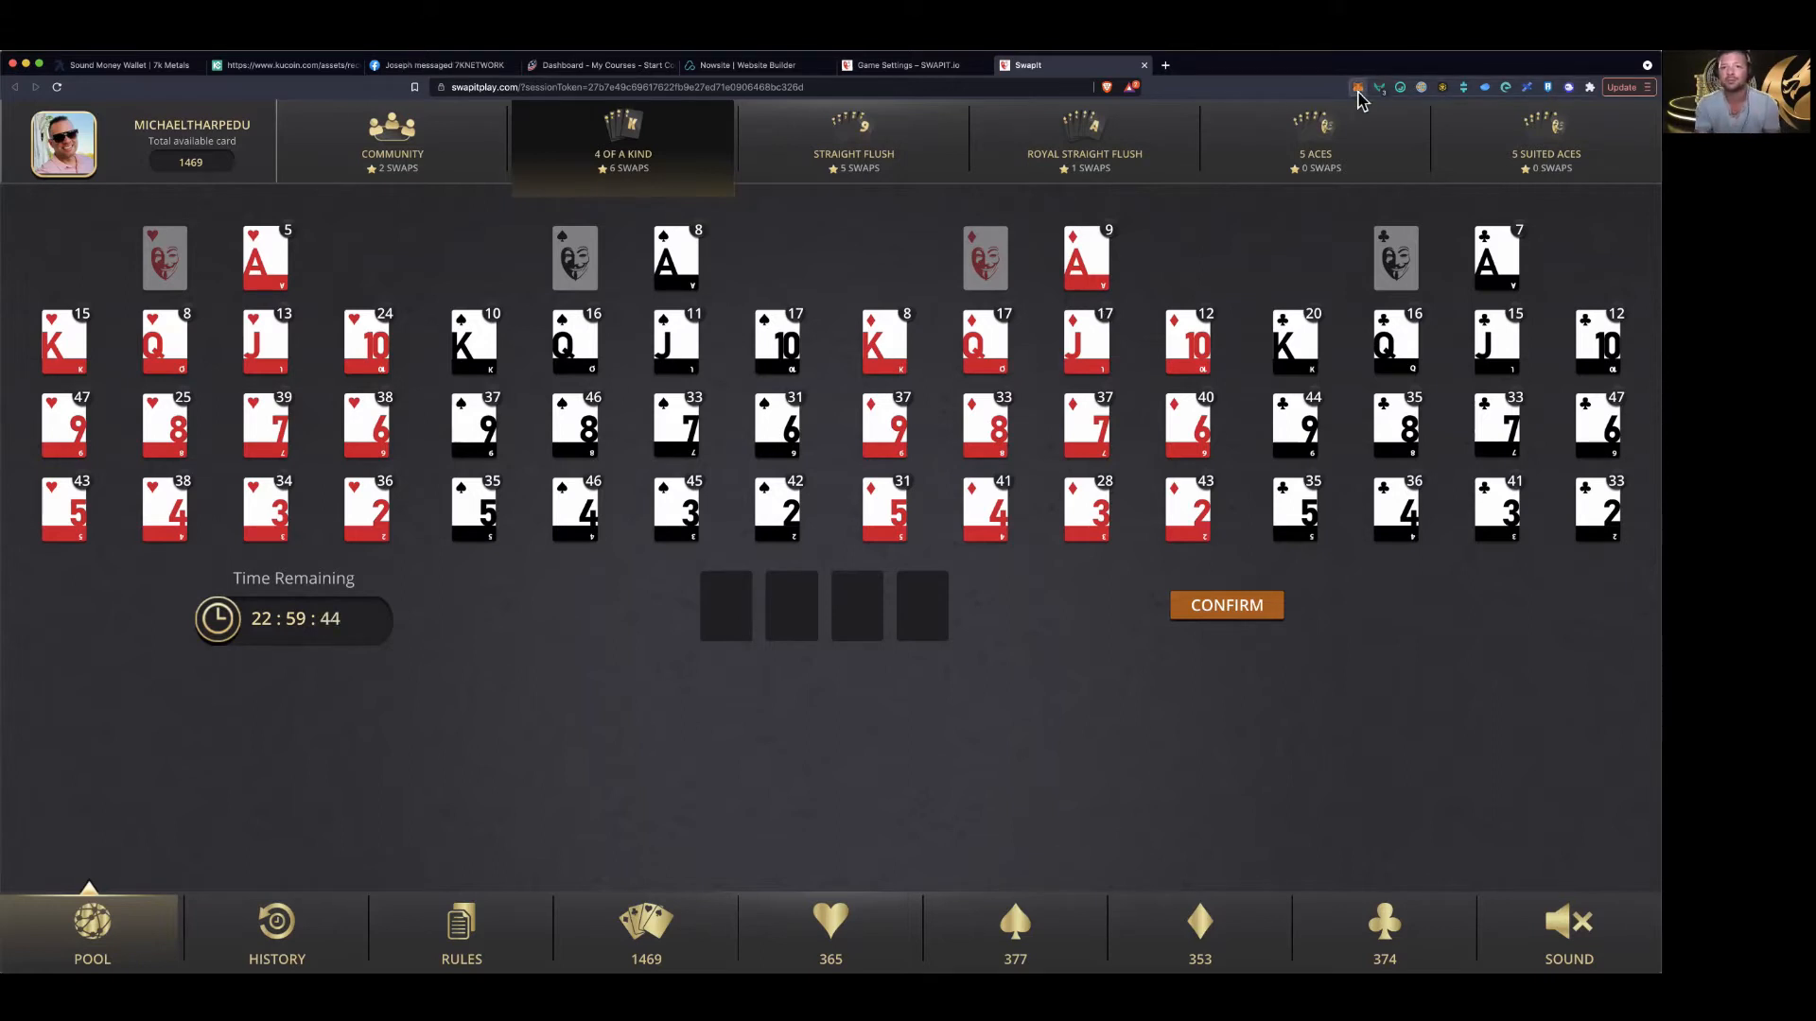
click(1357, 87)
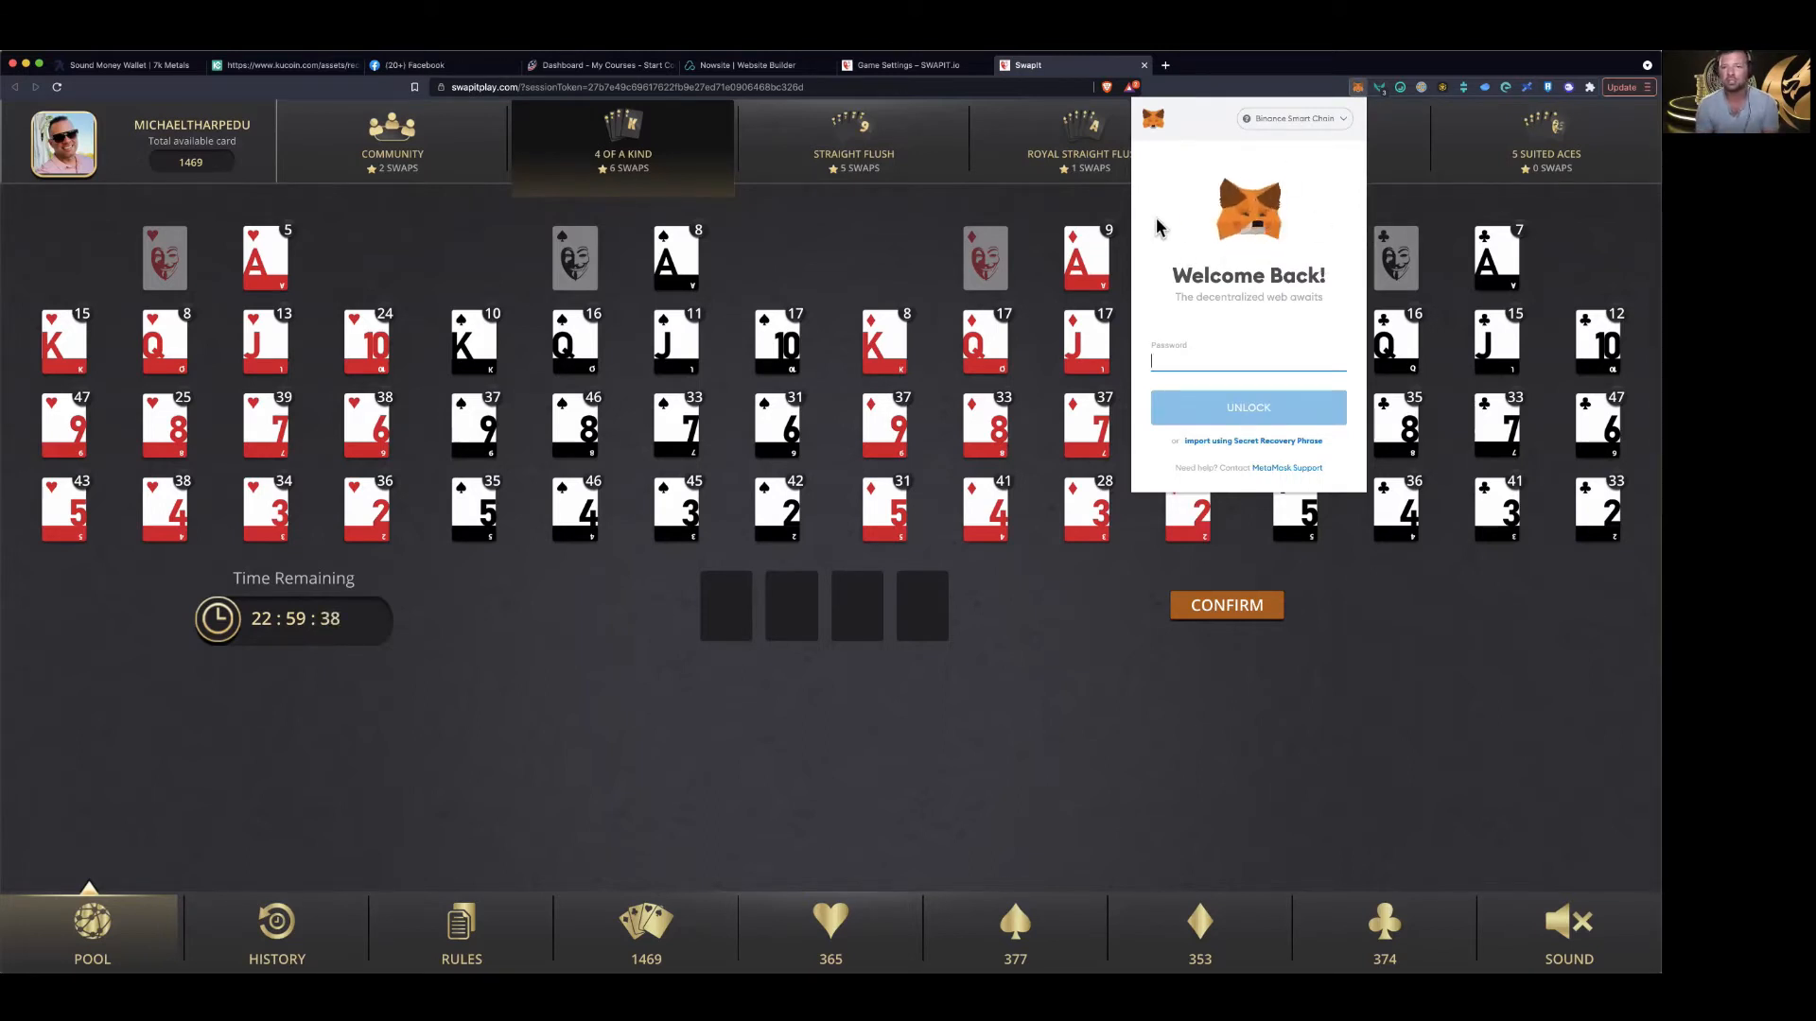
mouse_move(1240, 310)
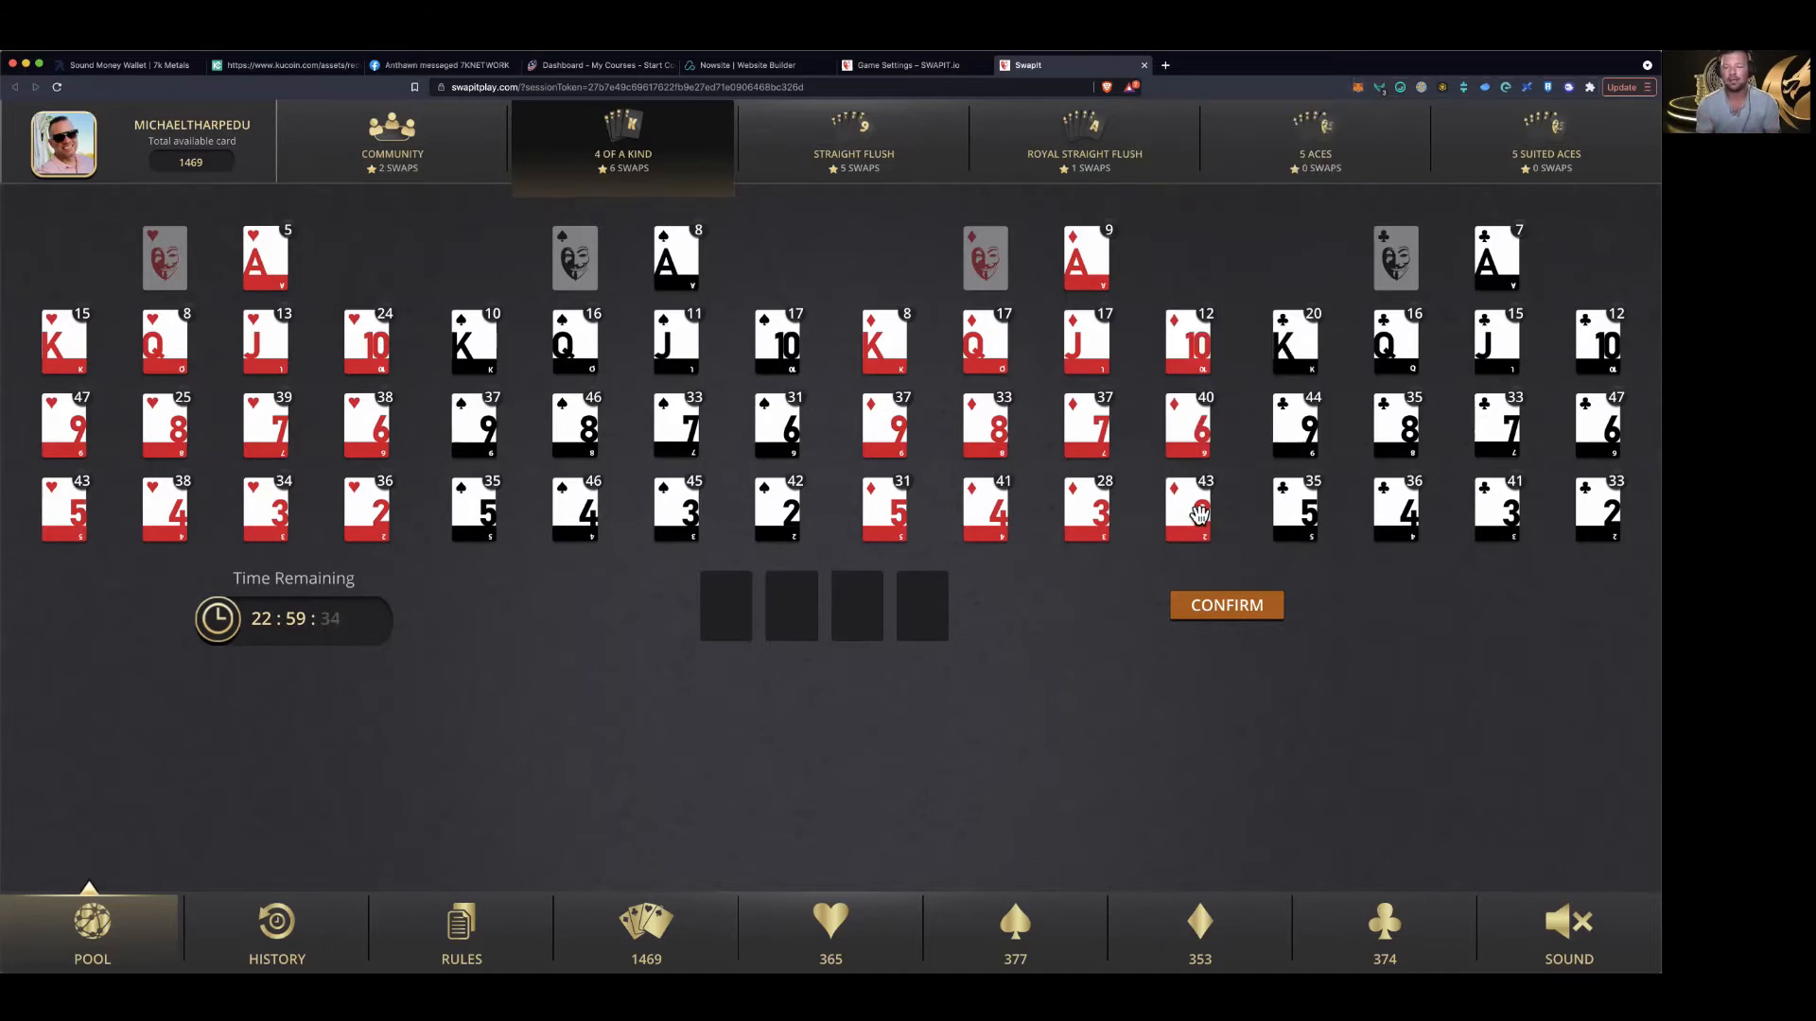
mouse_move(1233, 261)
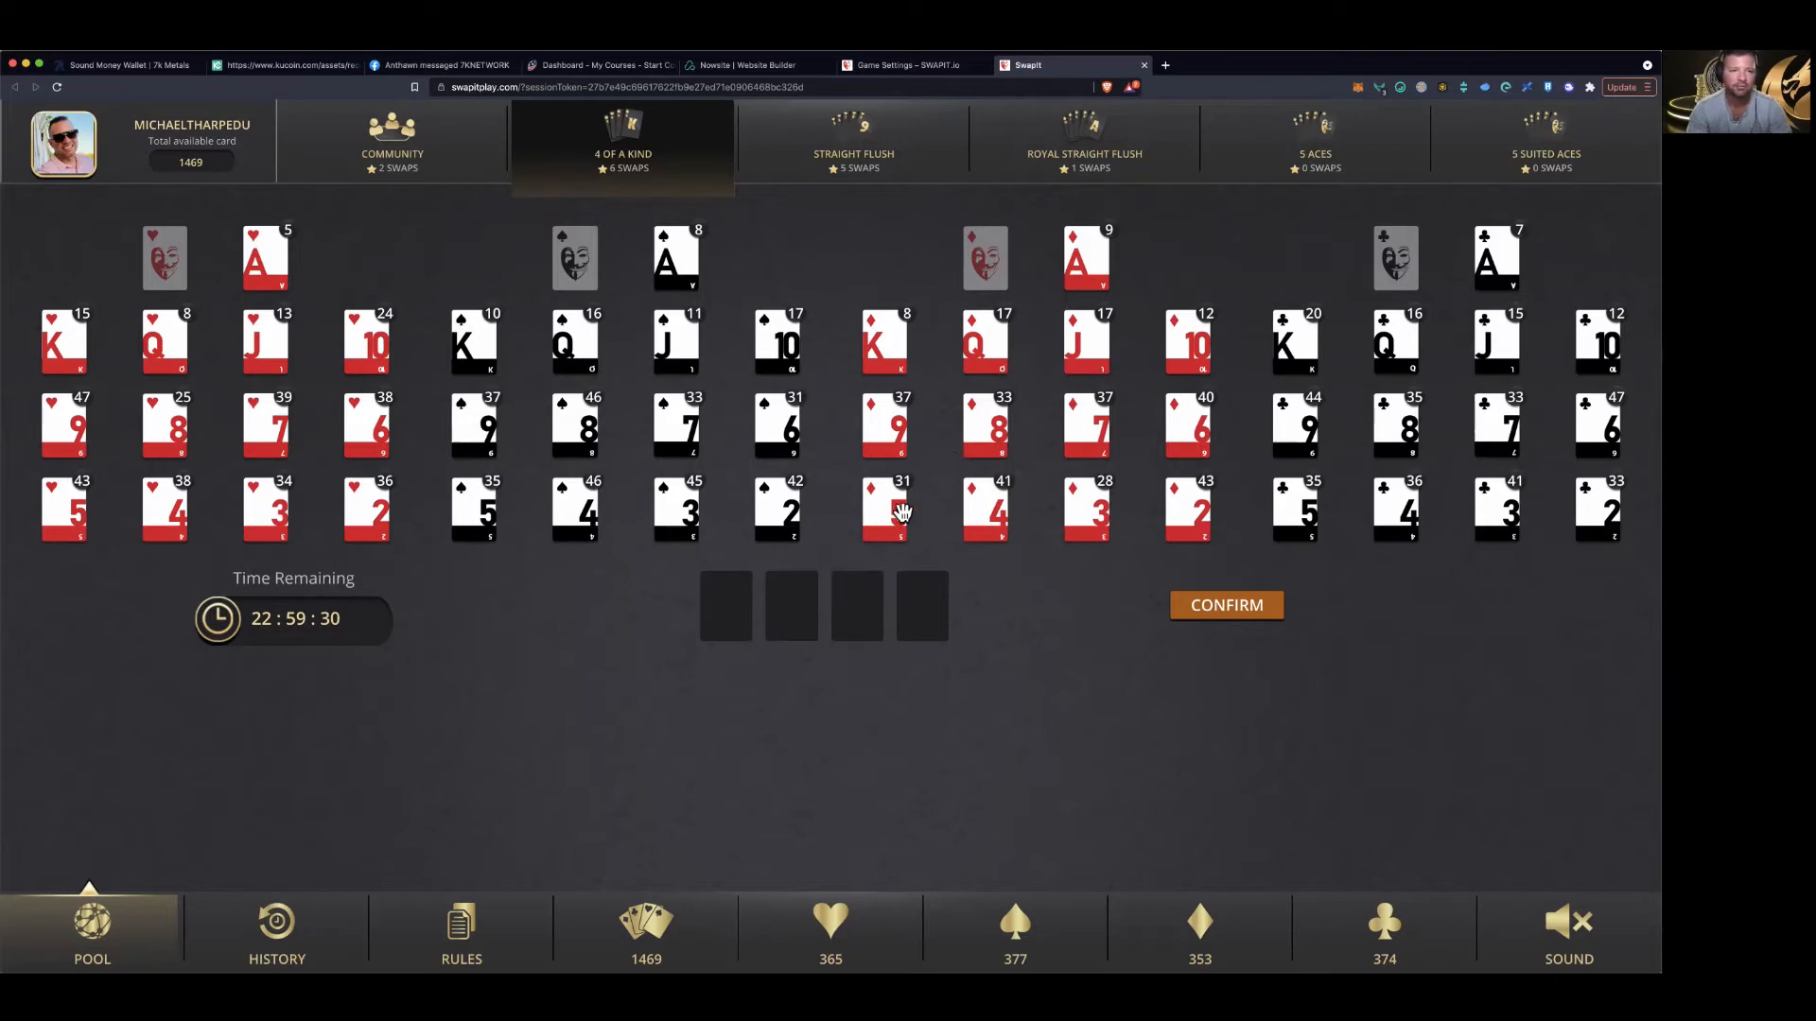
mouse_move(618, 516)
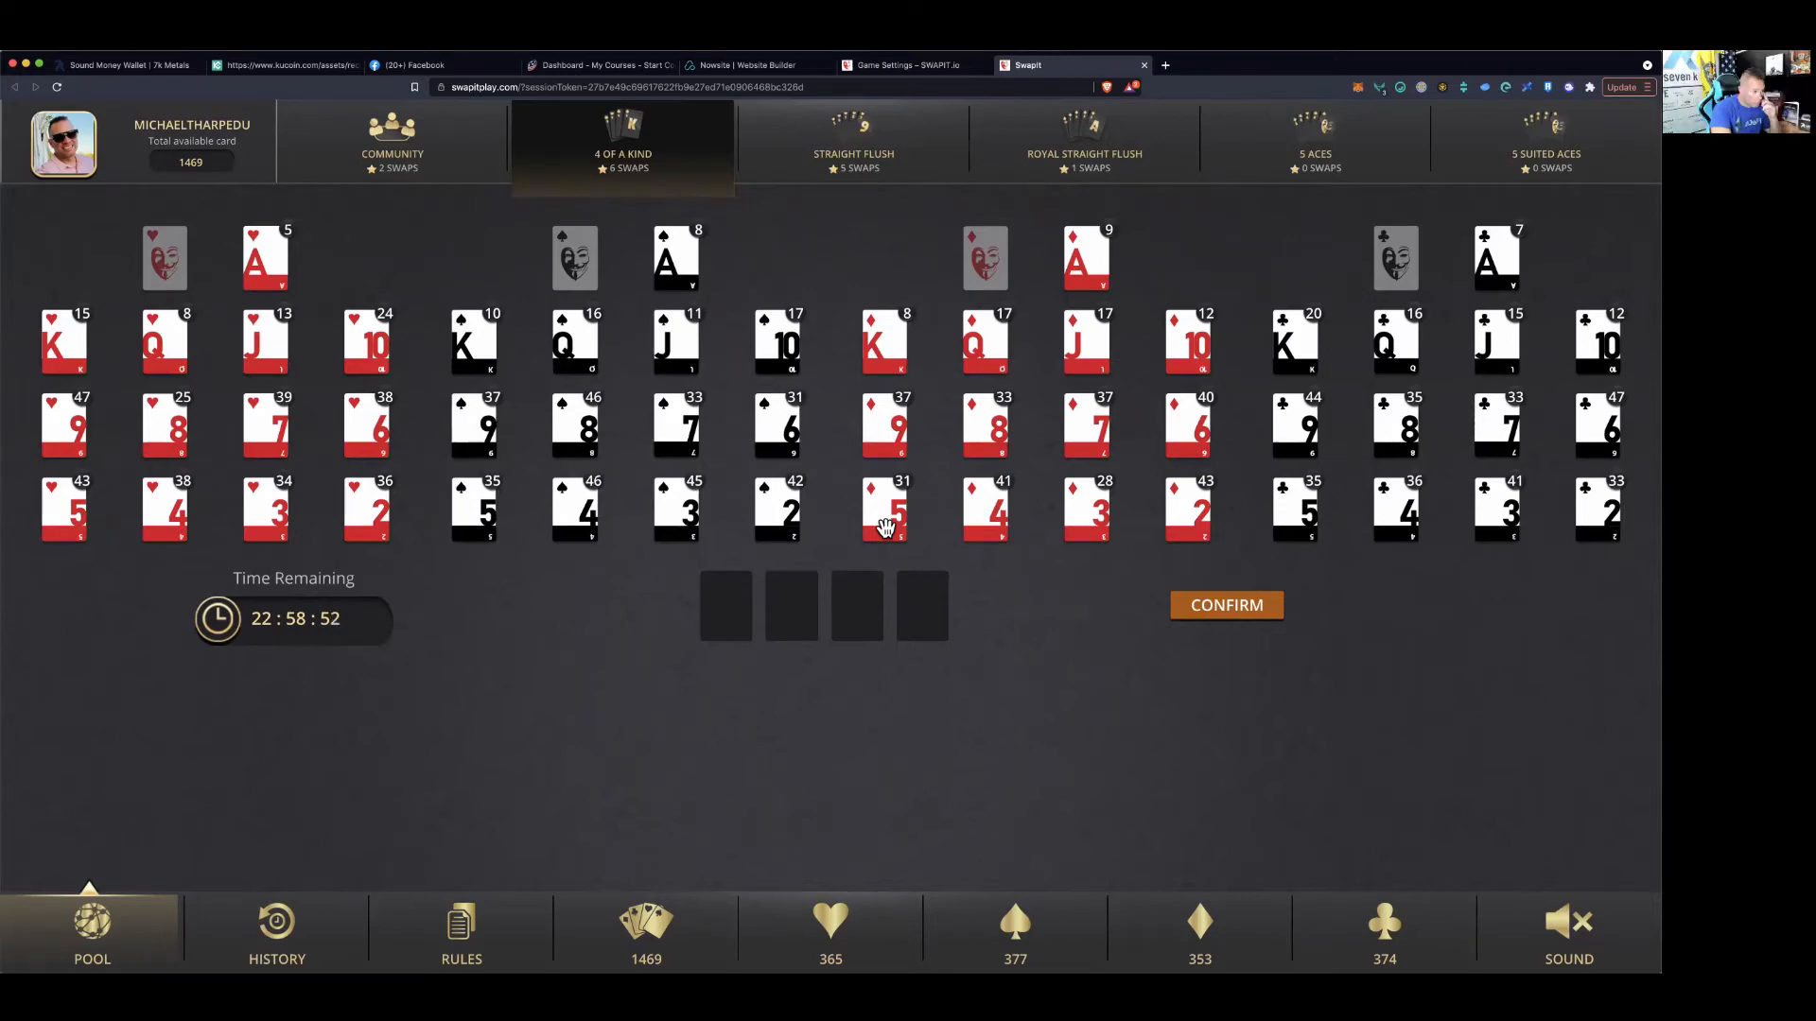
mouse_move(868, 498)
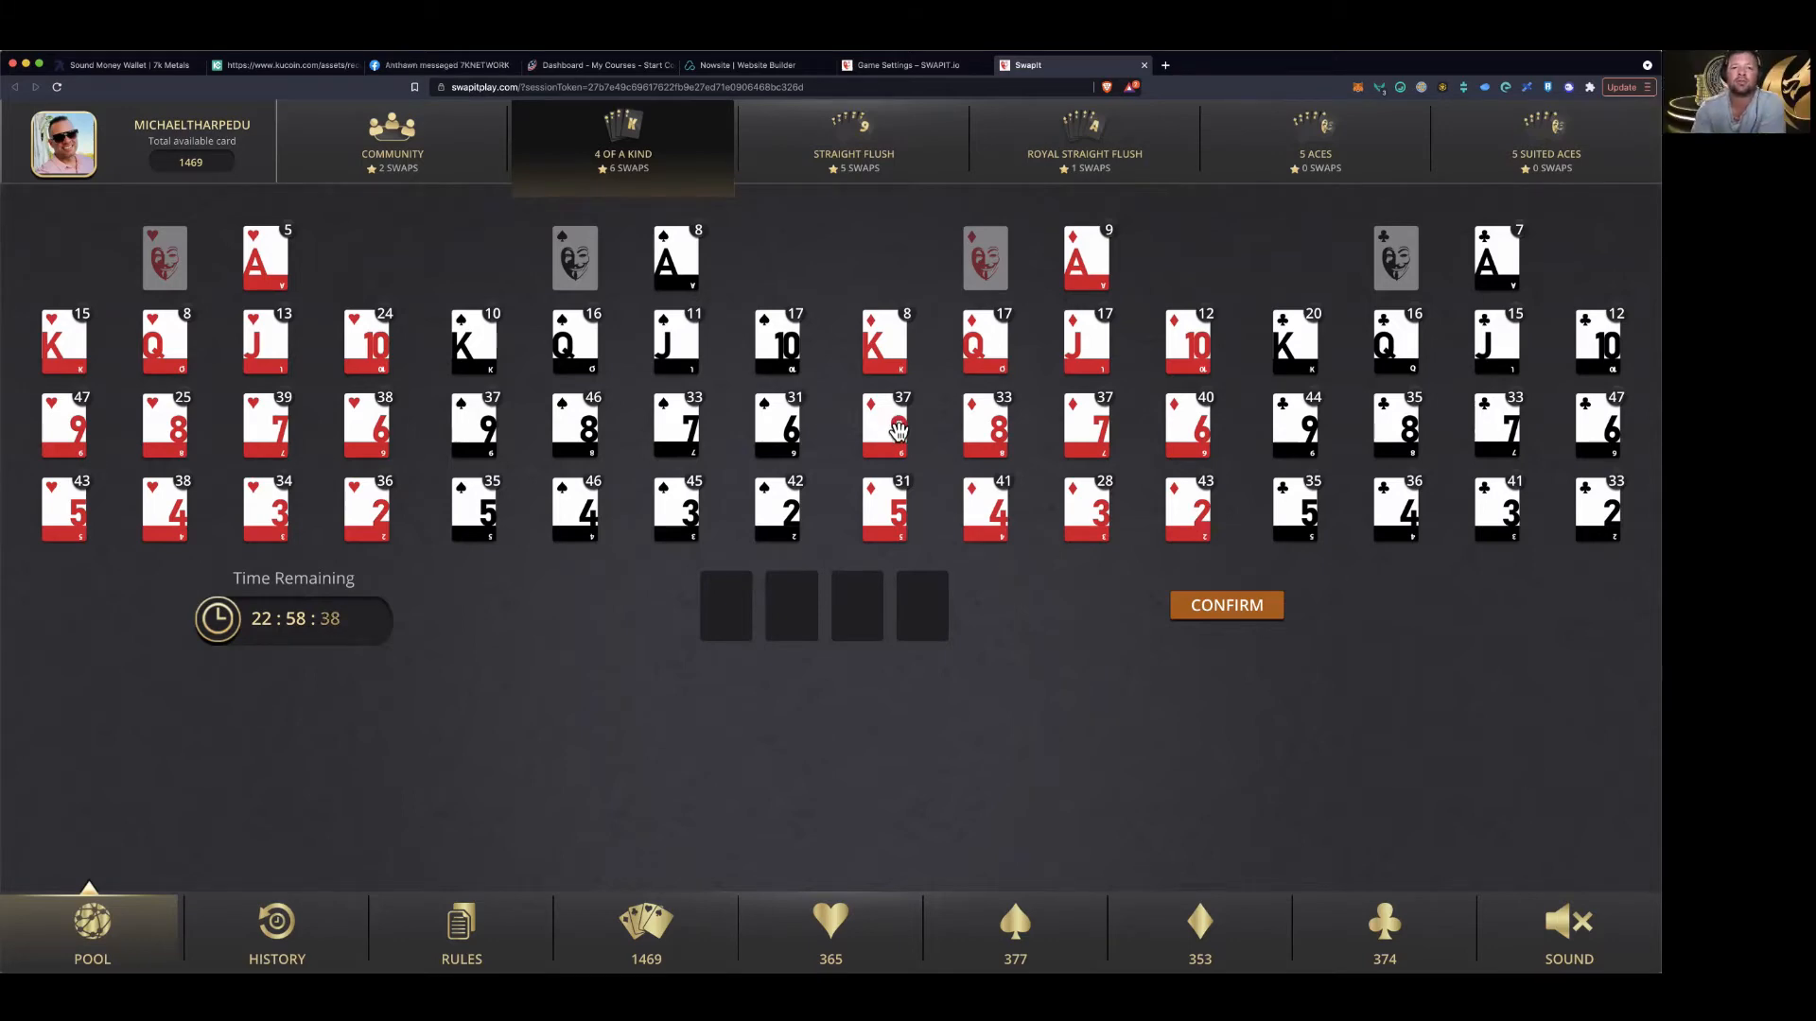
mouse_move(113, 432)
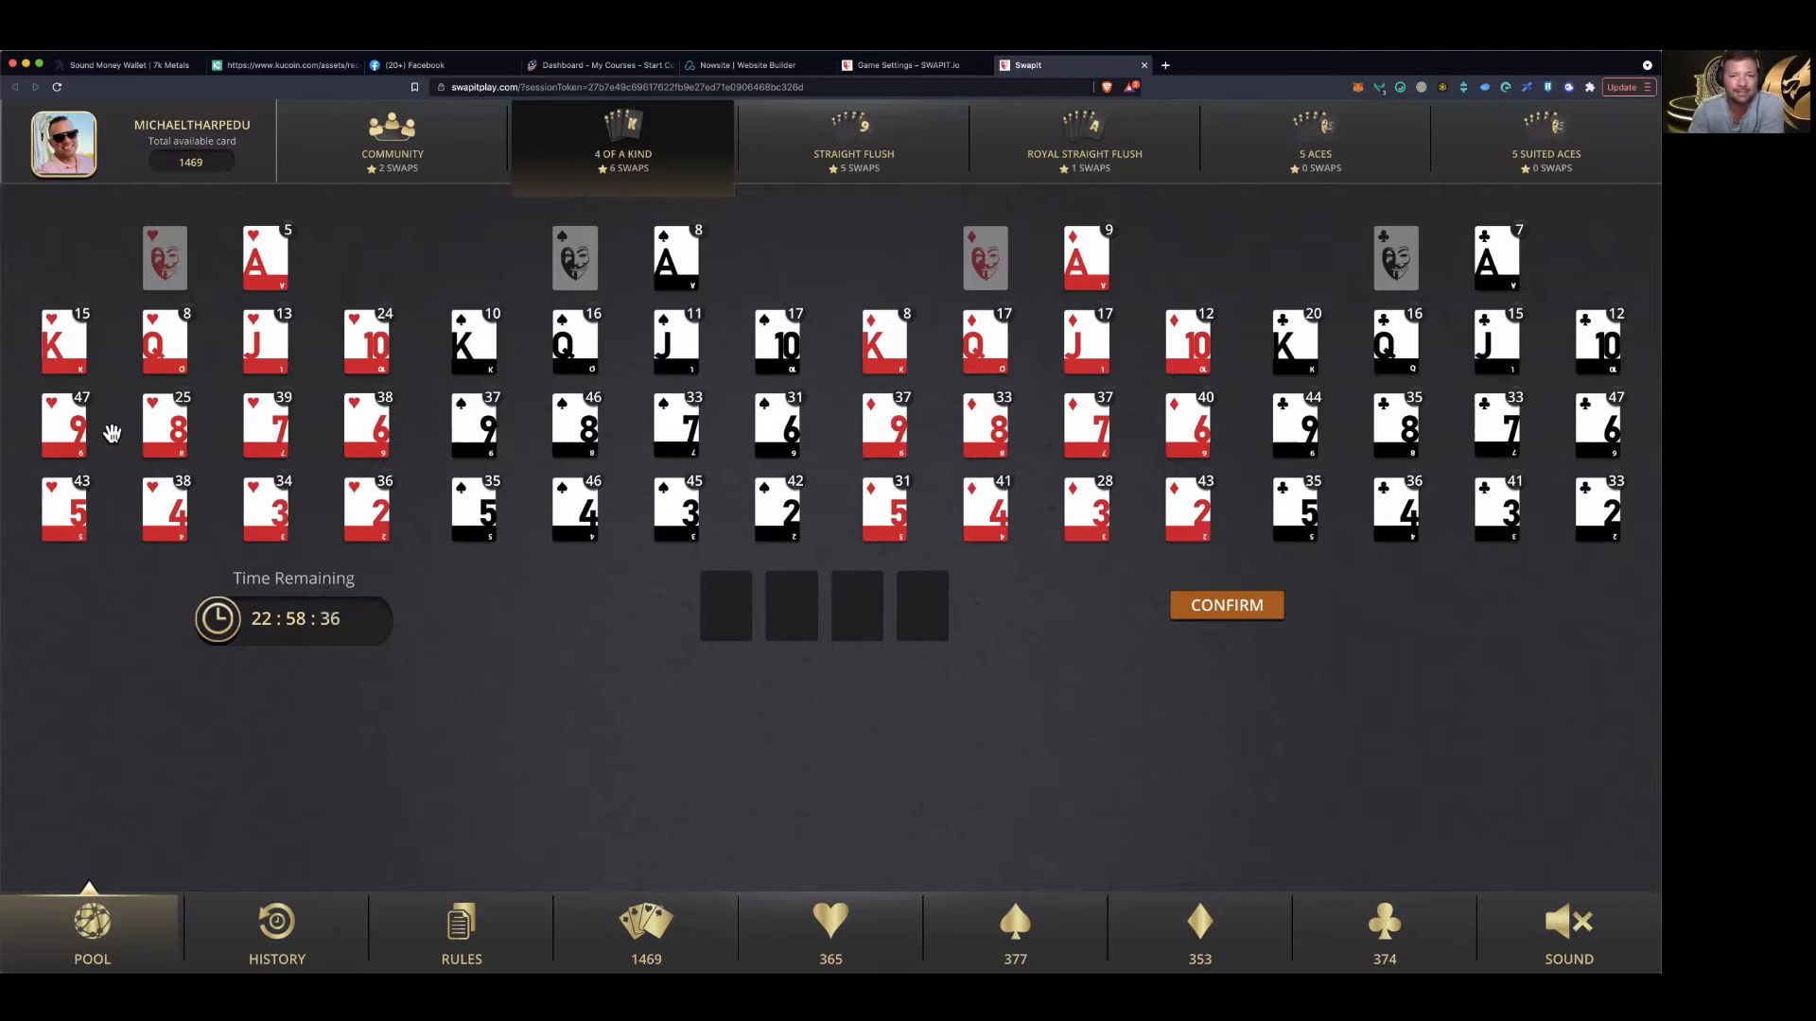
Fill the slots with four 9s of hearts, confirm, and dismiss the success message
click(63, 424)
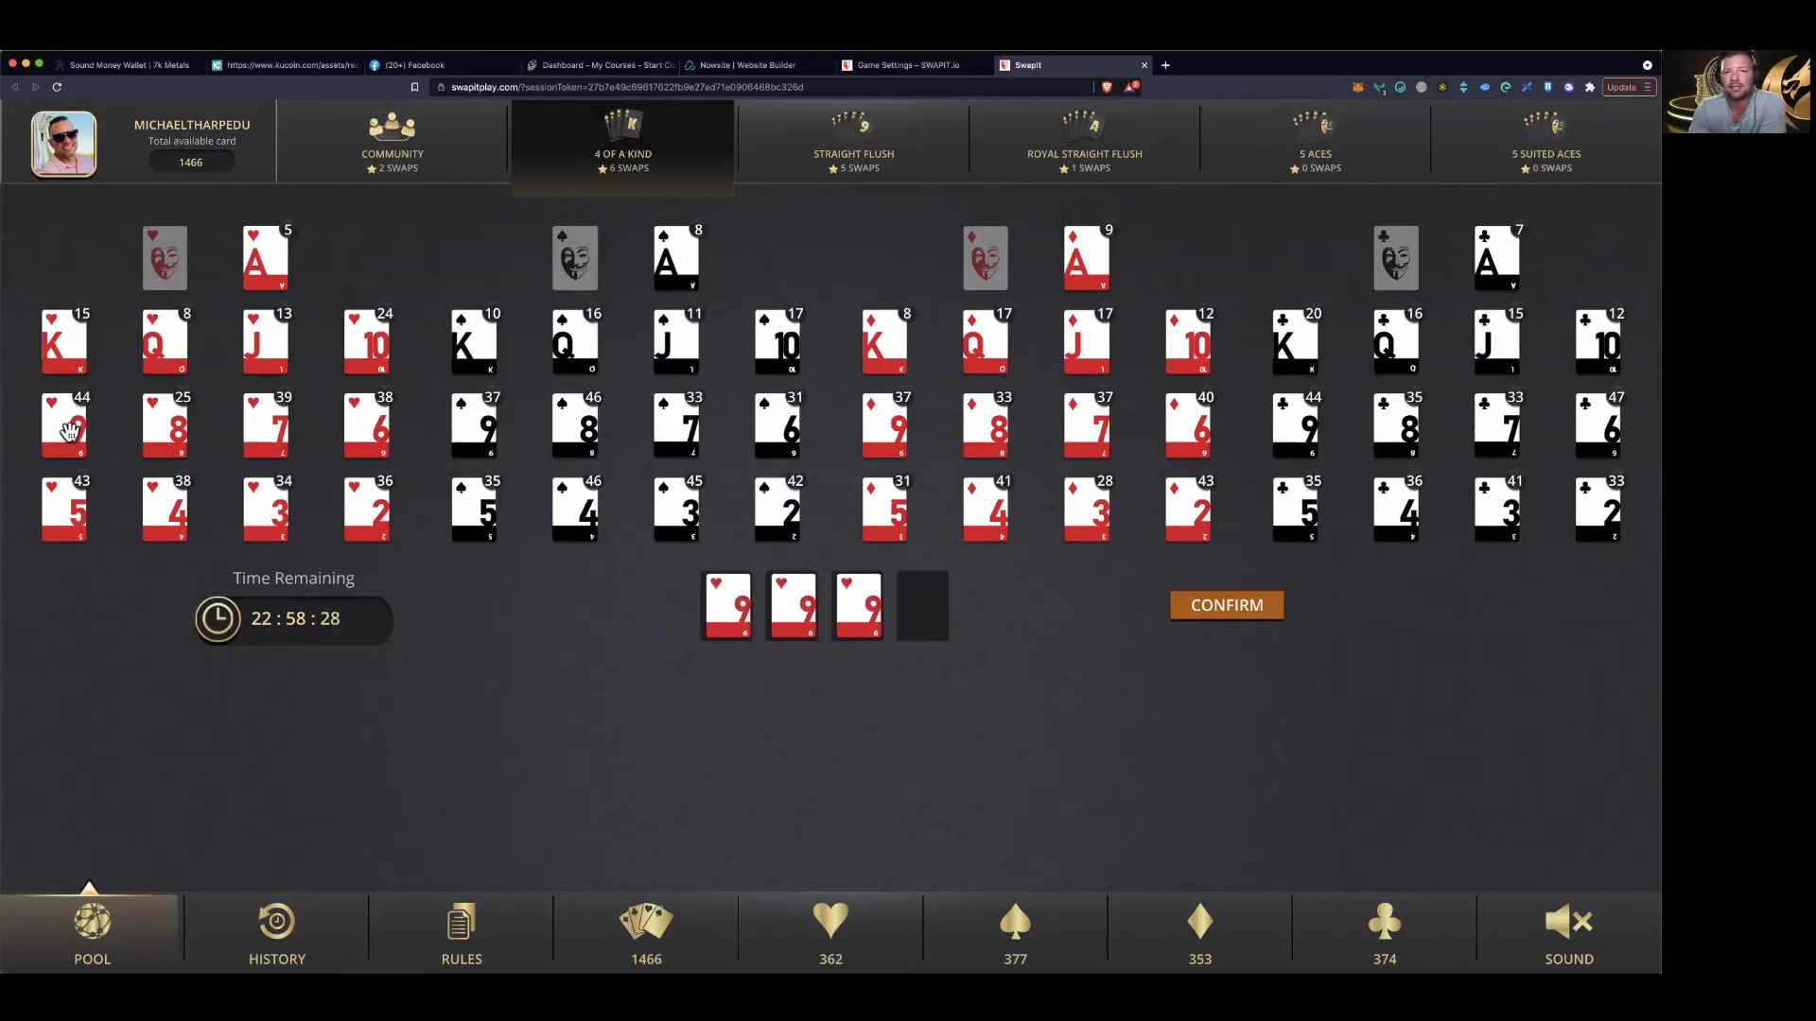
click(63, 425)
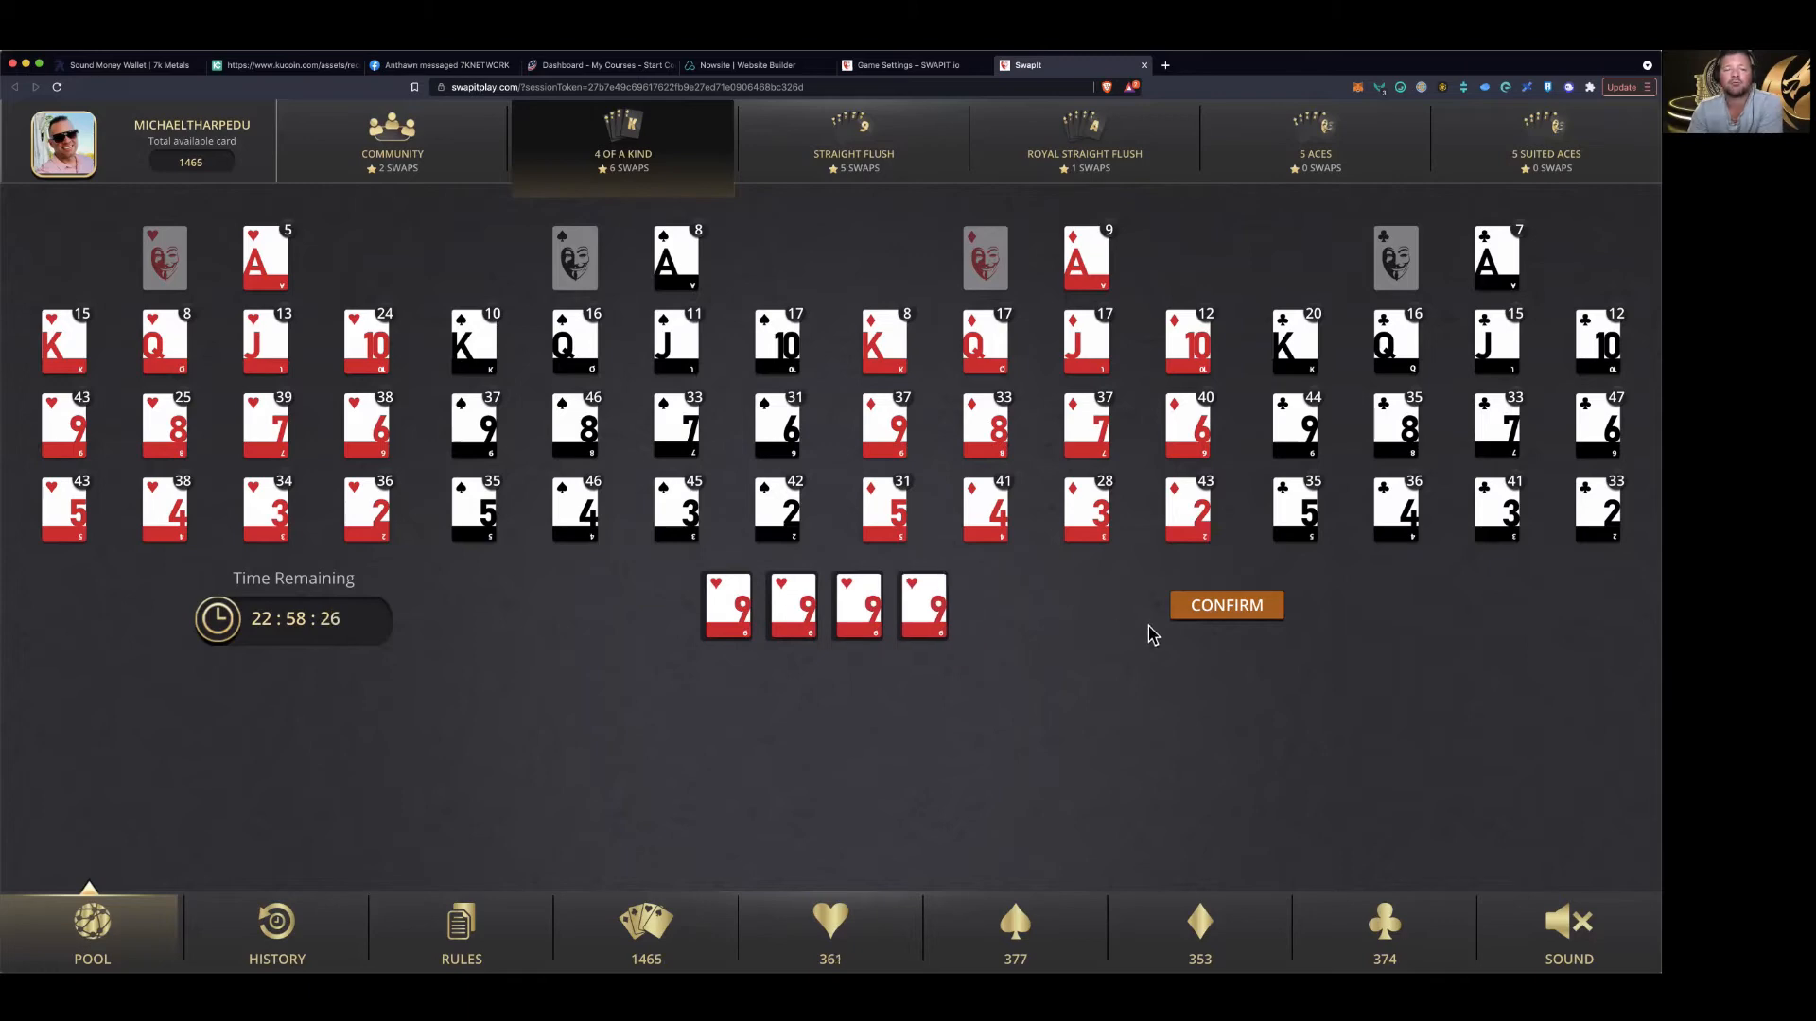
click(1226, 604)
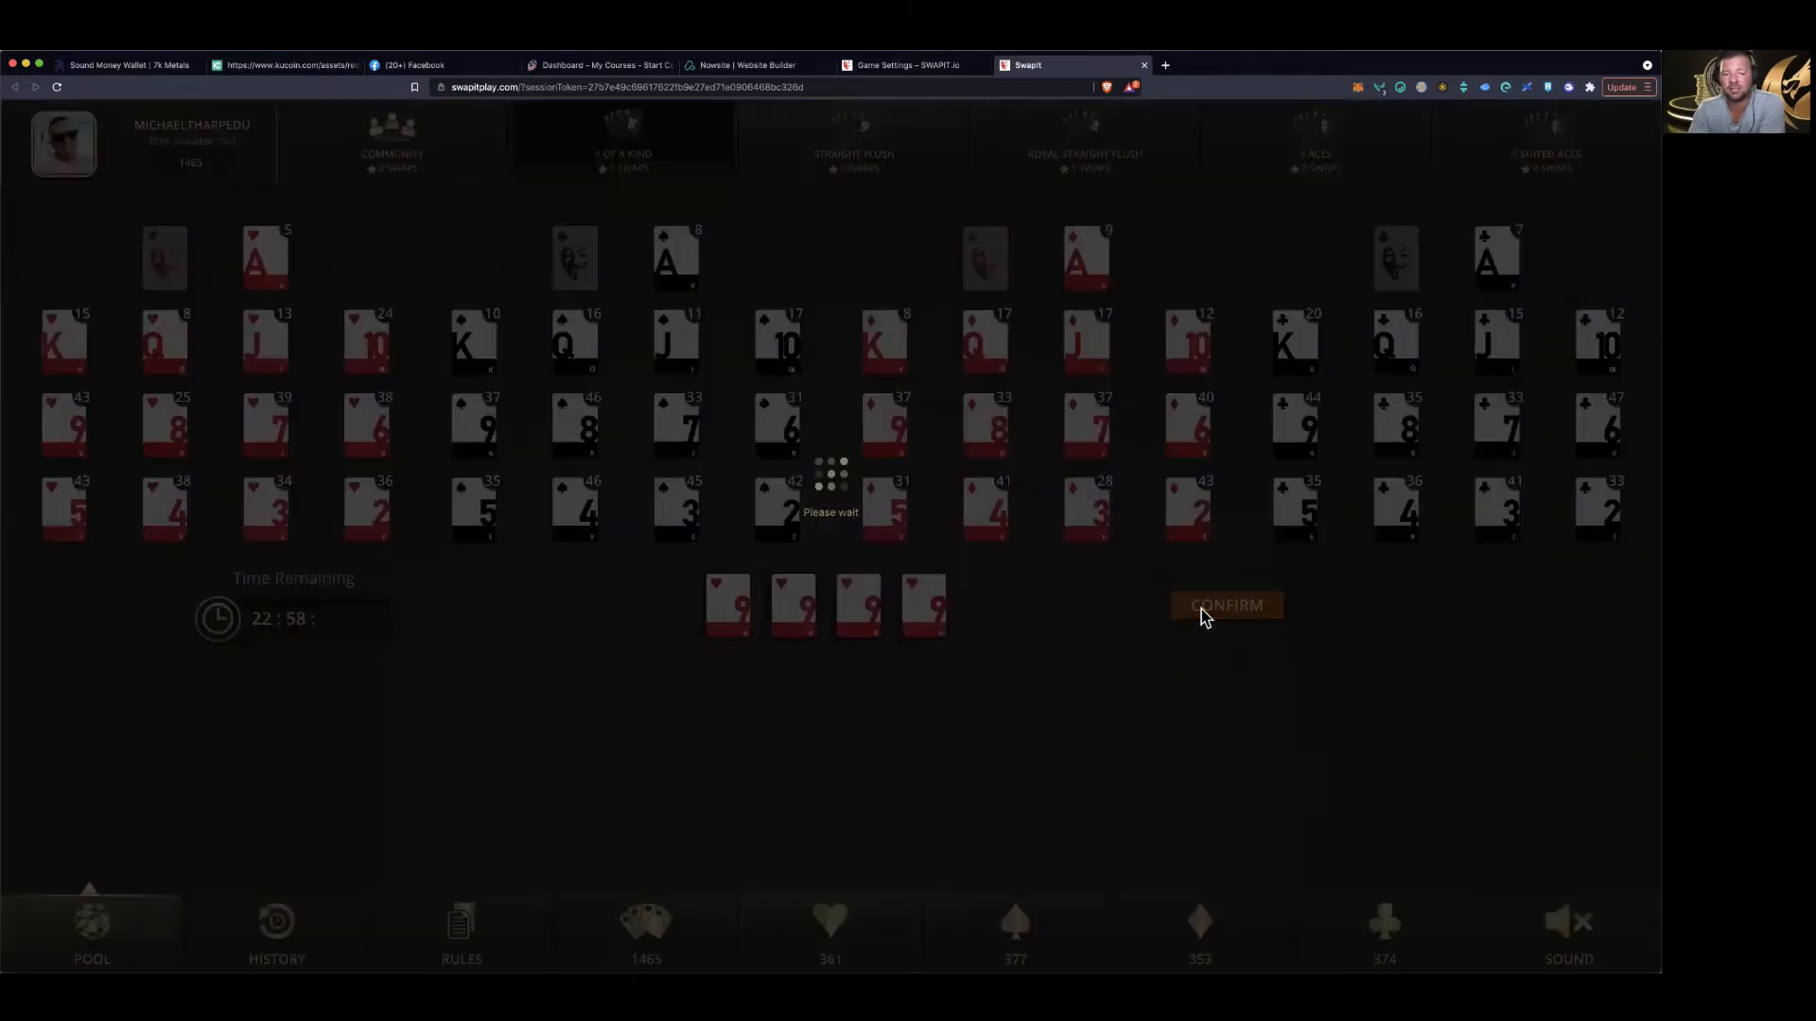
click(1226, 605)
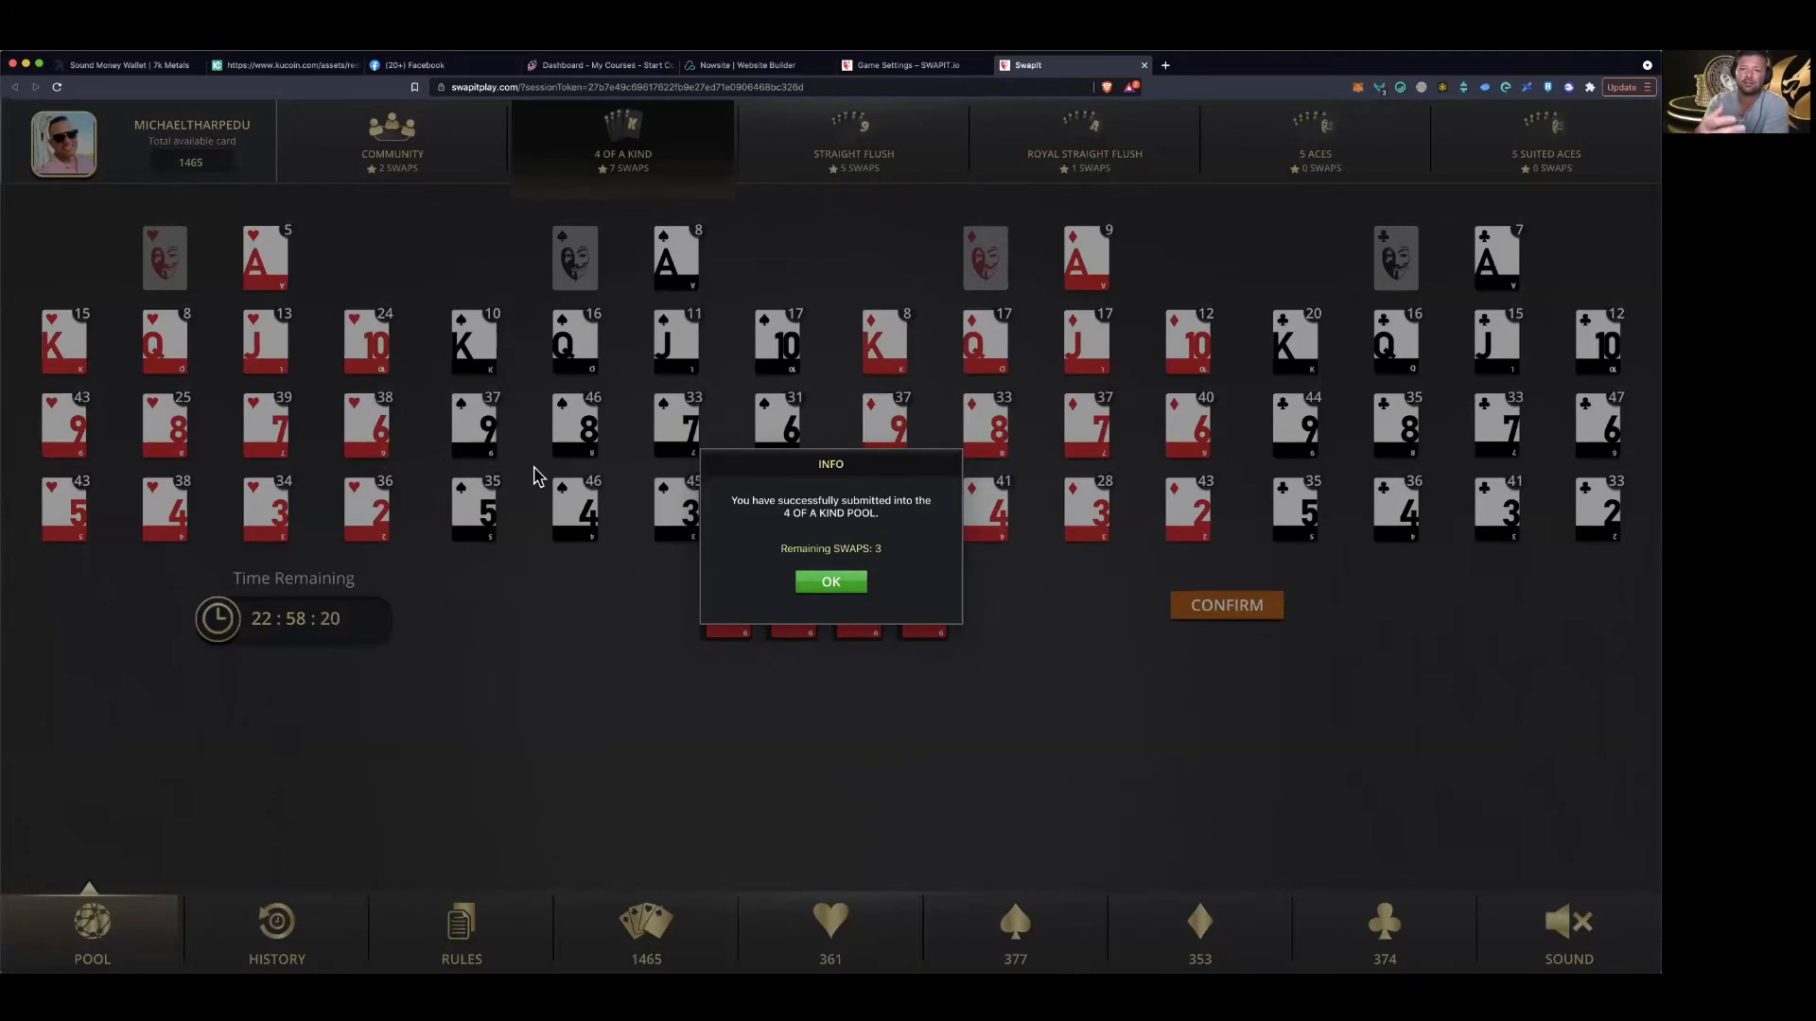
click(830, 582)
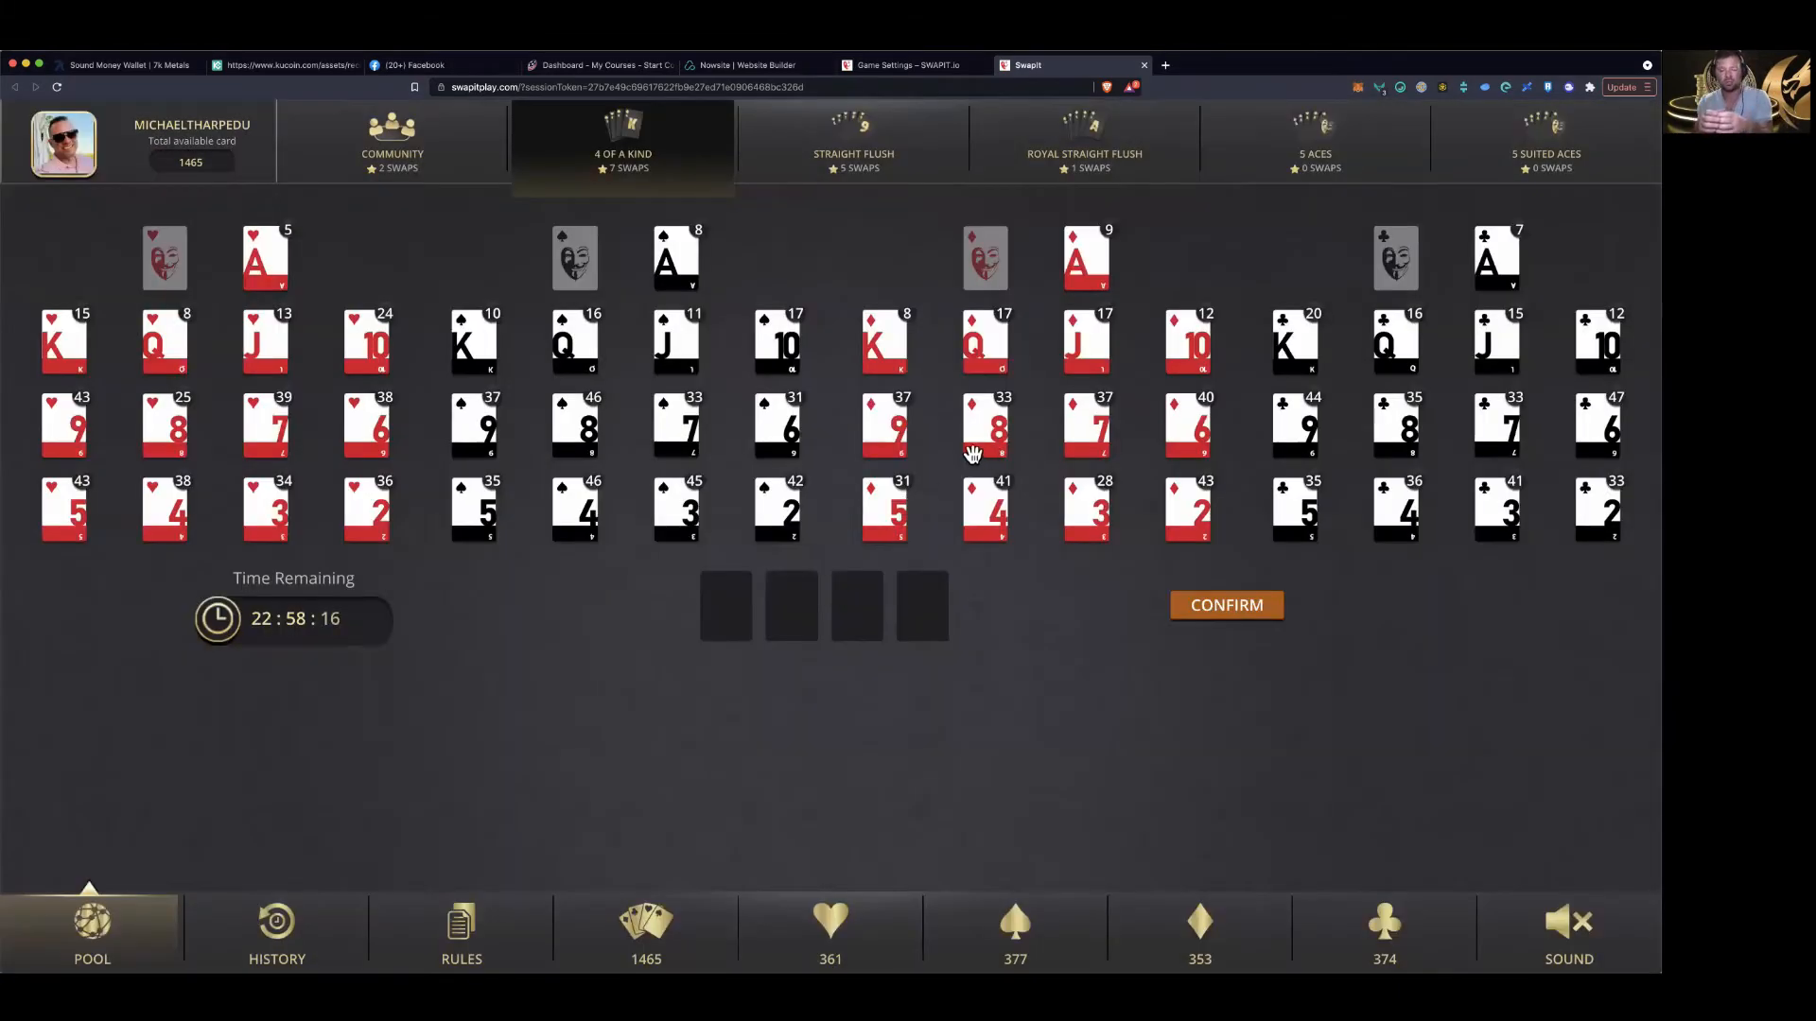
mouse_move(406, 382)
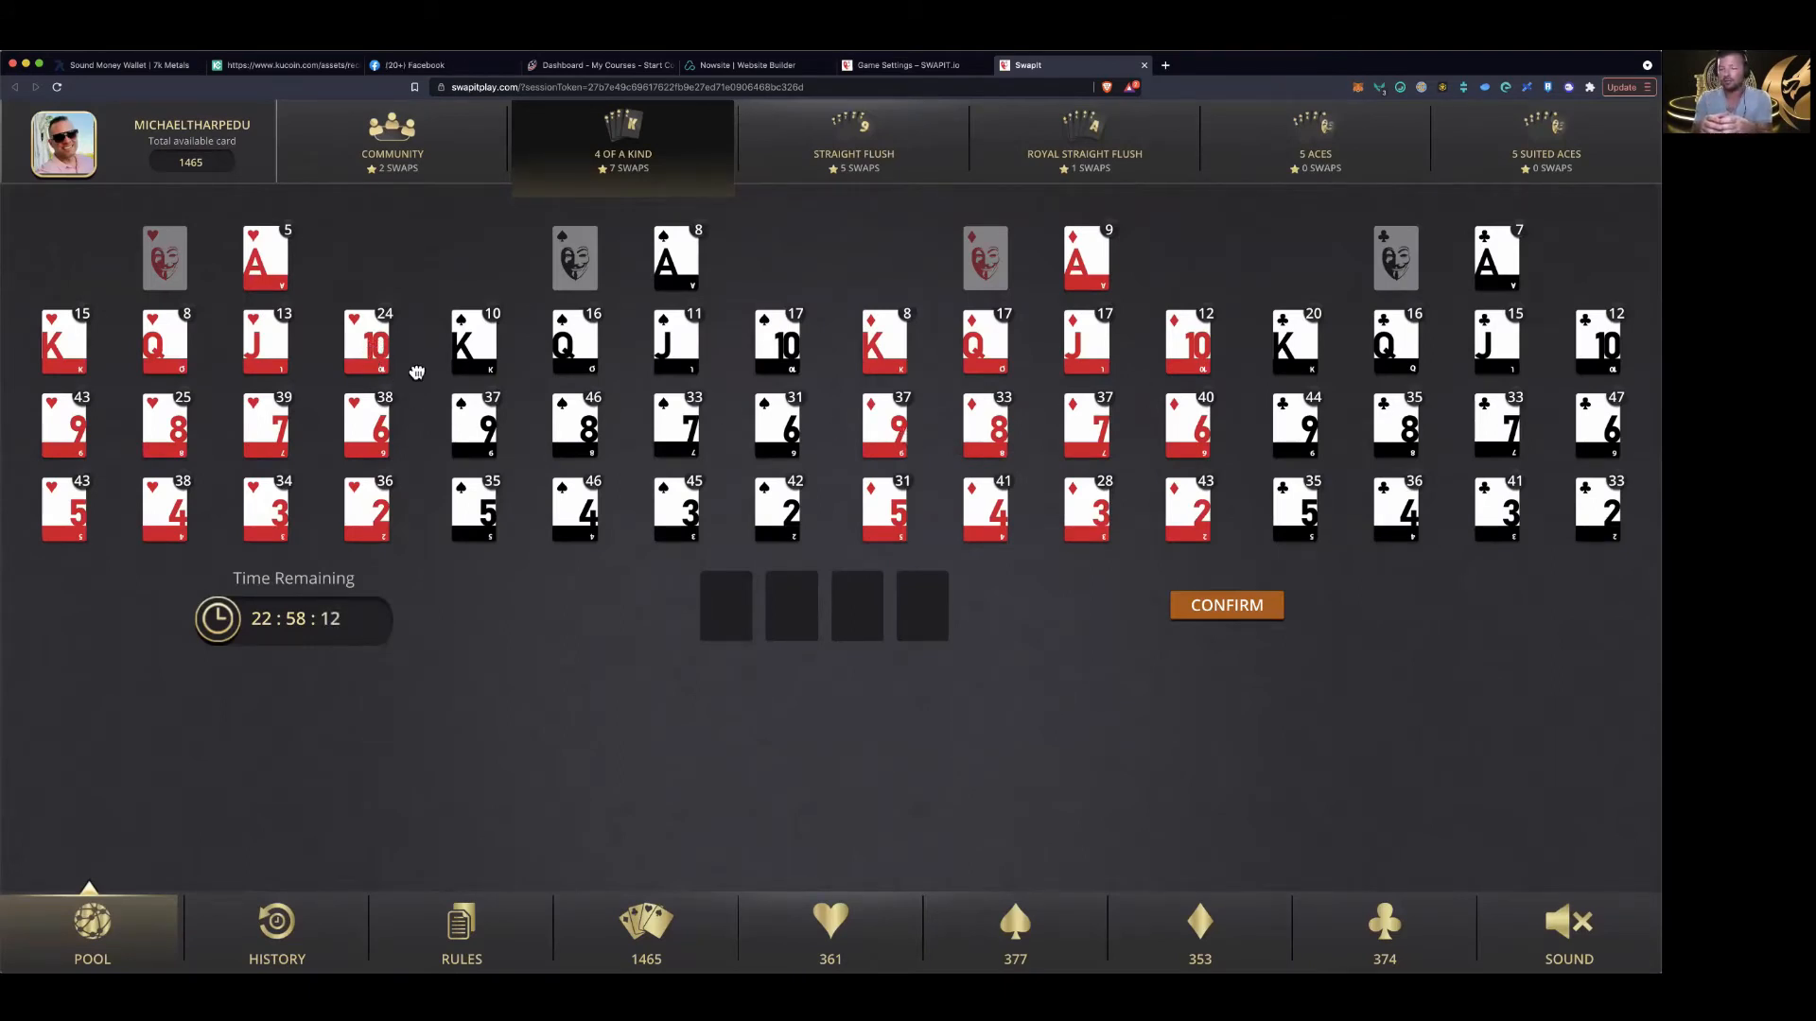
Add four 10s of hearts, confirm them into Four of a Kind, and dismiss
click(368, 343)
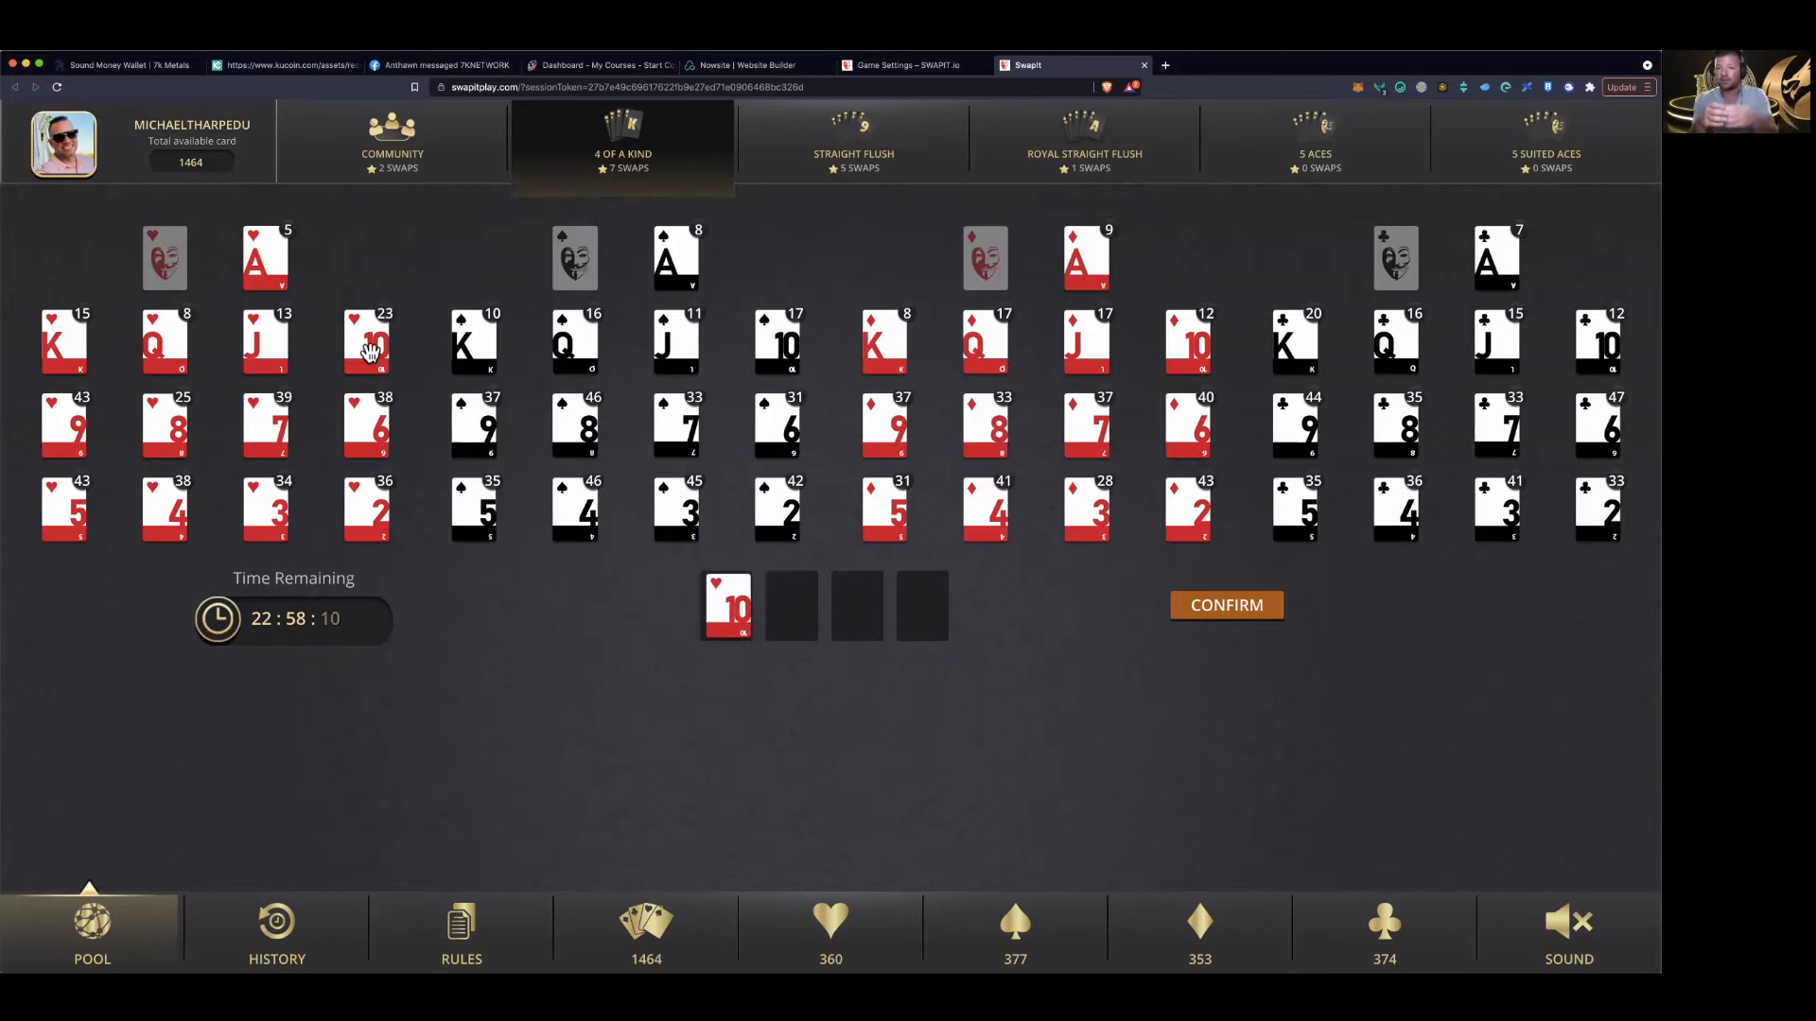
click(367, 342)
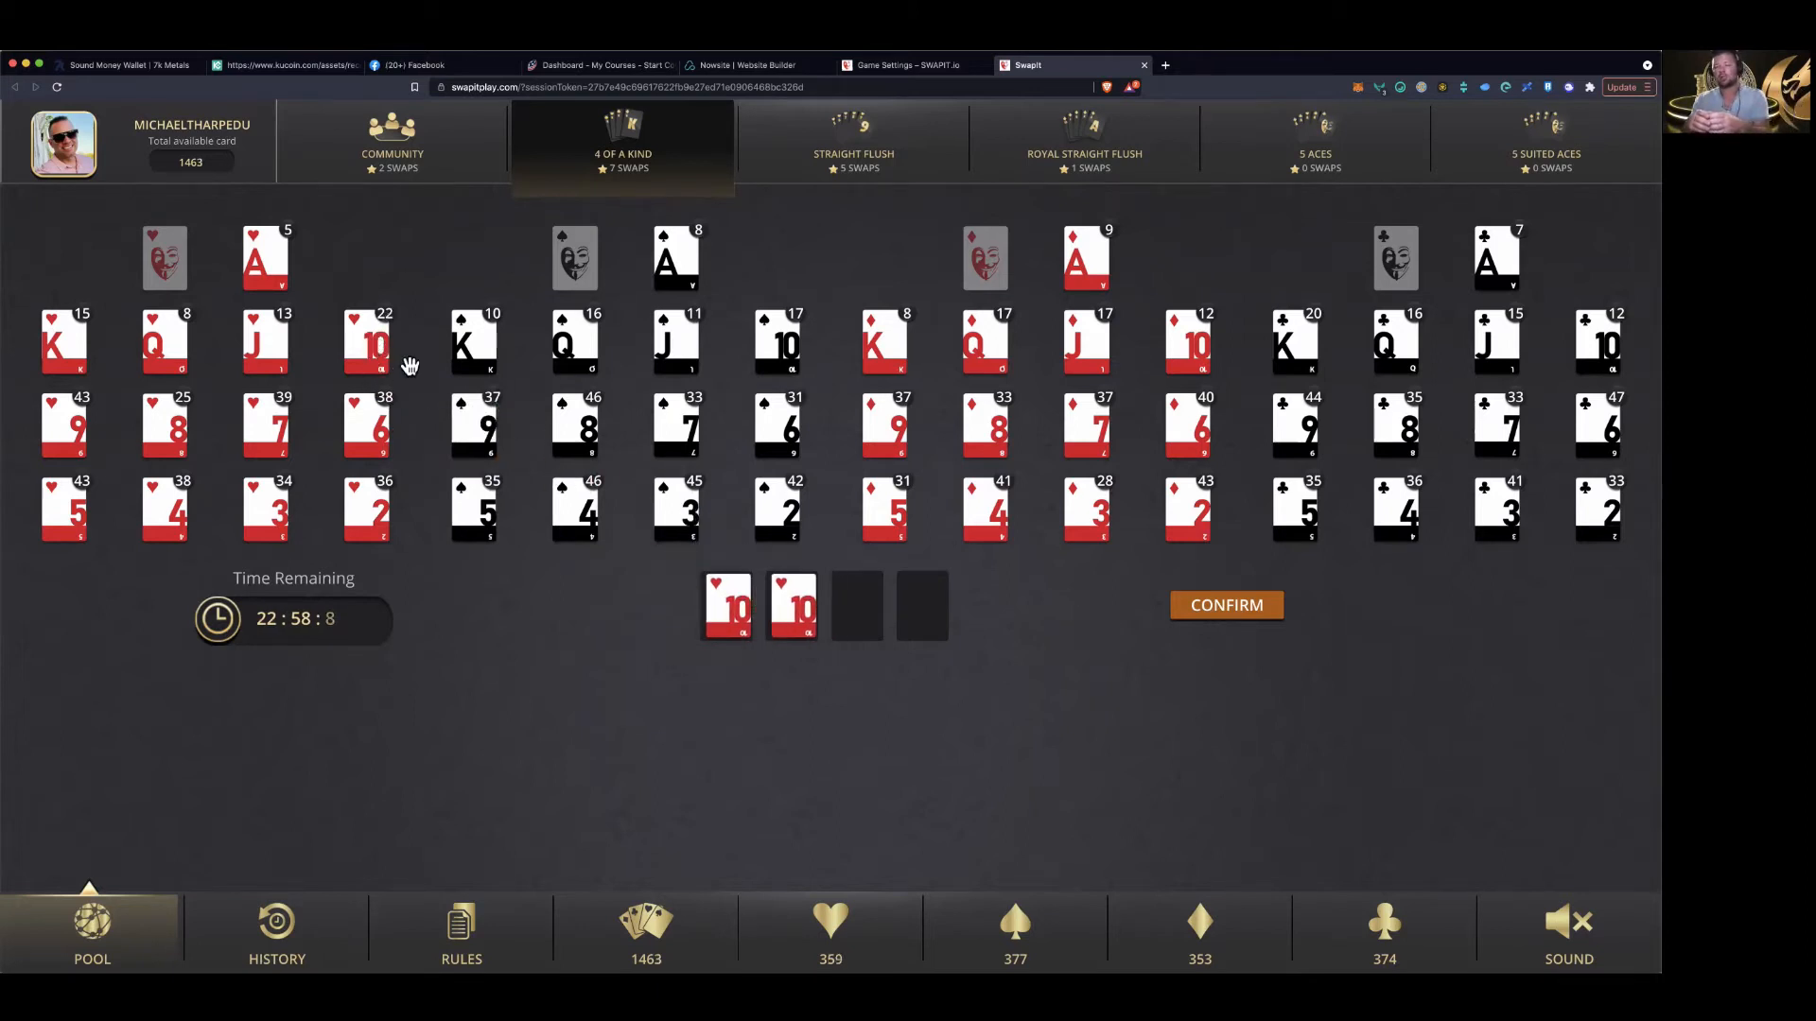
click(366, 341)
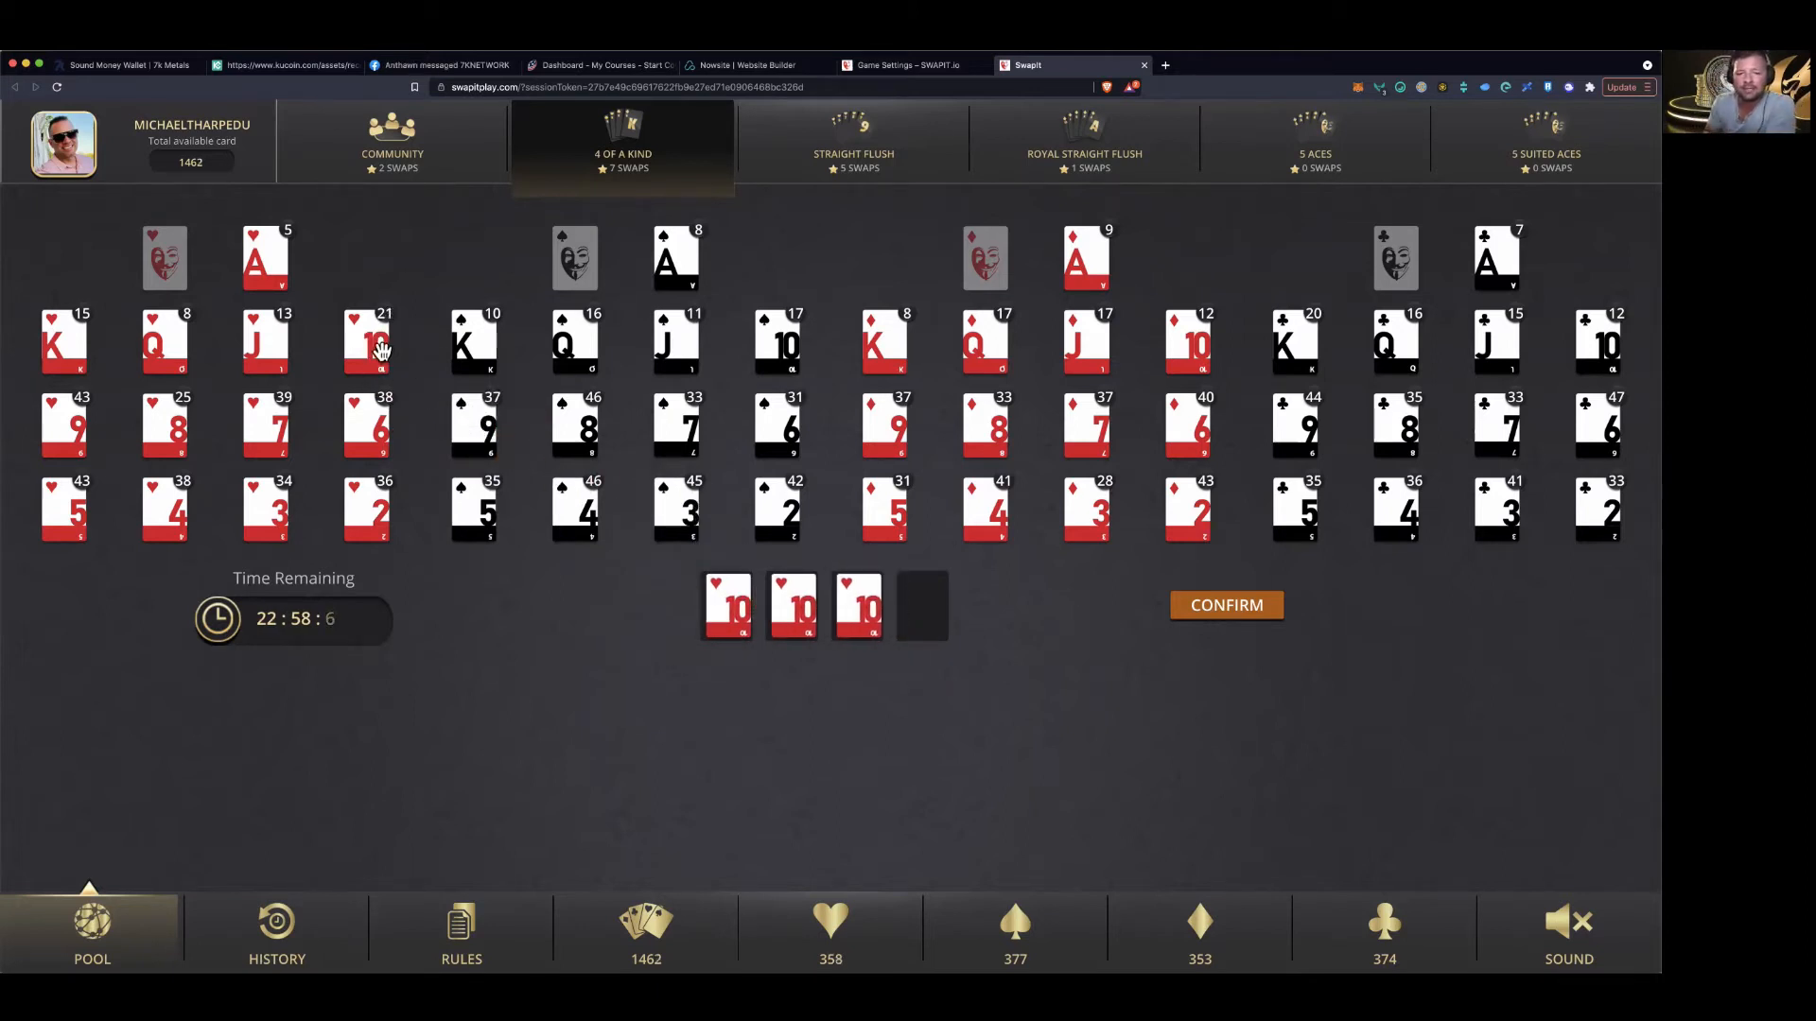
click(367, 341)
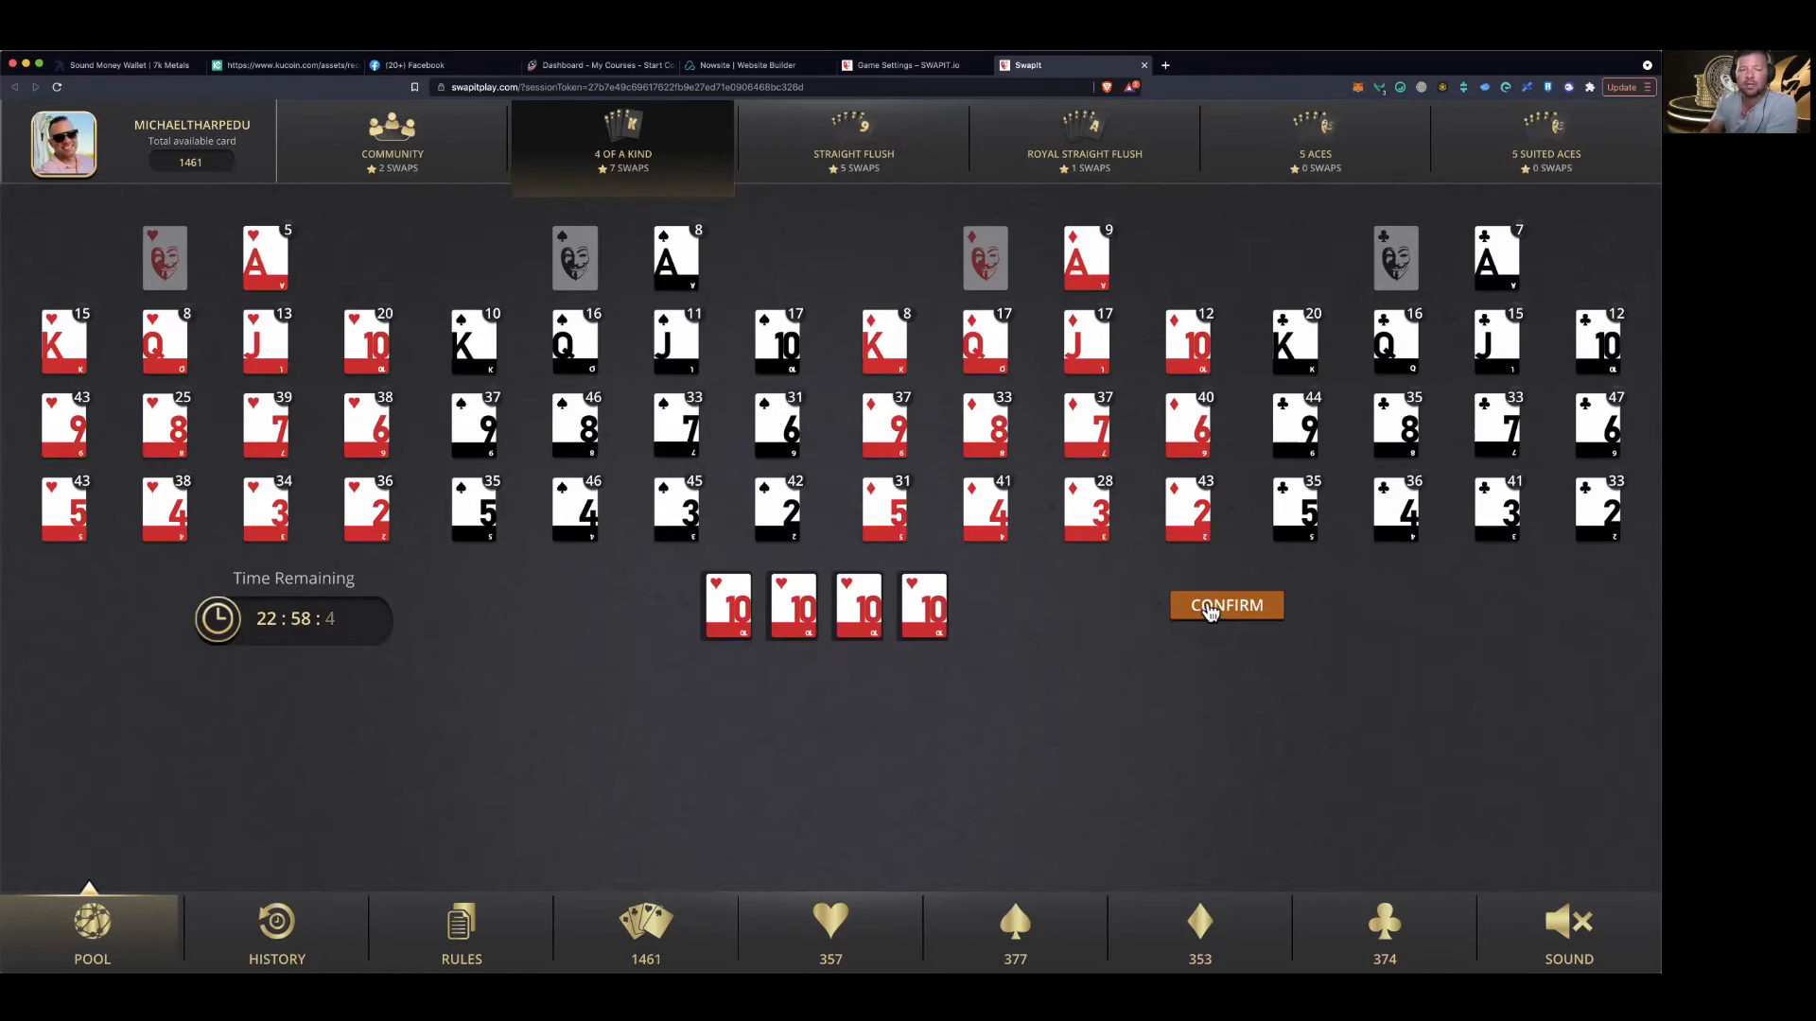
click(1226, 605)
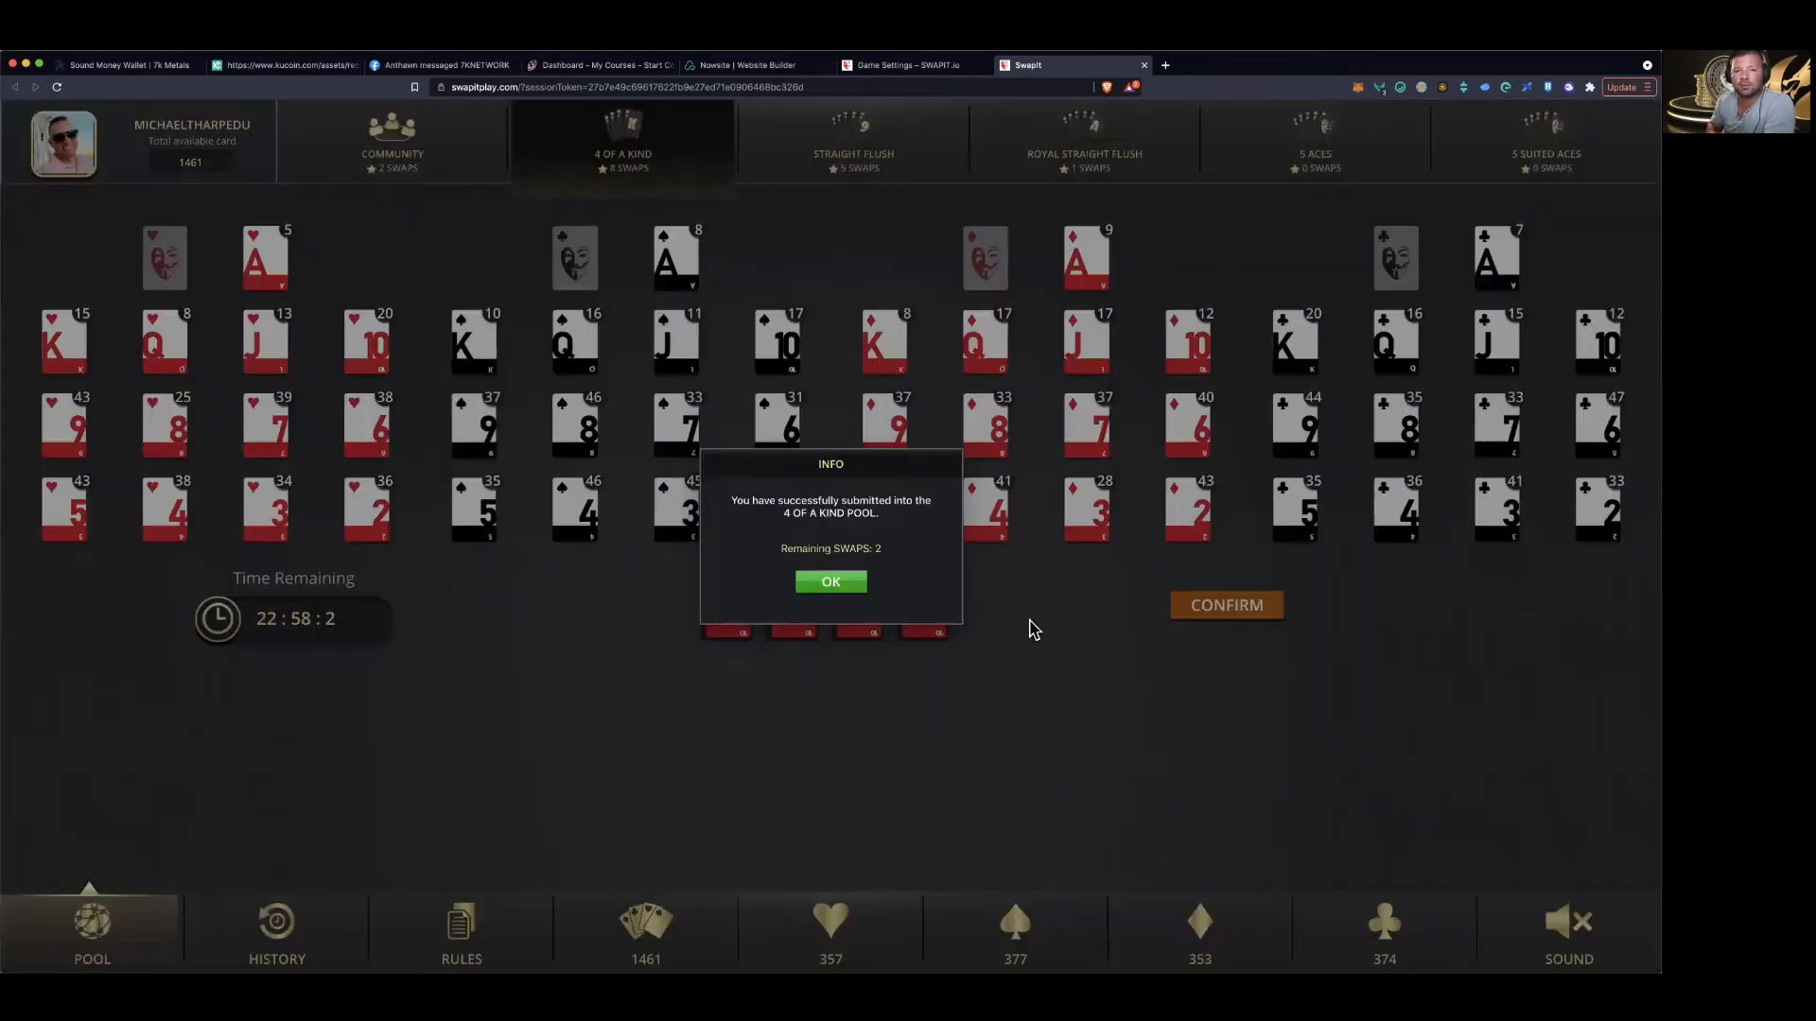
click(830, 582)
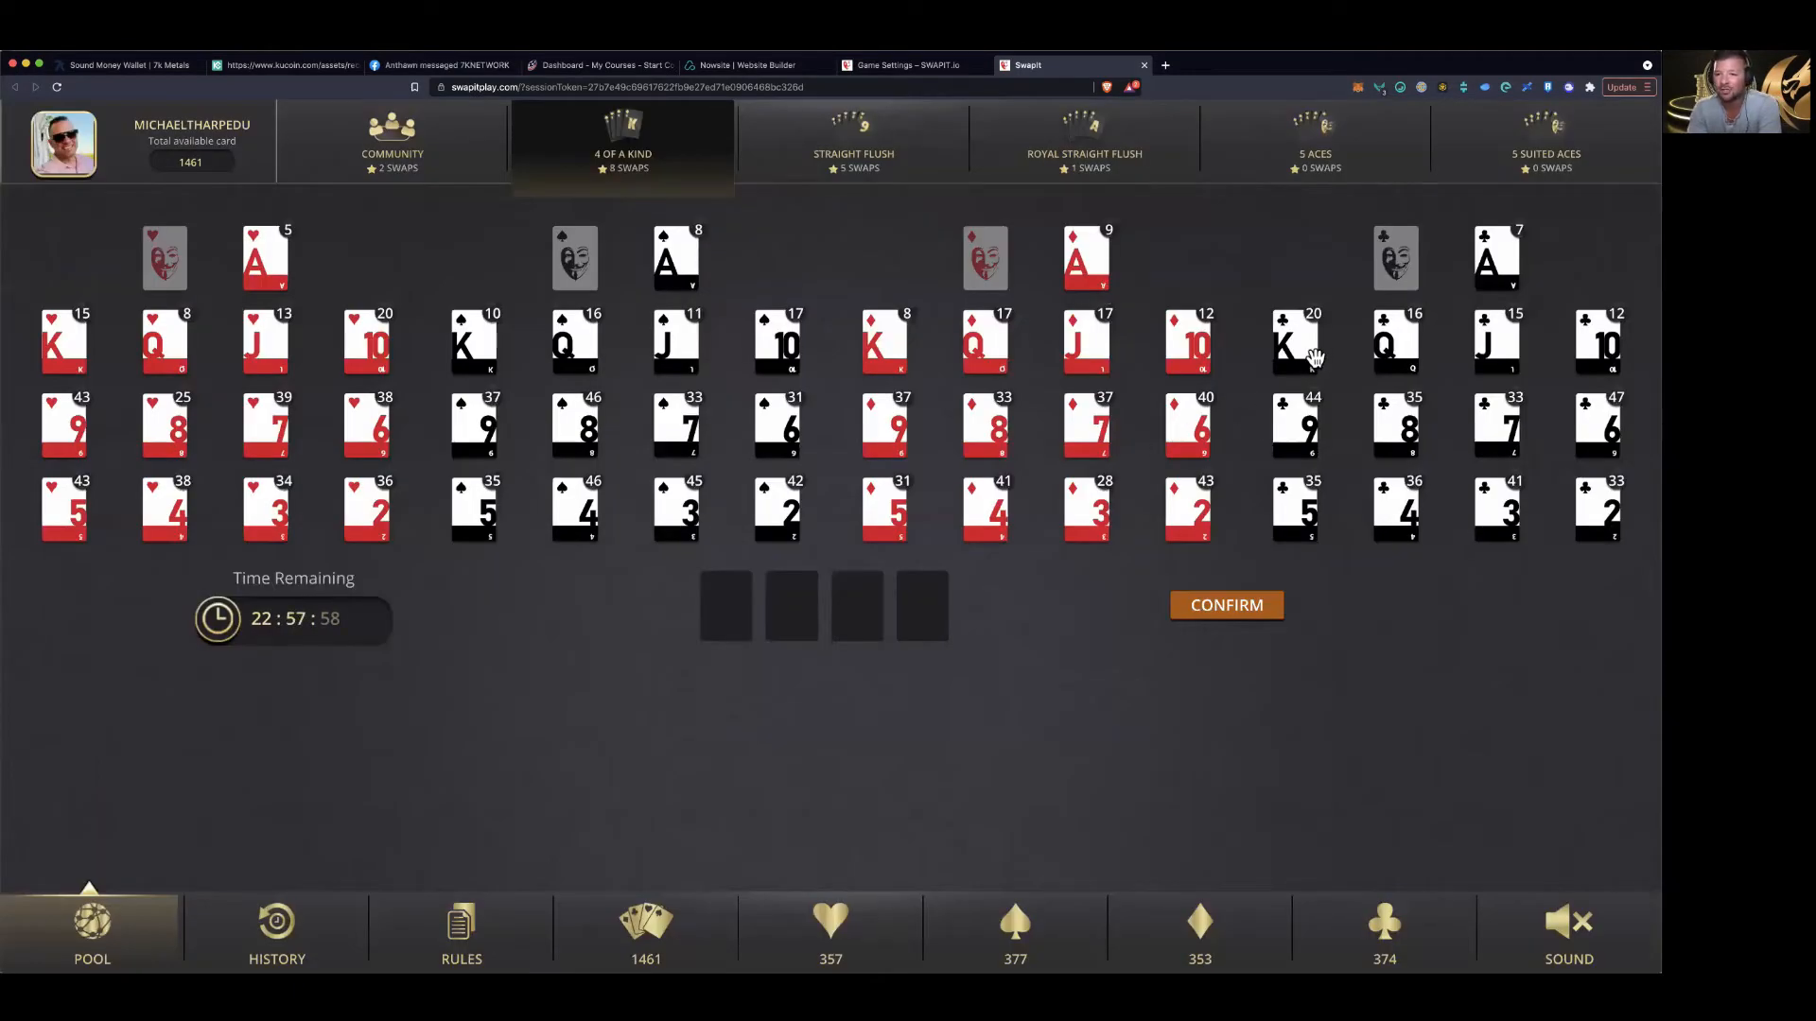
mouse_move(1204, 350)
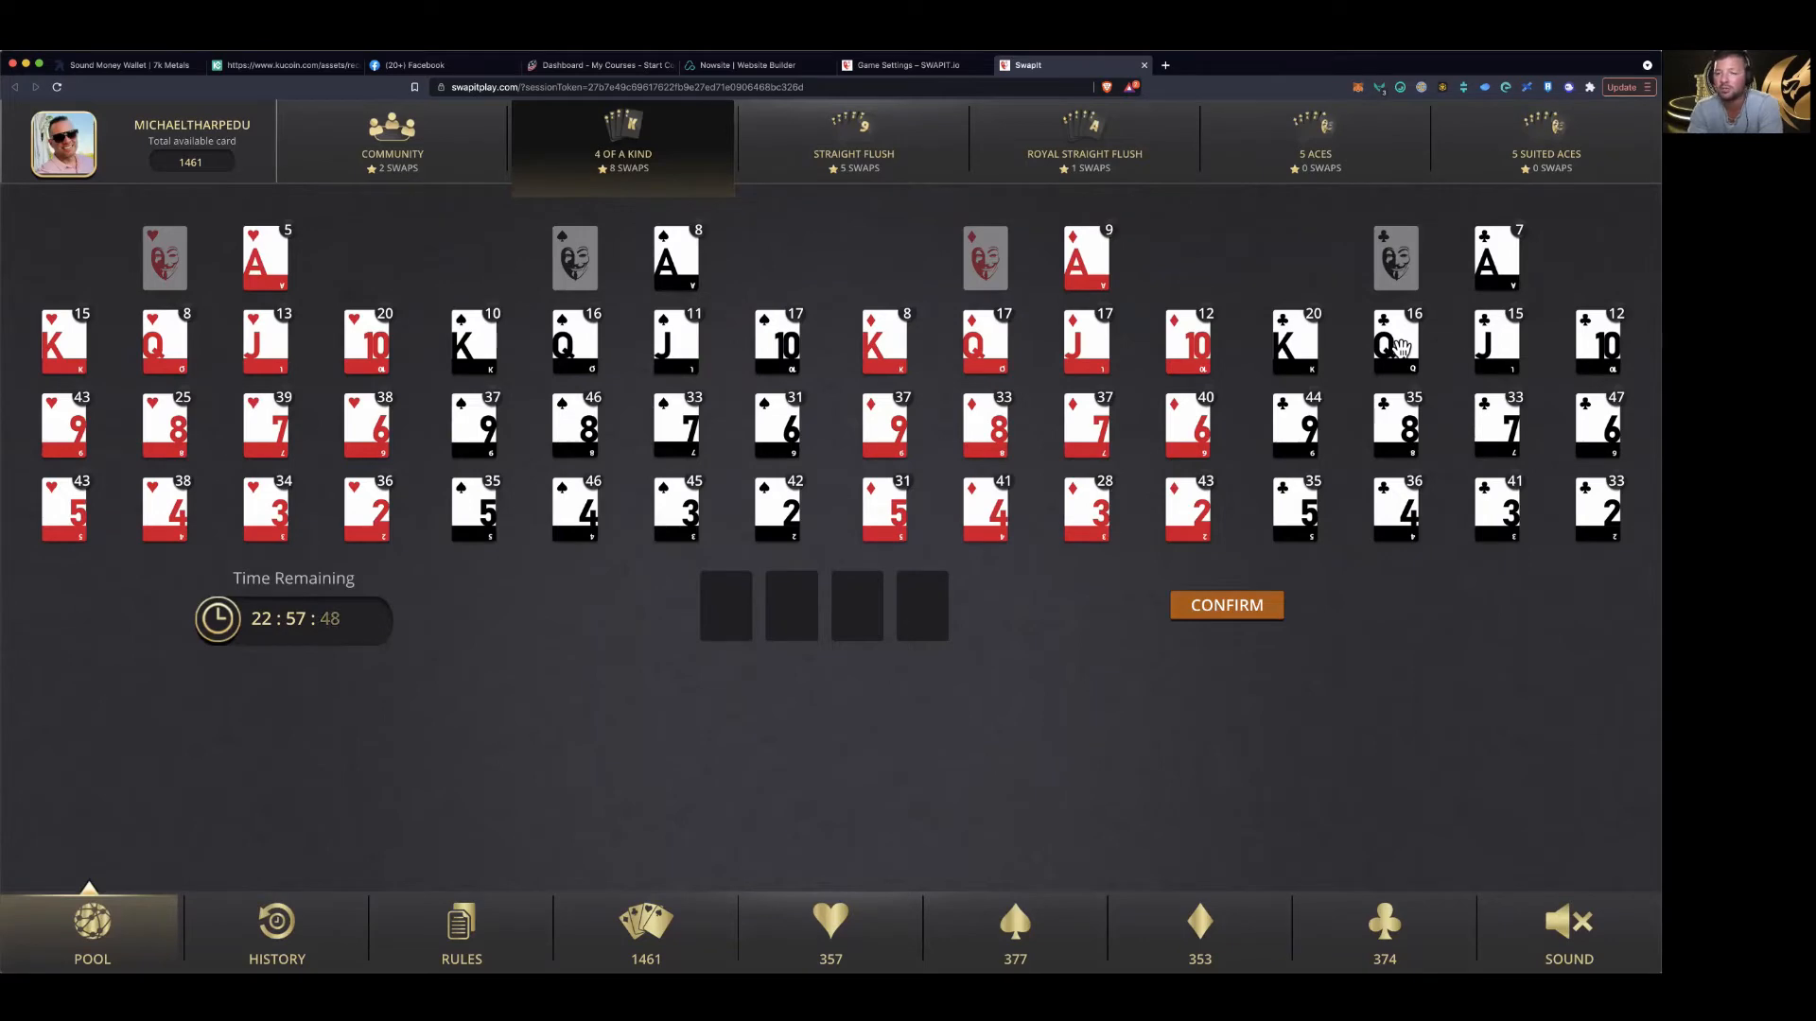
mouse_move(1332, 335)
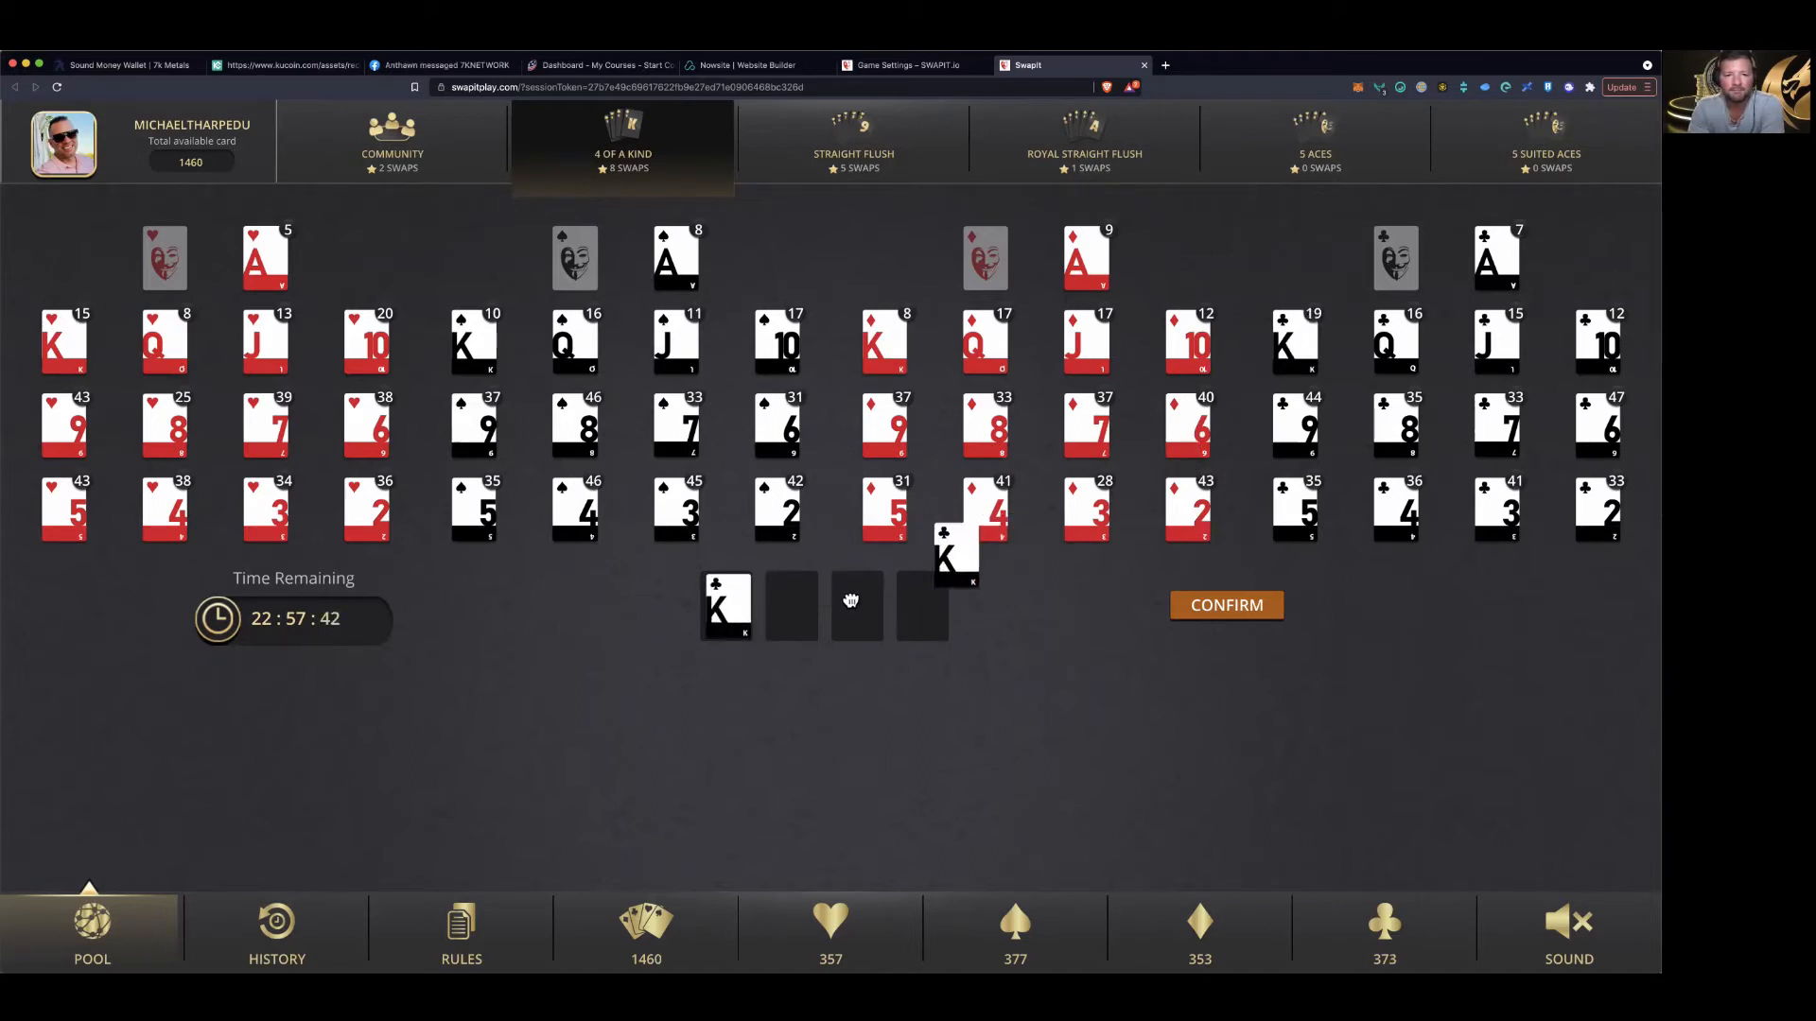
Add four kings of clubs, confirm, and dismiss the submission notice
click(955, 556)
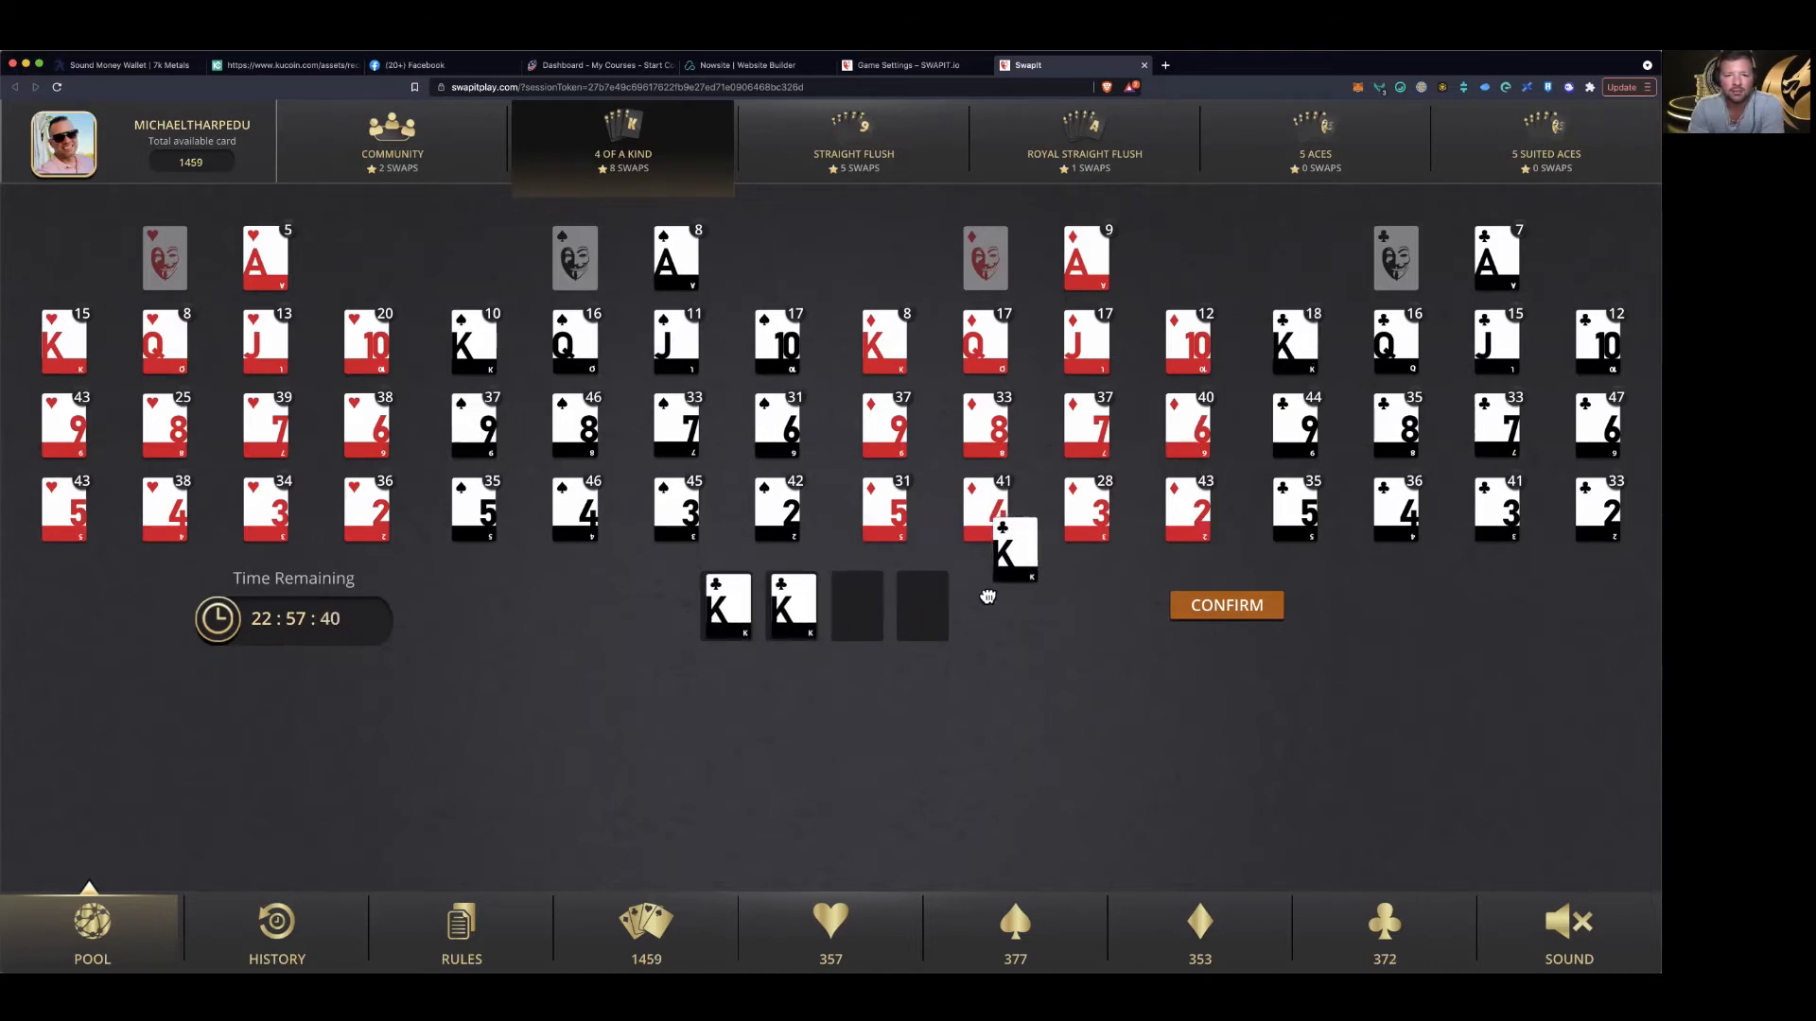
click(1002, 510)
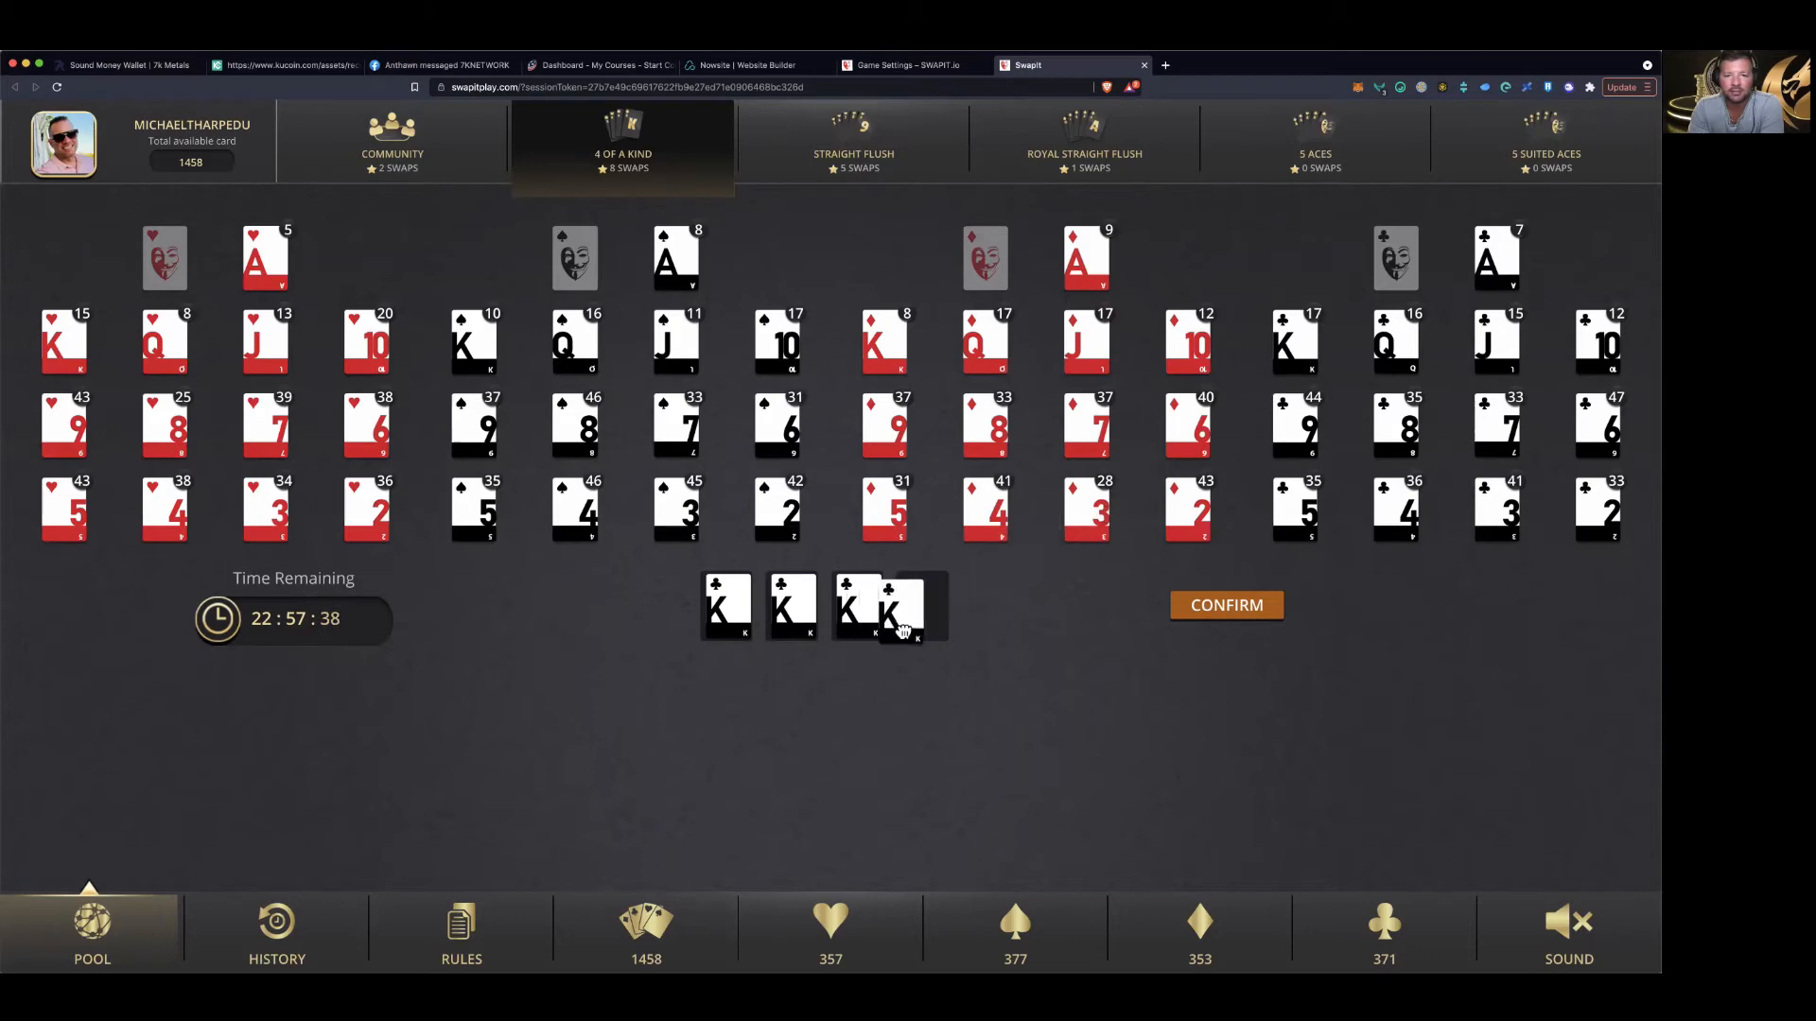
click(899, 607)
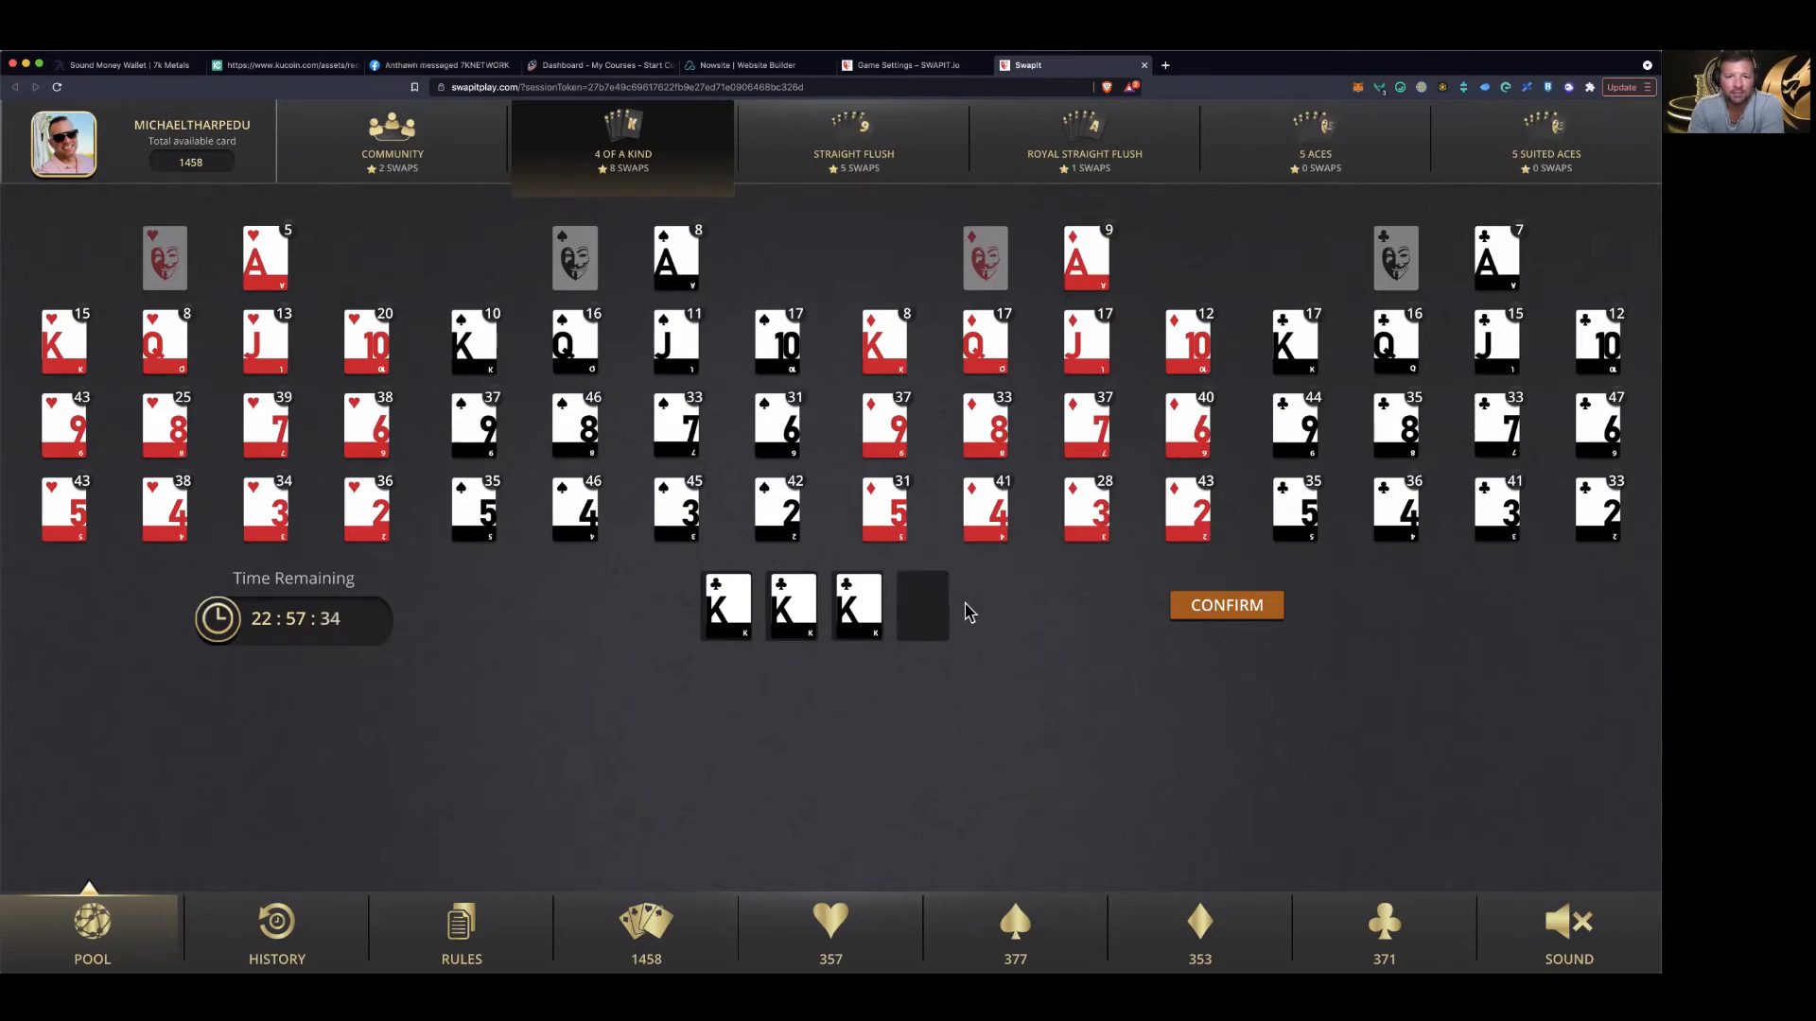
click(1294, 341)
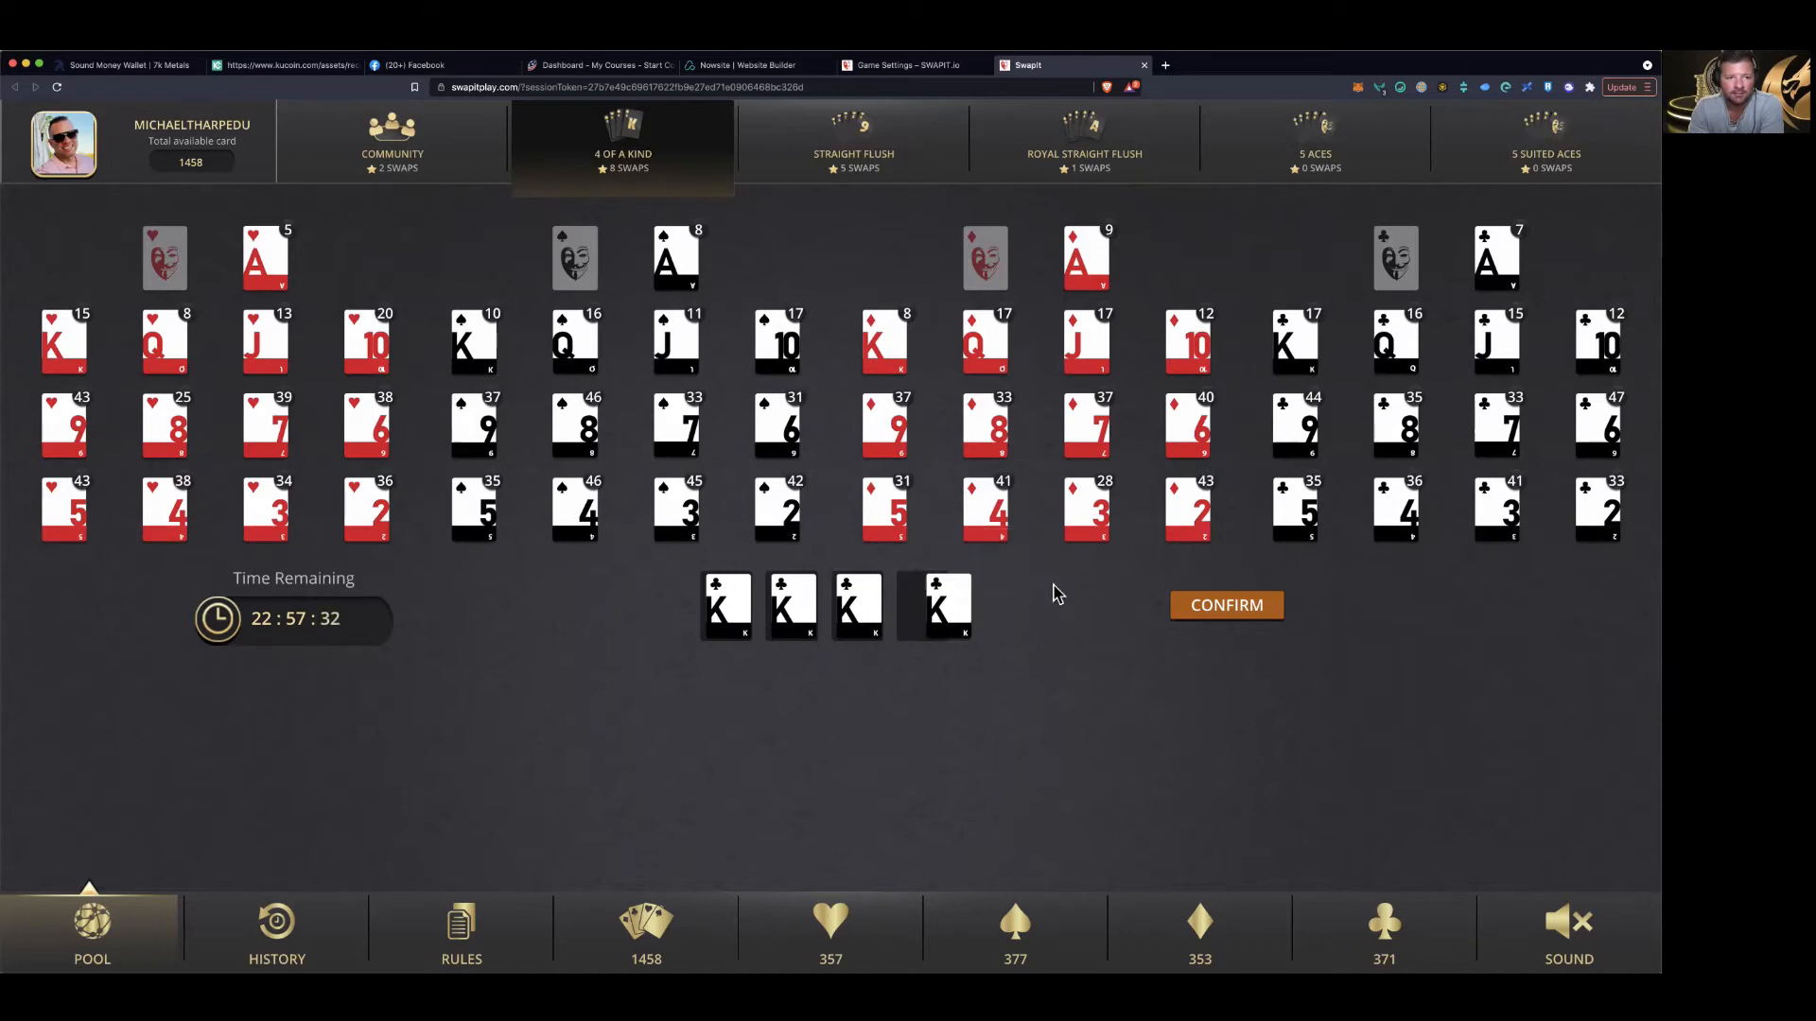
click(1226, 605)
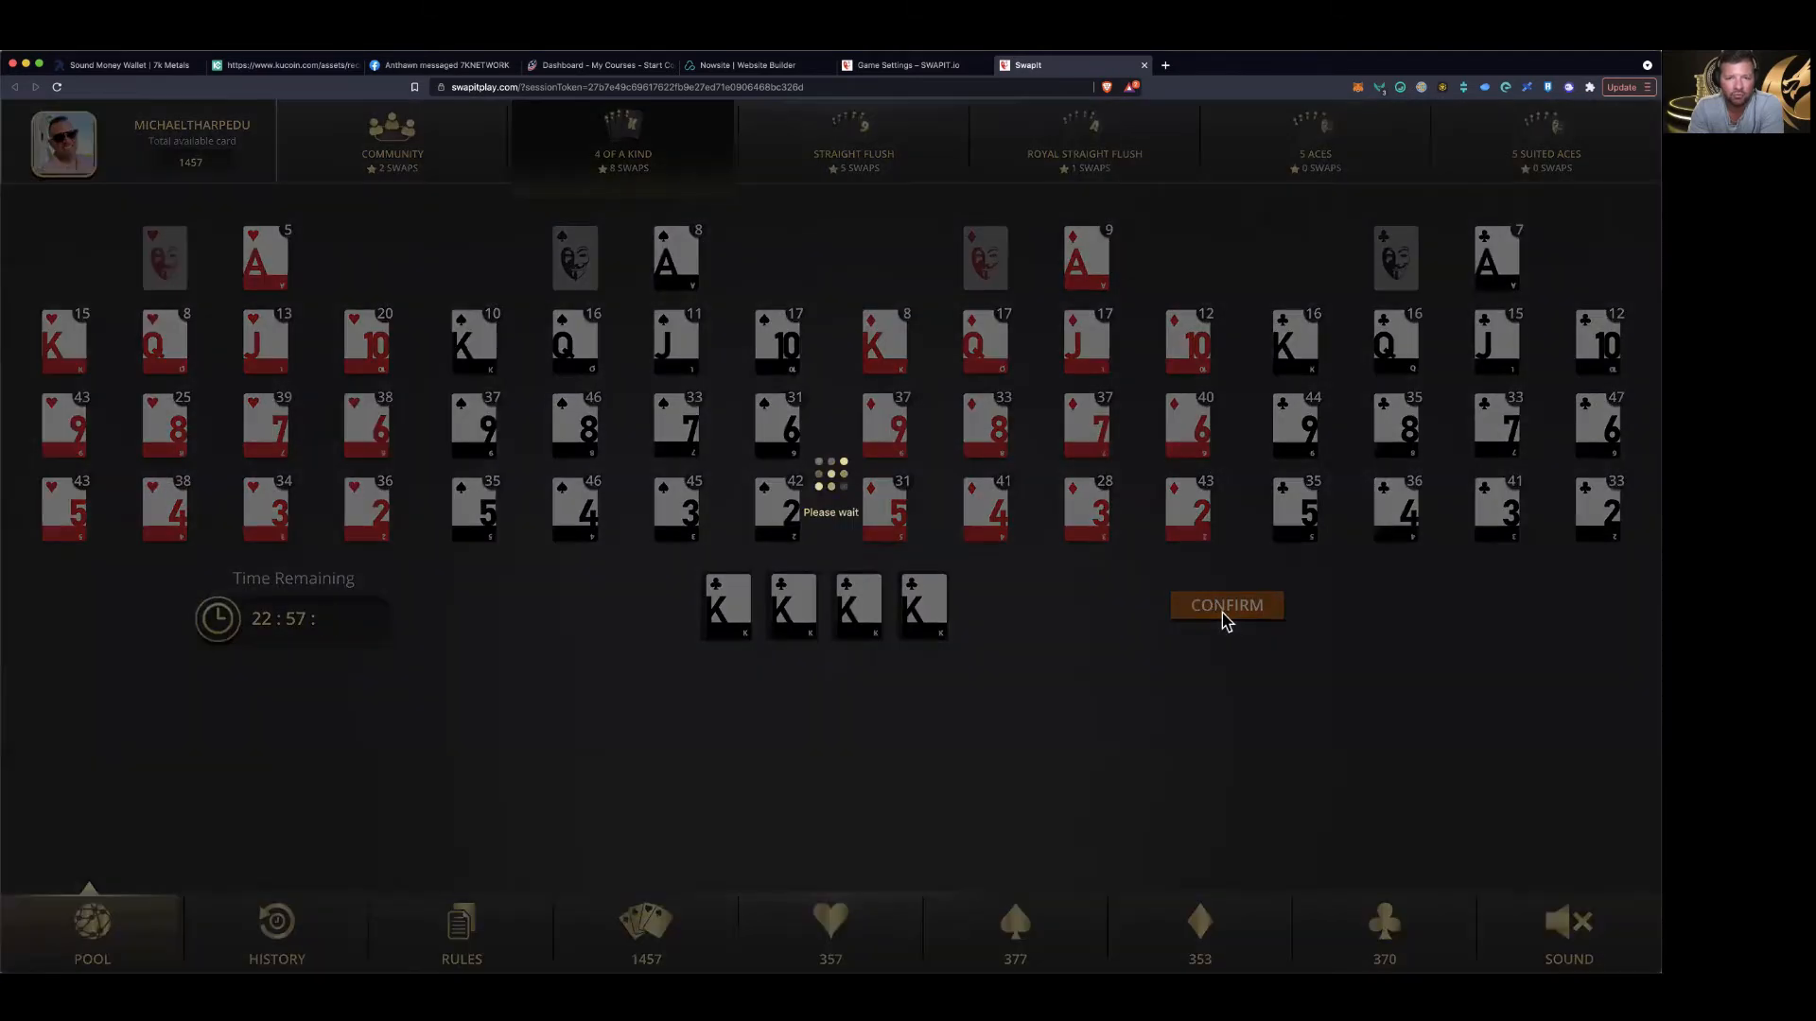
click(1226, 605)
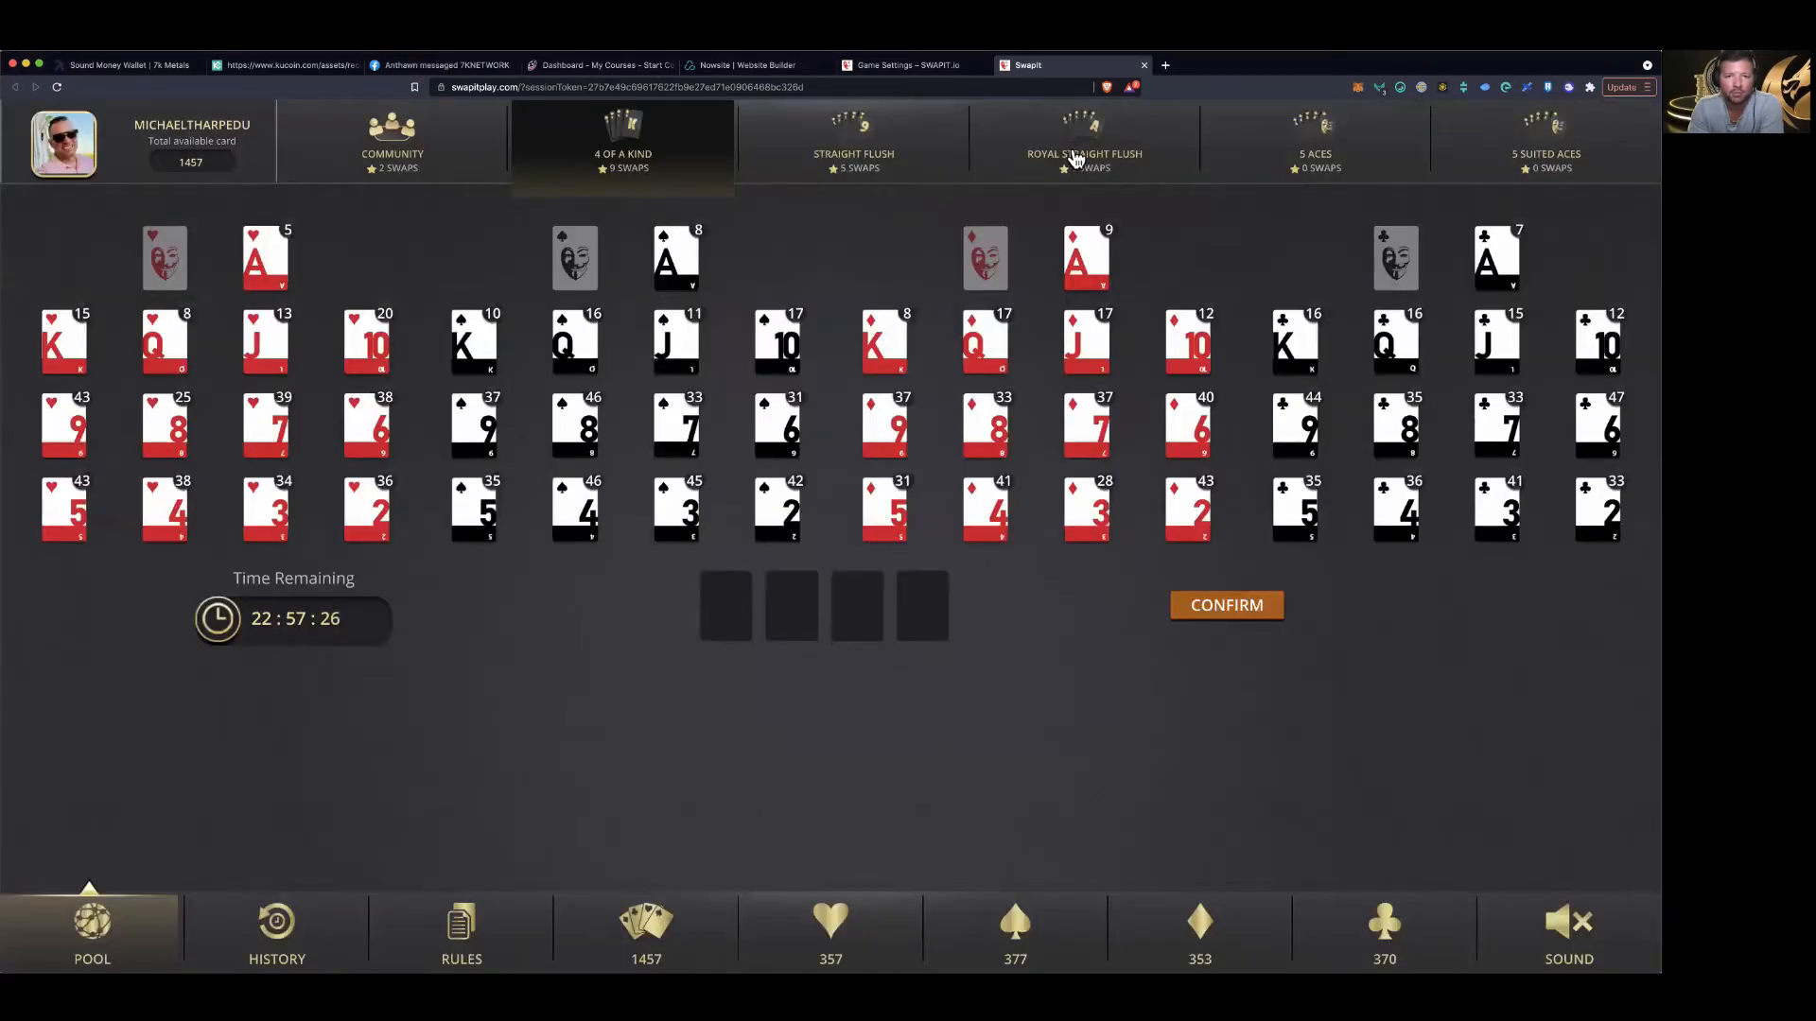
In the Royal Straight Flush pool, submit 10-J-Q-K-A of diamonds and dismiss
click(1084, 139)
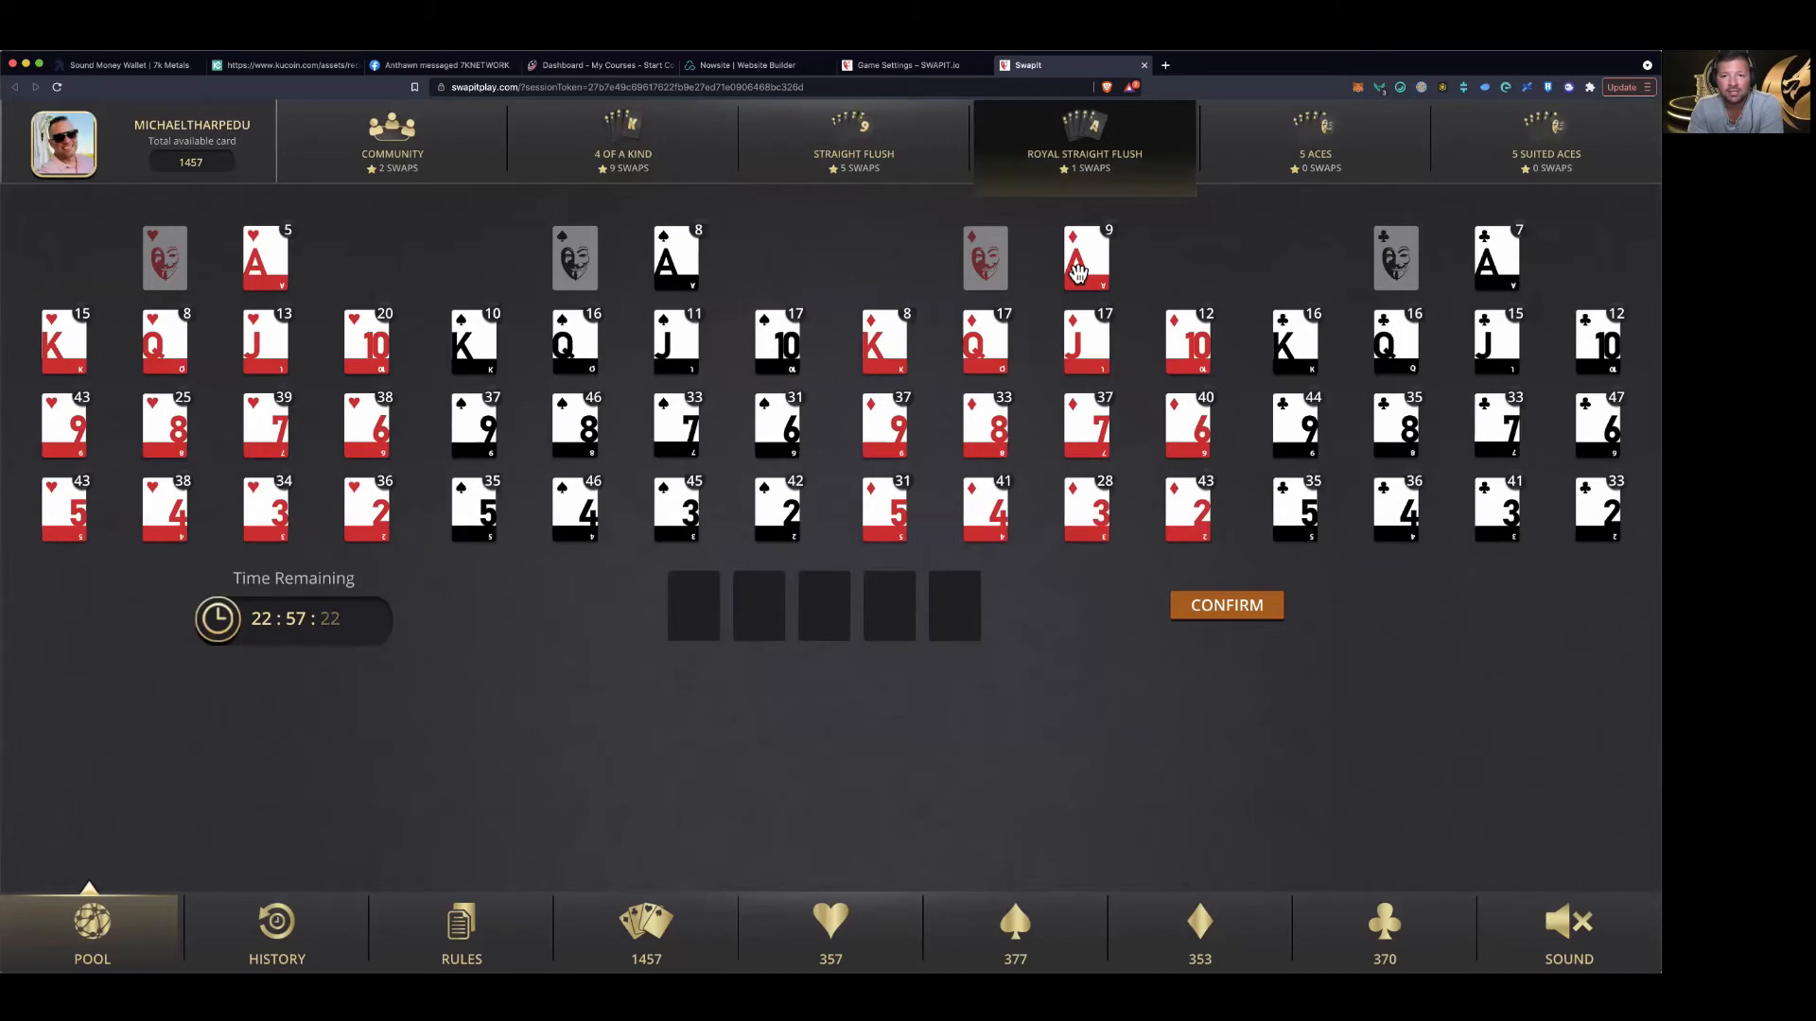
mouse_move(1133, 286)
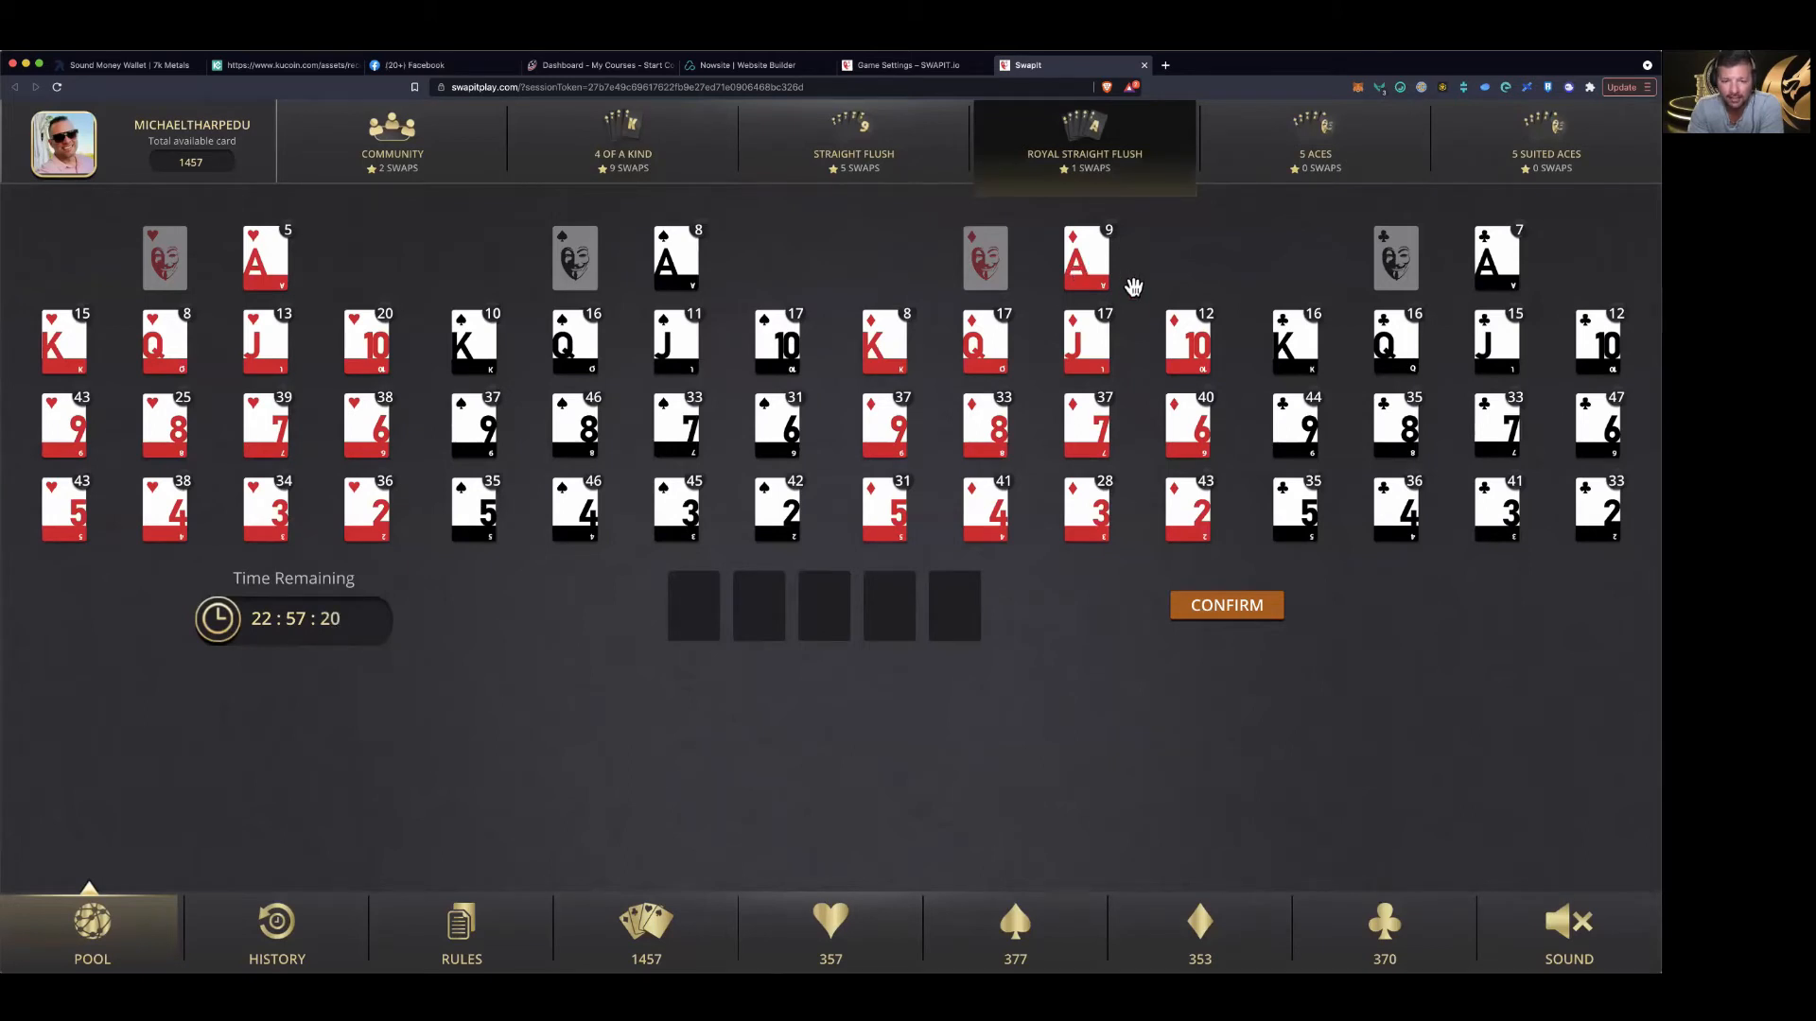
mouse_move(1514, 301)
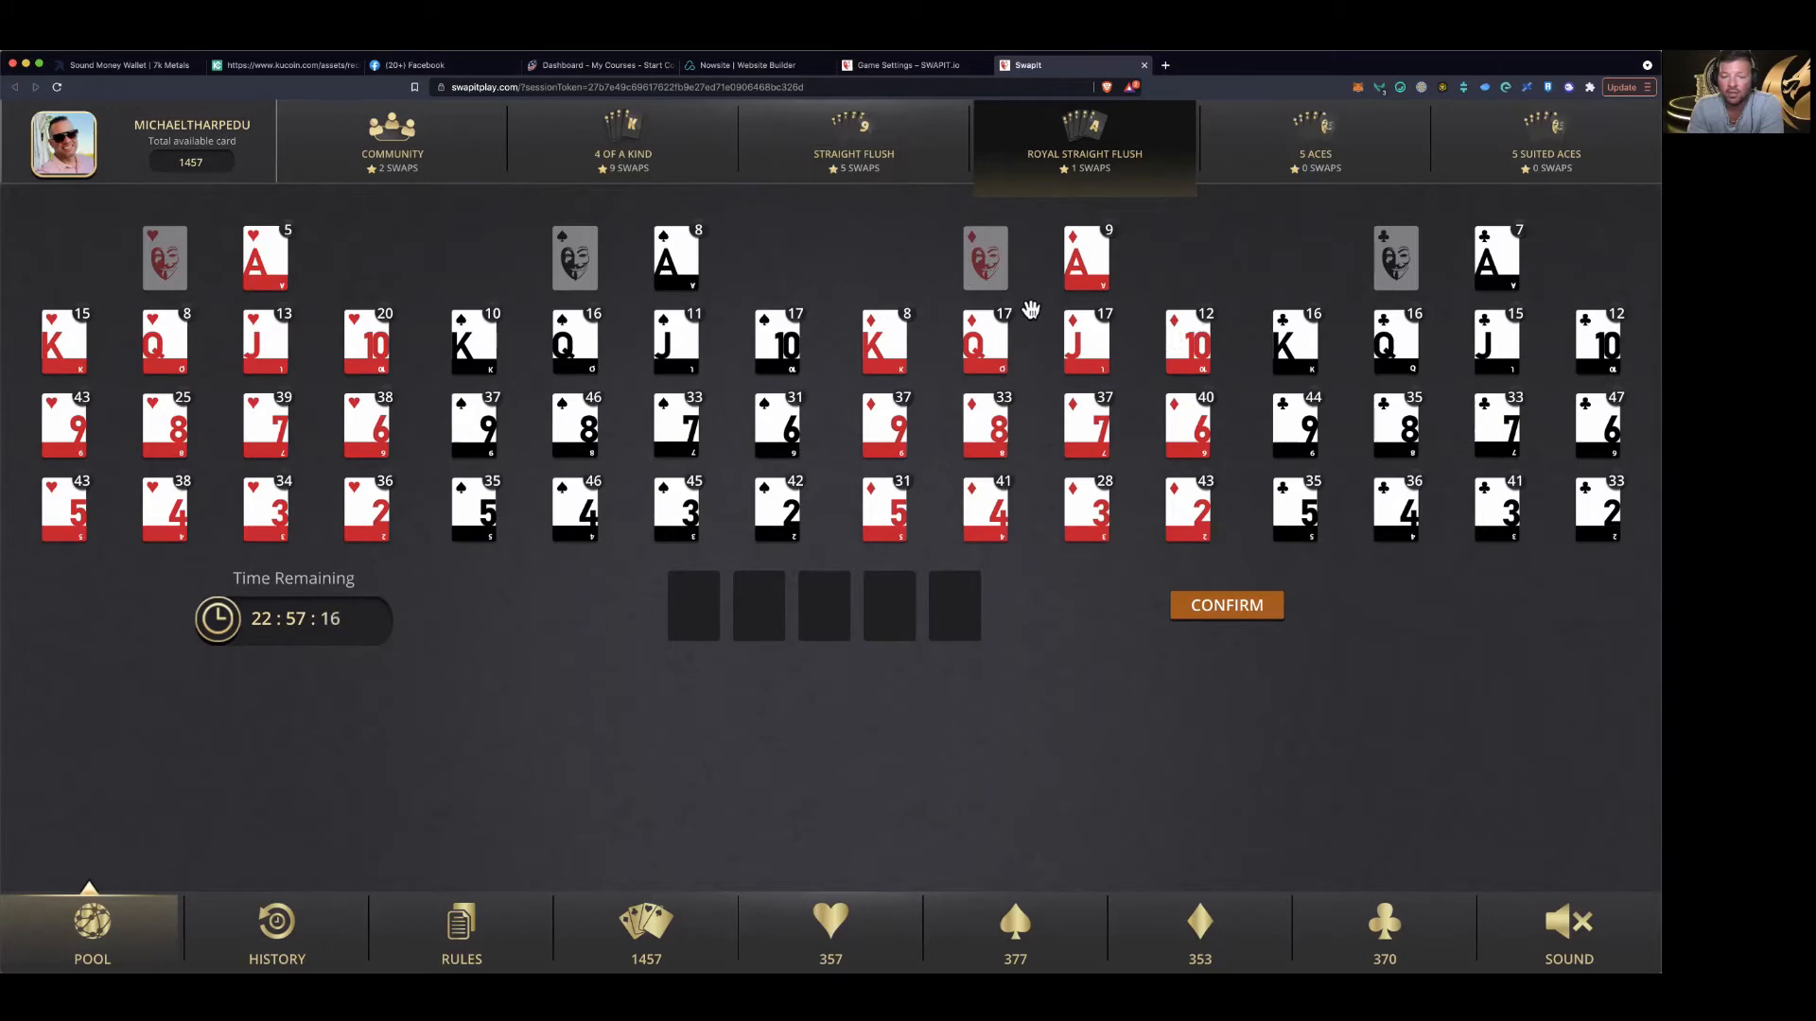
mouse_move(1183, 341)
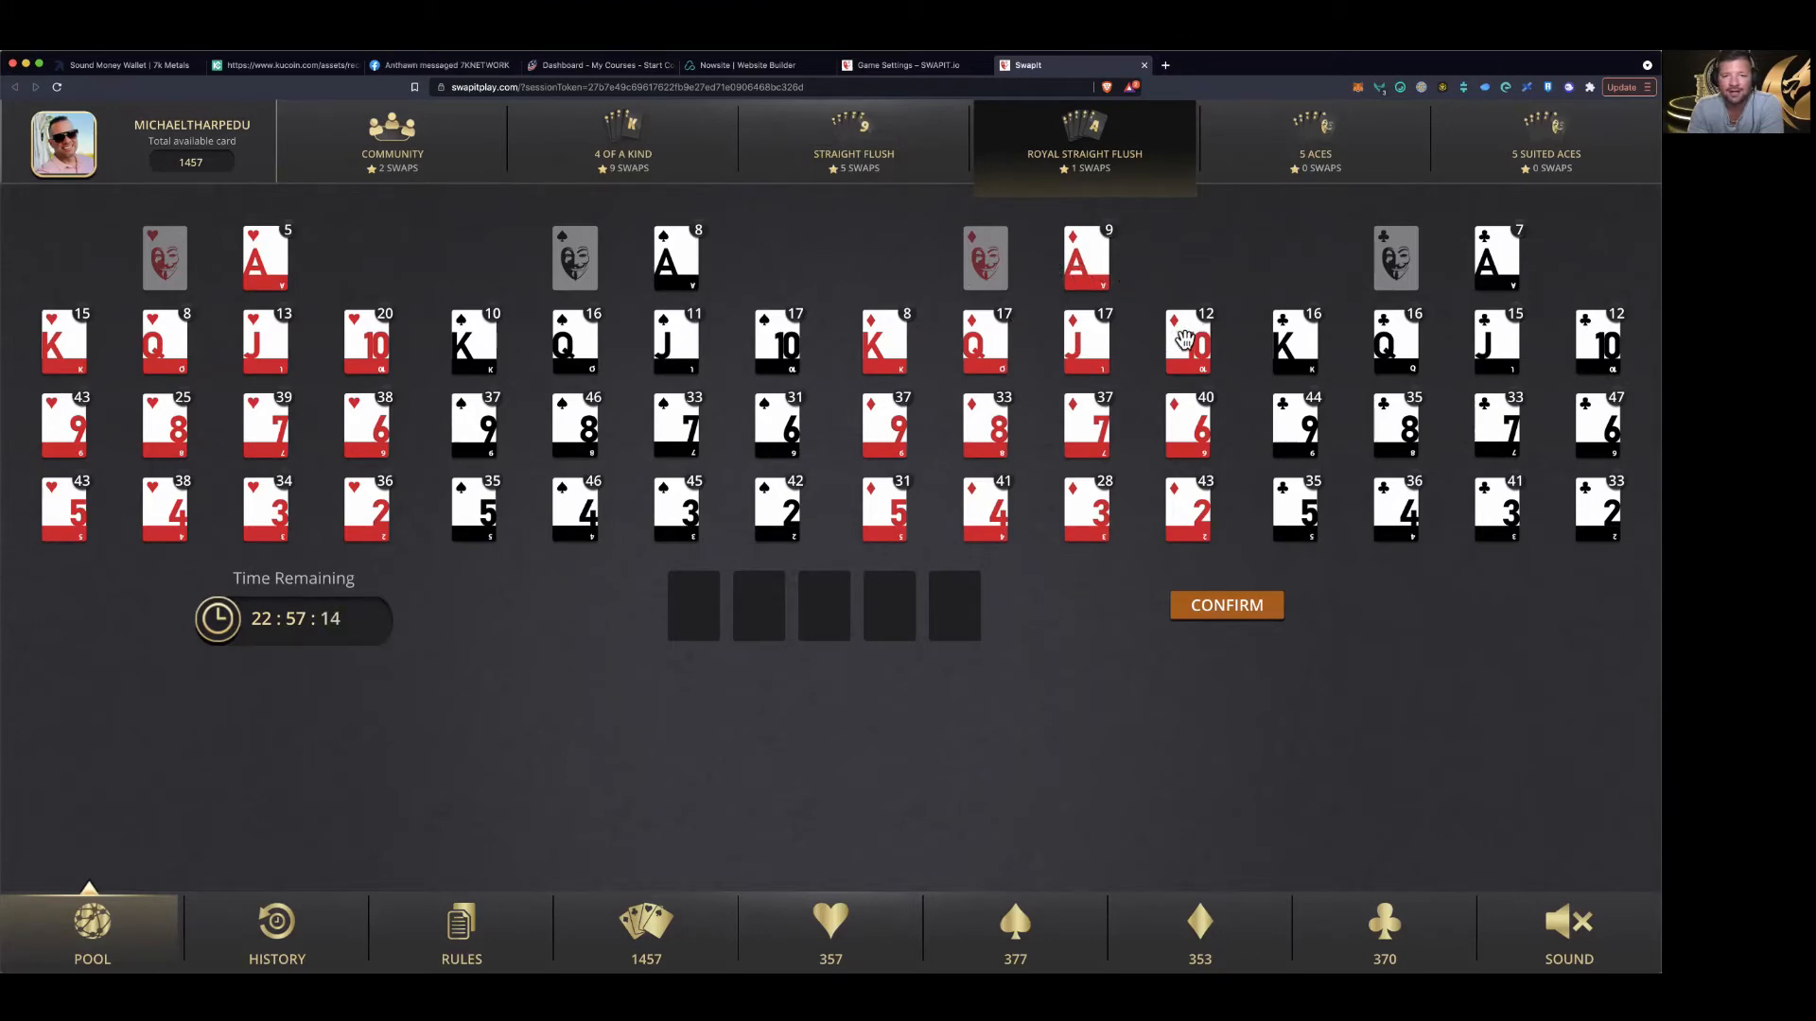
click(1186, 343)
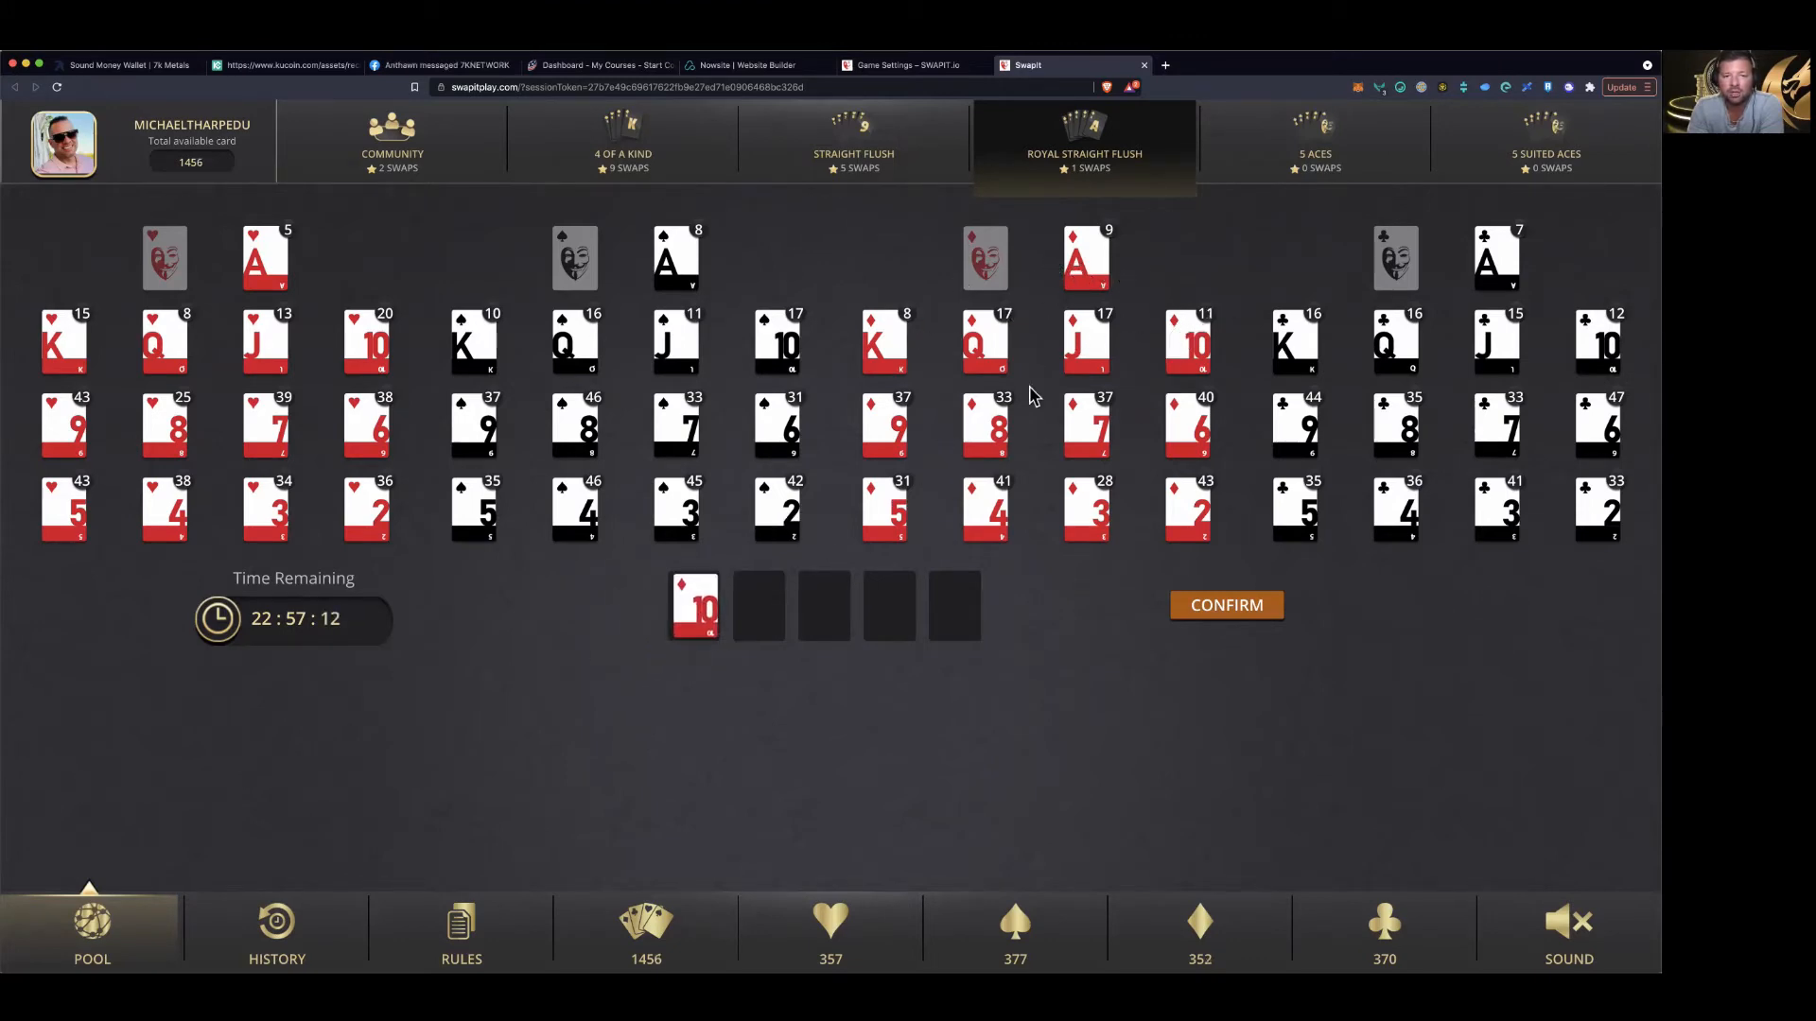
click(984, 342)
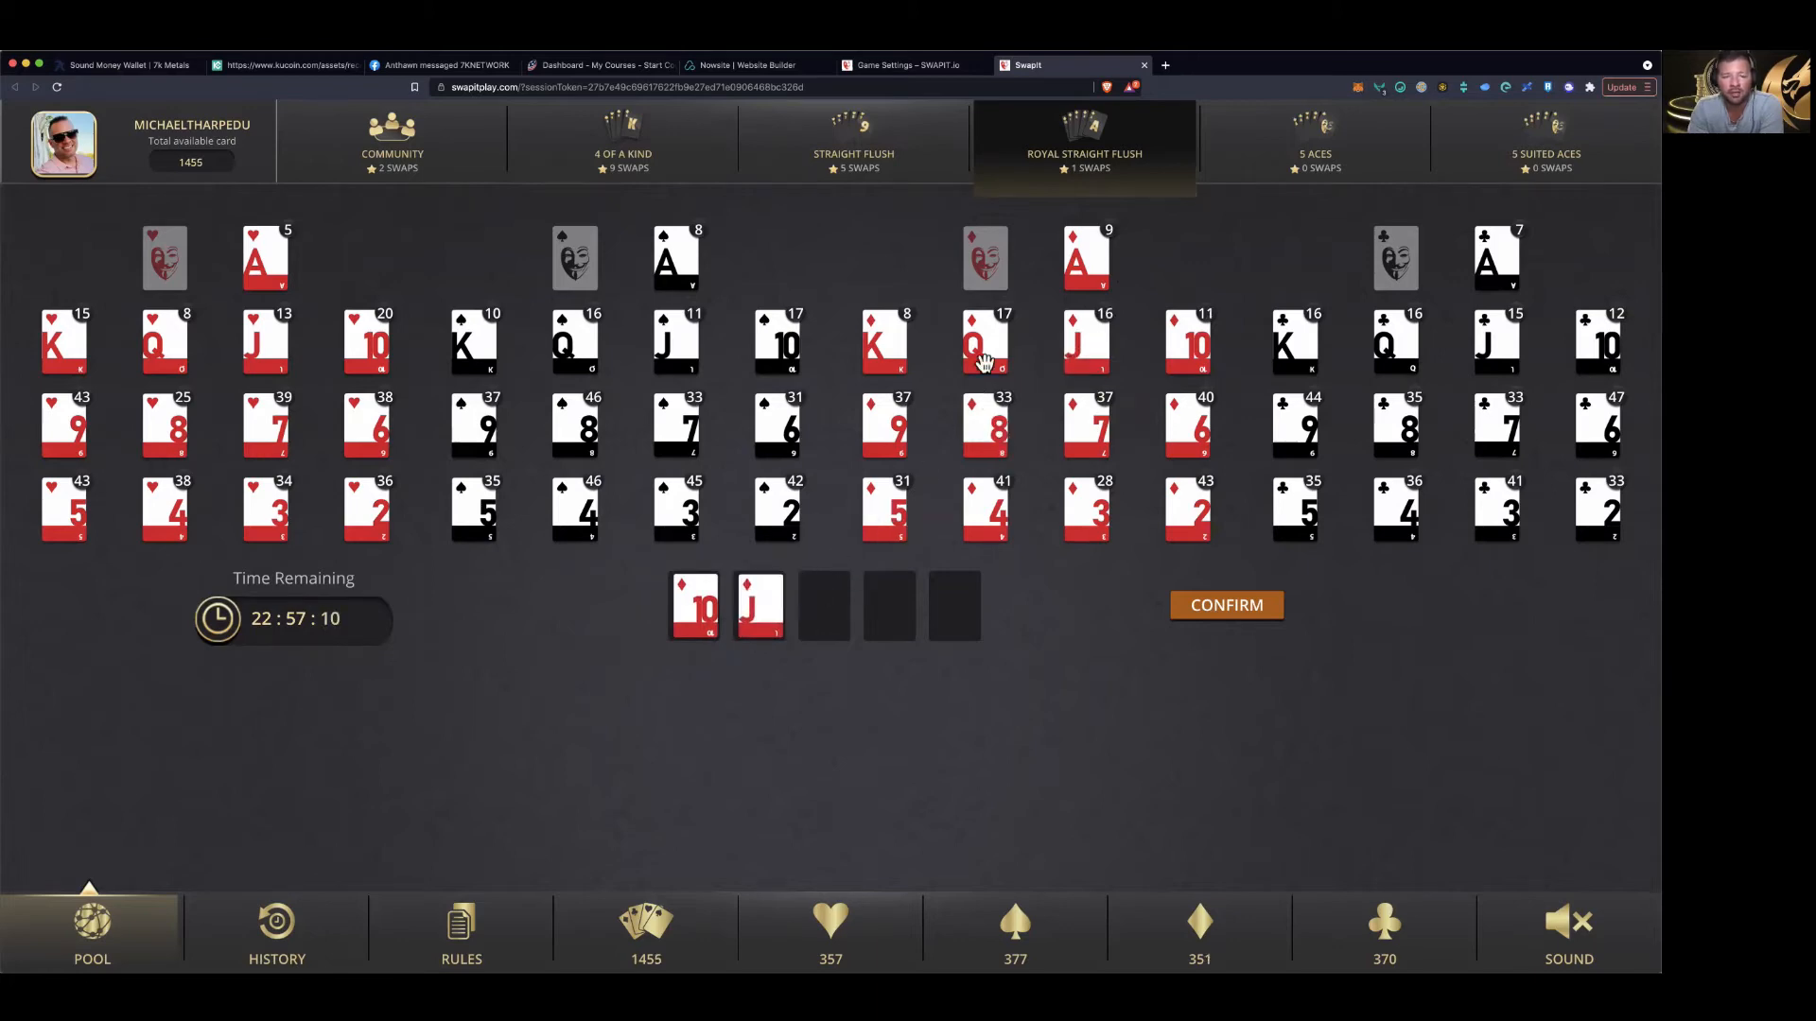
click(984, 341)
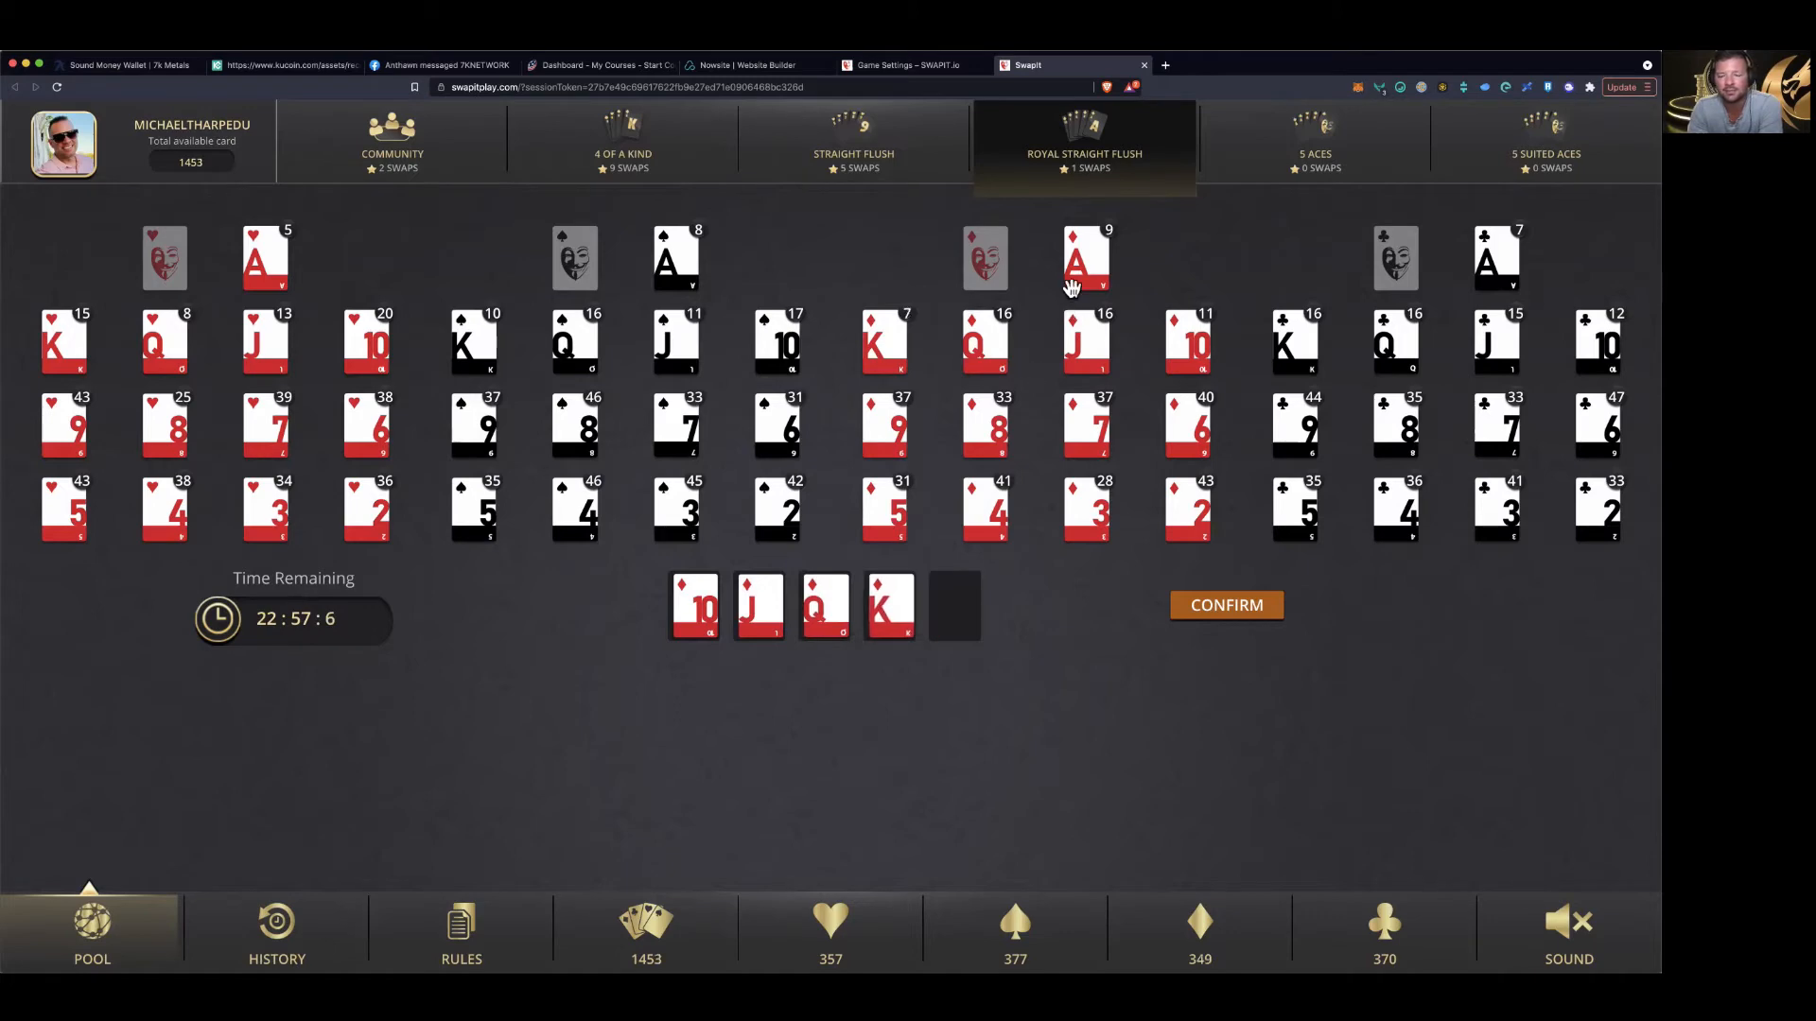
click(1084, 257)
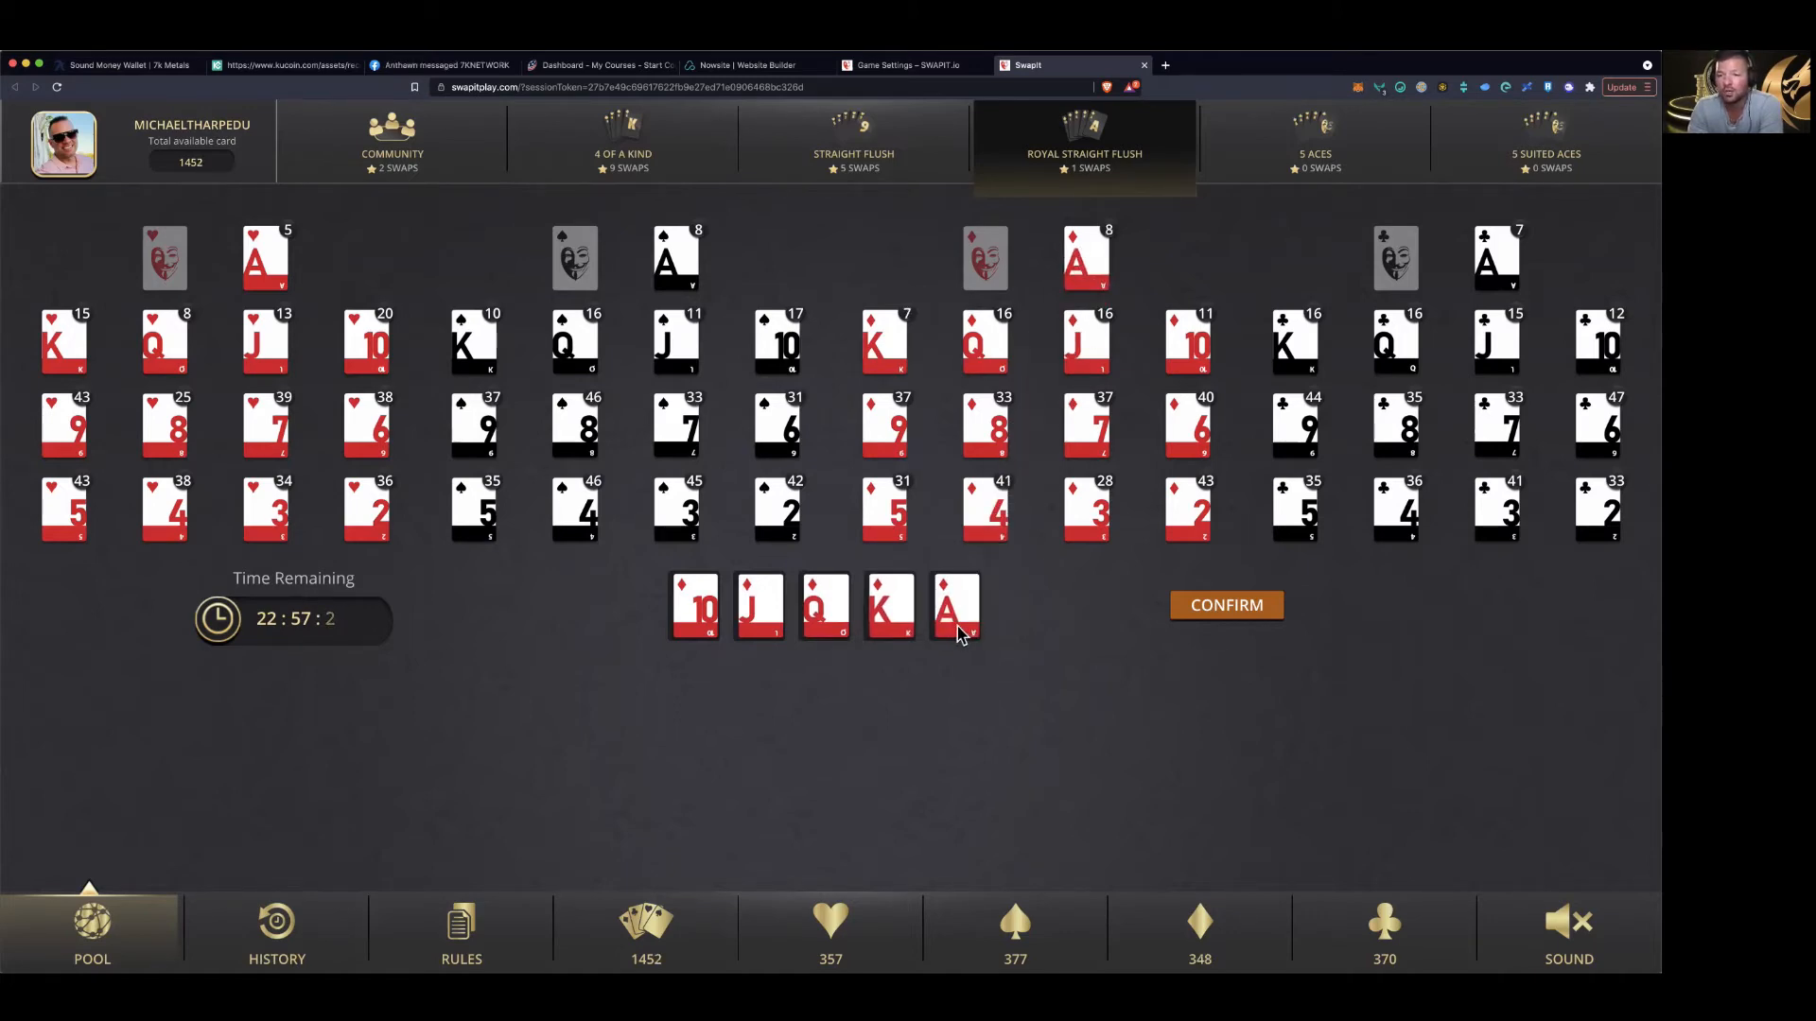
mouse_move(1226, 610)
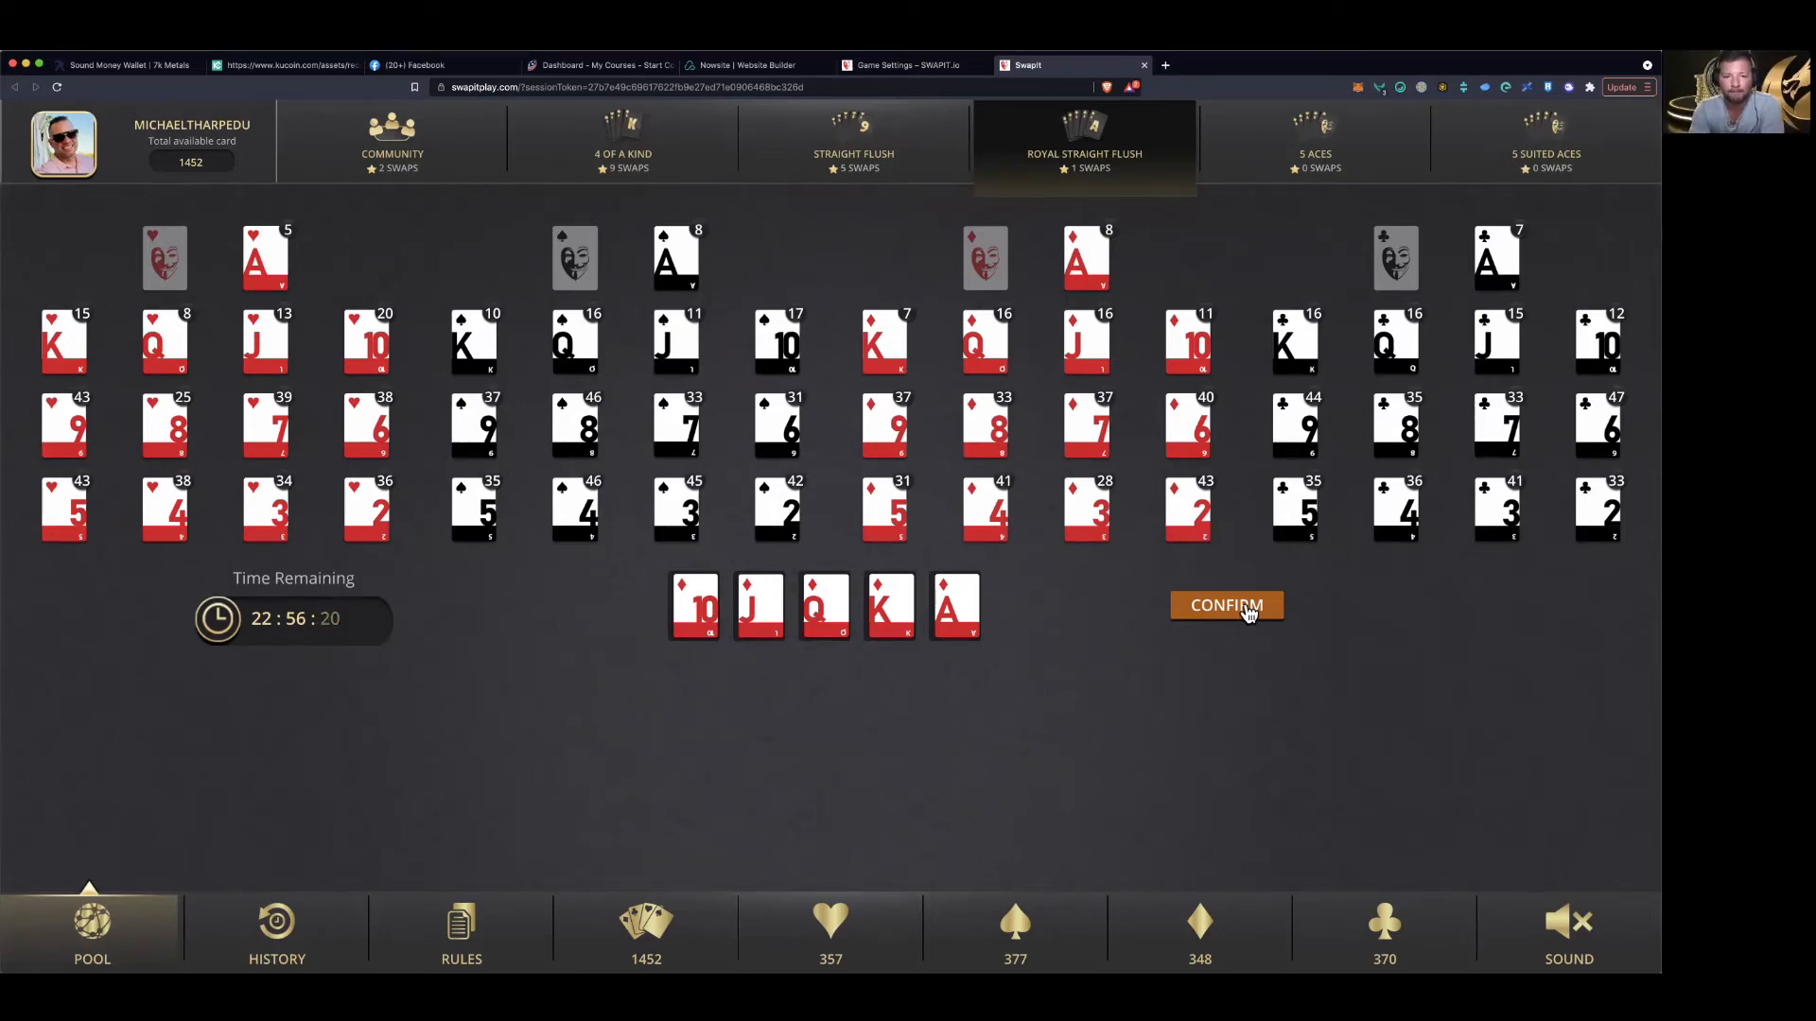
mouse_move(1300, 396)
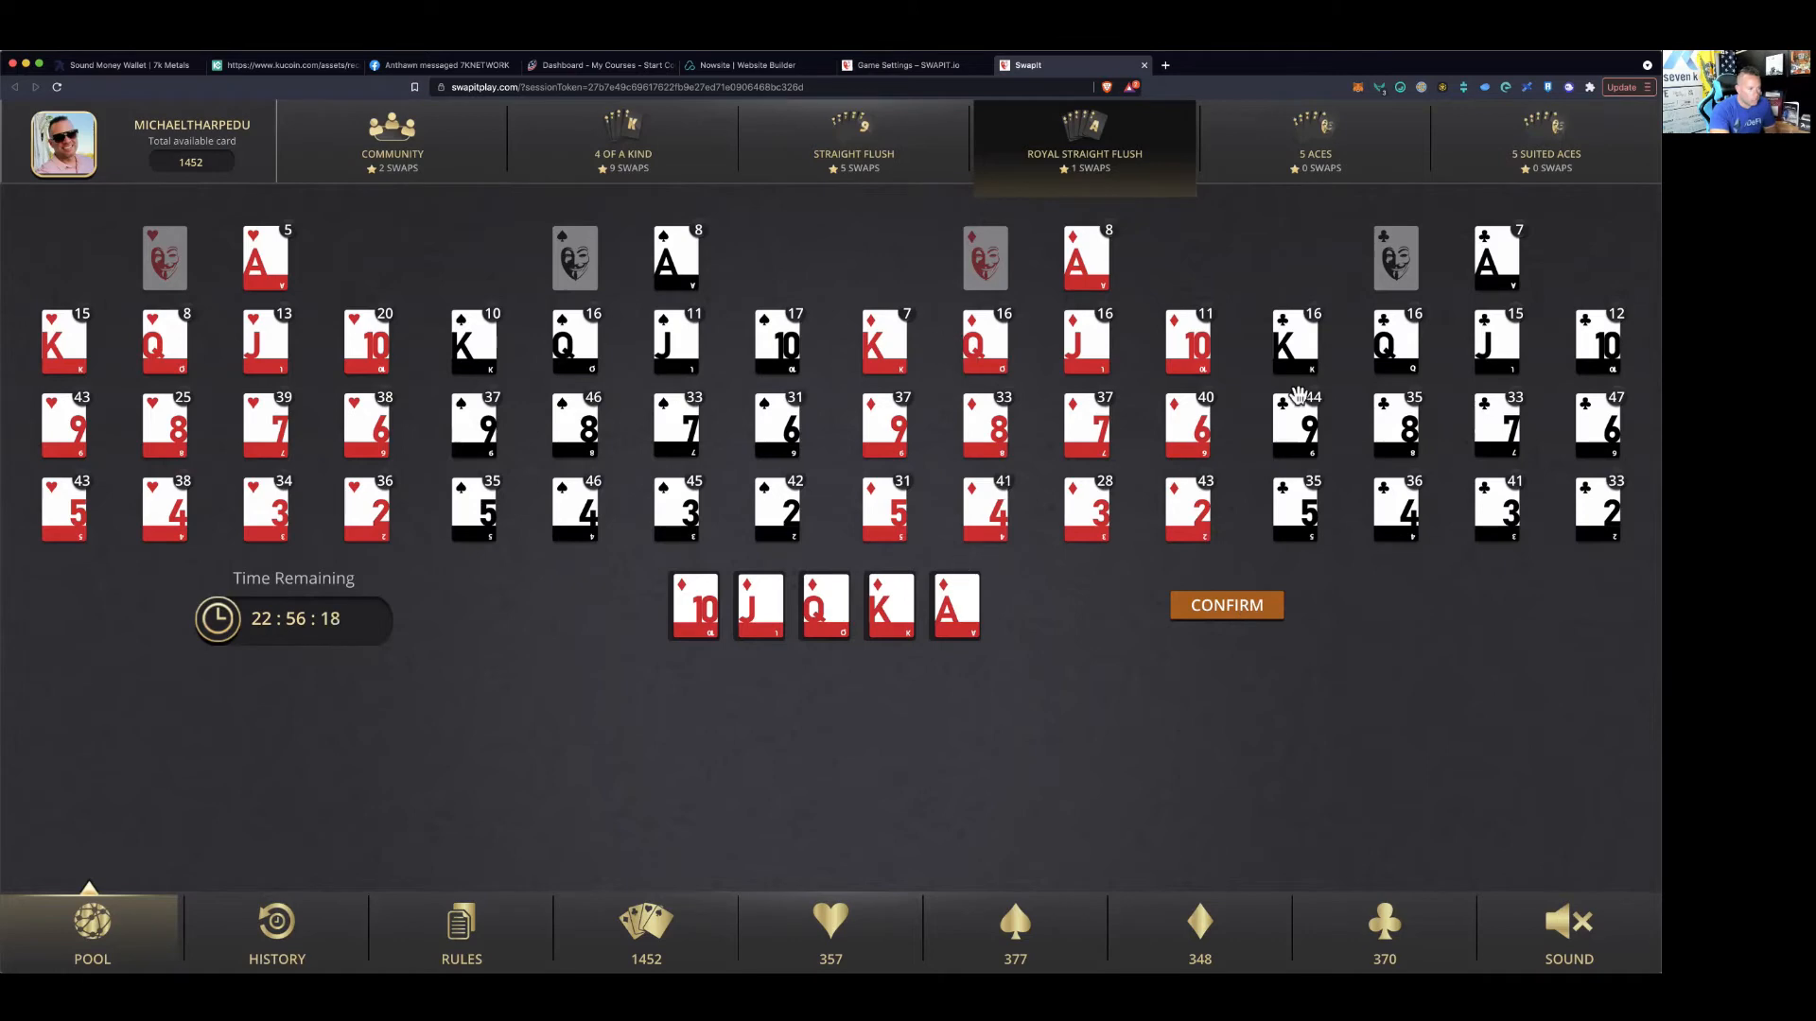
mouse_move(1036, 287)
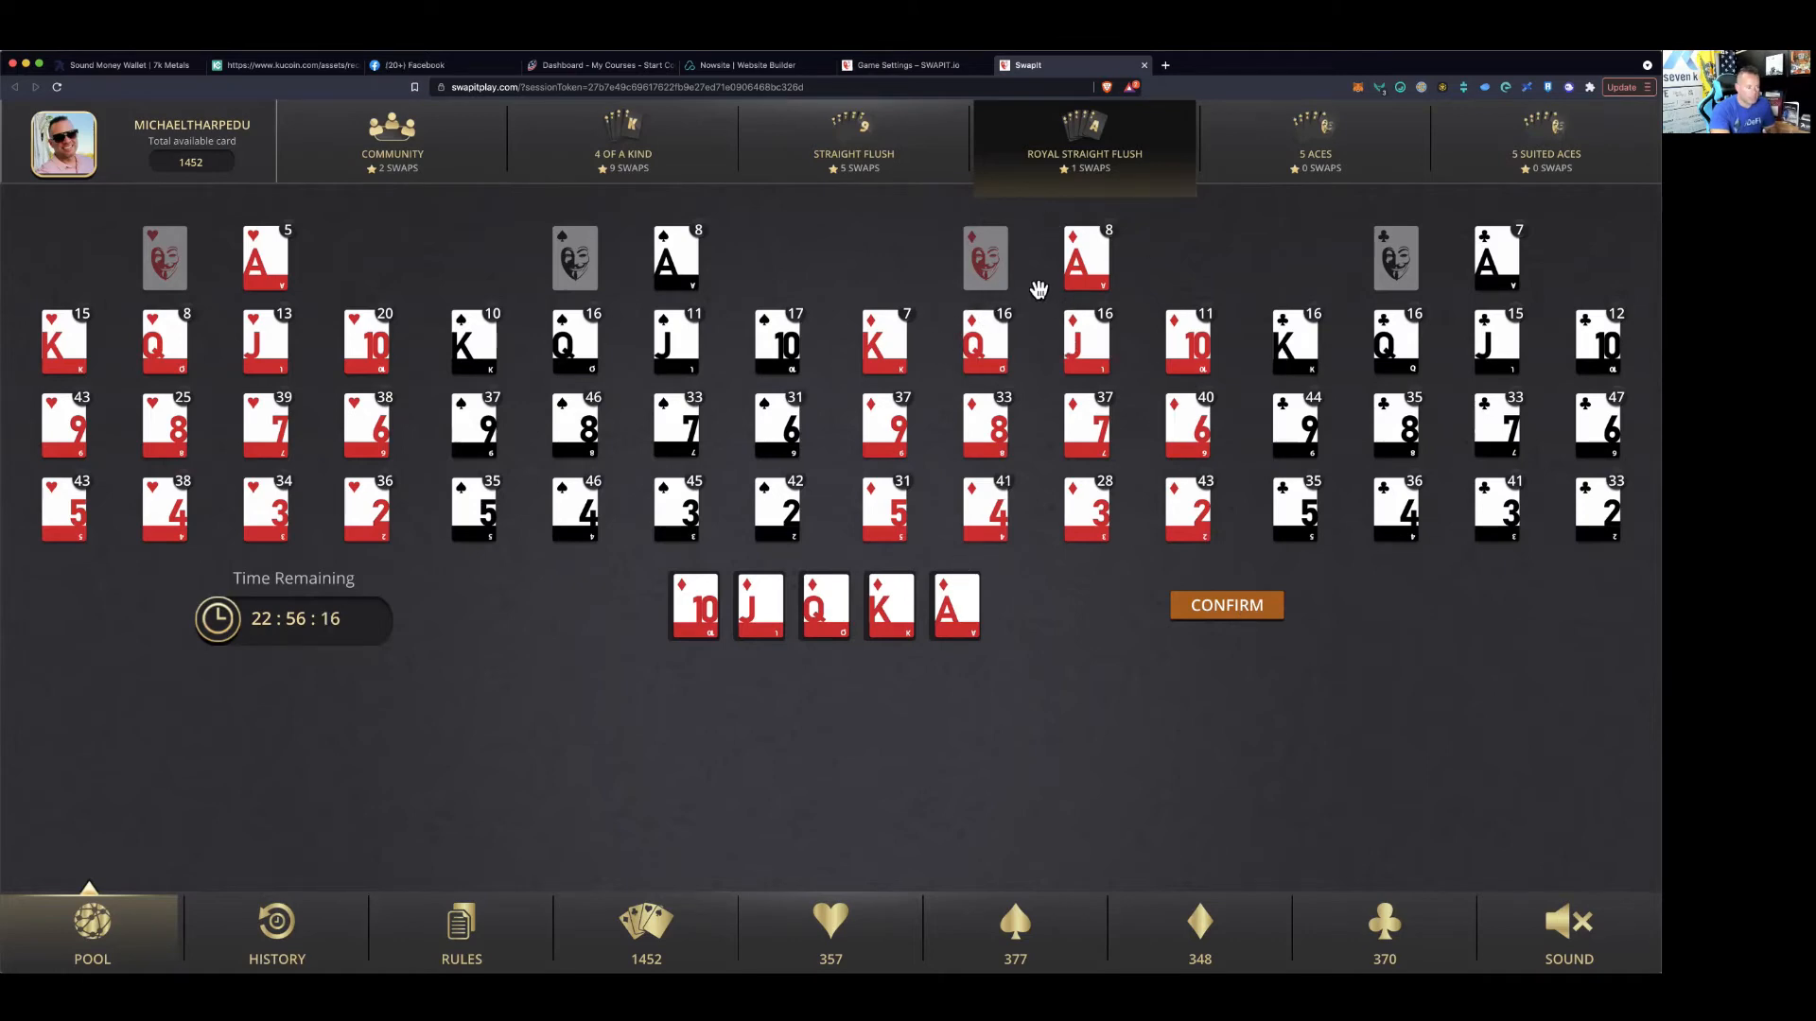
mouse_move(1042, 397)
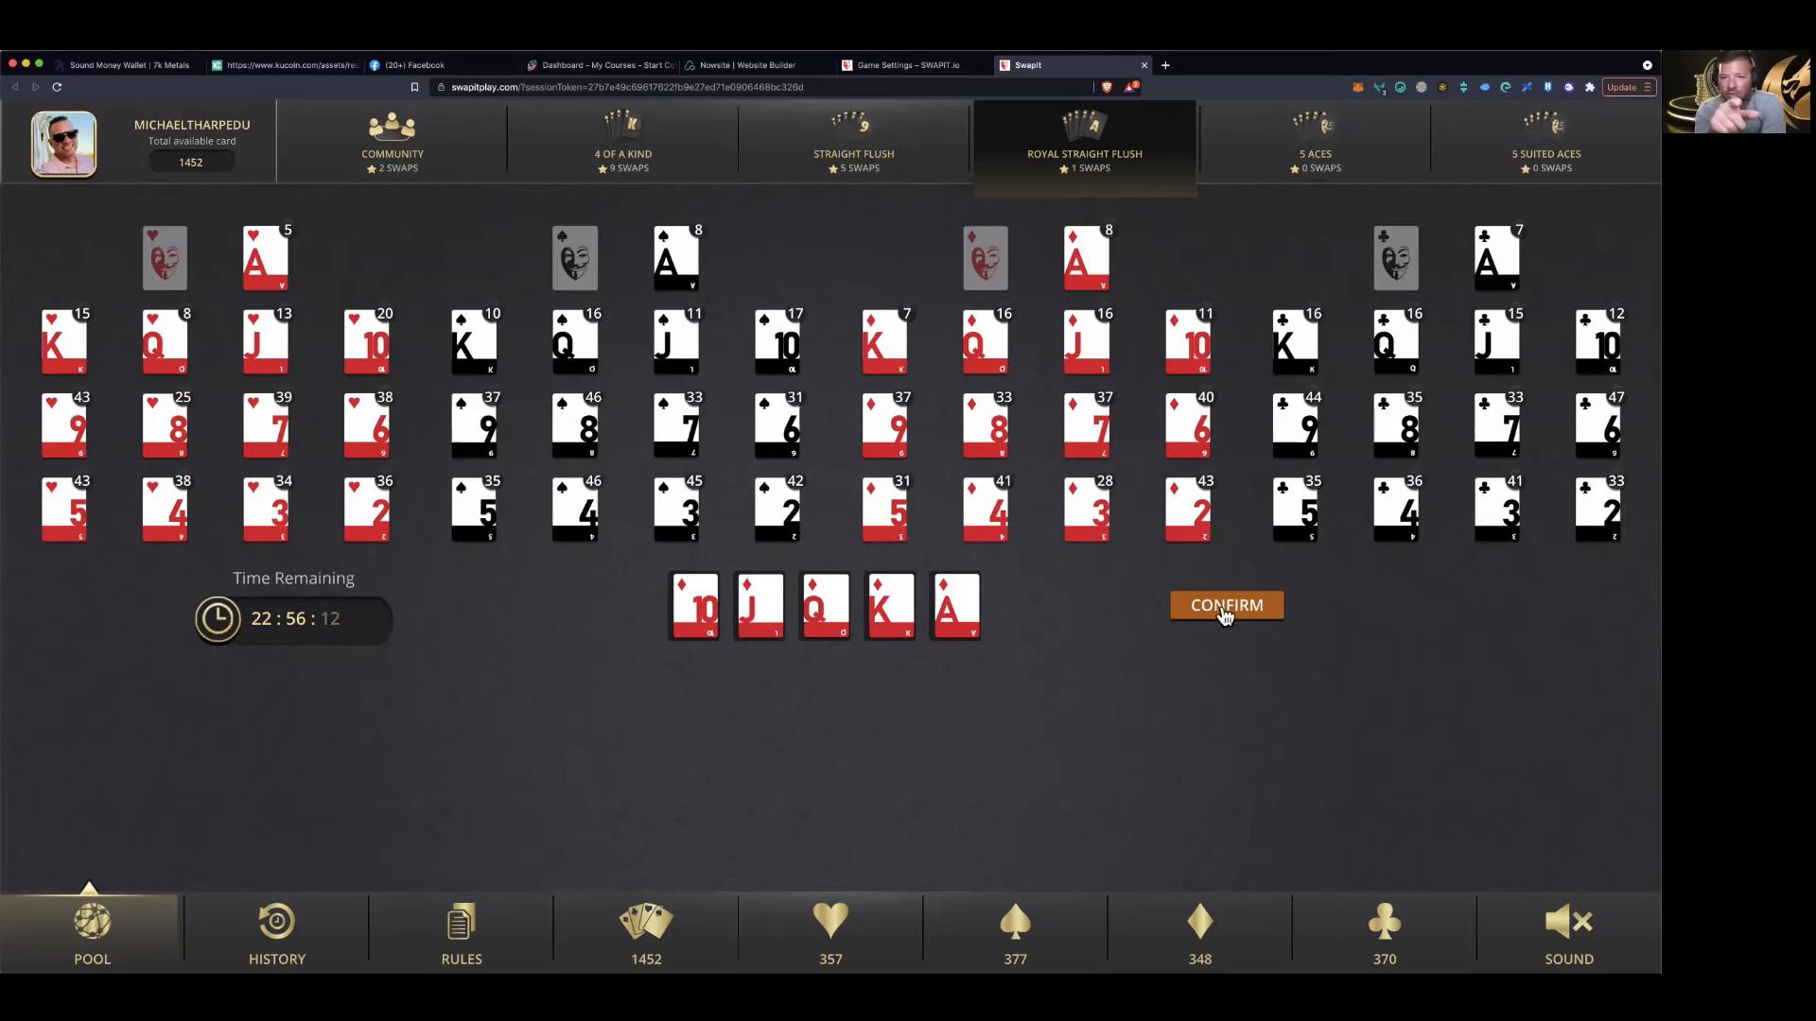
click(1224, 605)
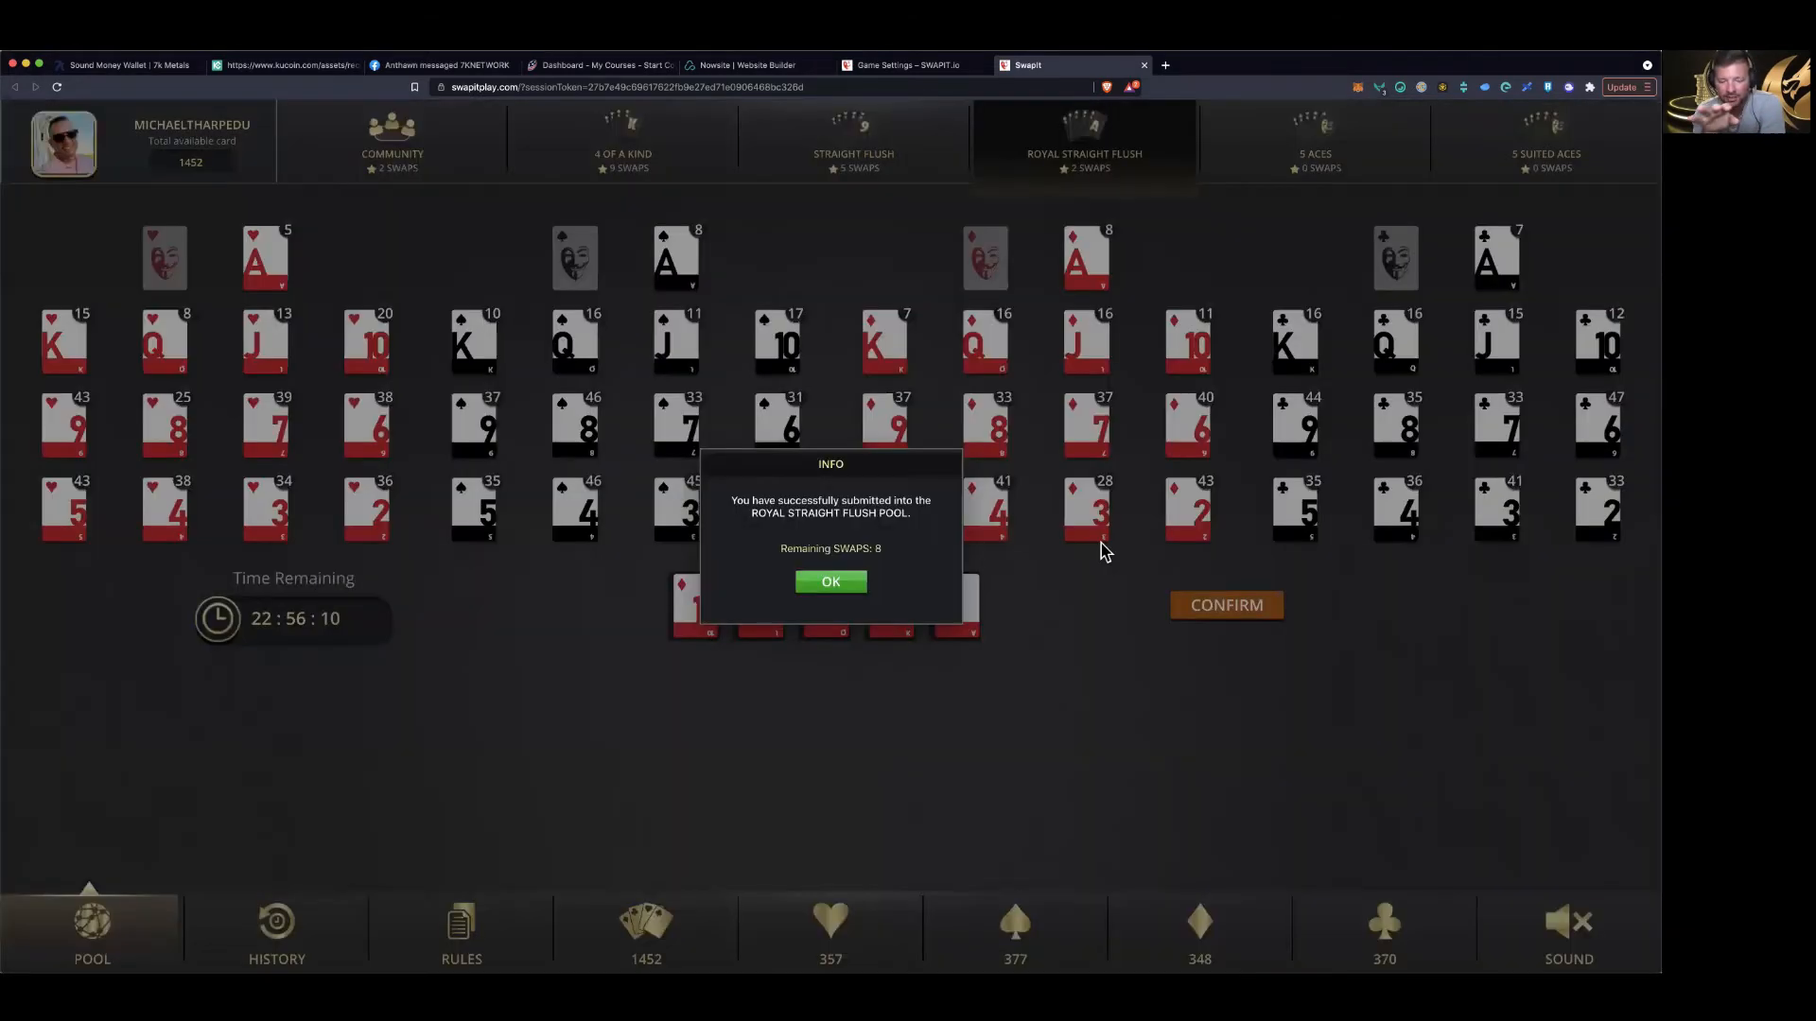
click(831, 582)
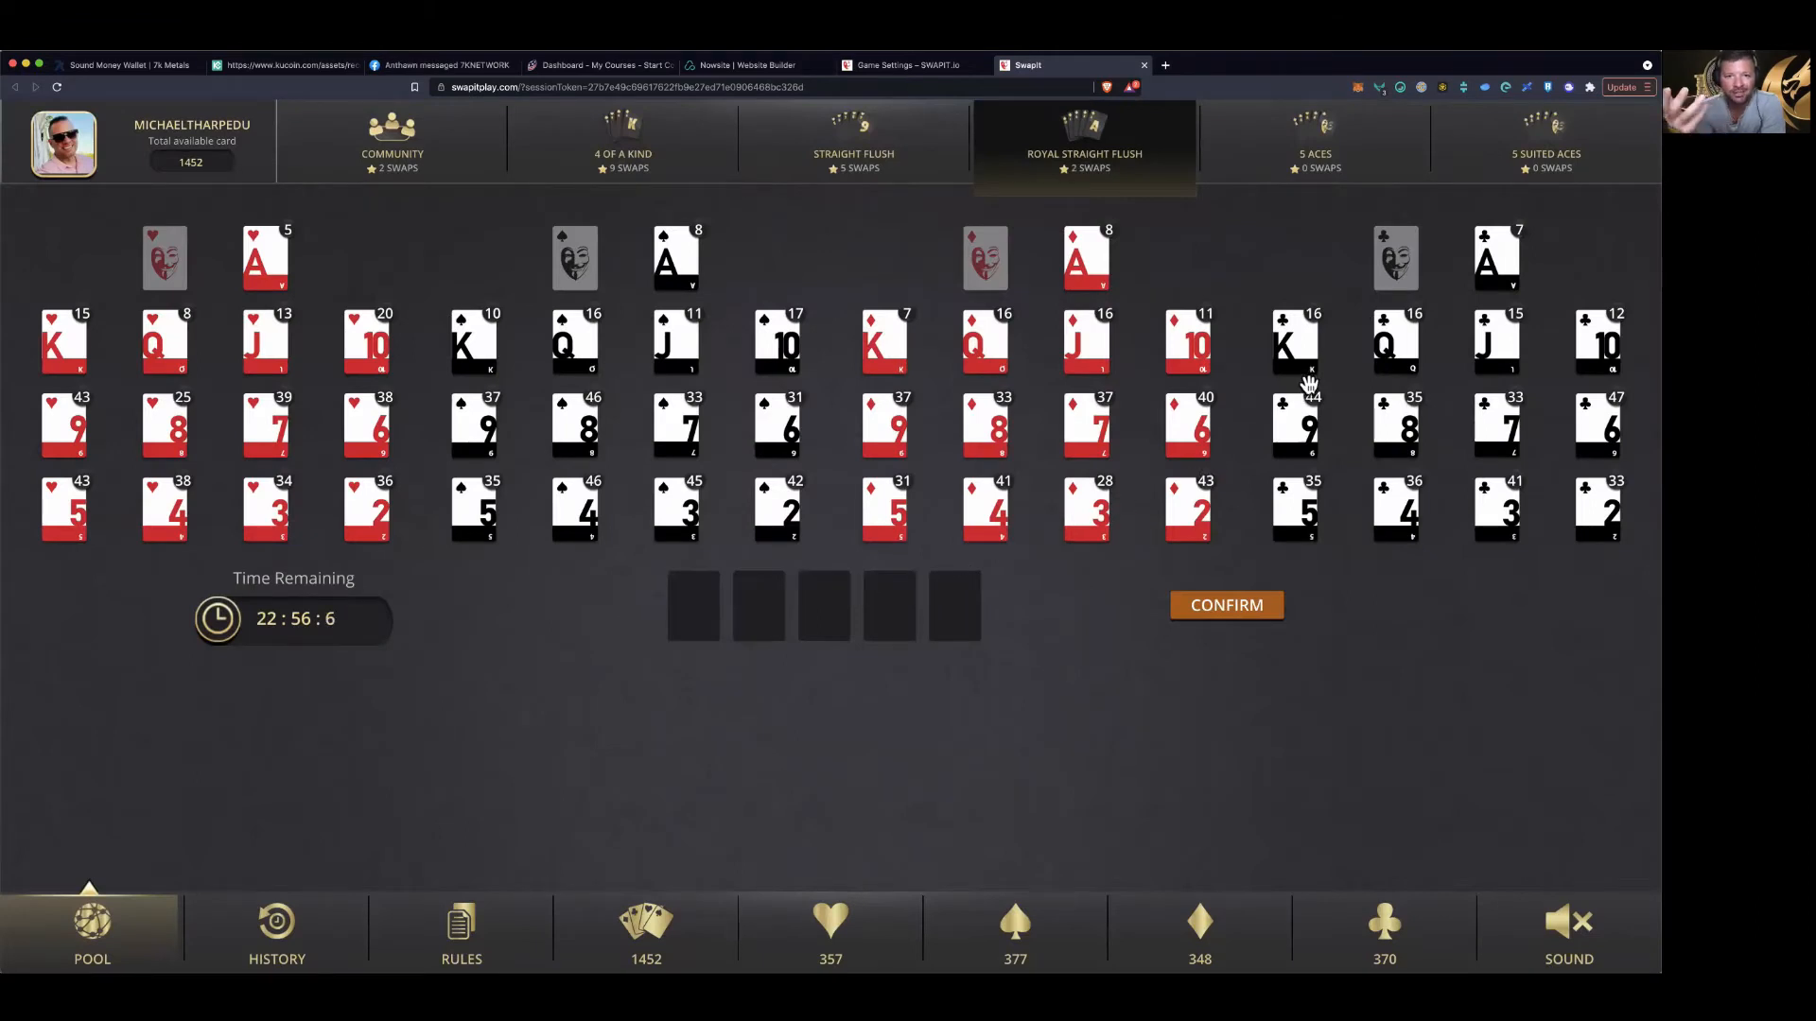
mouse_move(380, 351)
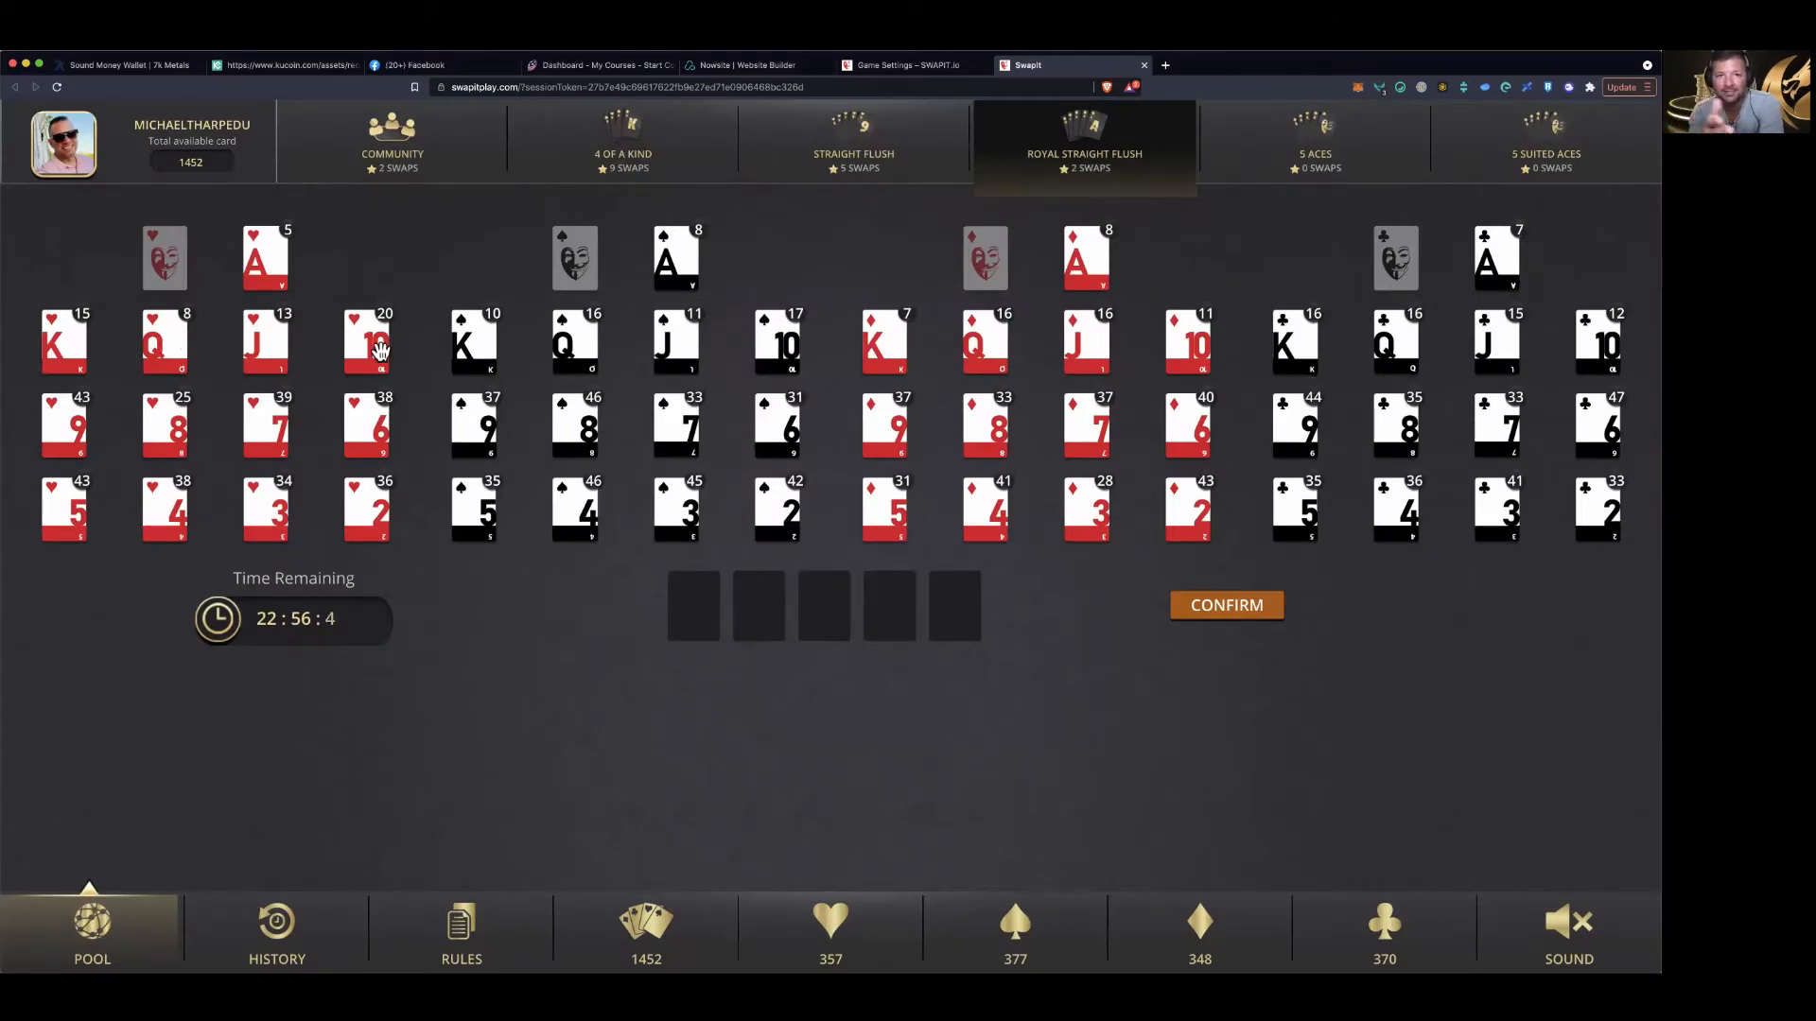
Complete a 10-through-ace hearts hand, confirm it, and dismiss the message
click(381, 345)
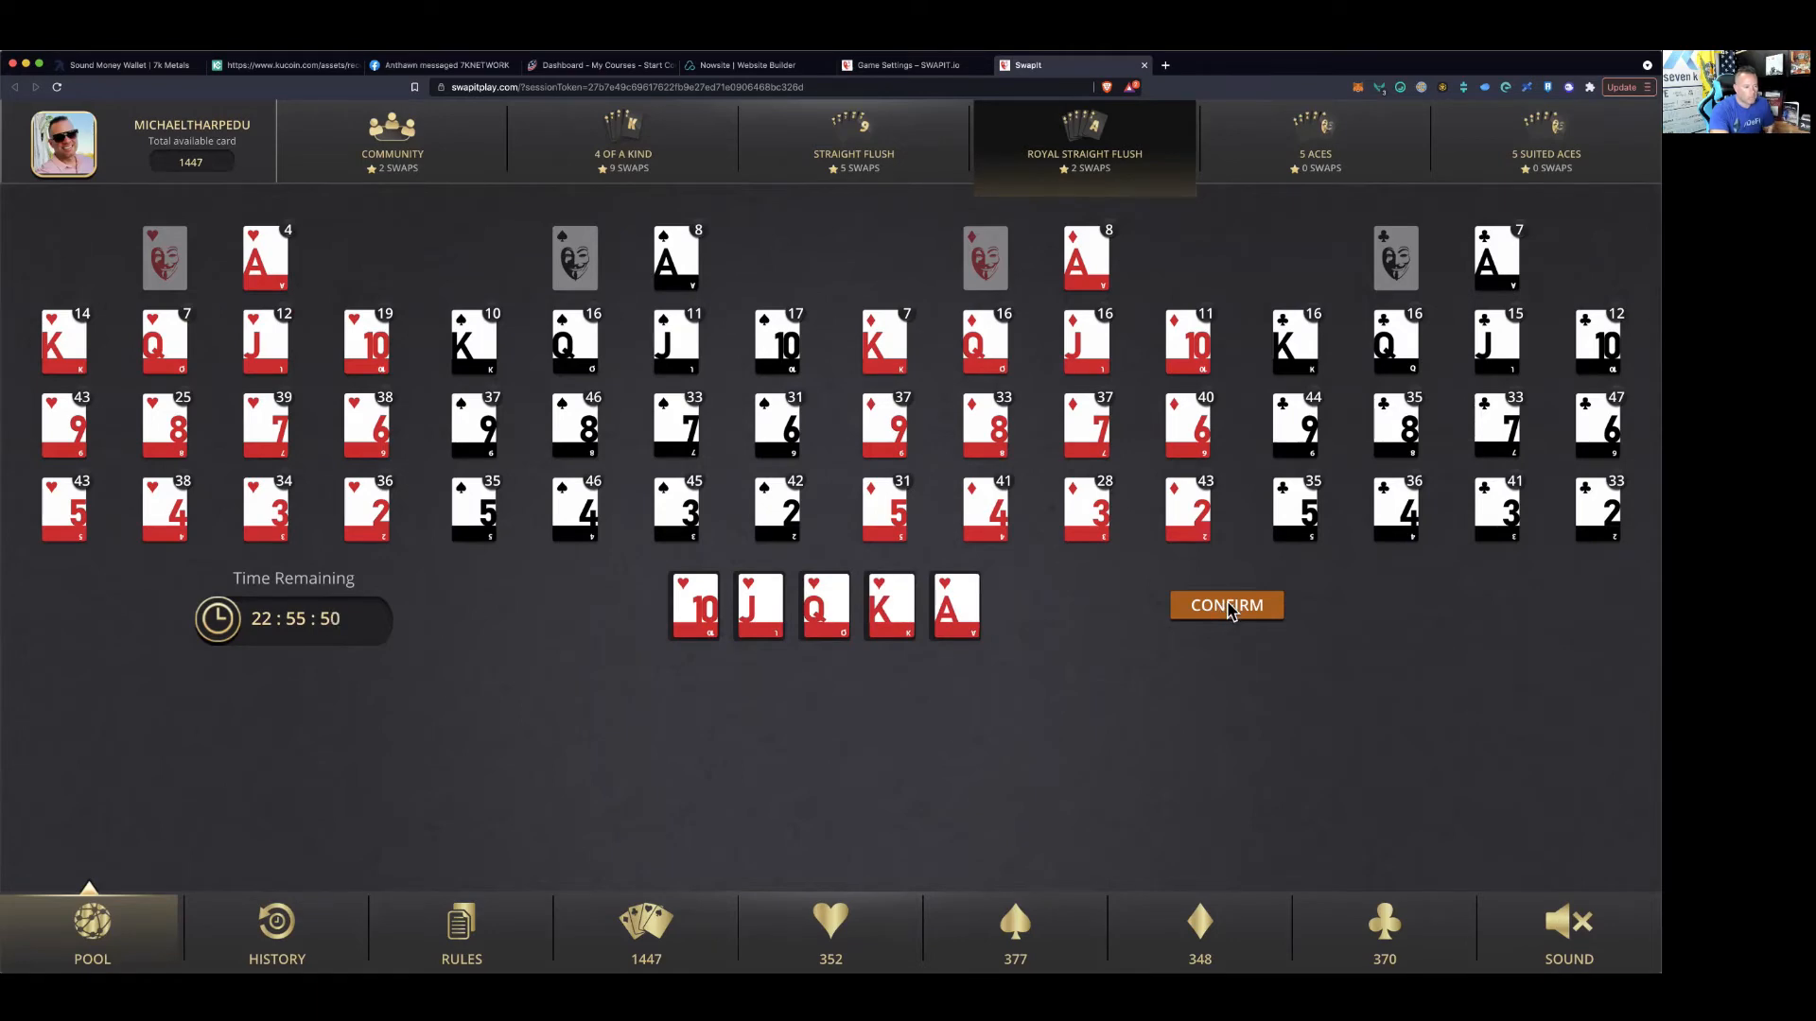
click(1225, 604)
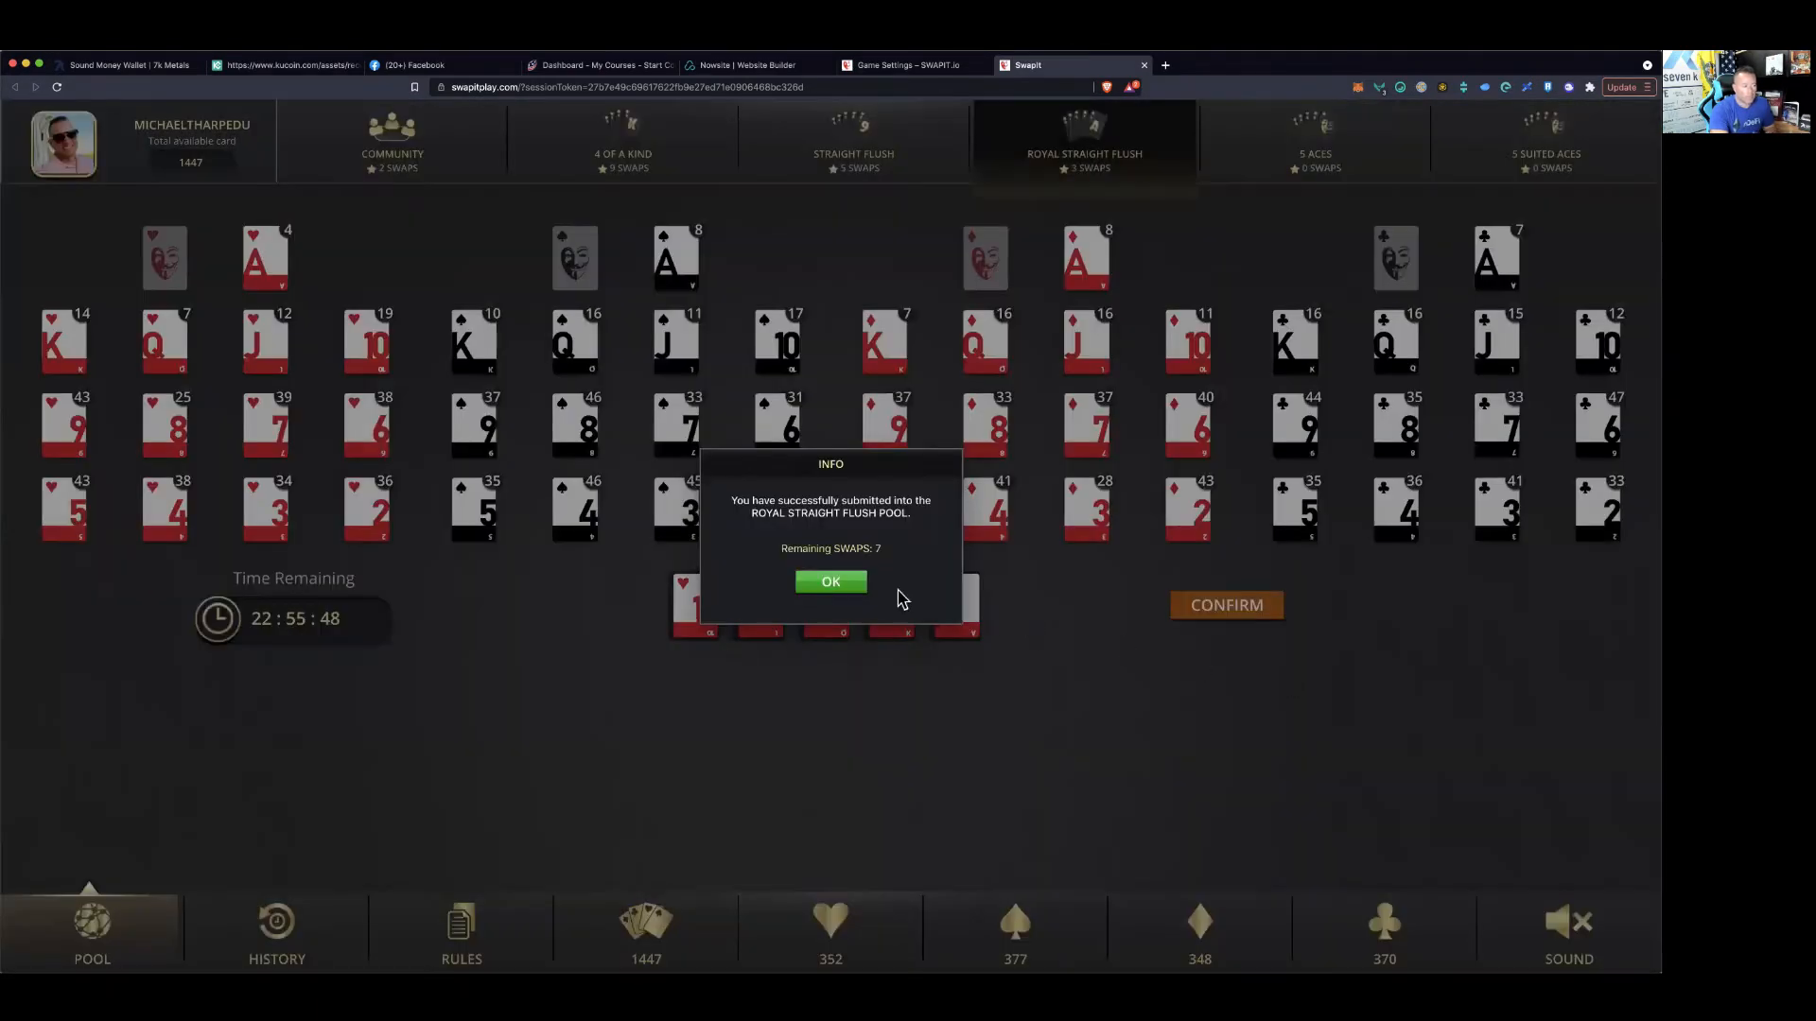
click(830, 582)
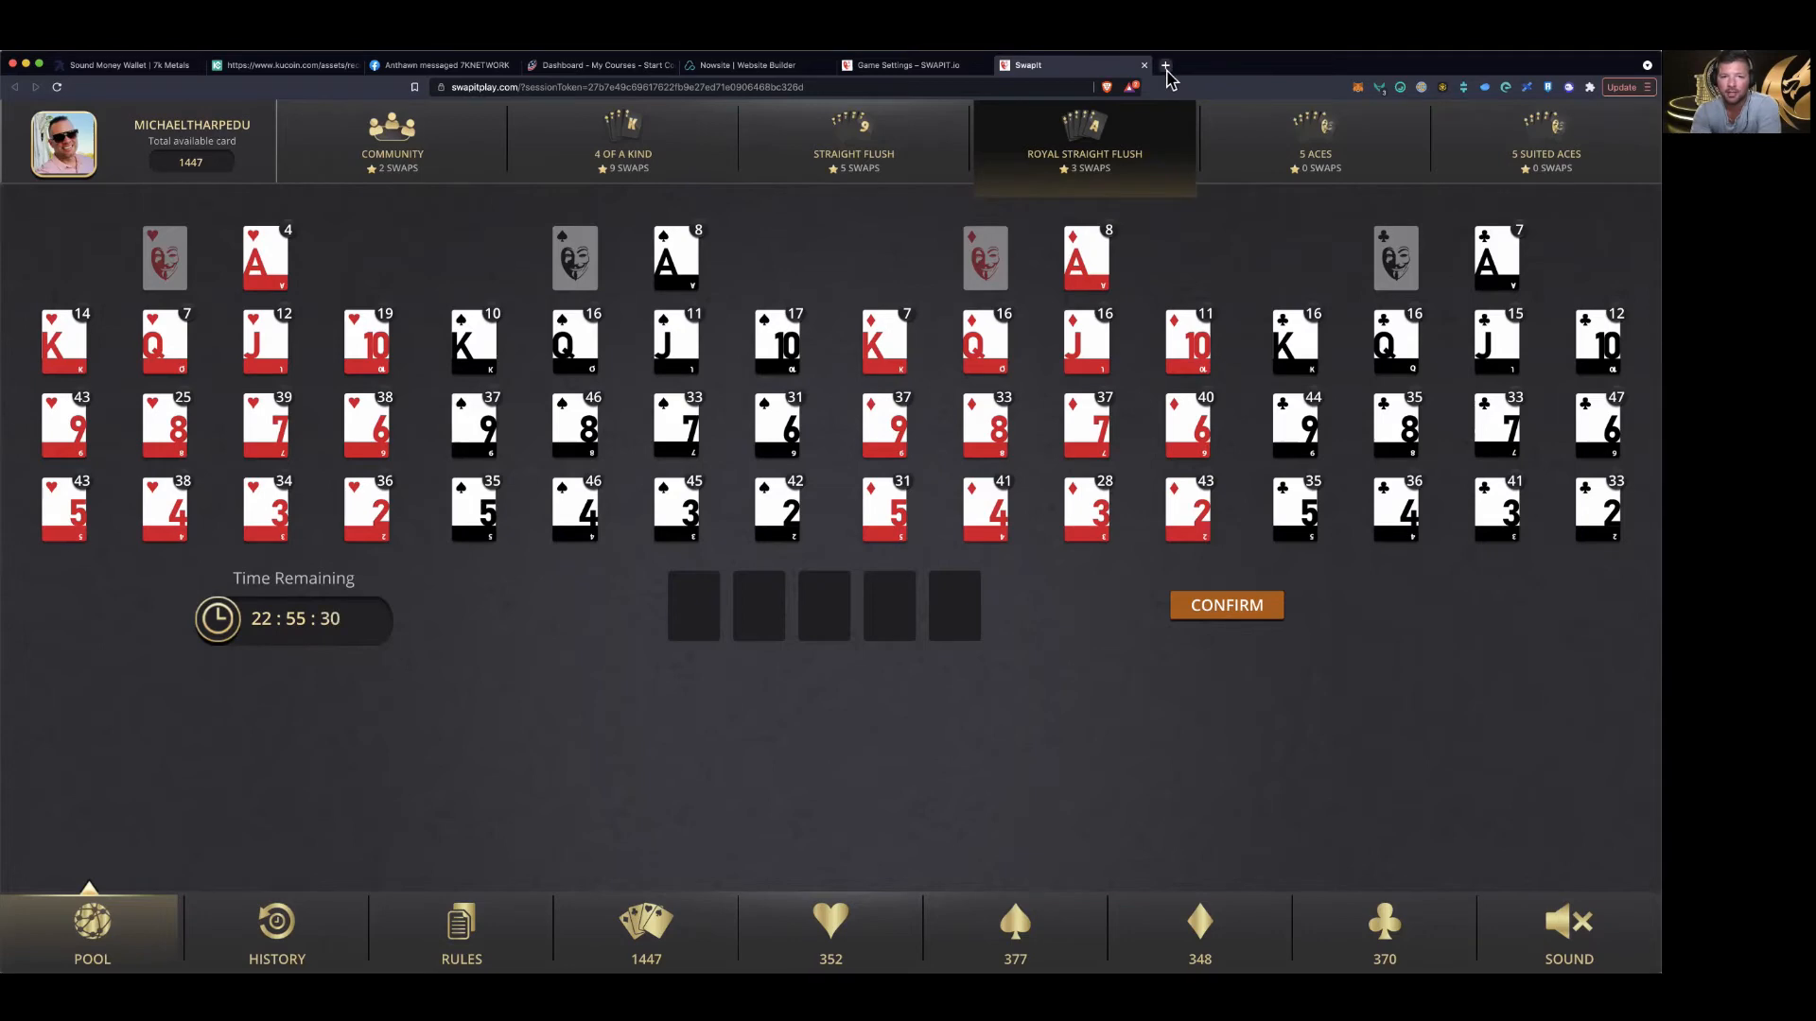
In a new tab, search CoinGecko for 'wliti' and open the wLITI coin page
click(1165, 65)
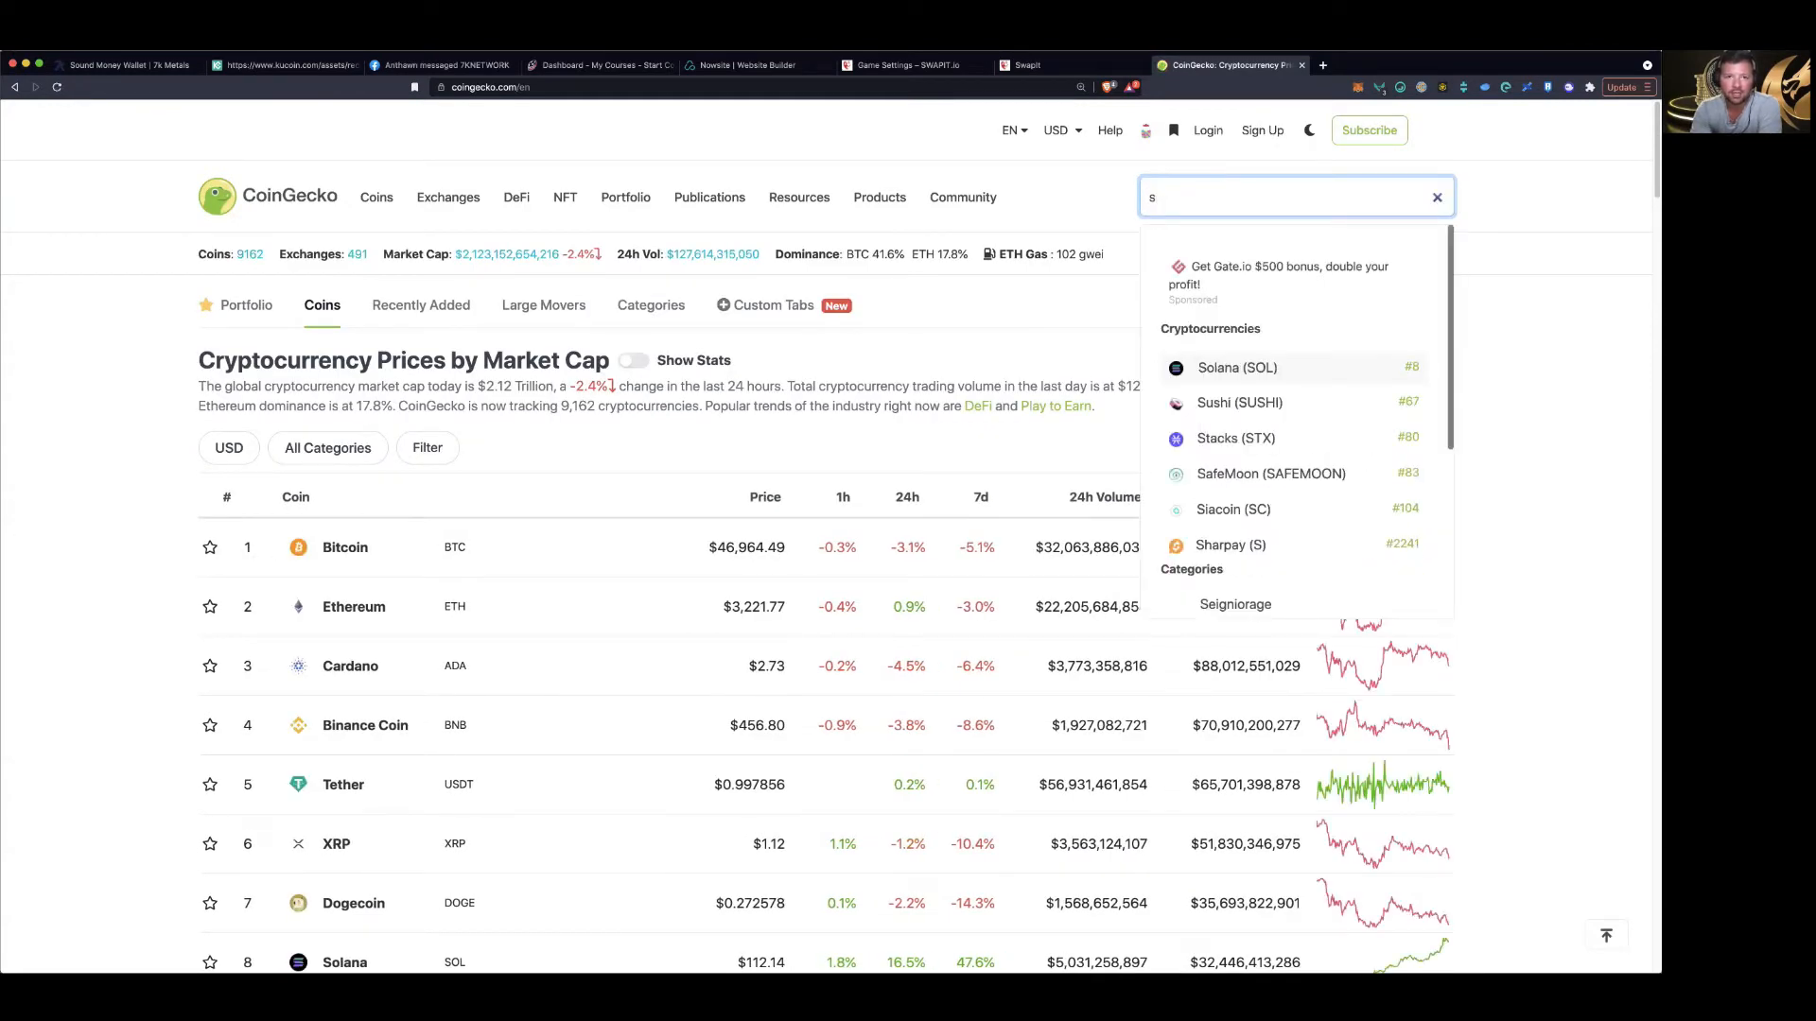
text(wliti)
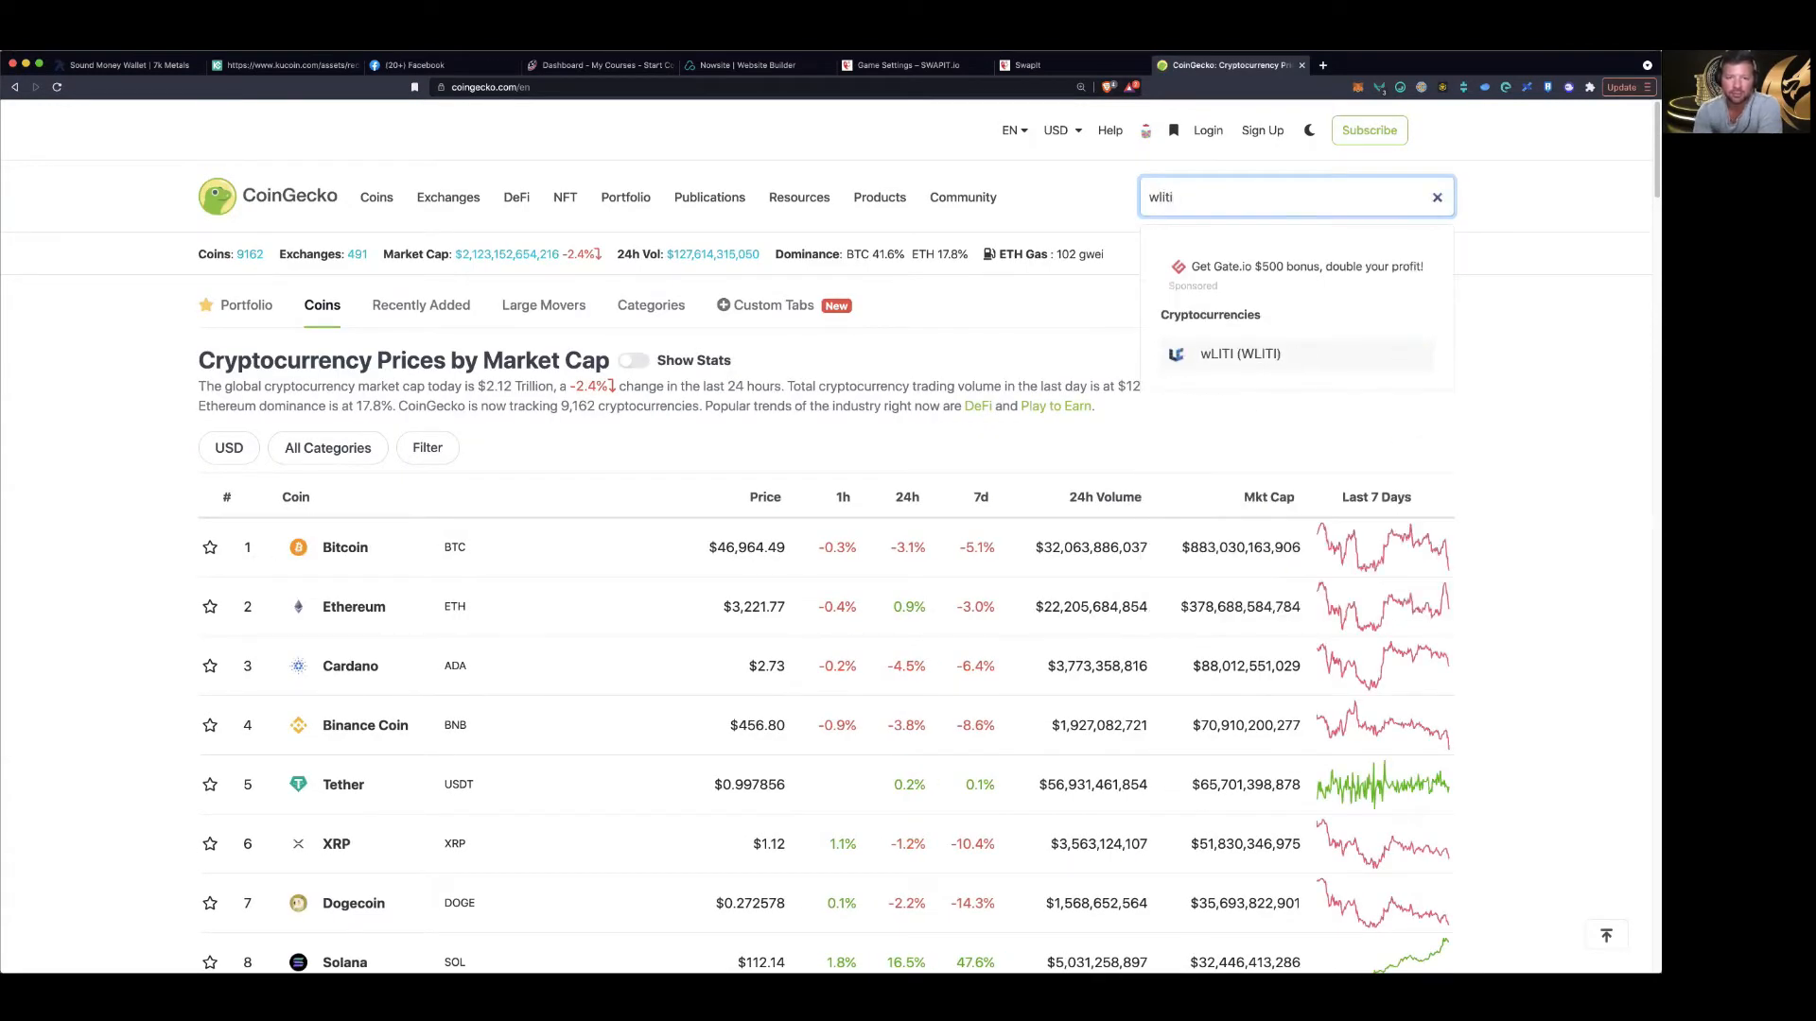
click(1239, 353)
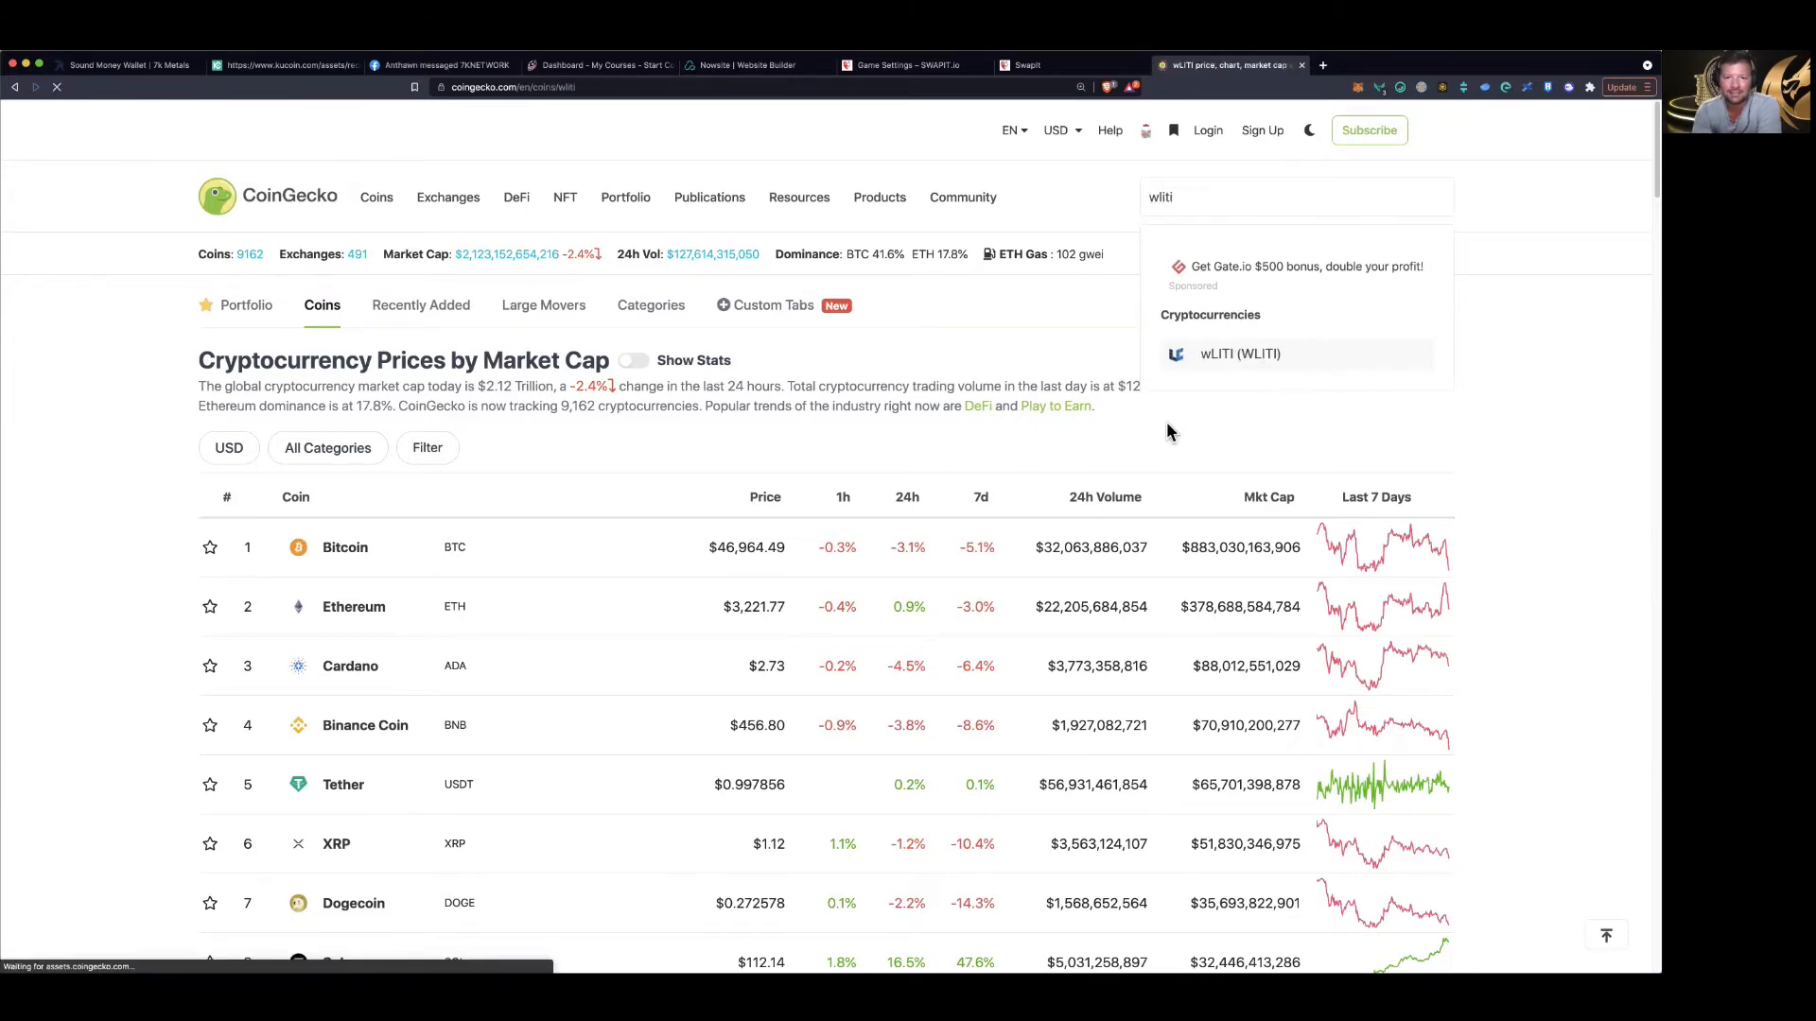
click(1239, 353)
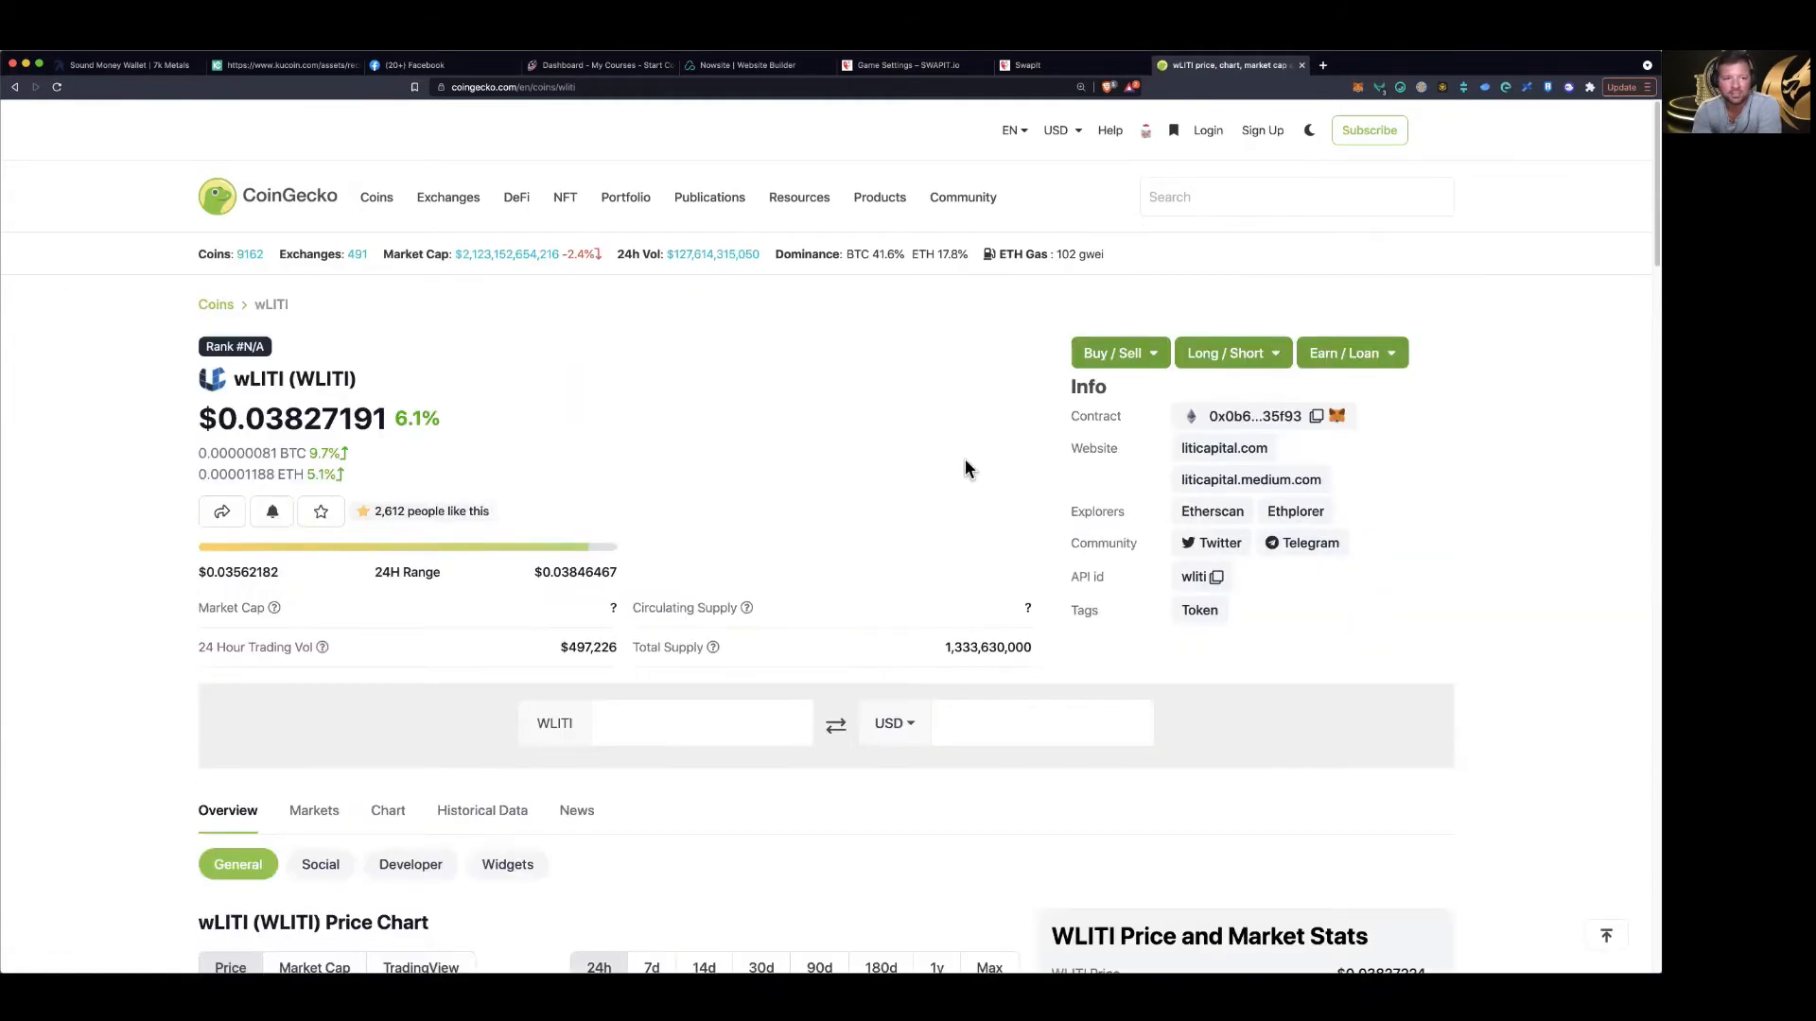
Switch the wLITI price chart to the 90-day range
scroll(down, 3)
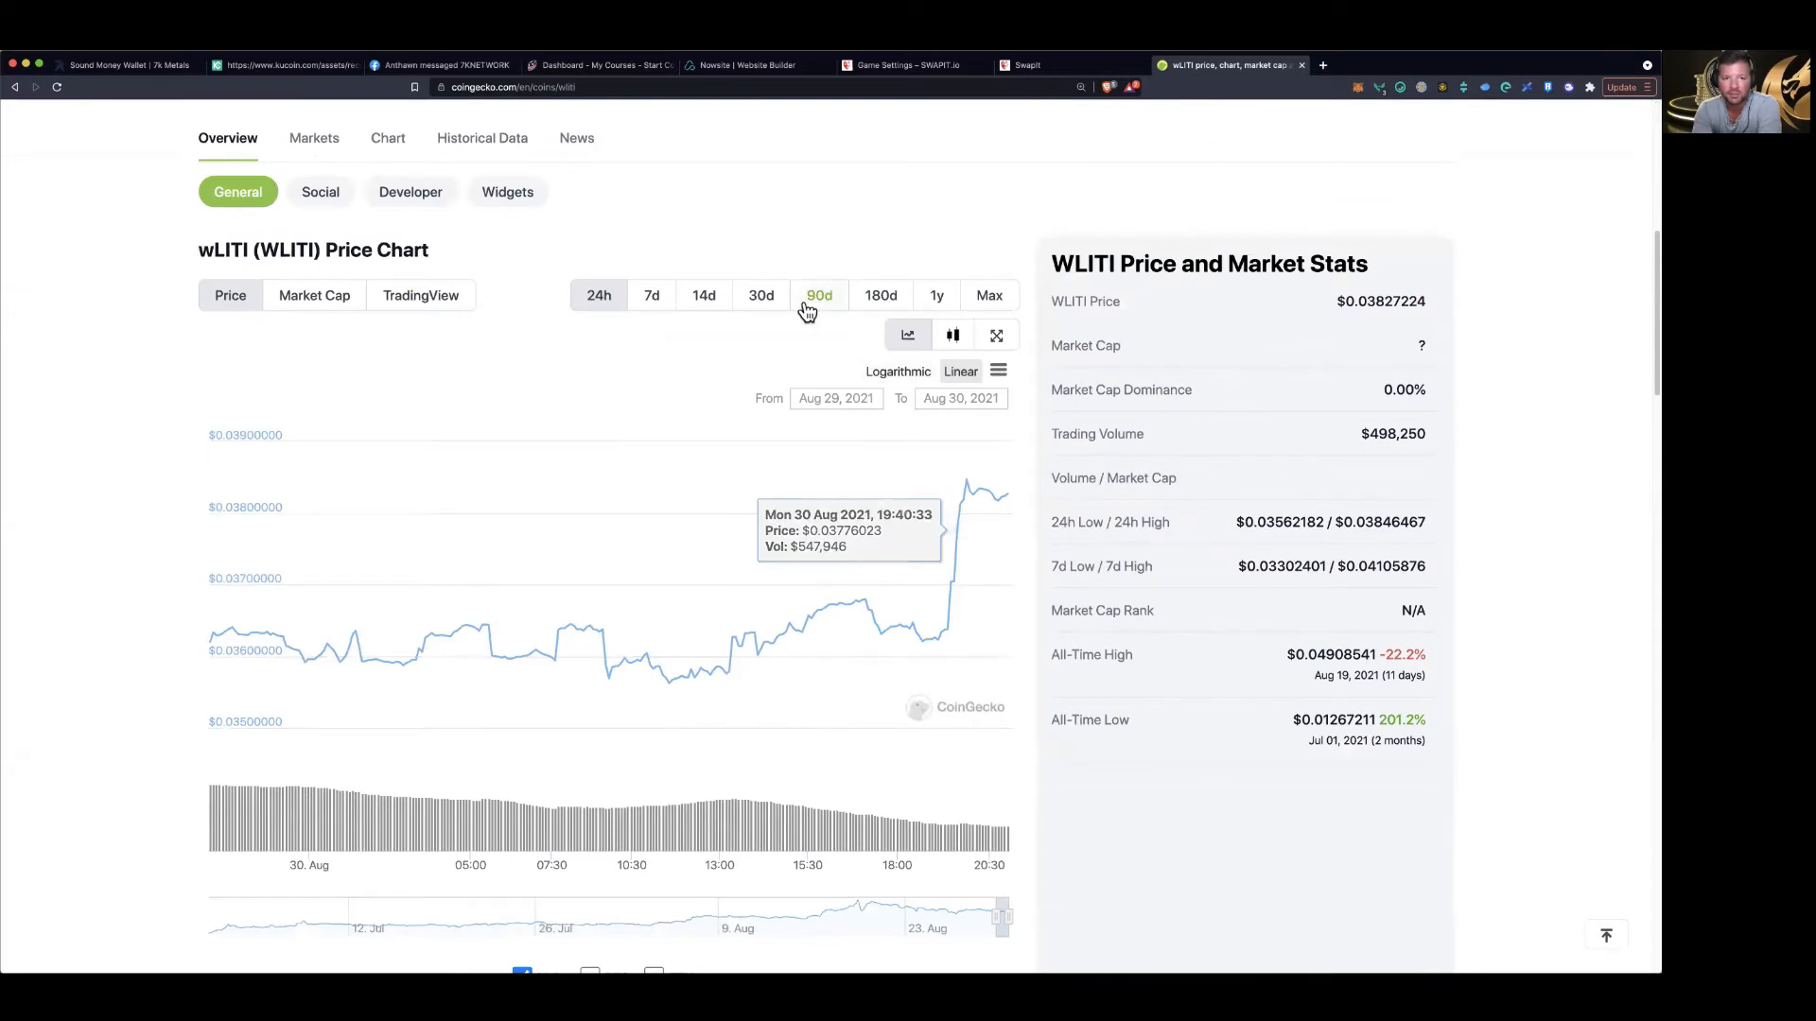
click(817, 294)
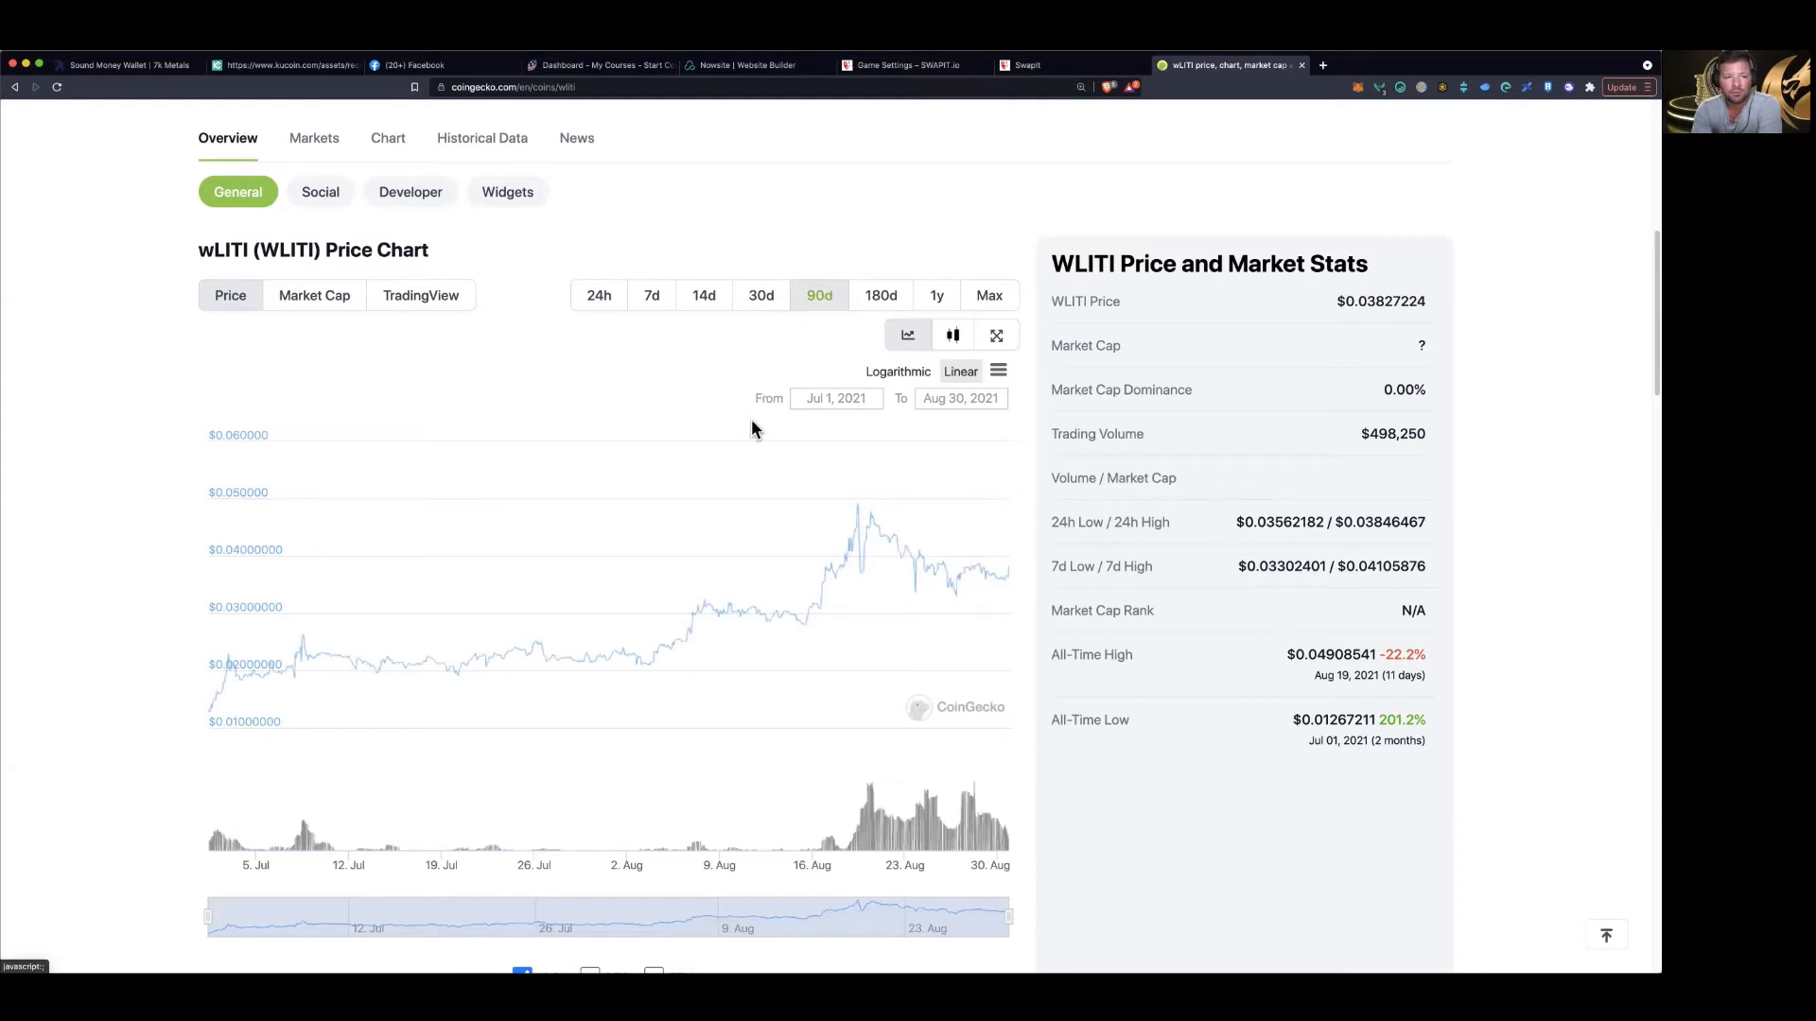
mouse_move(804, 568)
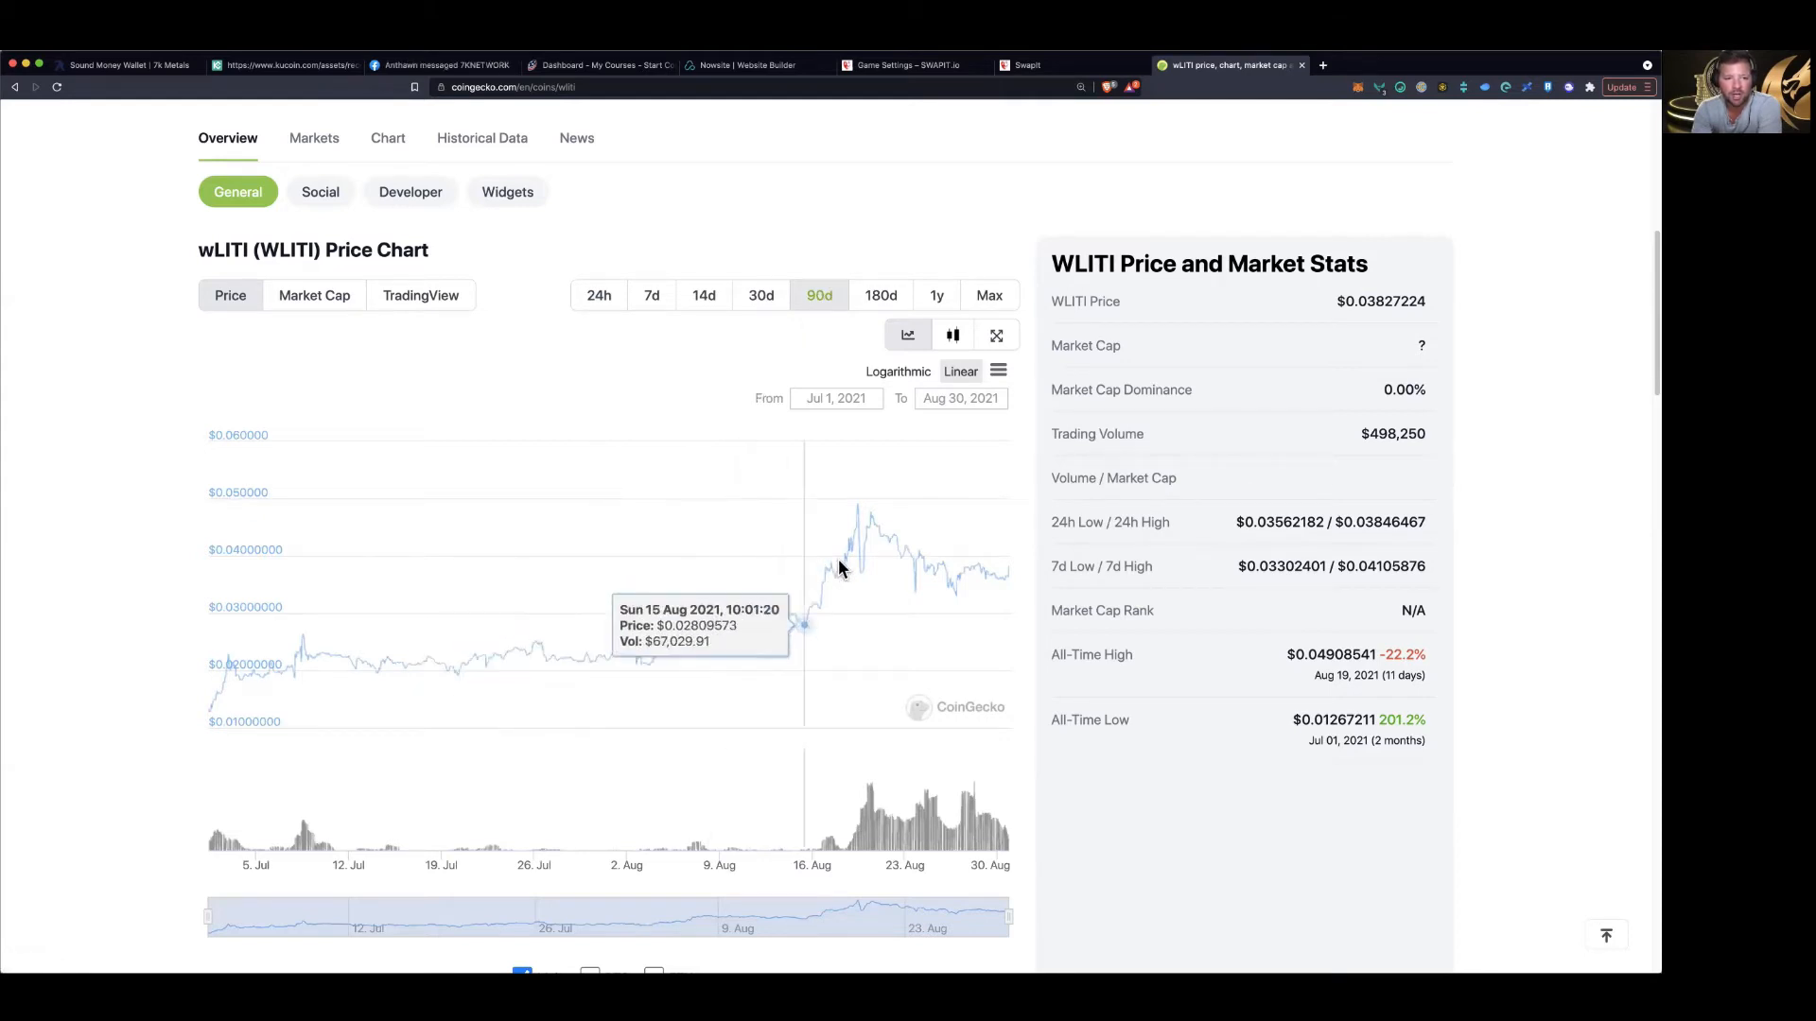
mouse_move(807, 579)
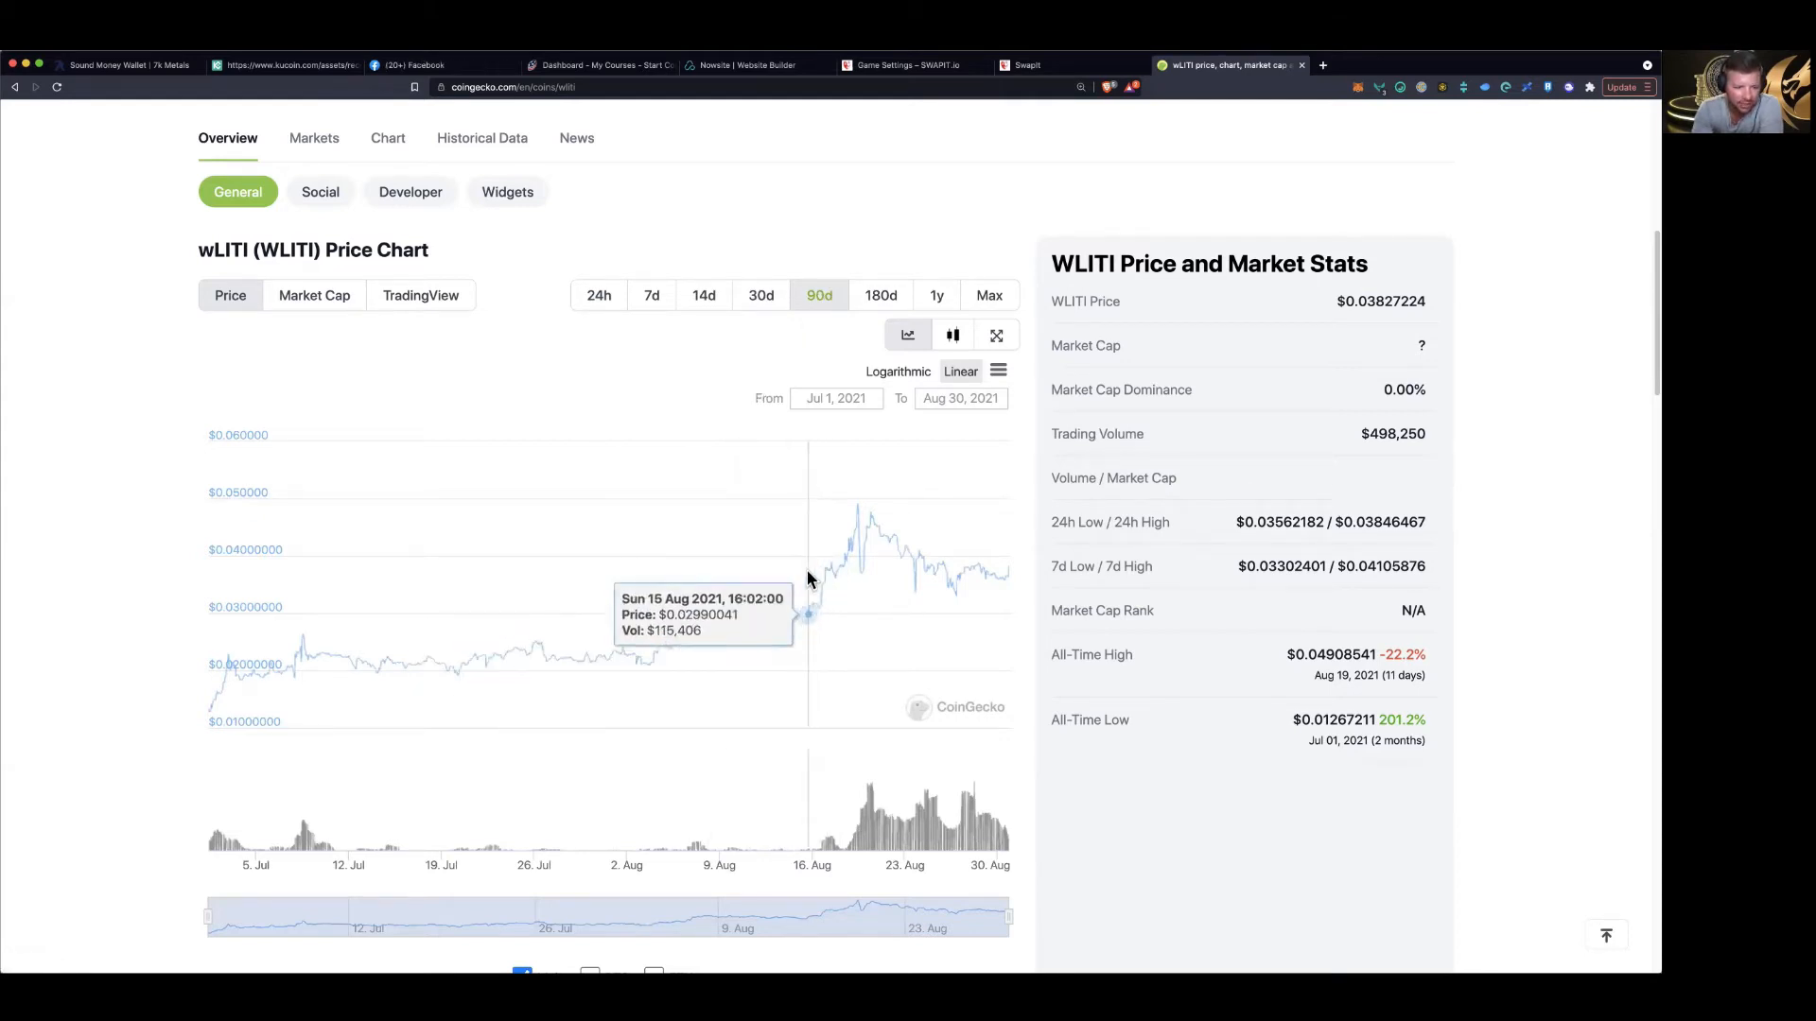
mouse_move(820, 581)
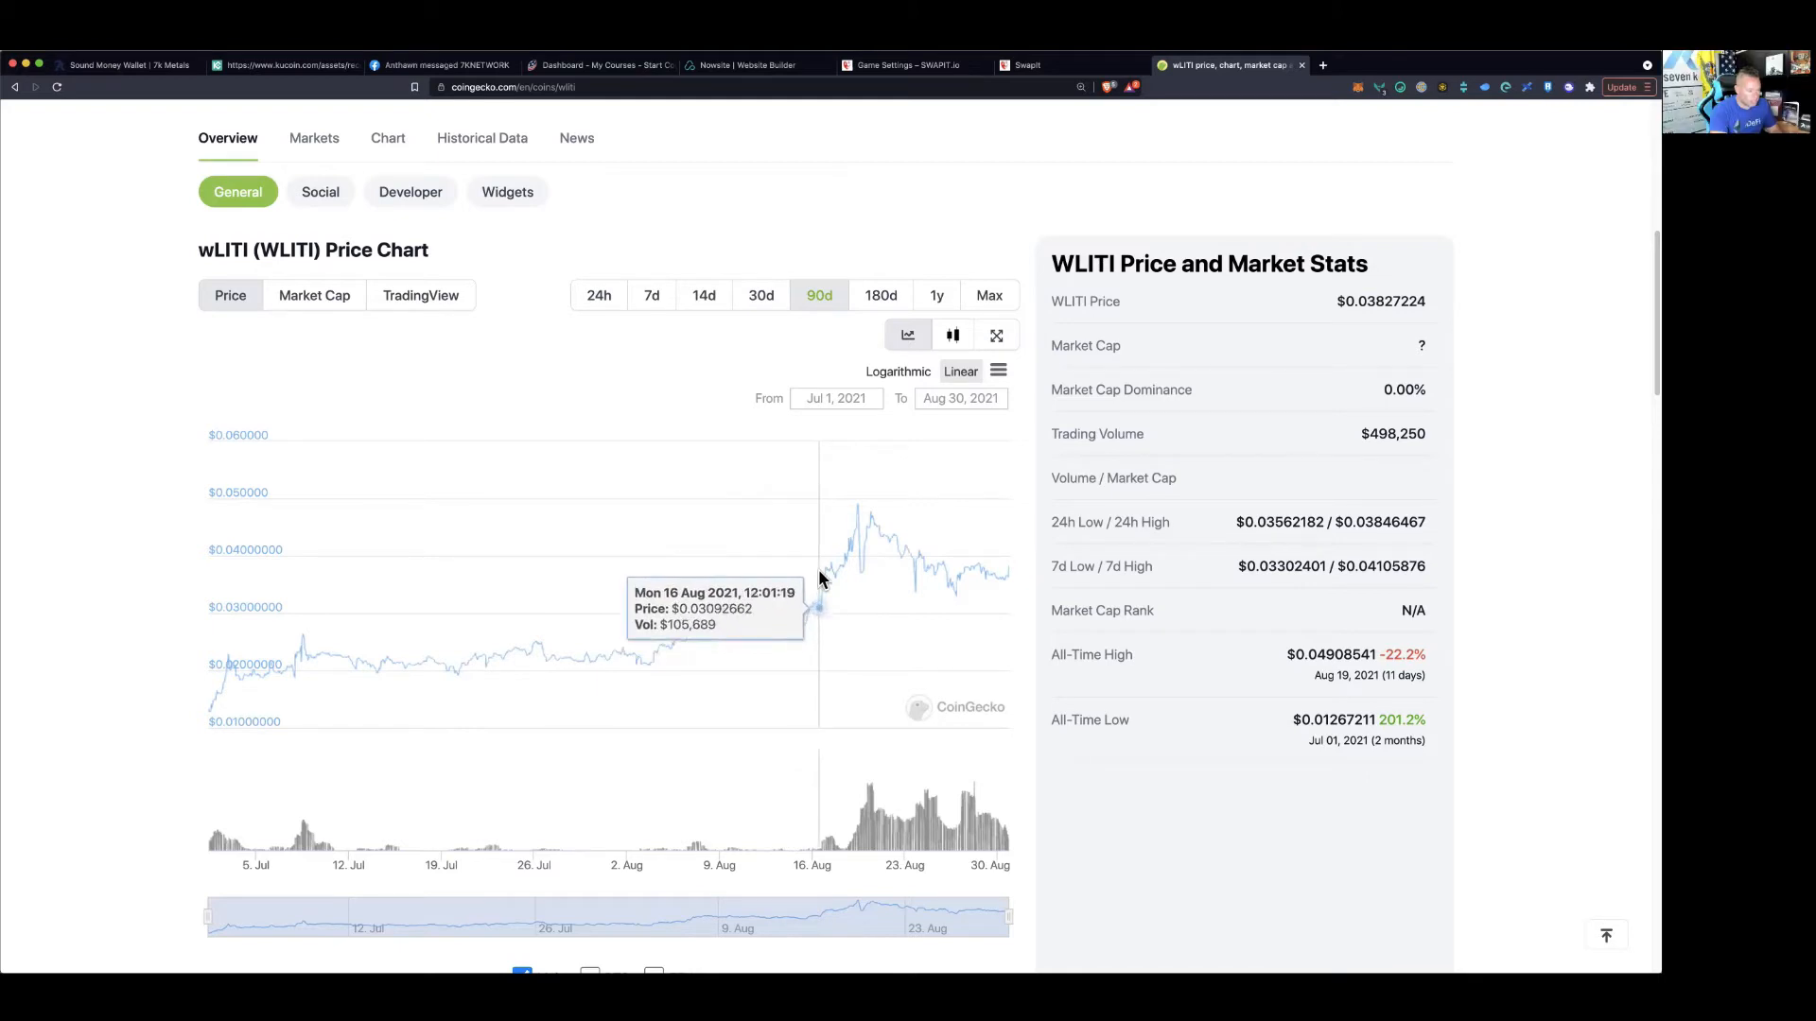
mouse_move(804, 583)
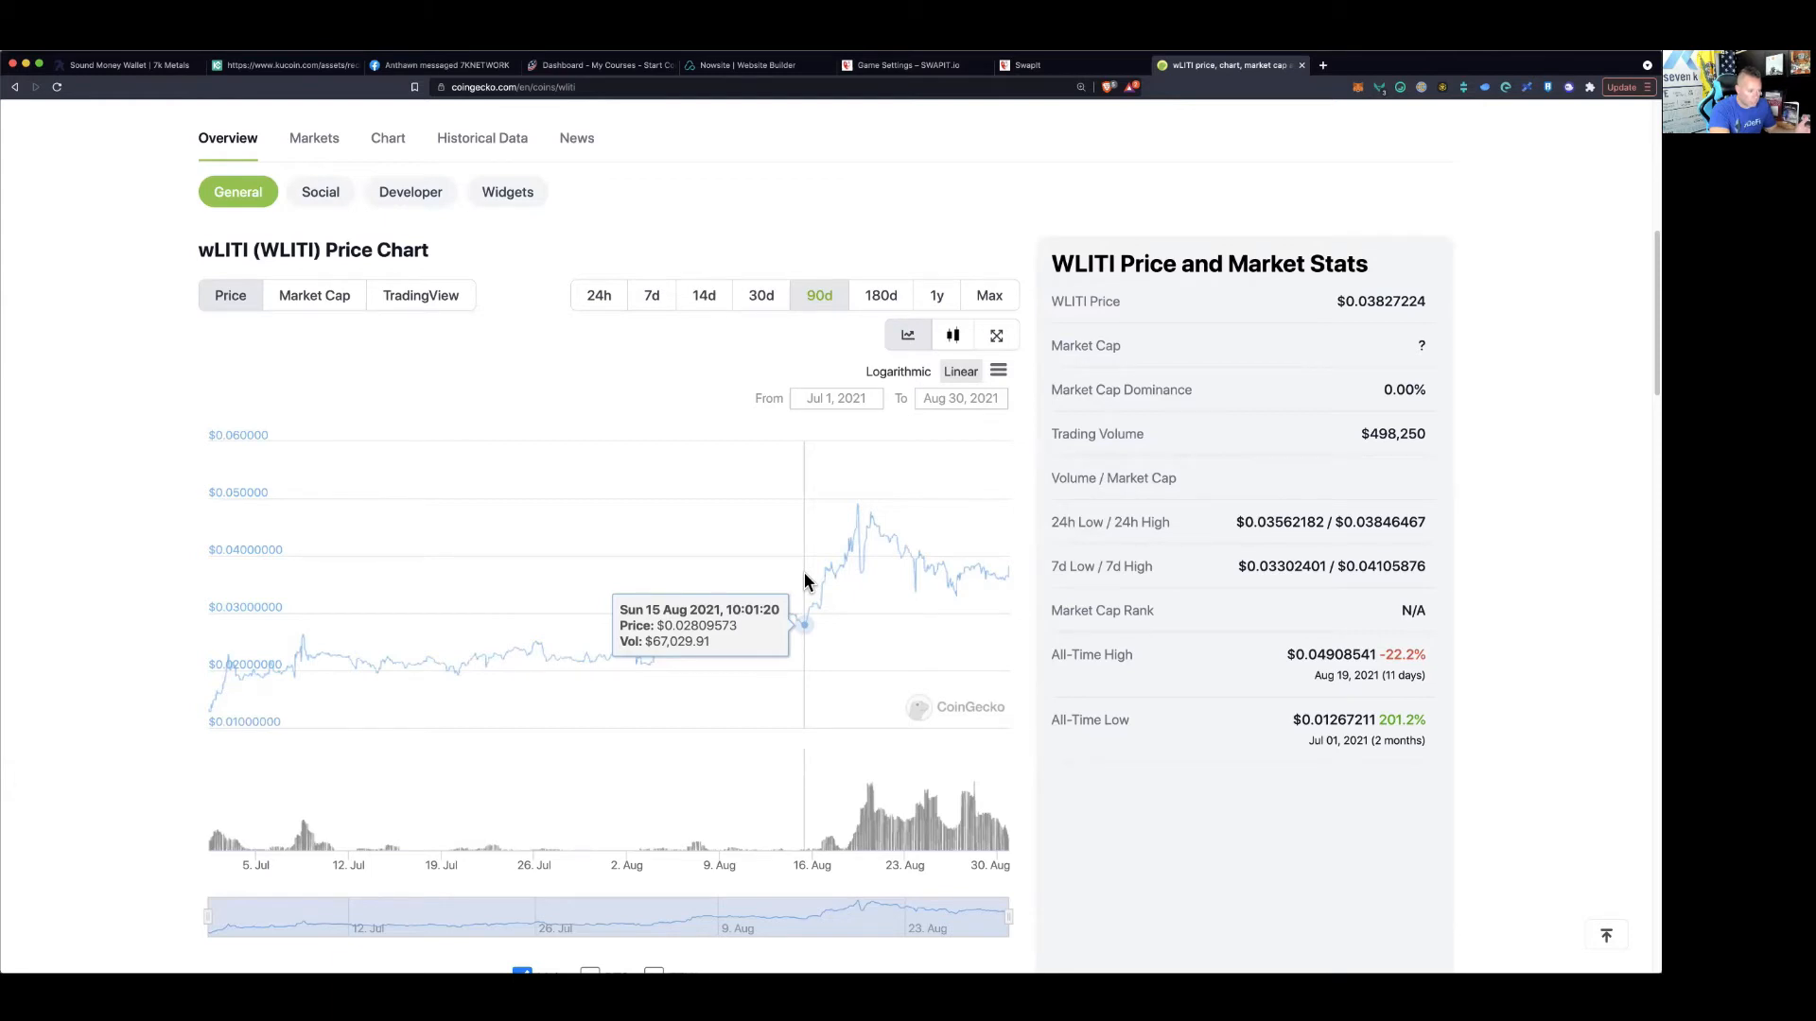
mouse_move(858, 556)
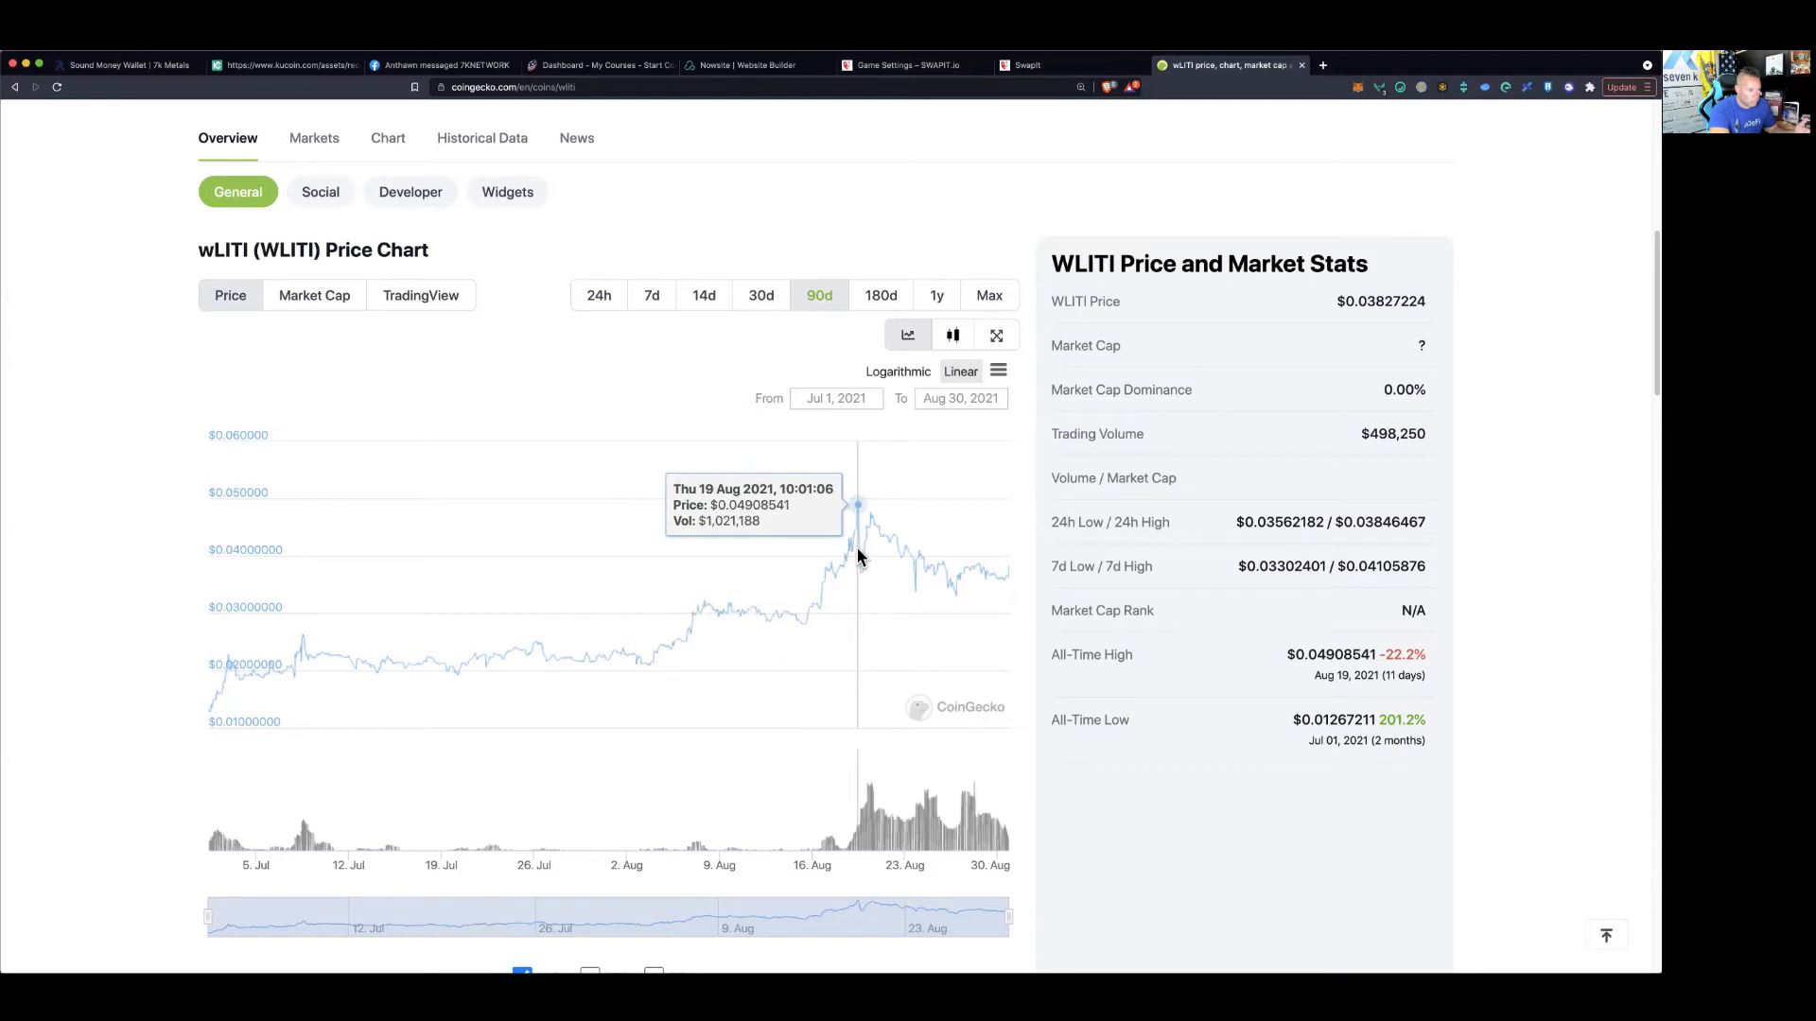
mouse_move(855, 596)
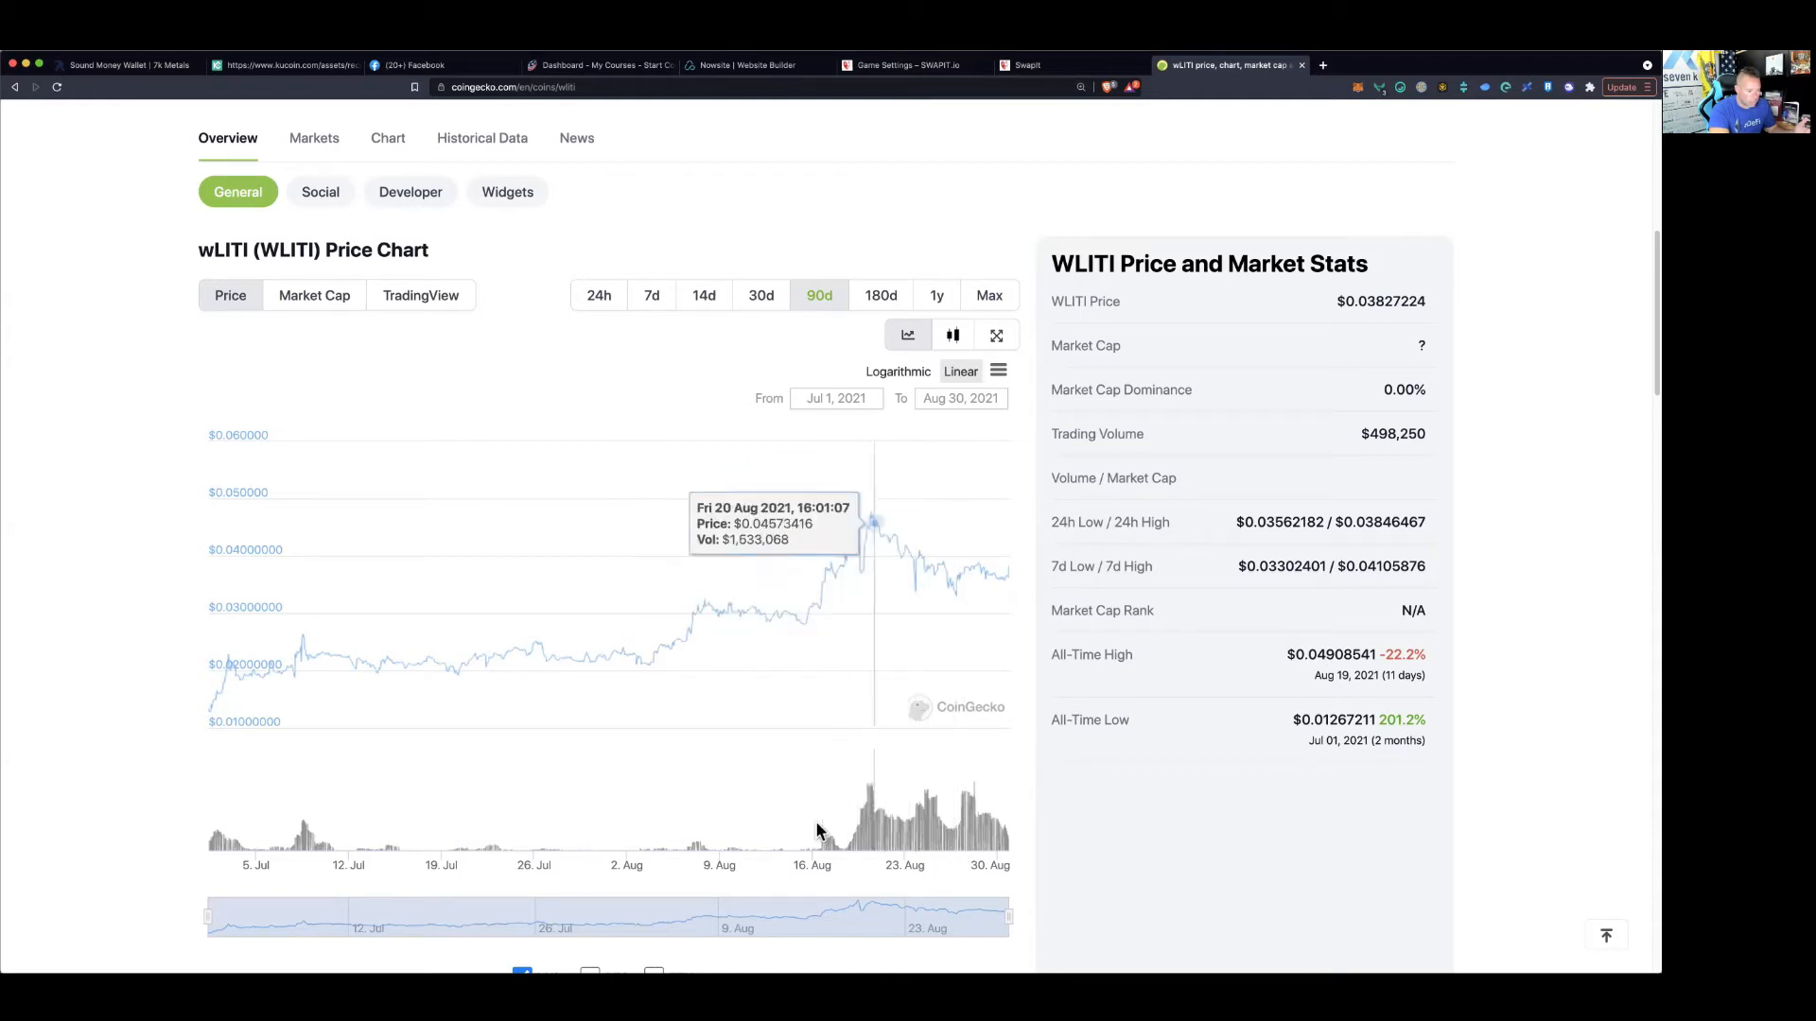
mouse_move(802, 811)
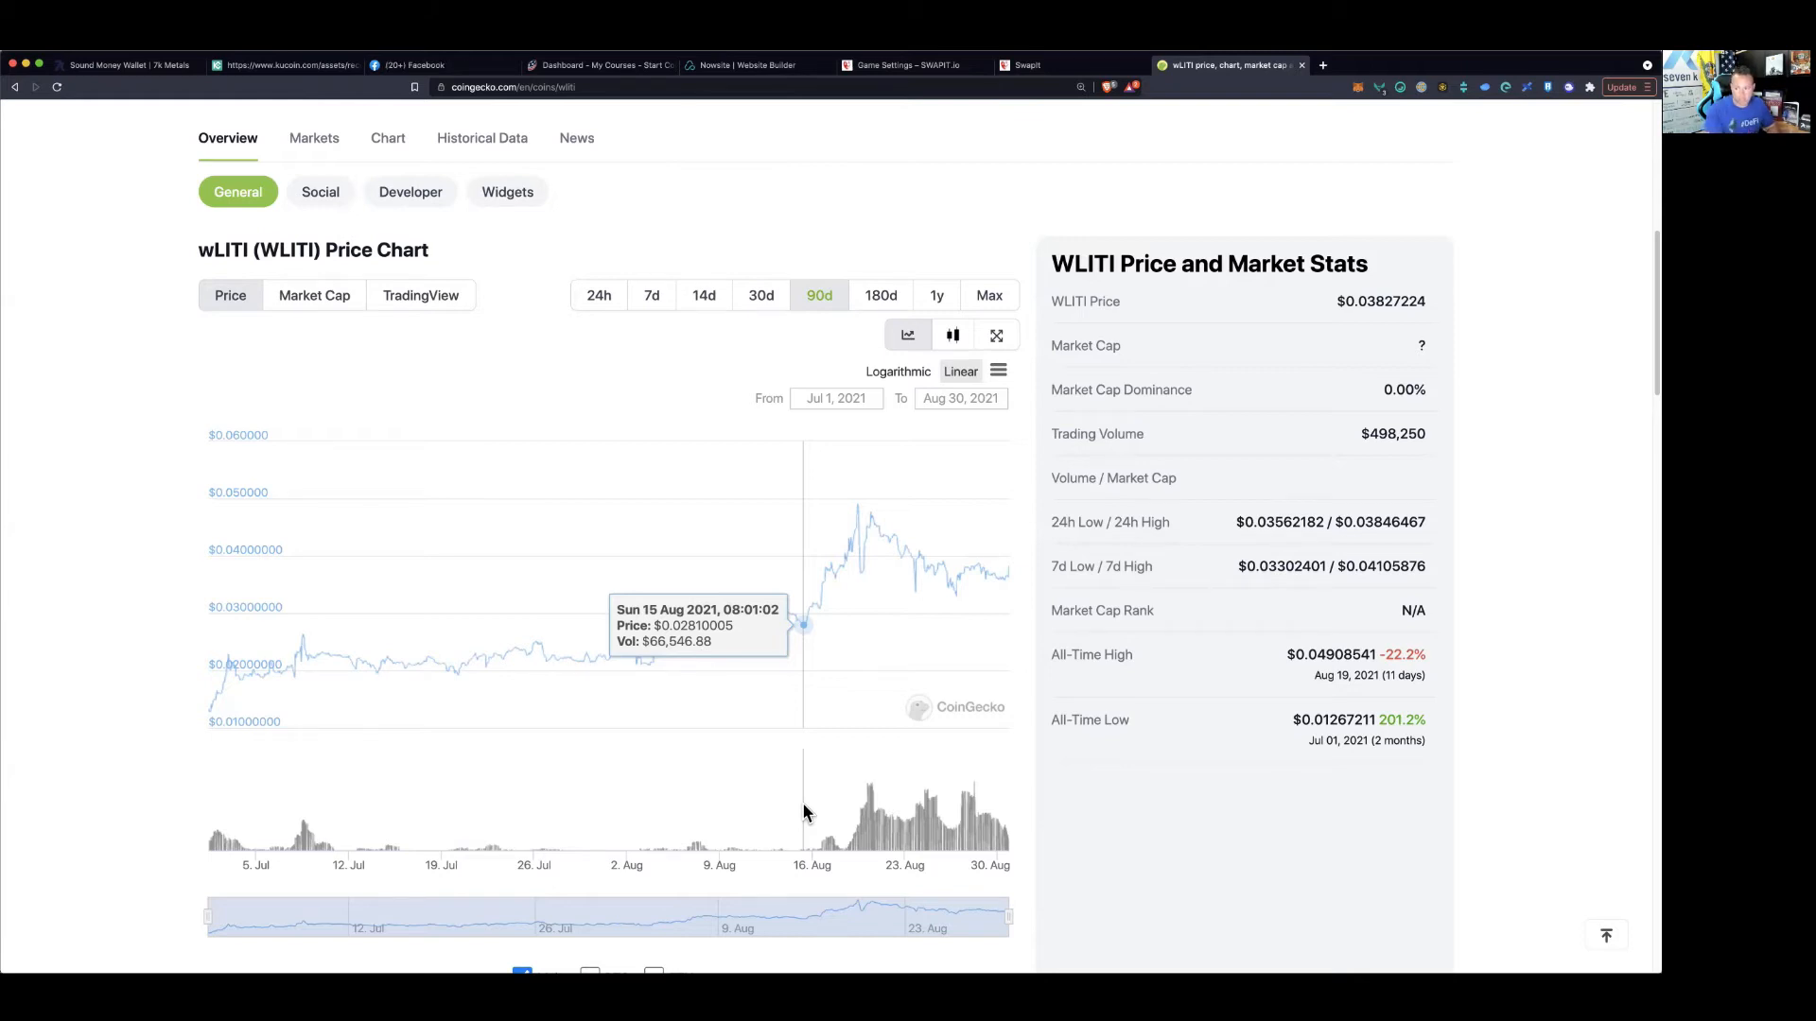
mouse_move(938, 622)
text(s)
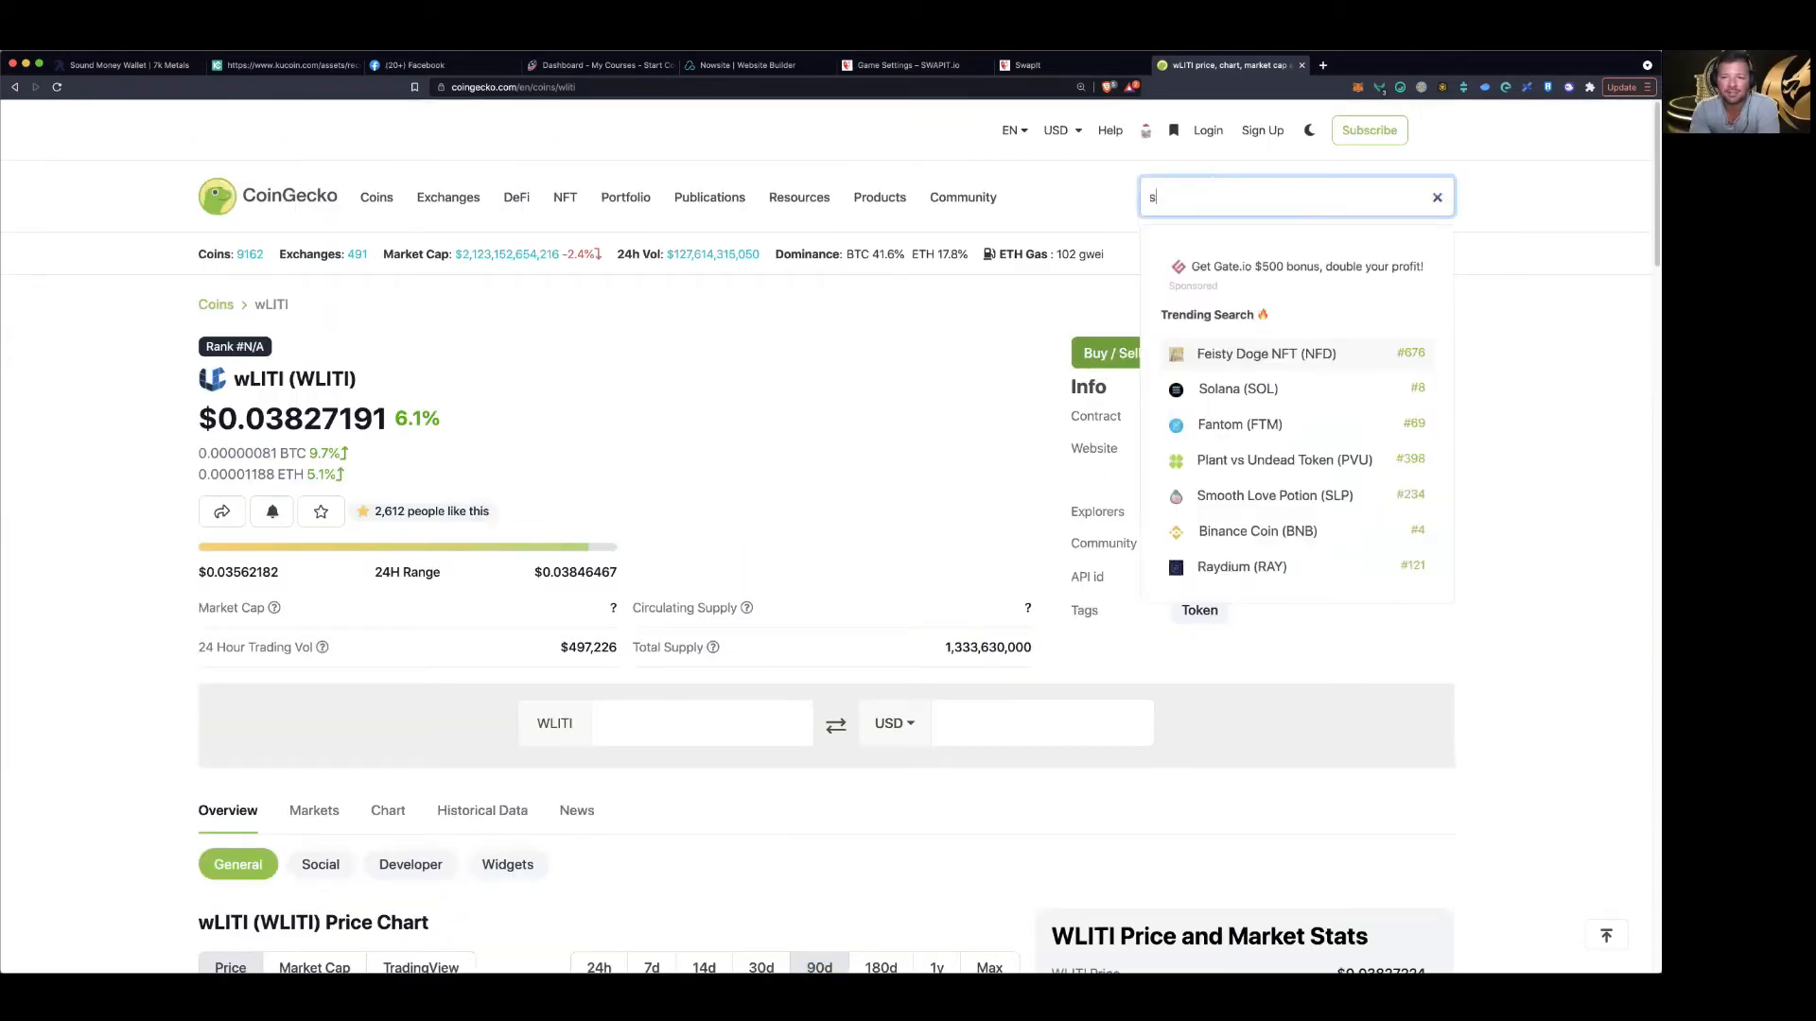
text(att)
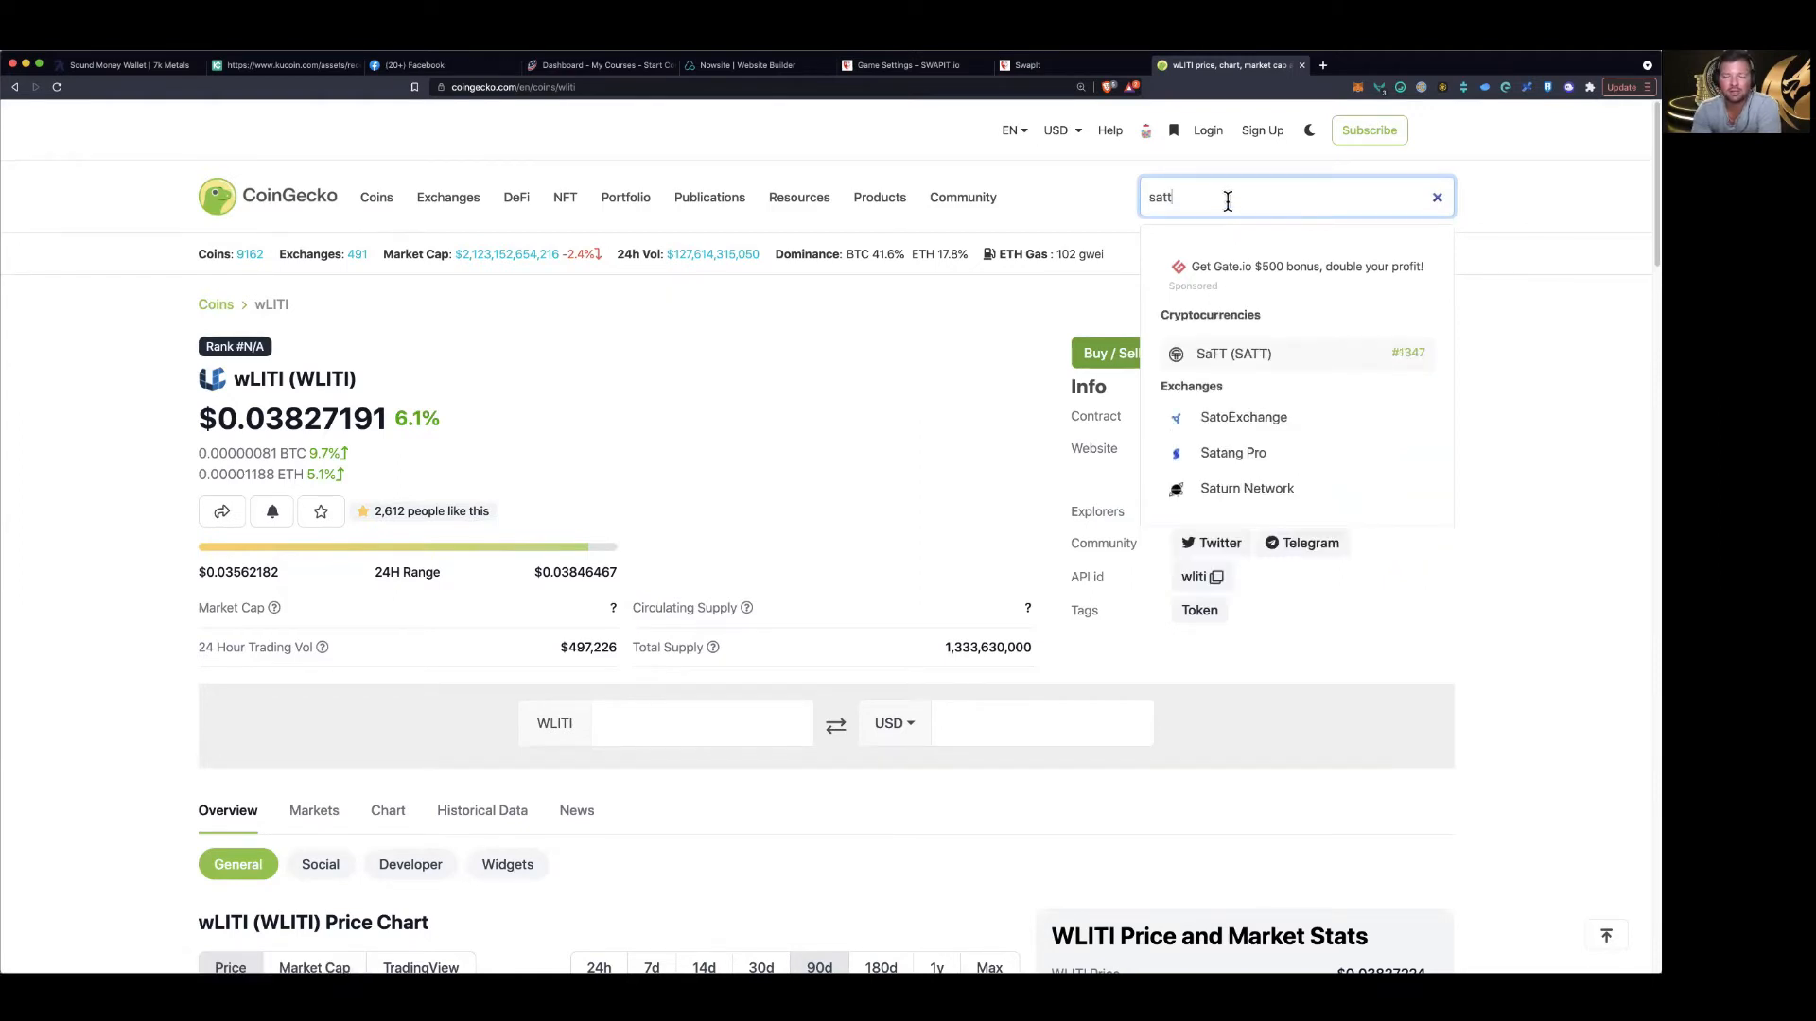
click(1232, 352)
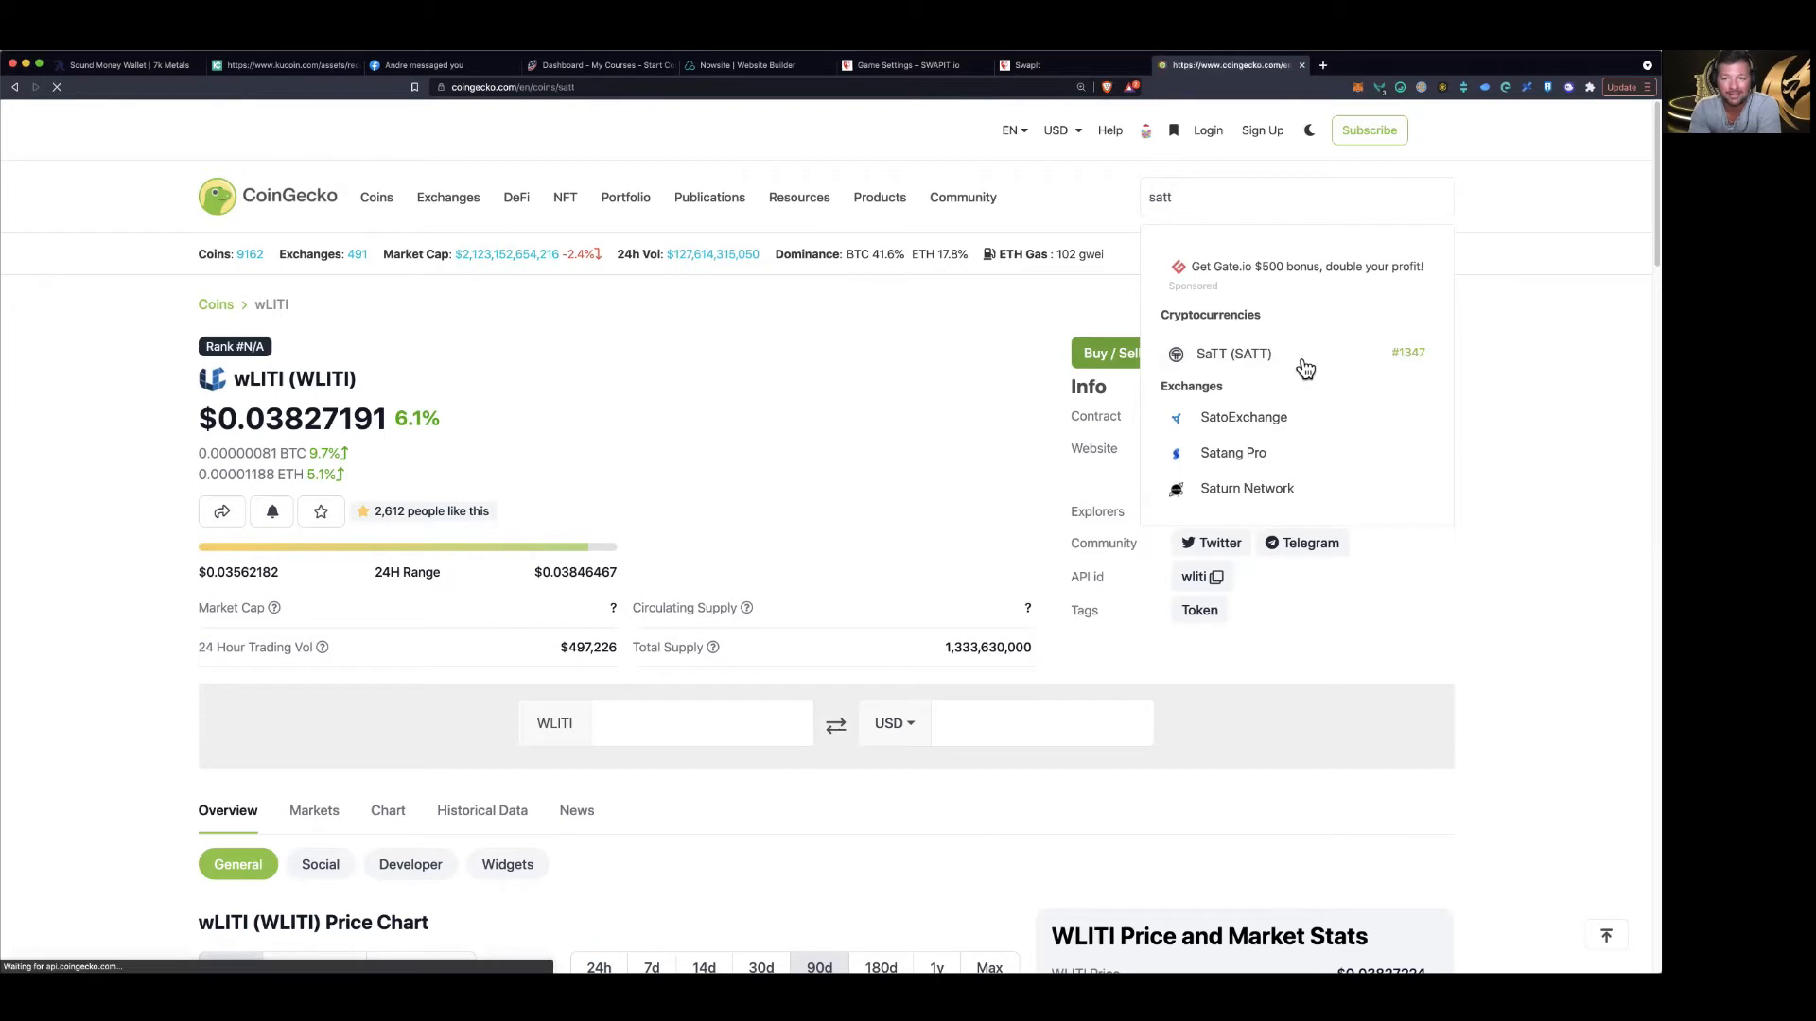
click(1232, 353)
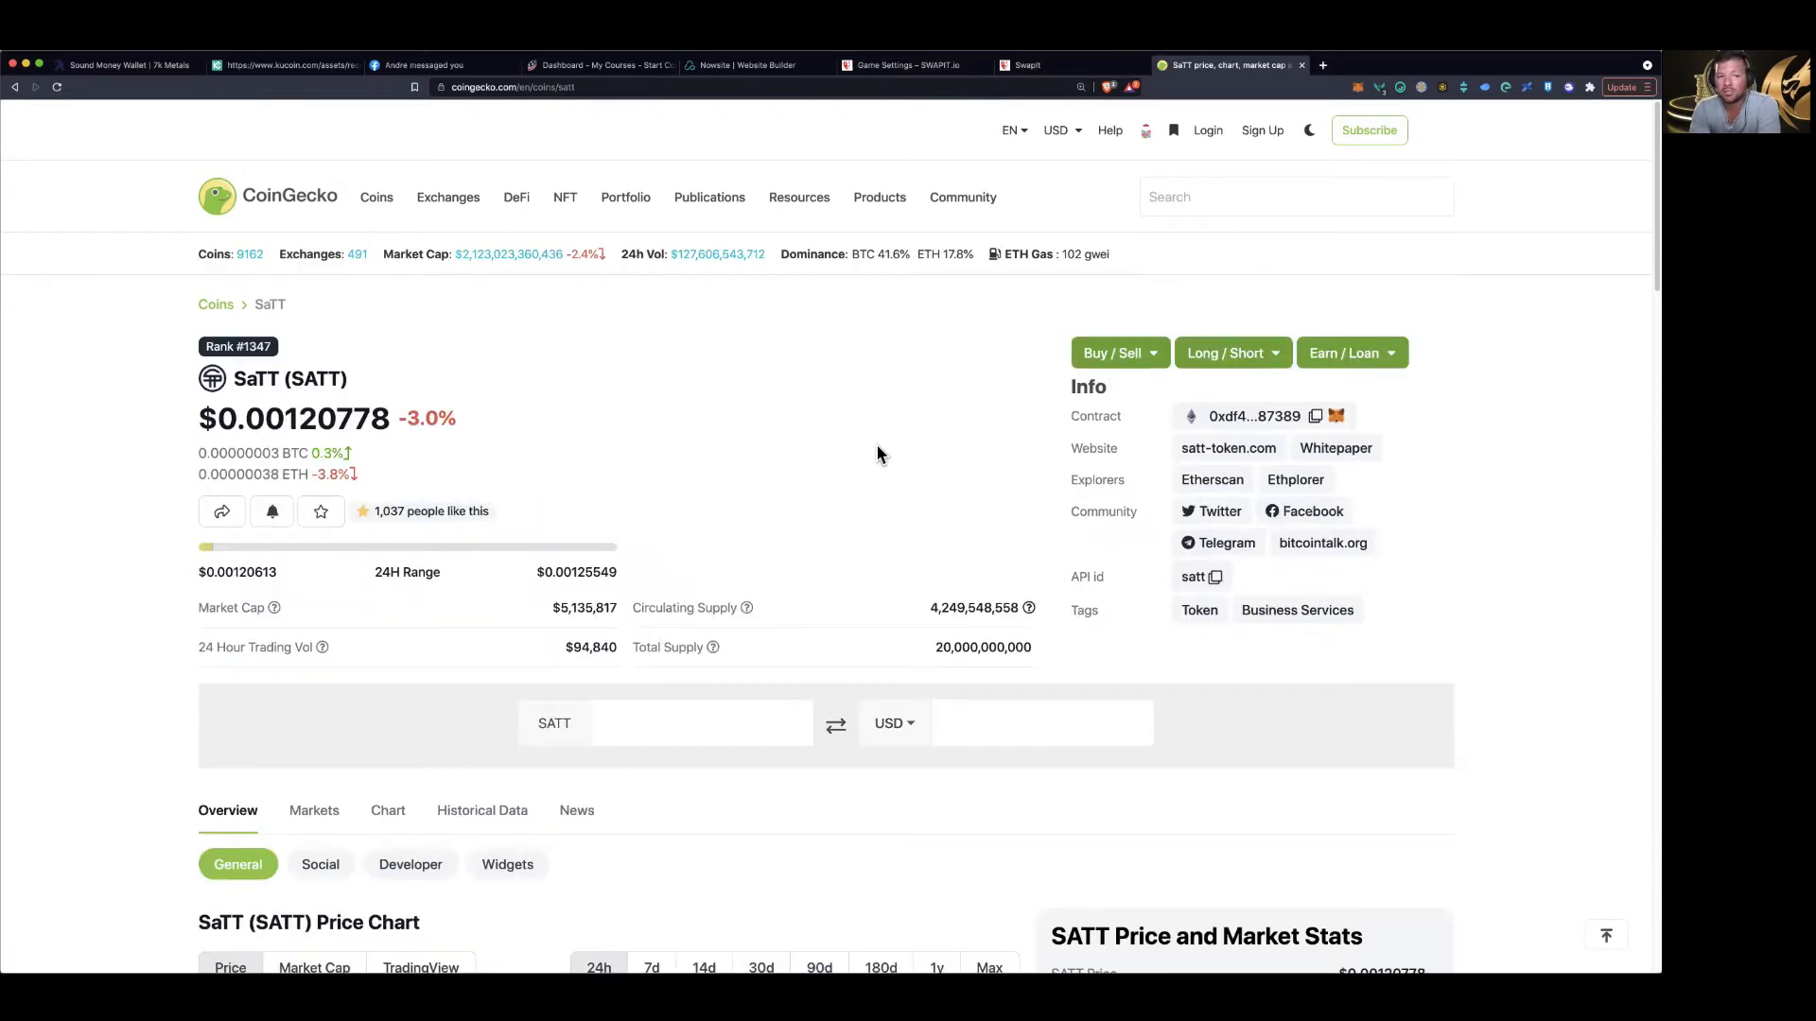
scroll(down, 3)
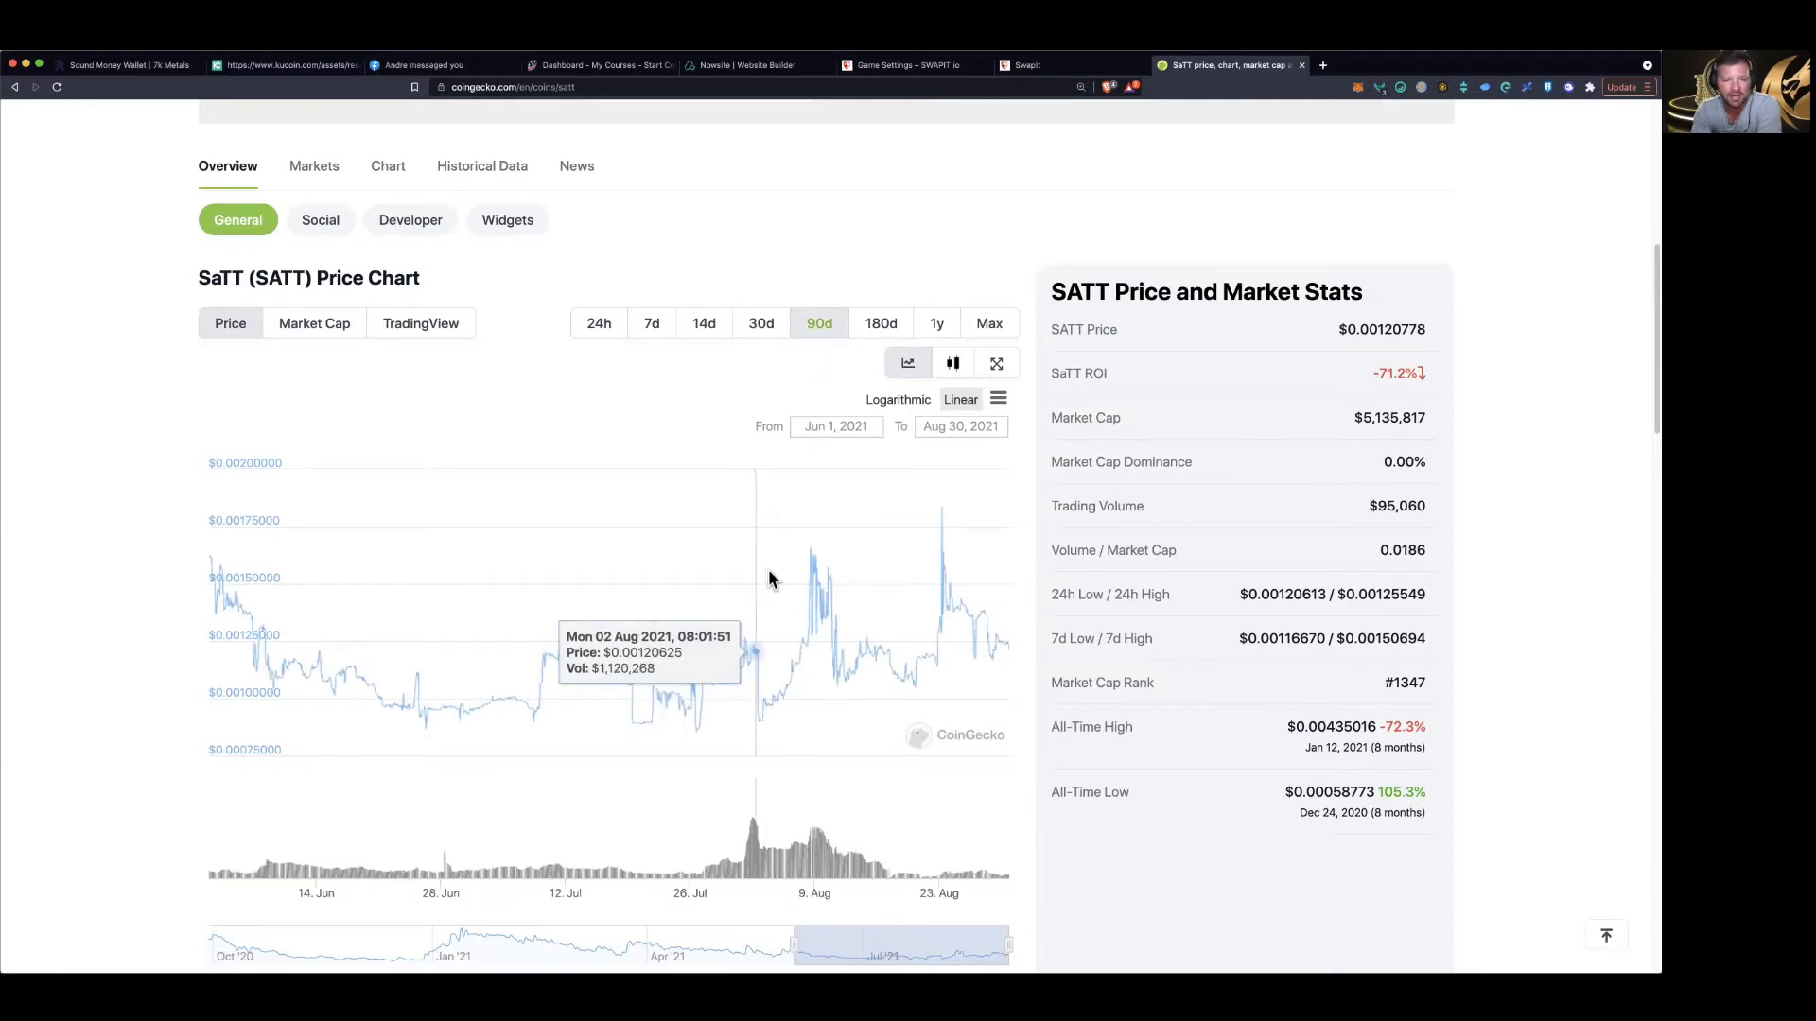
mouse_move(892, 588)
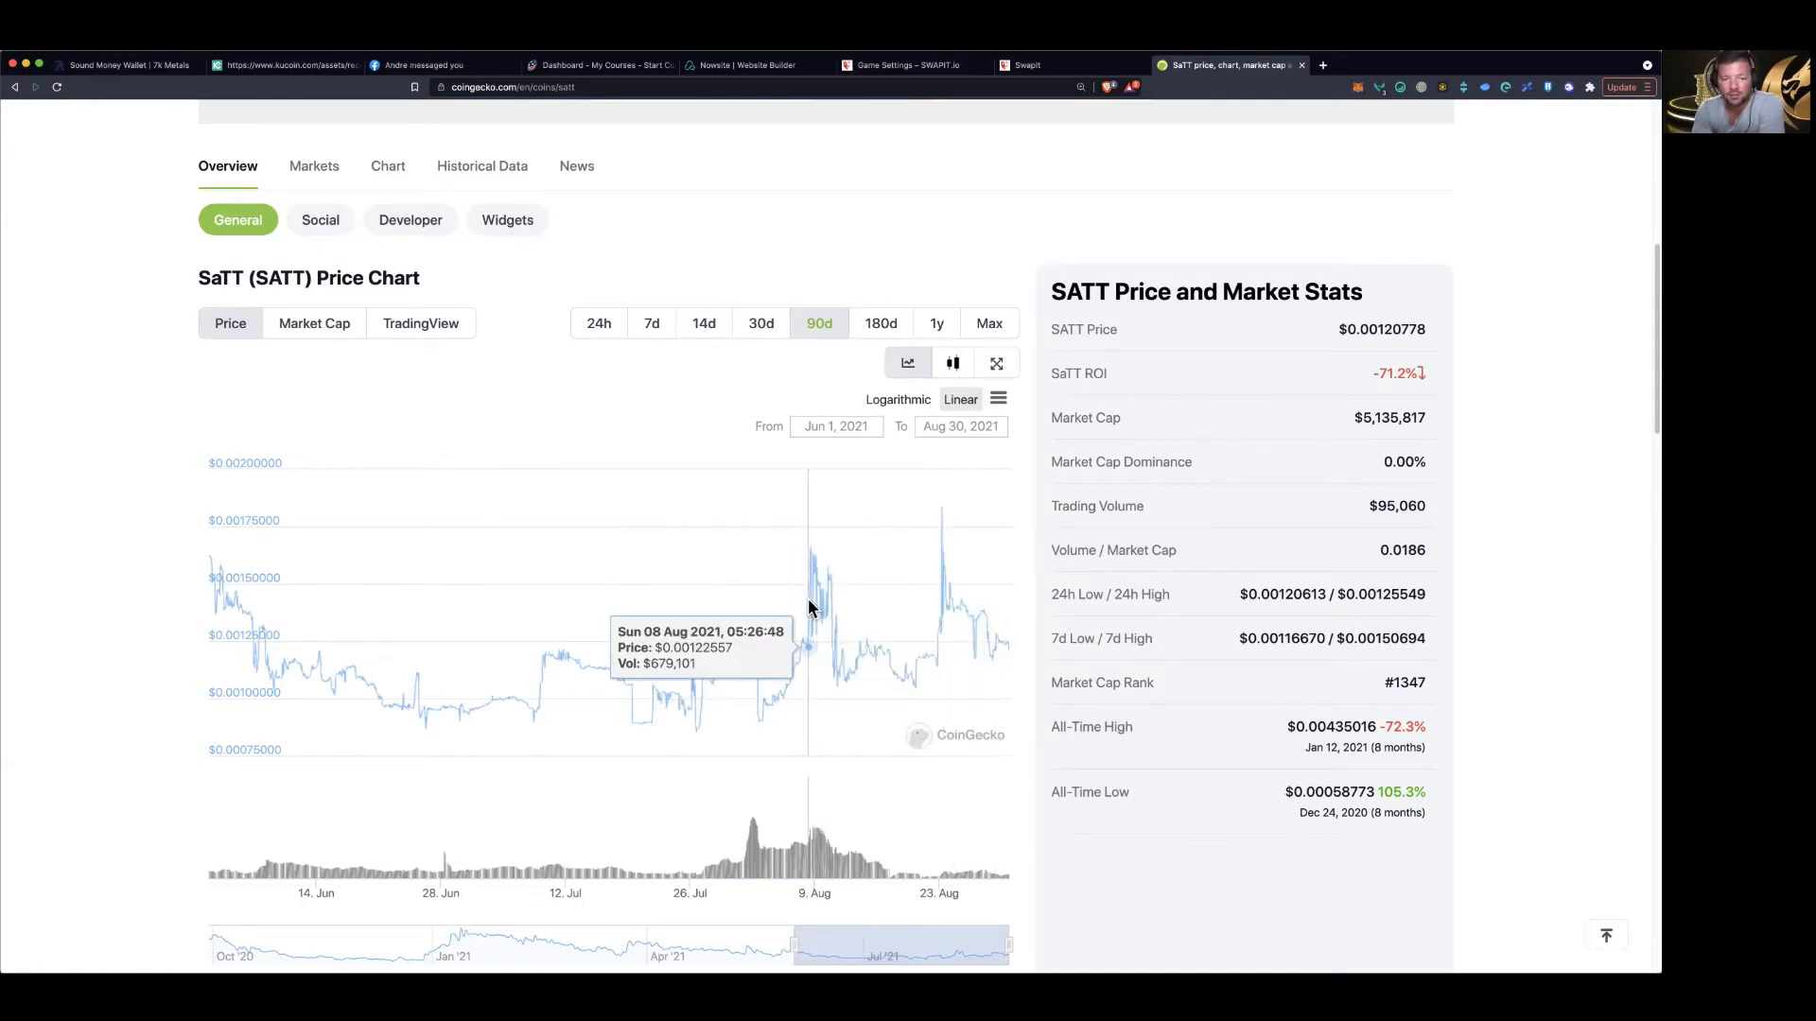
mouse_move(882, 634)
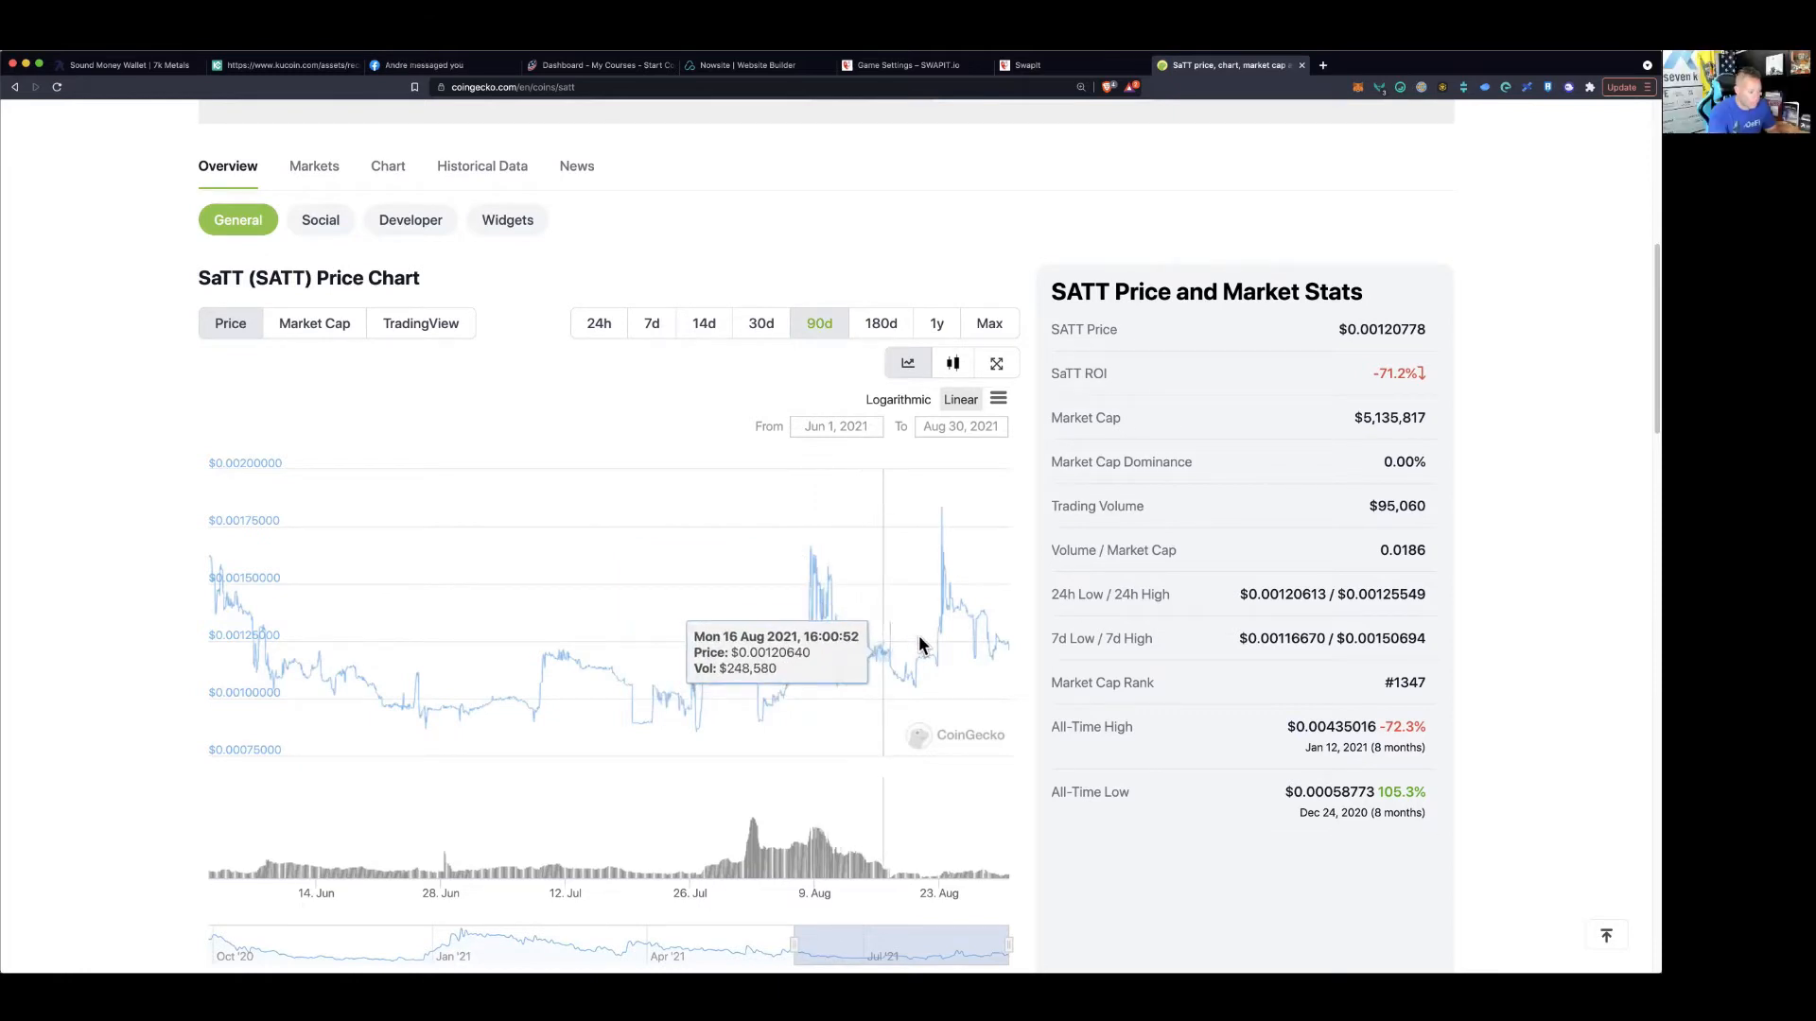
mouse_move(990, 671)
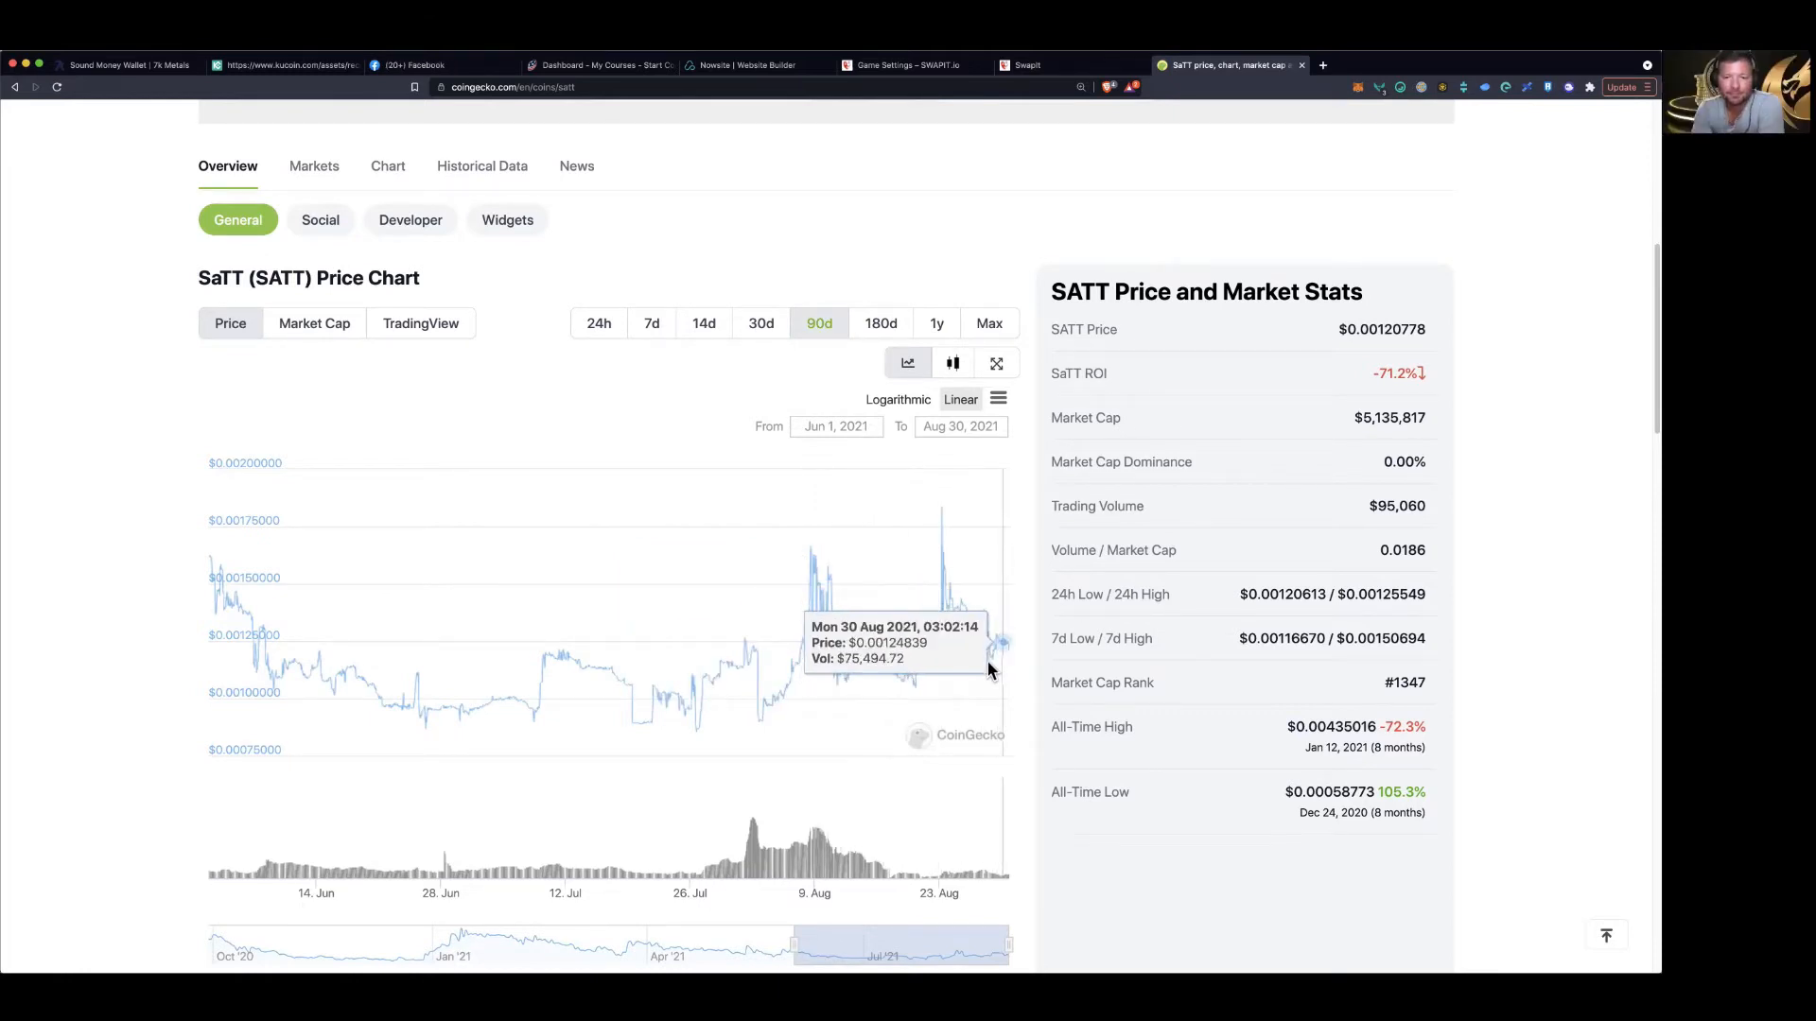
mouse_move(727, 691)
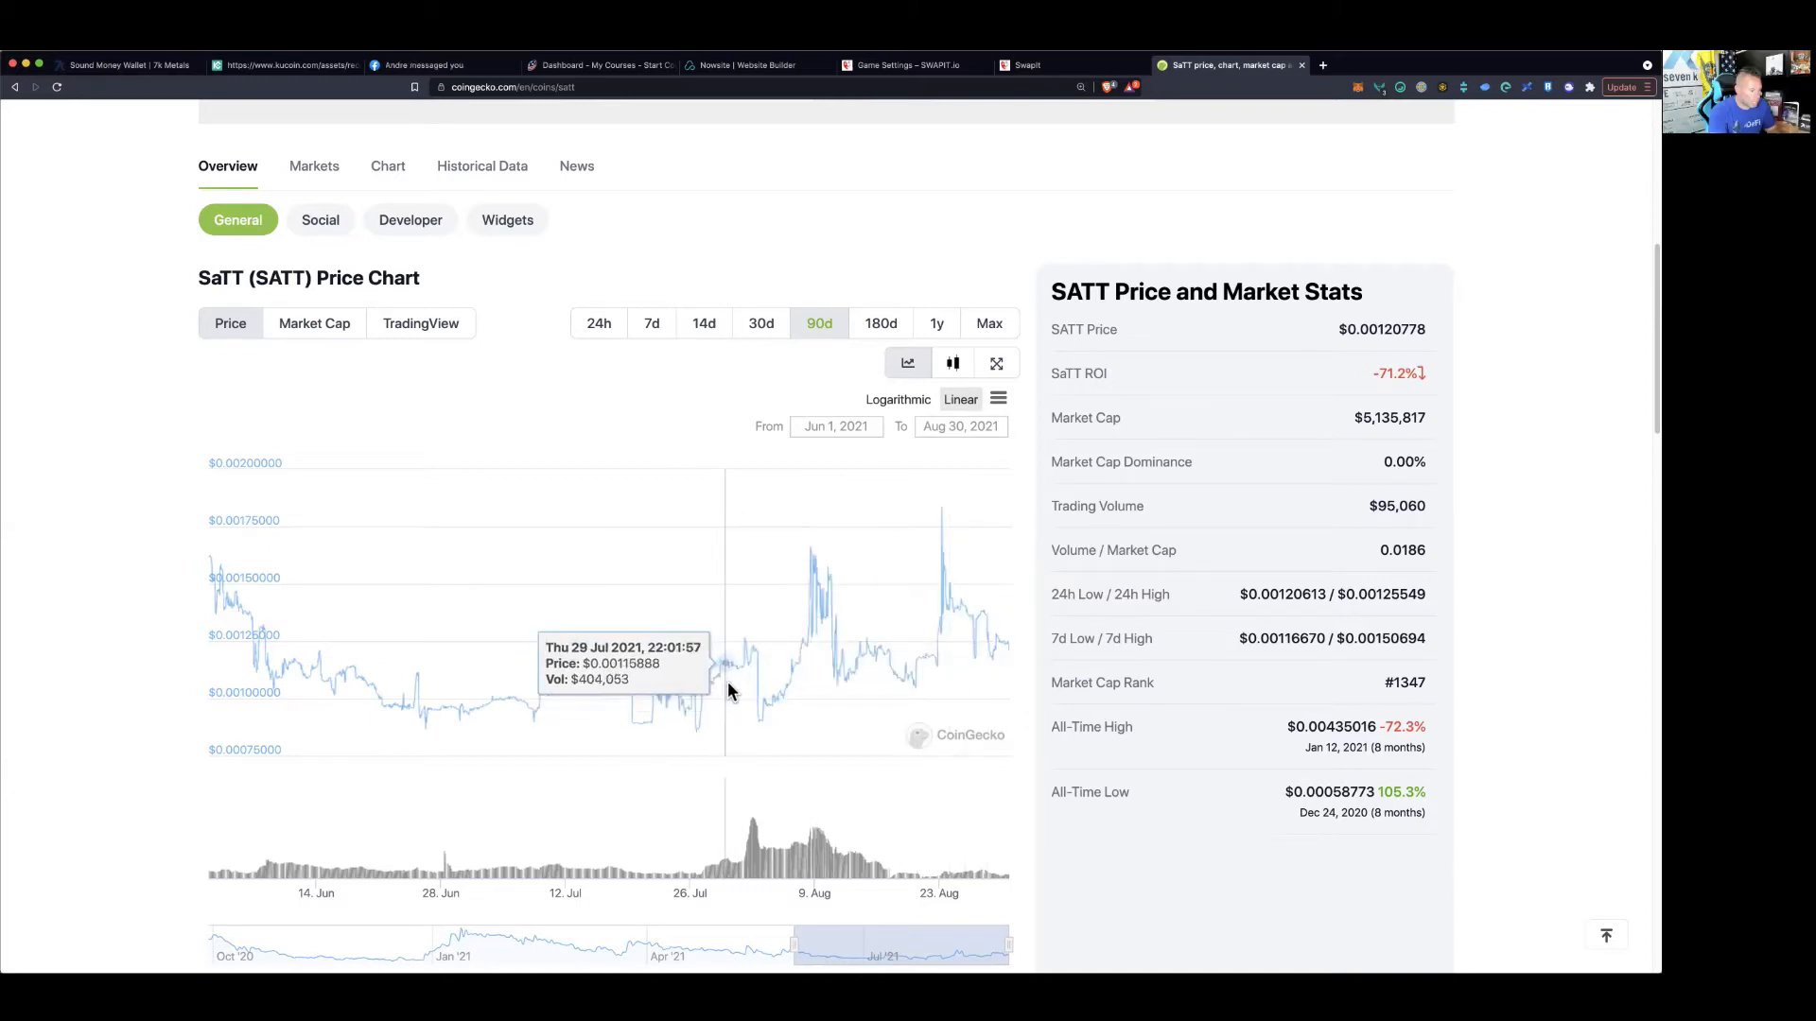
mouse_move(729, 689)
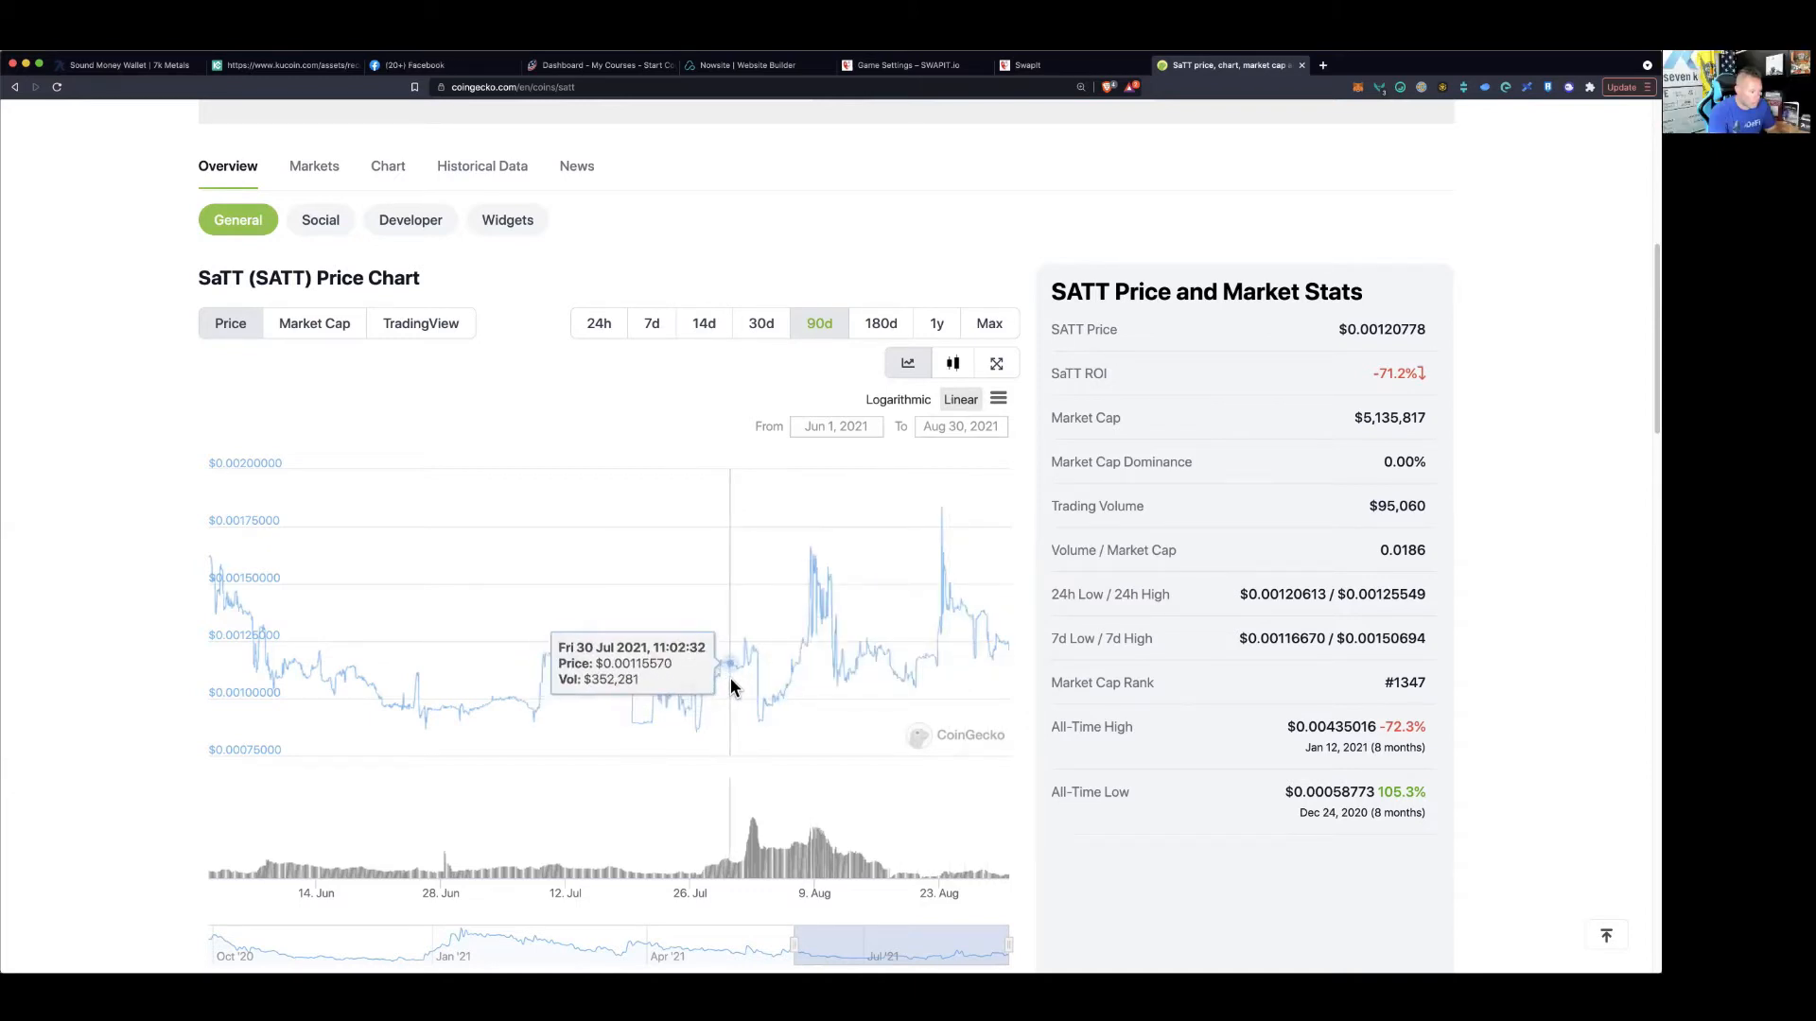
mouse_move(752, 685)
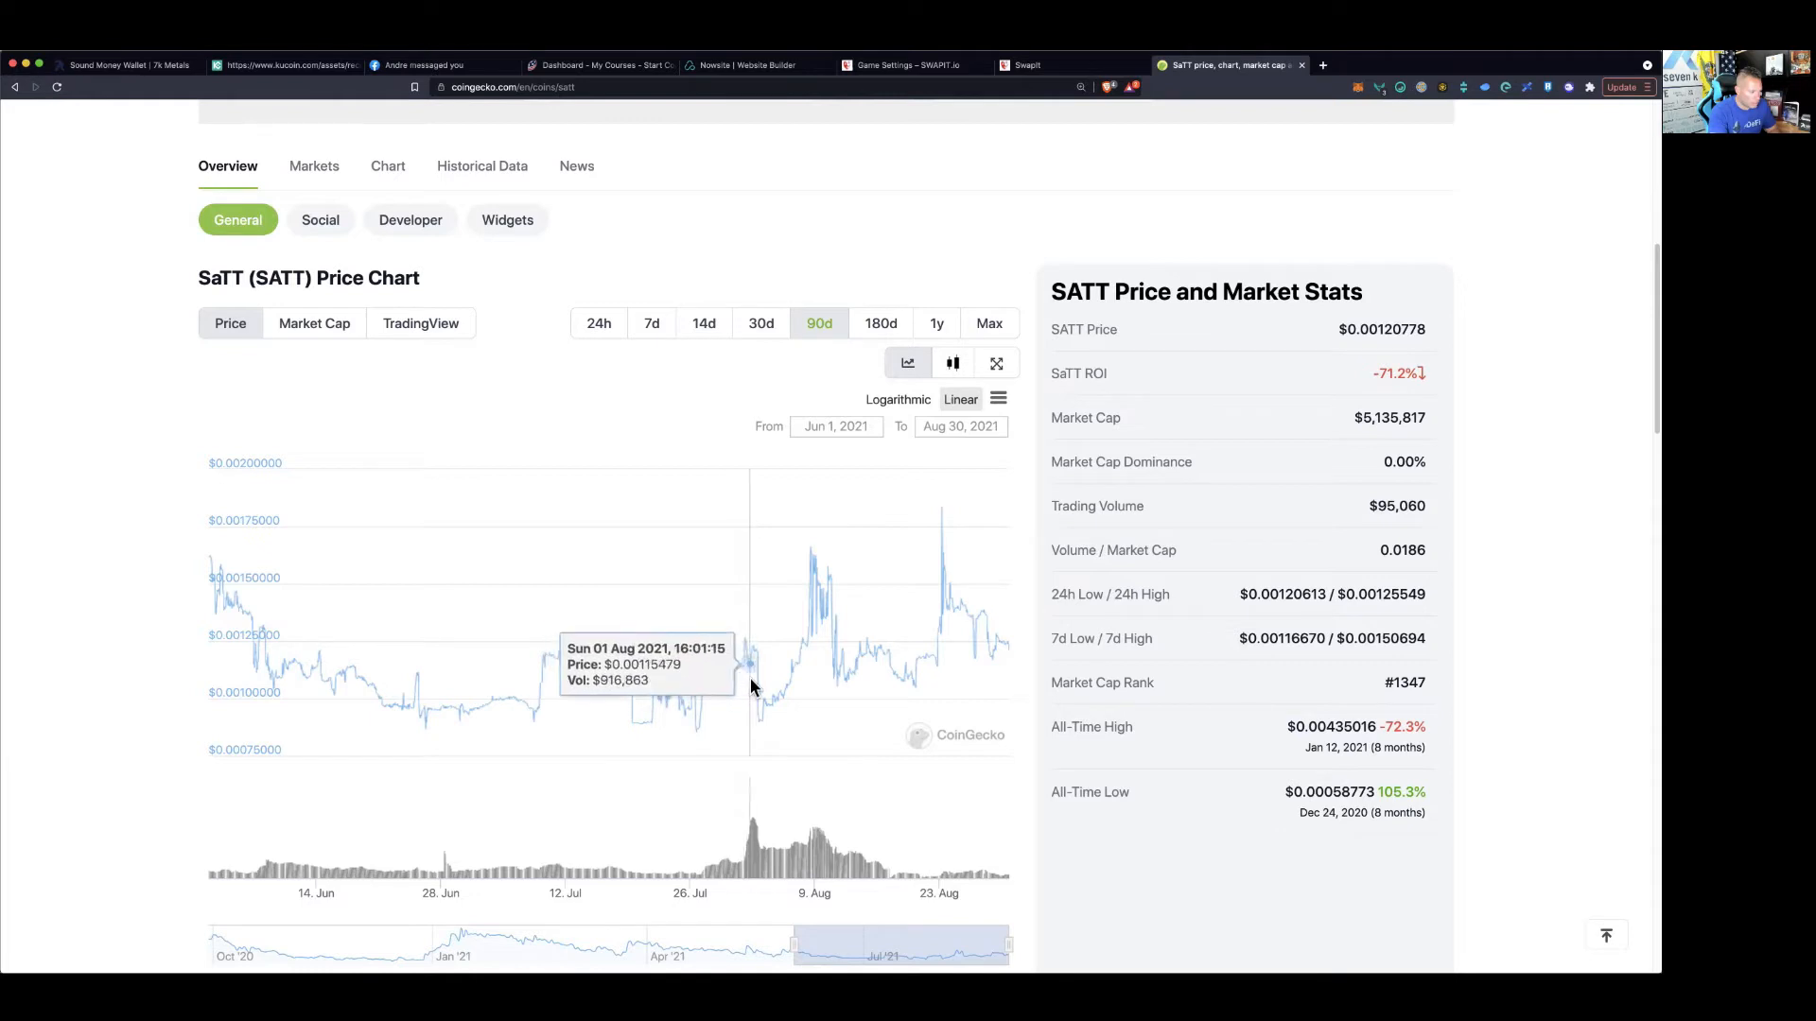
mouse_move(756, 693)
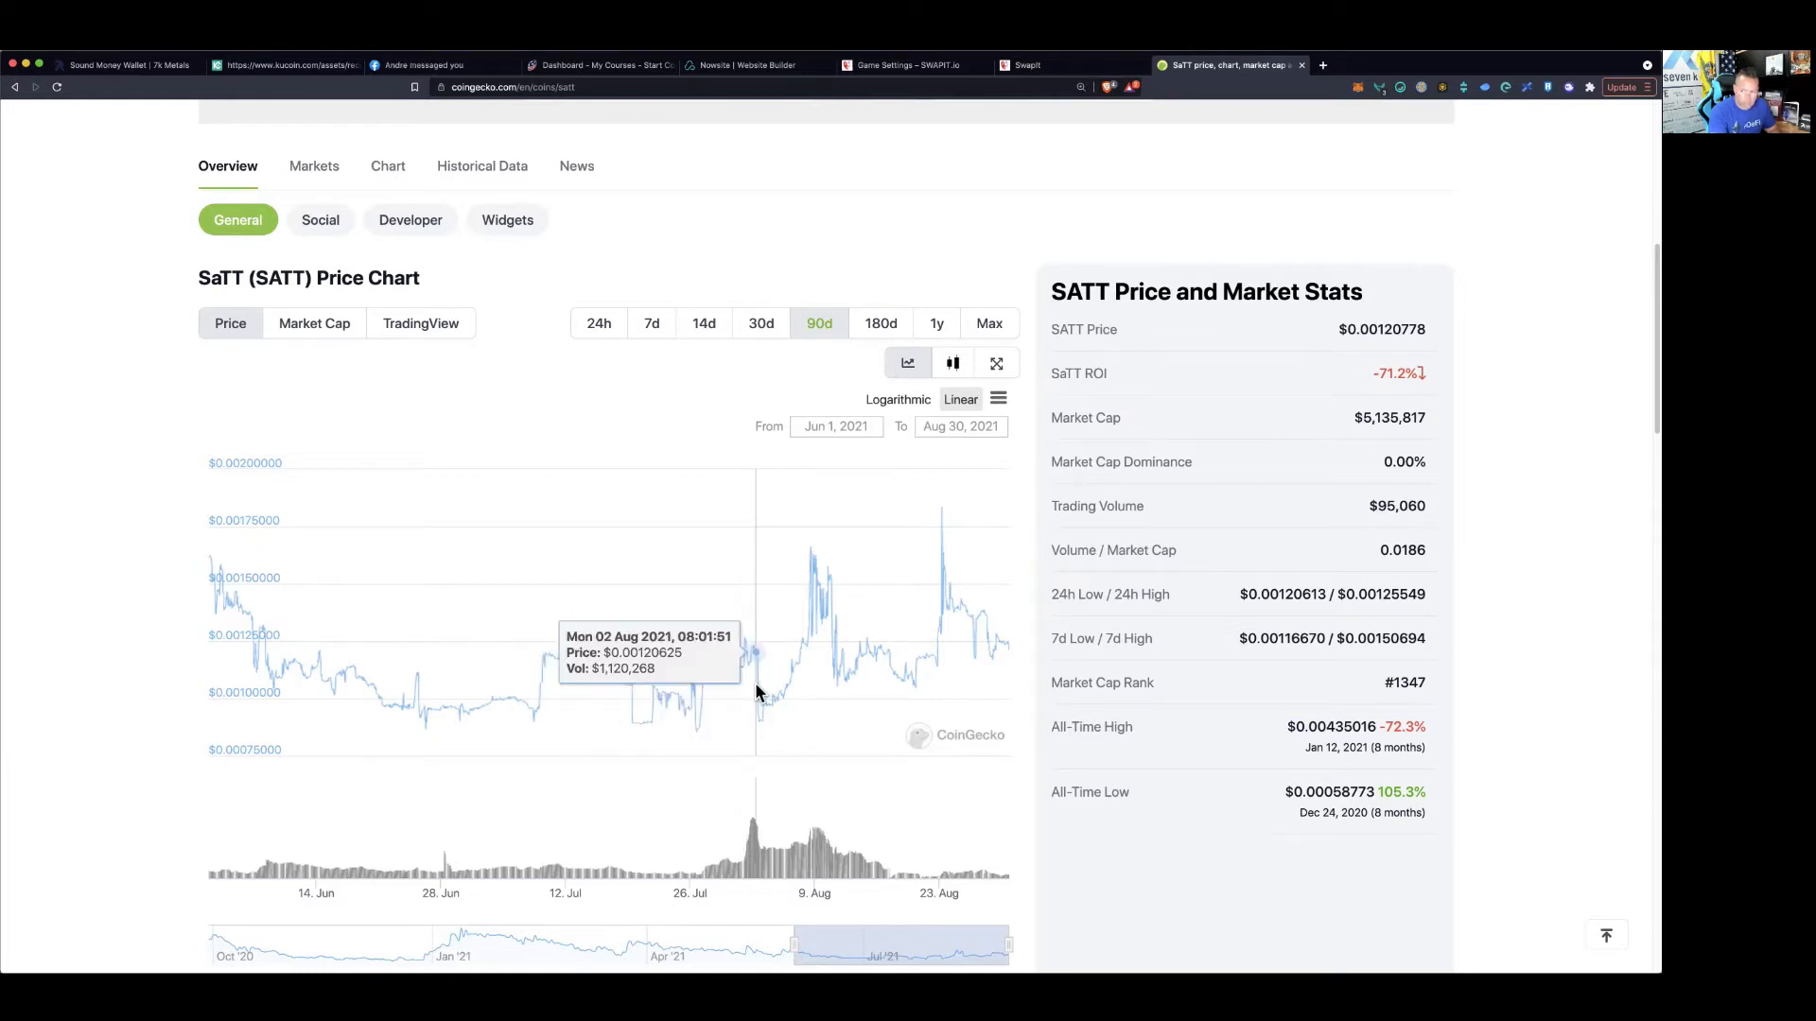
mouse_move(762, 695)
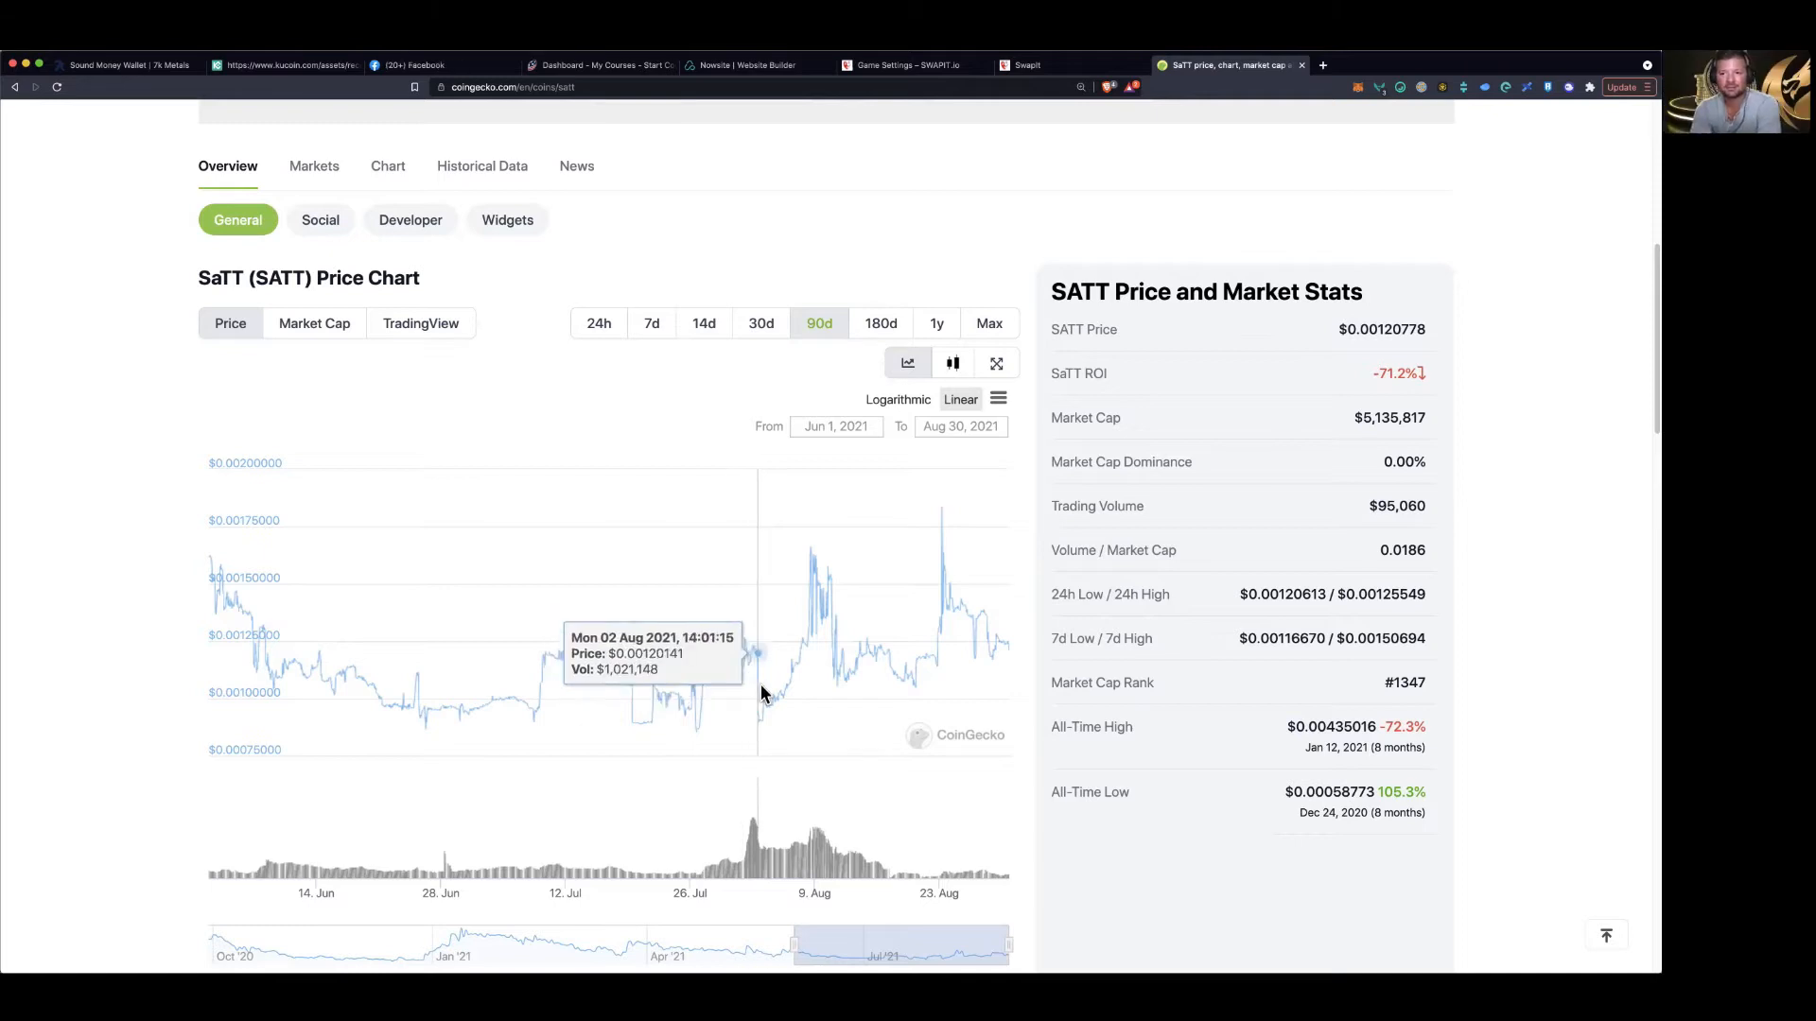
mouse_move(743, 715)
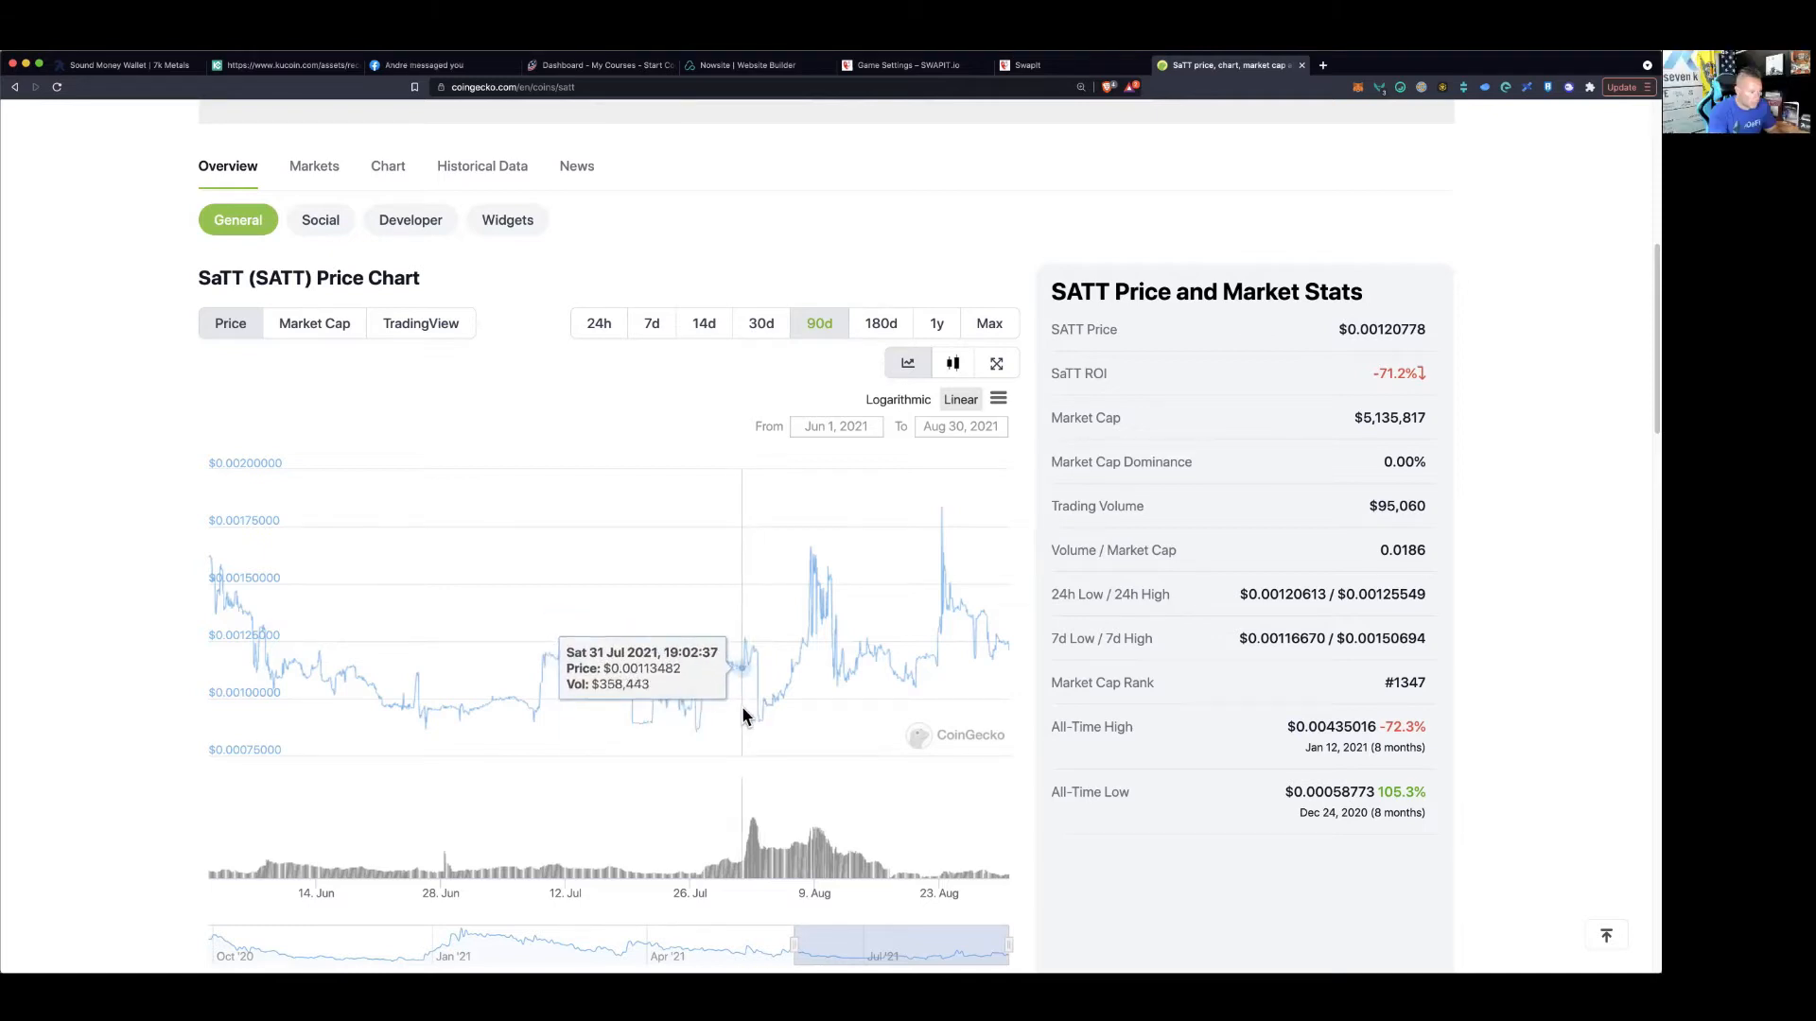
mouse_move(750, 712)
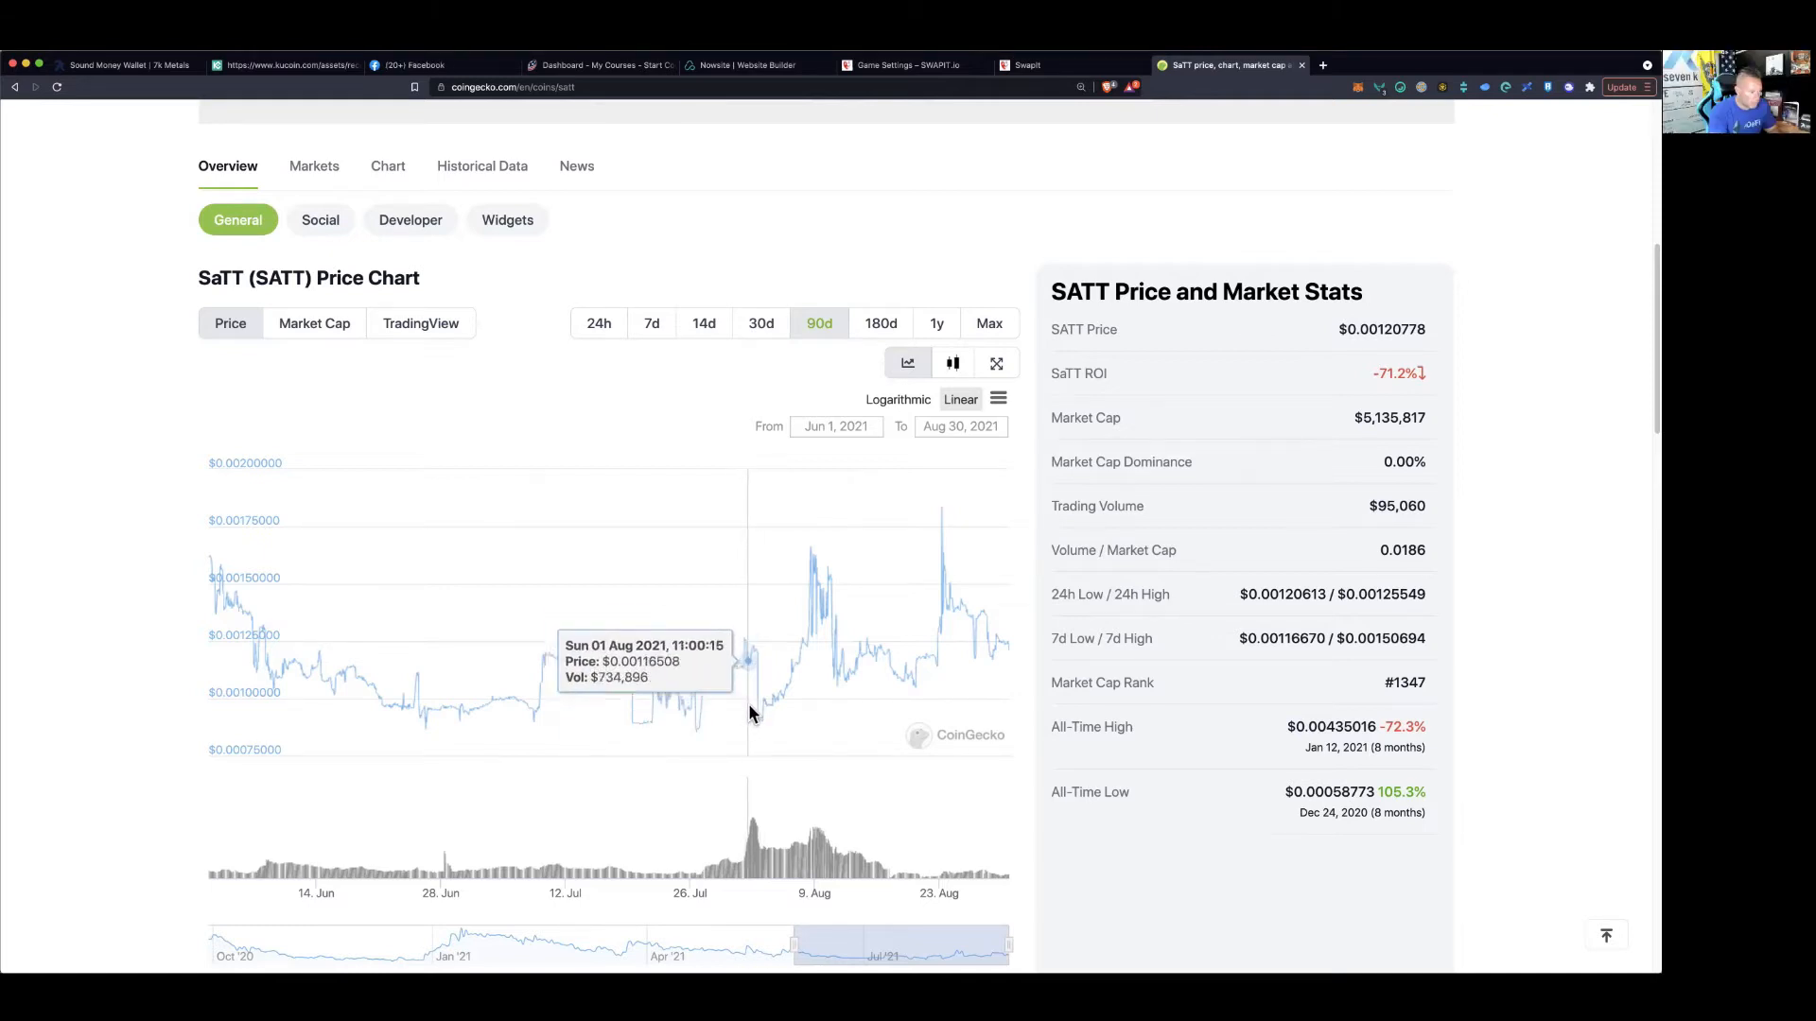
mouse_move(803, 693)
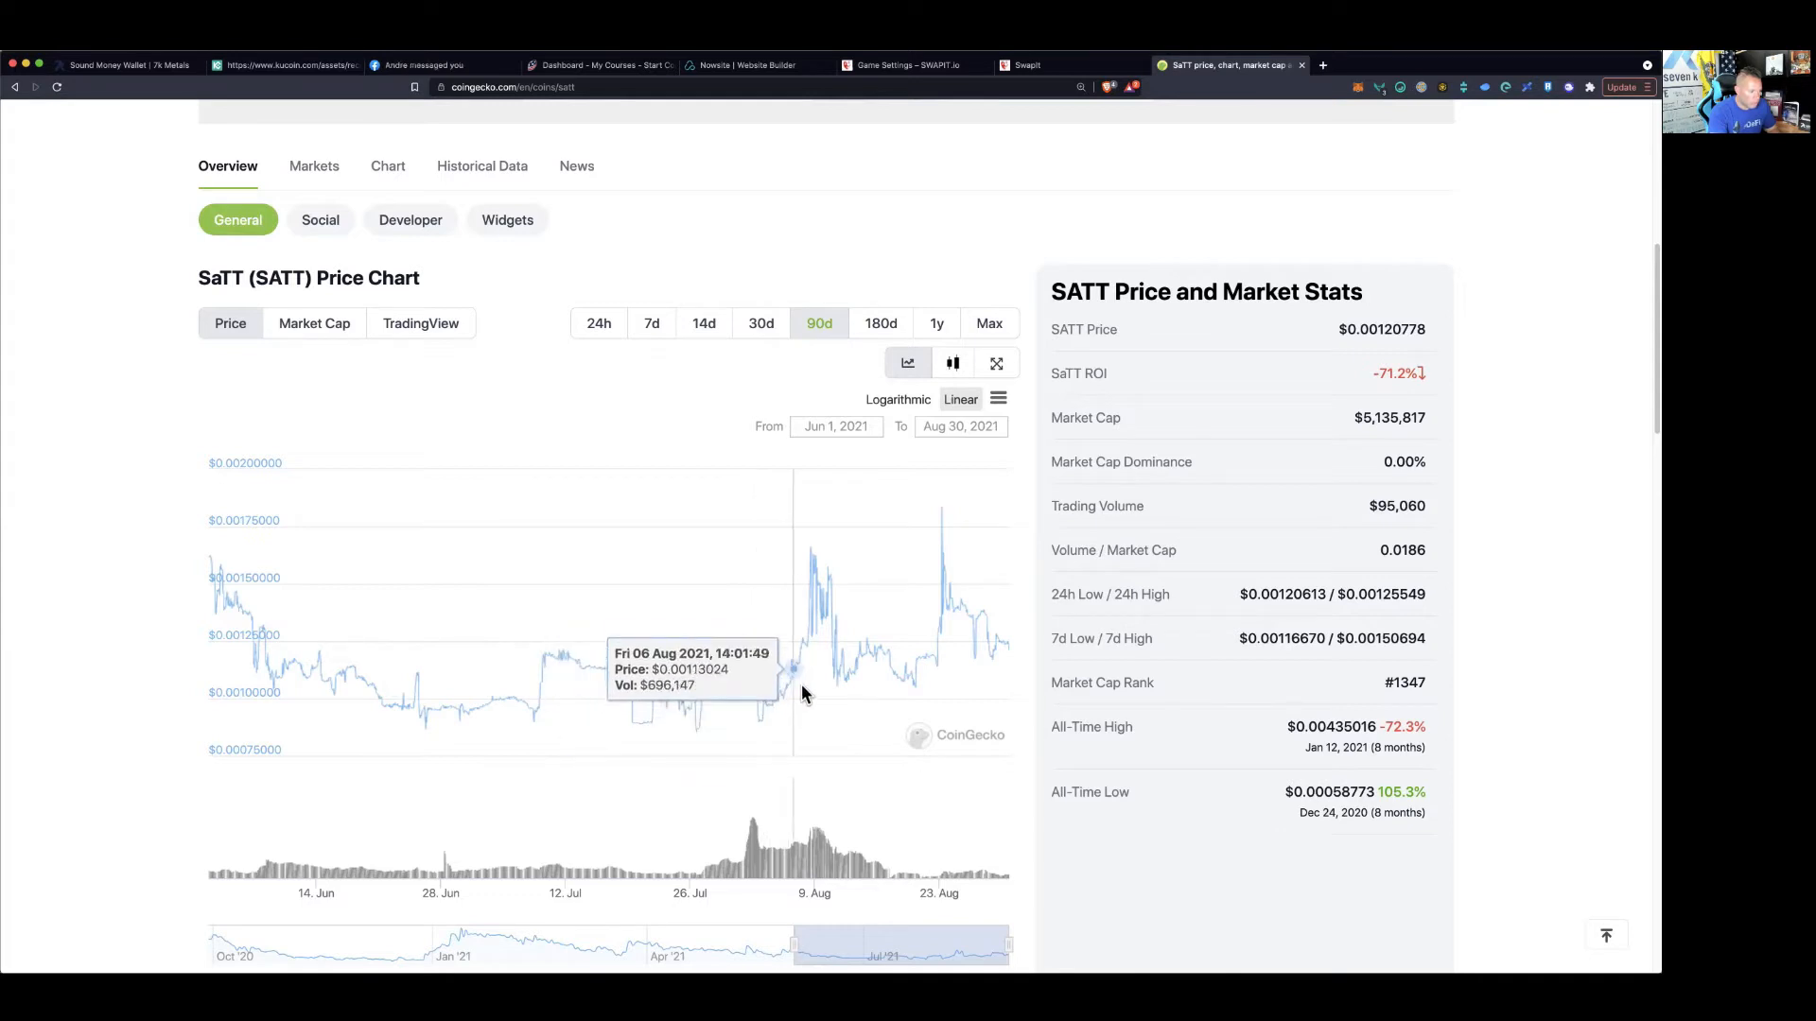
mouse_move(896, 681)
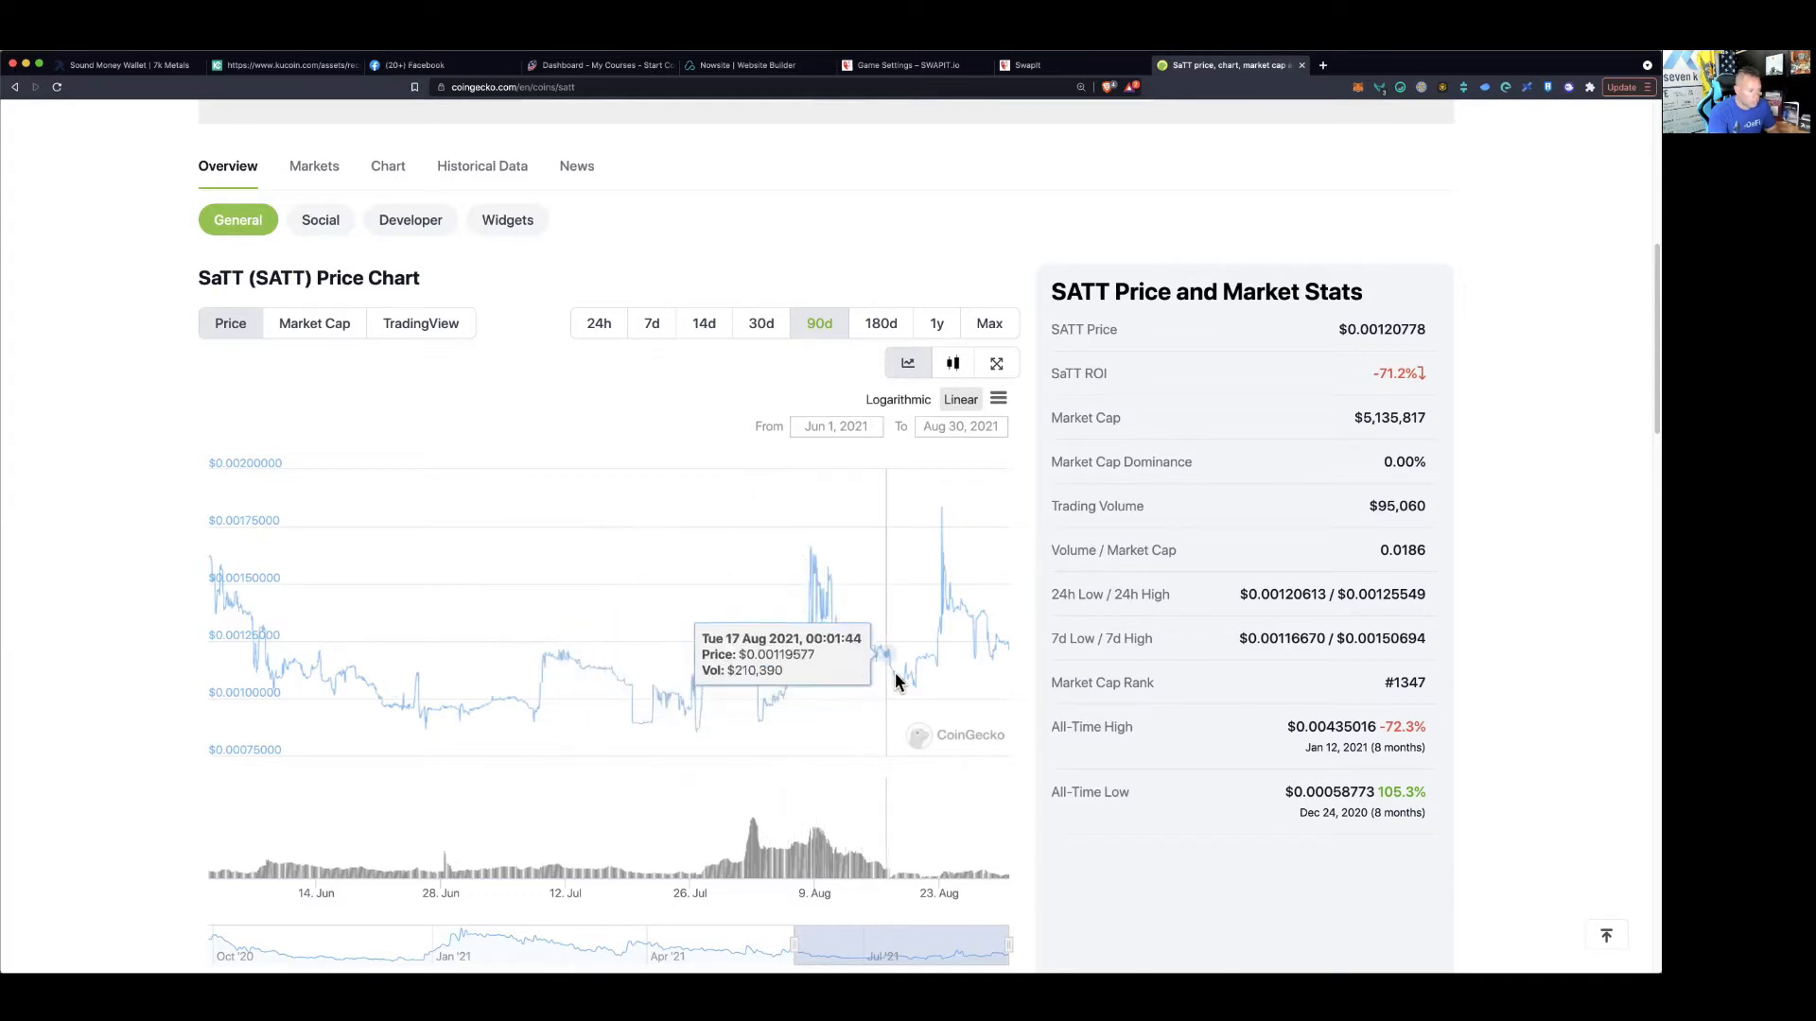
Show SaTT's Markets listings, including HitBTC and Bitcoin.com Exchange, on CoinGecko
scroll(up, 3)
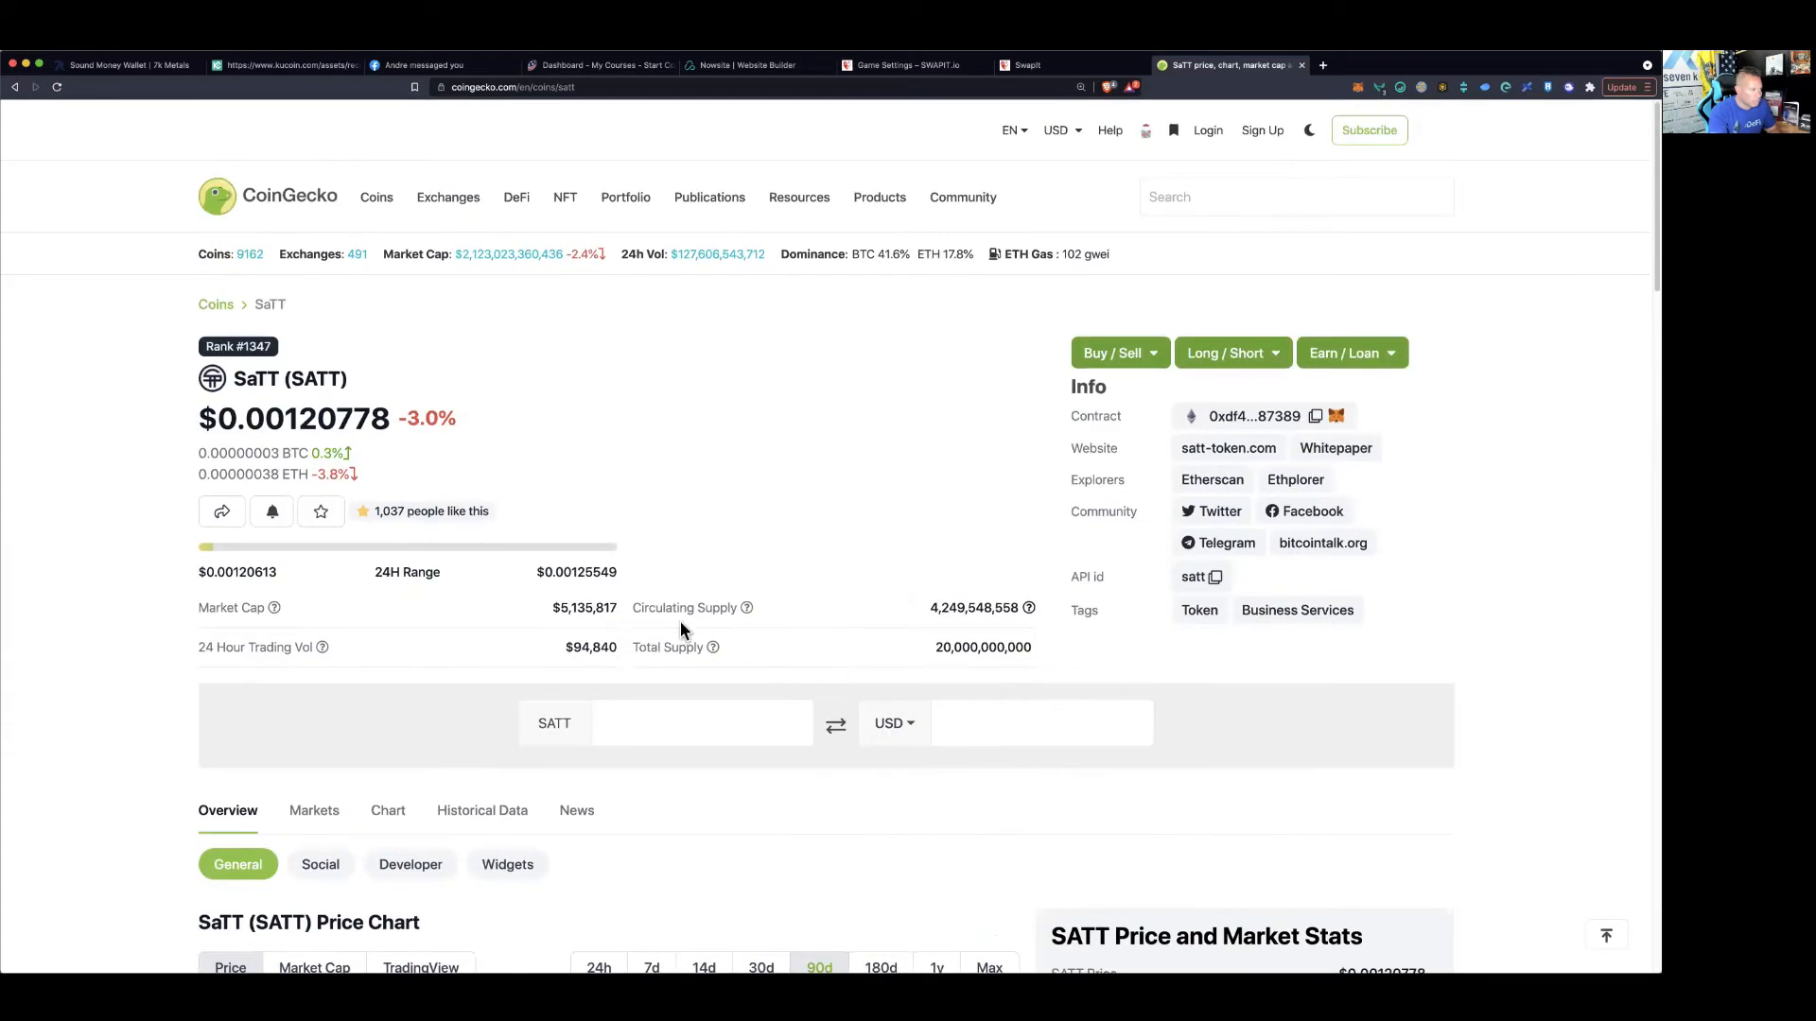
scroll(down, 3)
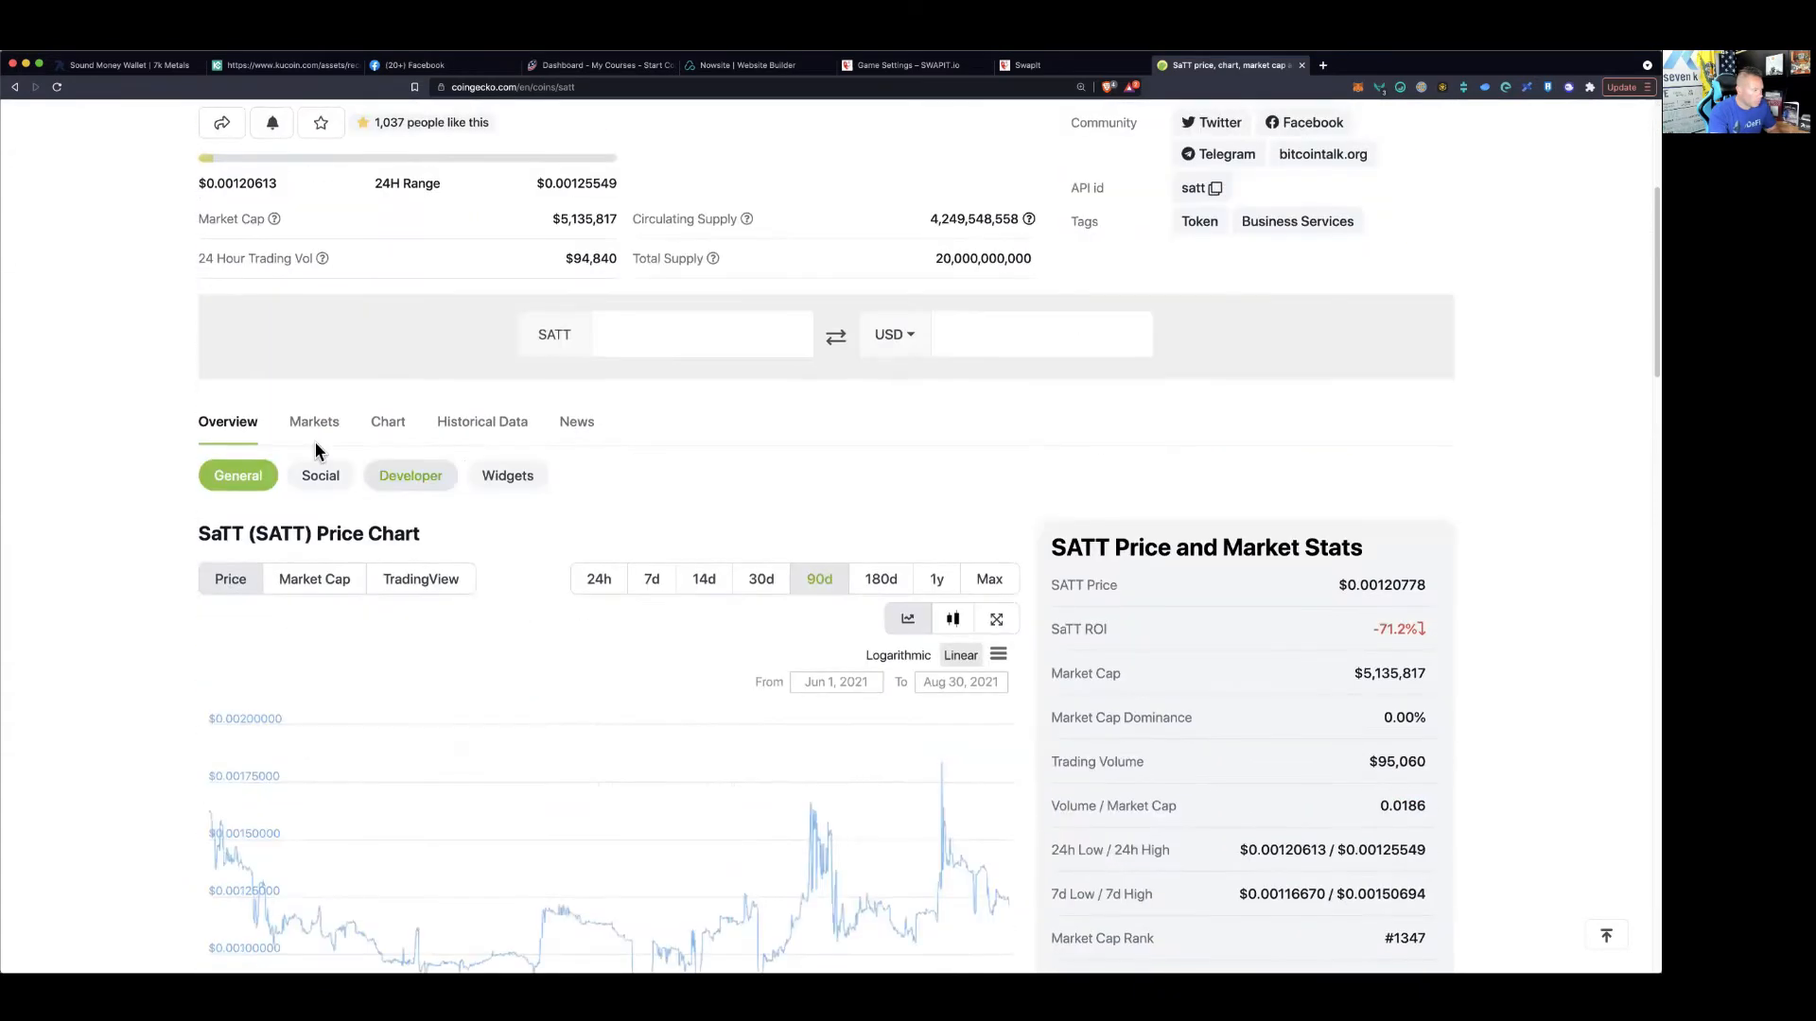
click(313, 420)
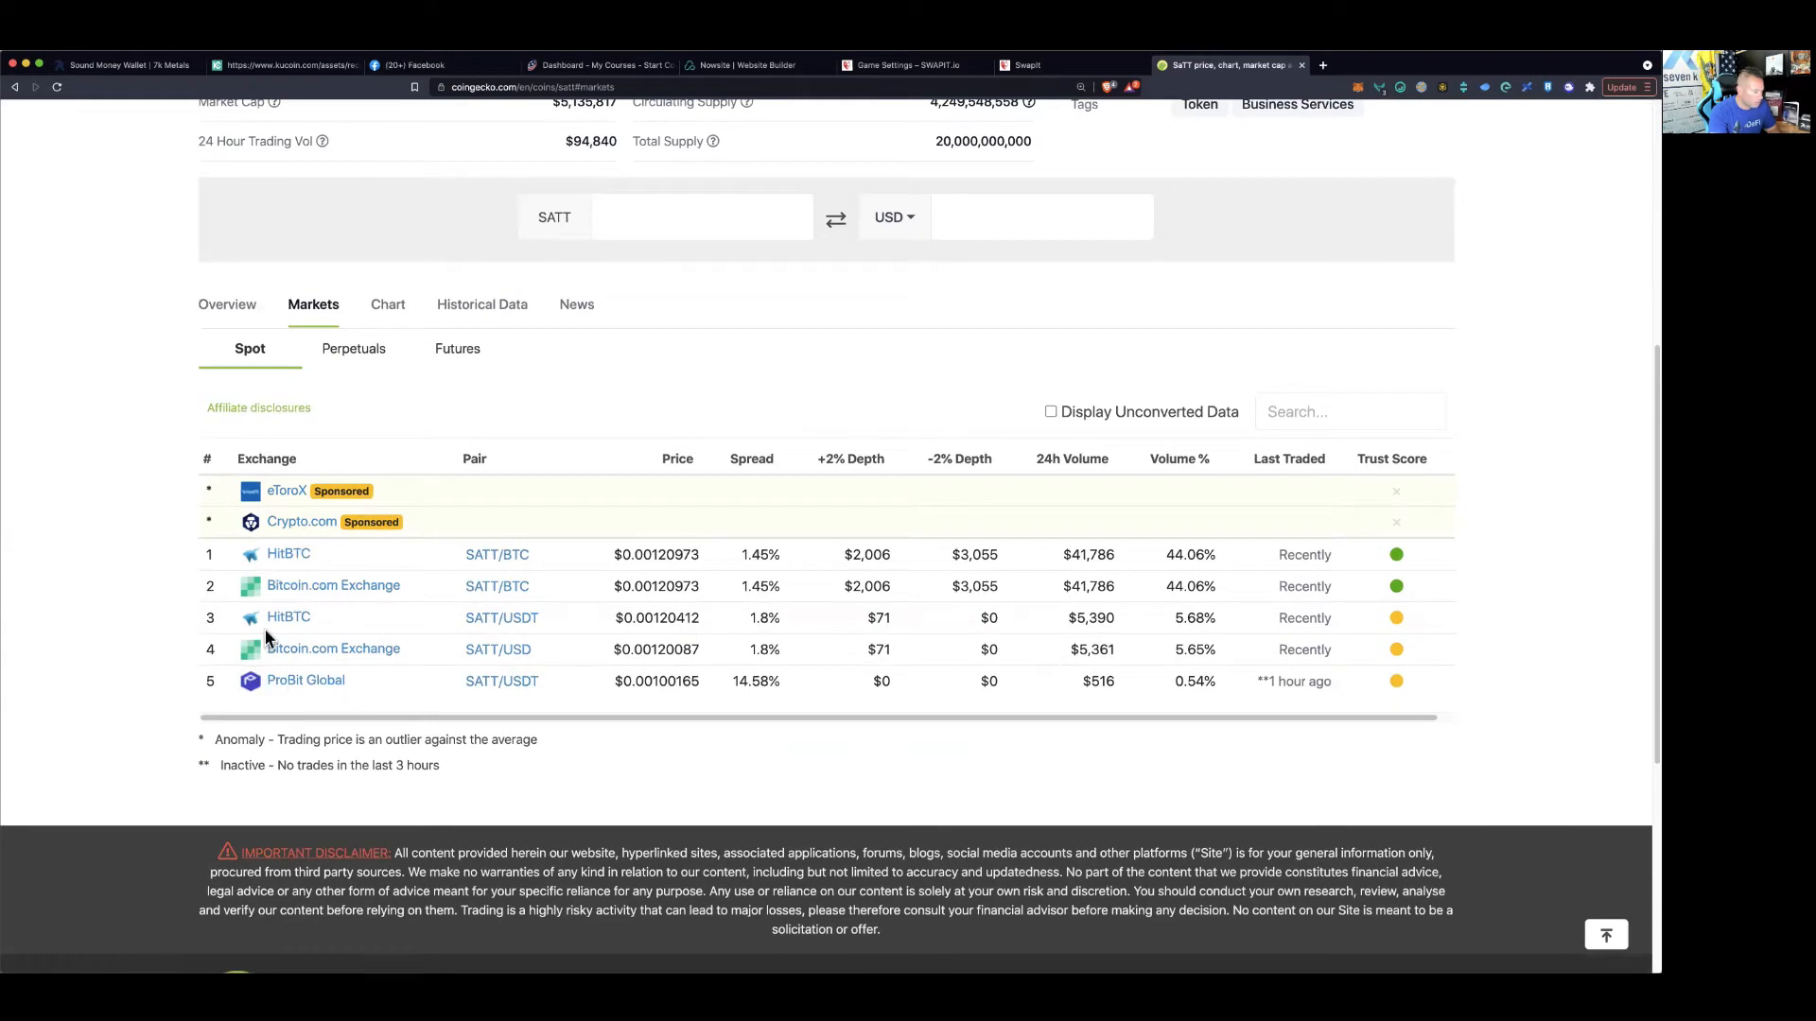
scroll(up, 3)
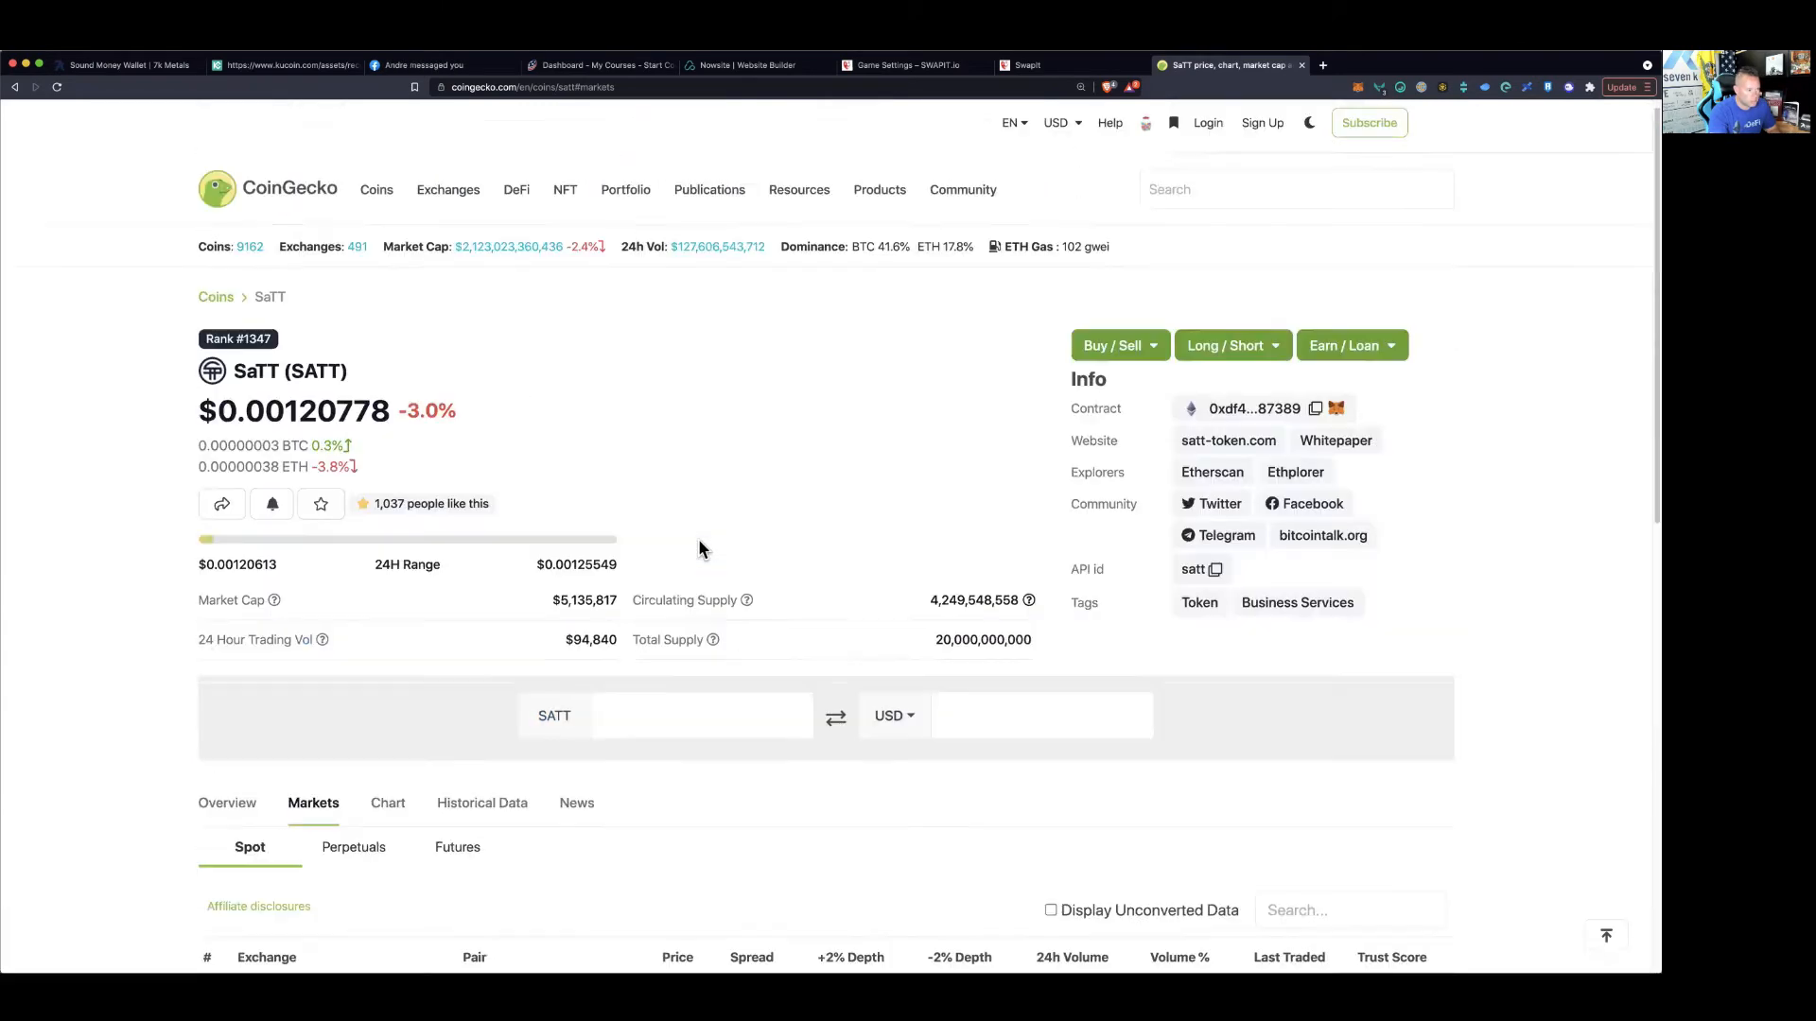
scroll(up, 3)
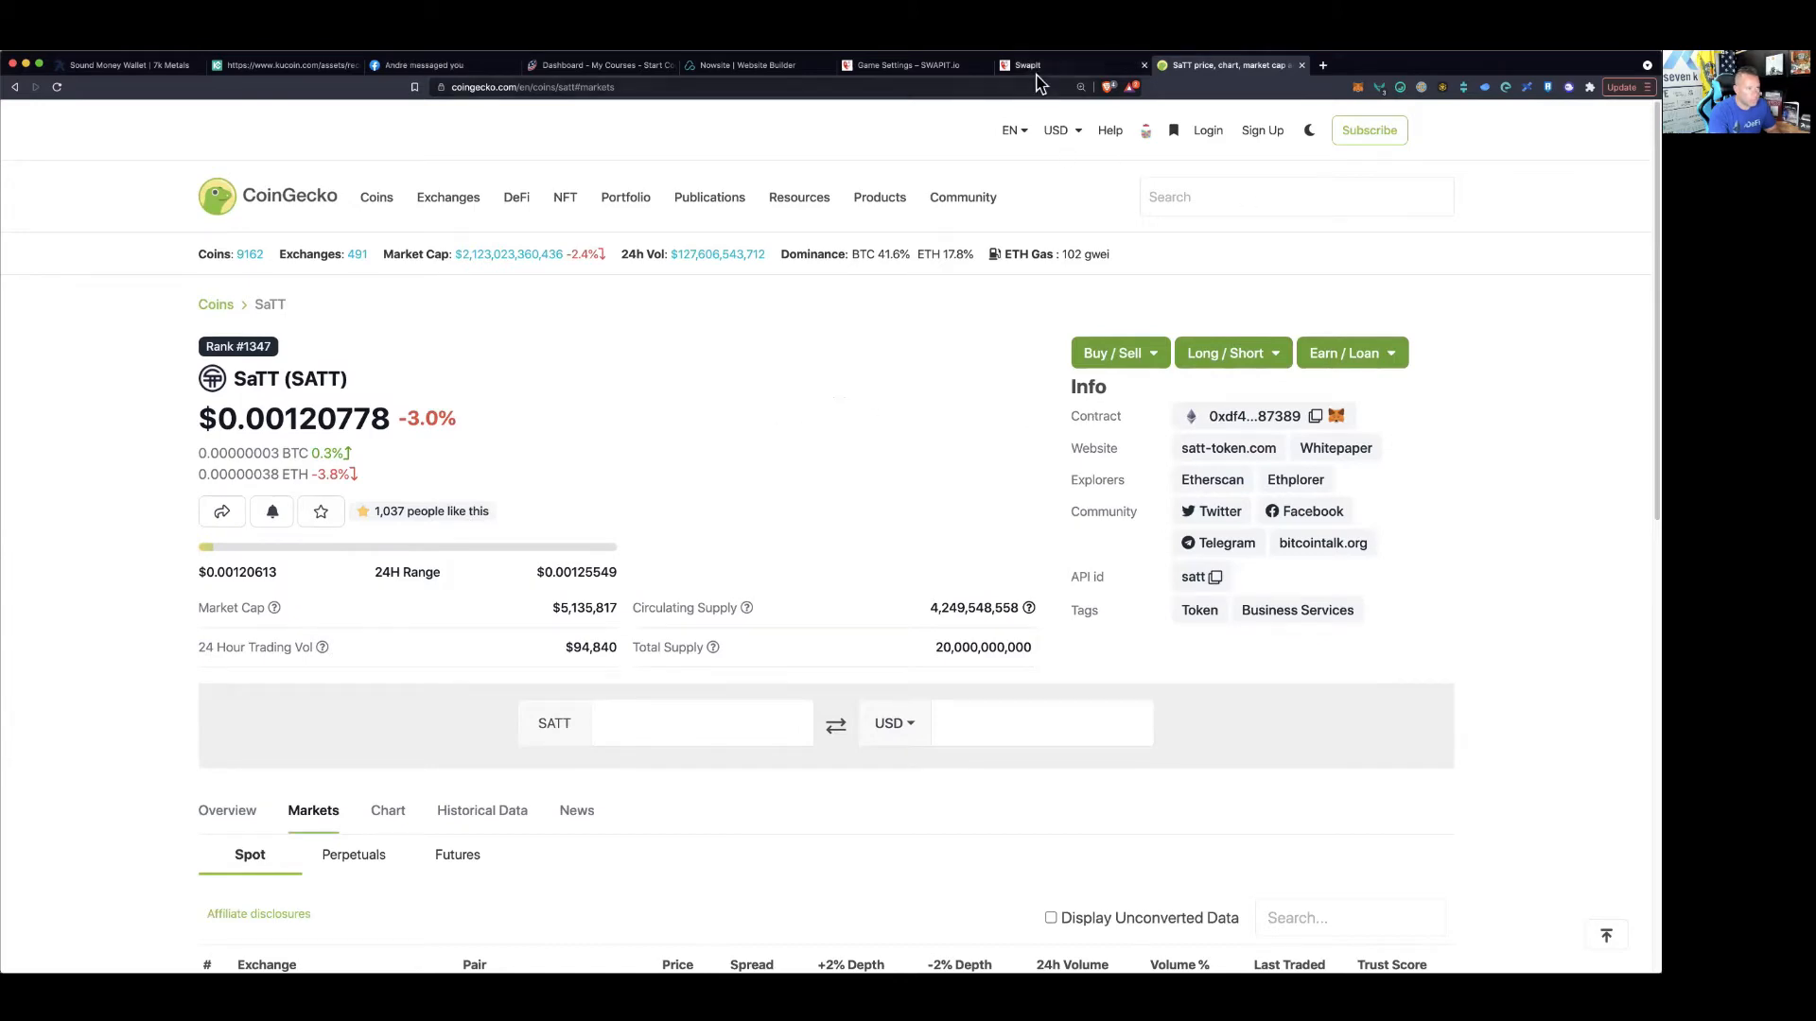
Return to SwapIt and submit the aces of hearts, spades, diamonds and clubs to 5 Aces
click(1025, 63)
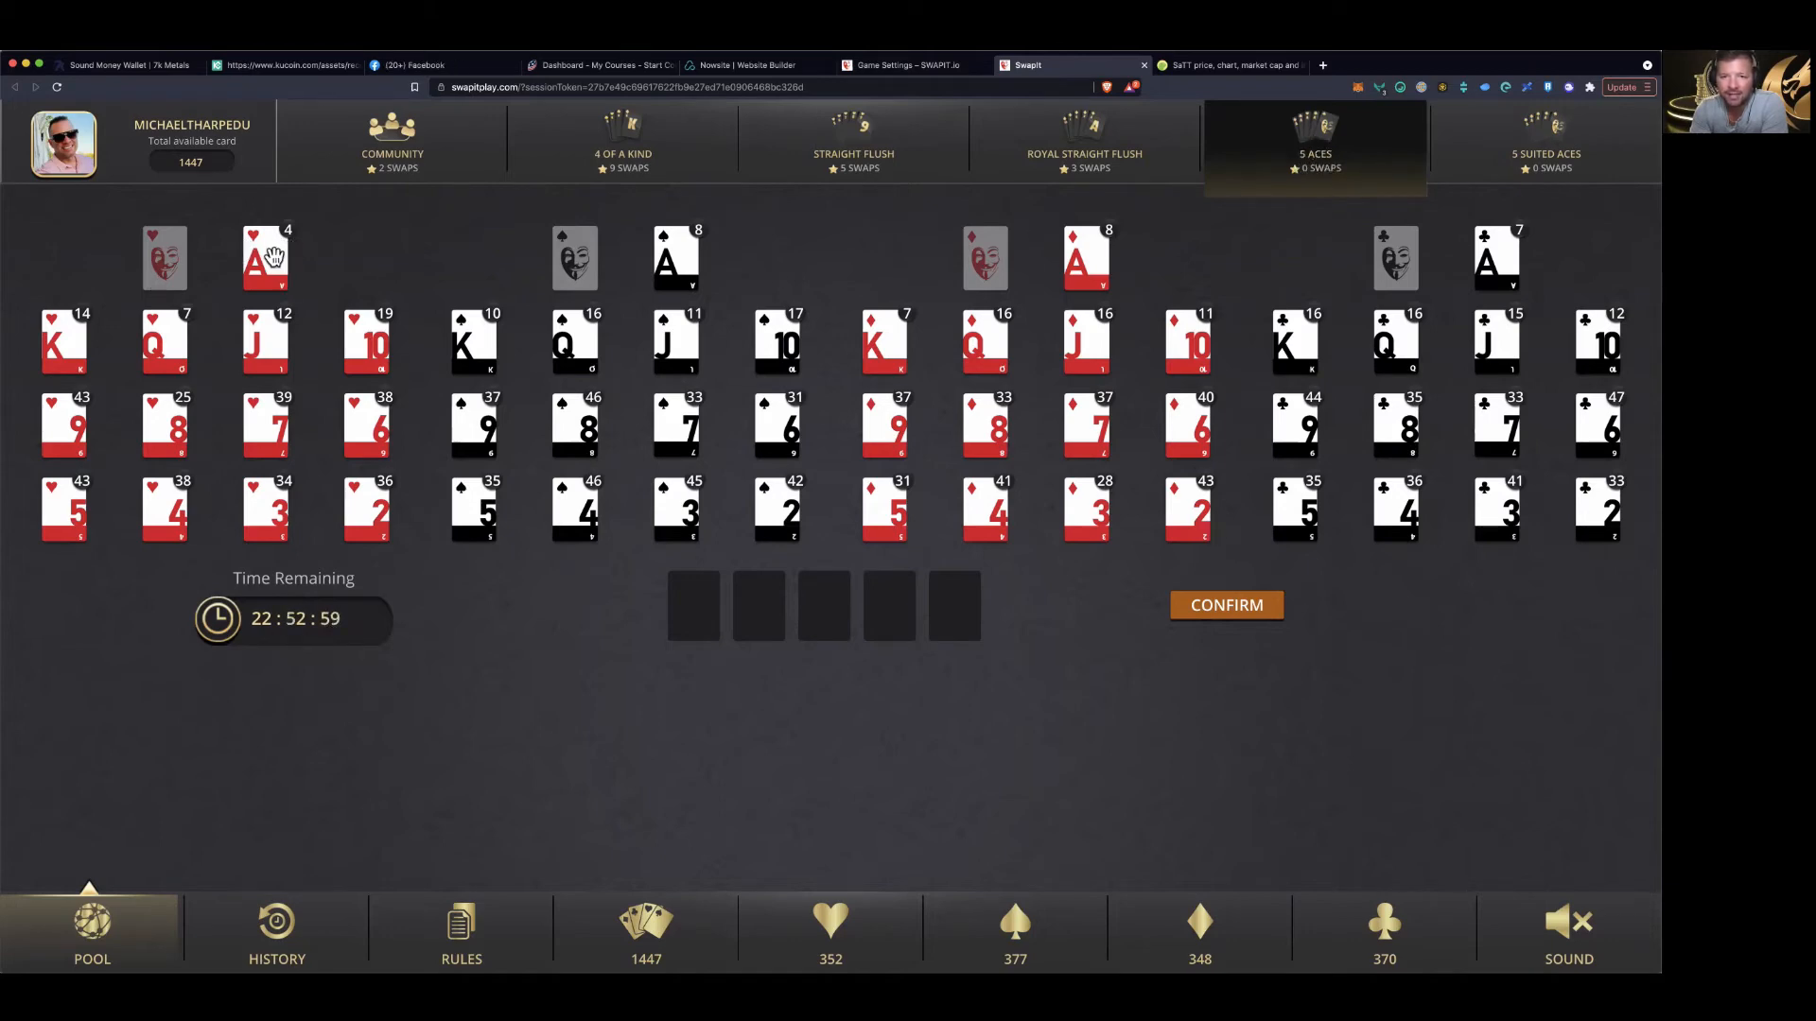
click(264, 257)
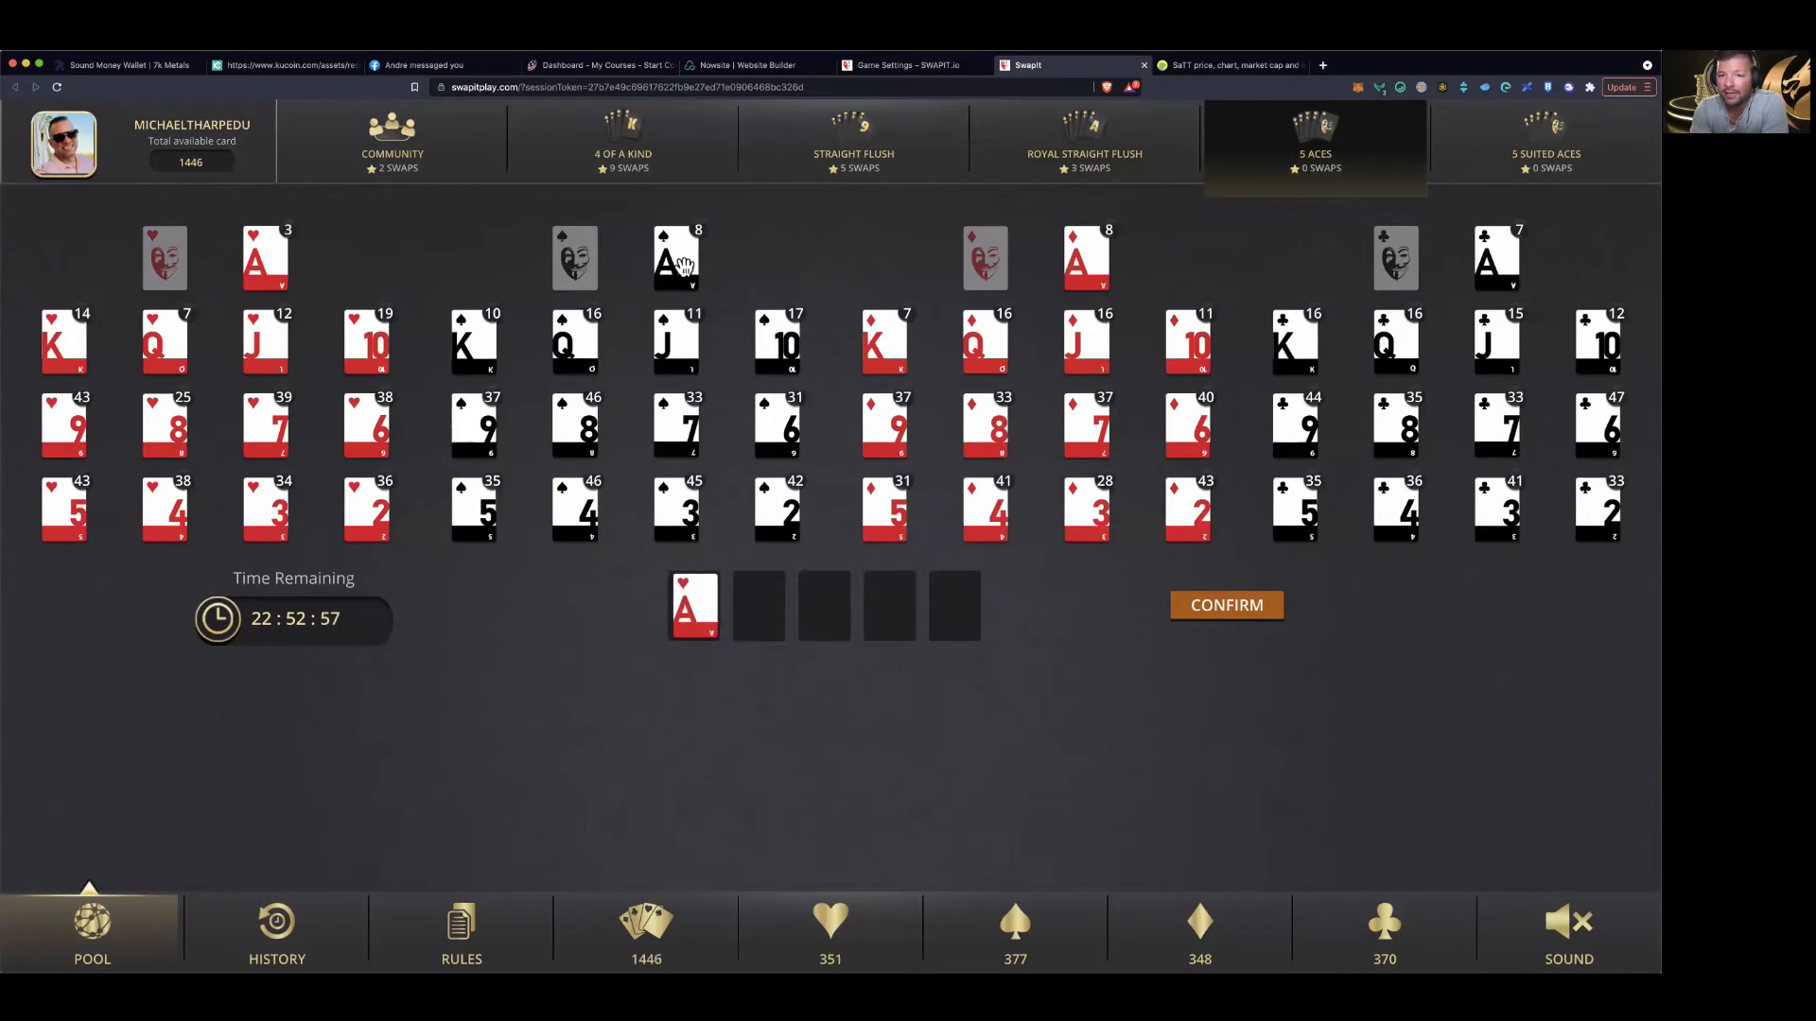
click(1087, 258)
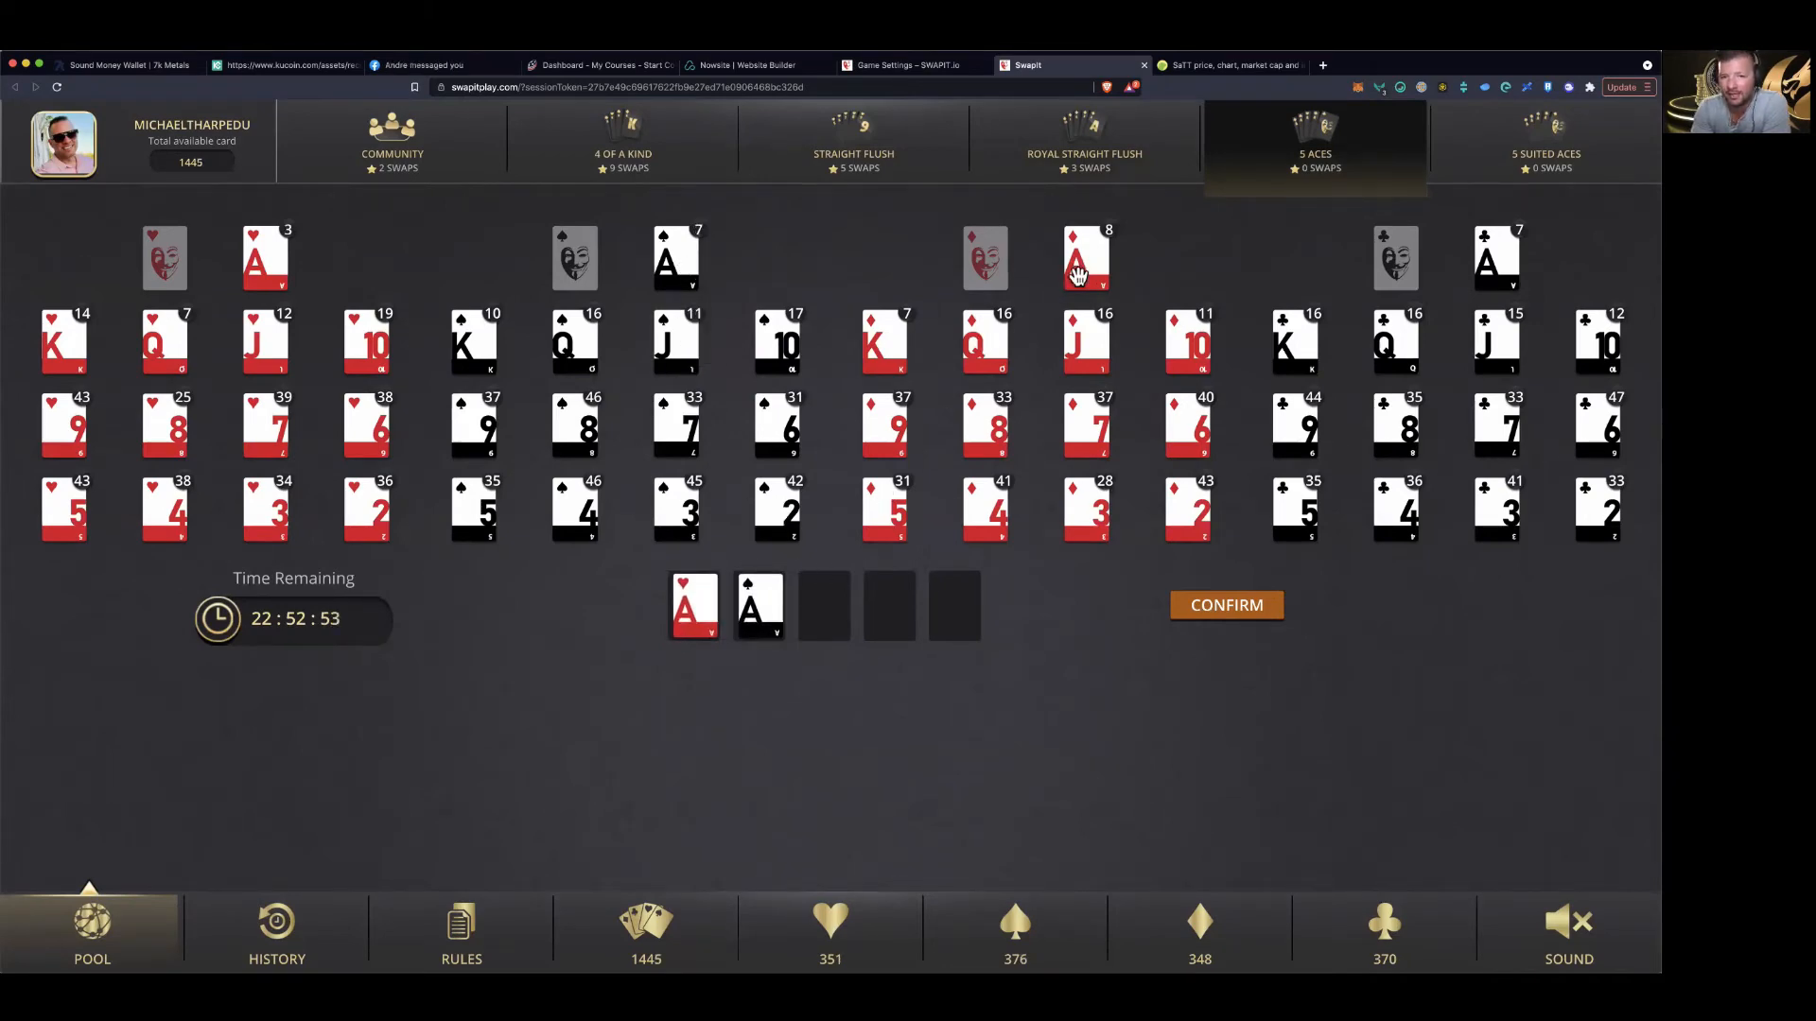
click(1085, 258)
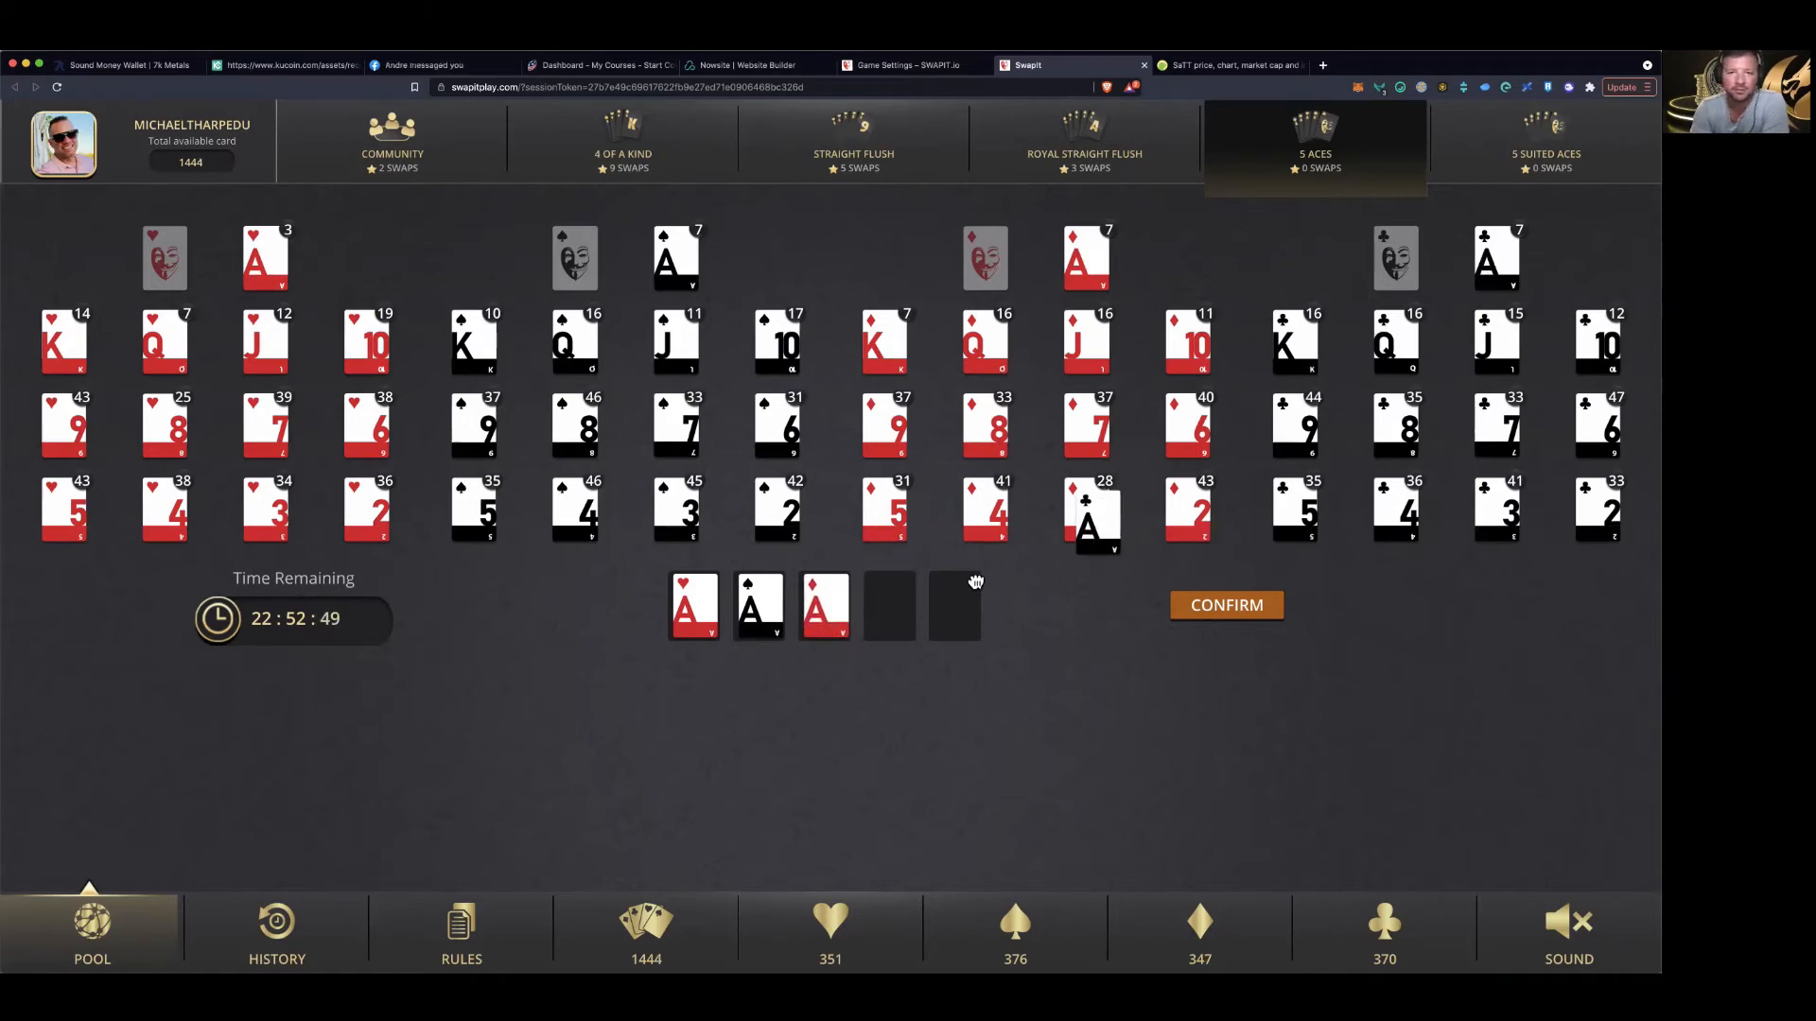
click(1090, 519)
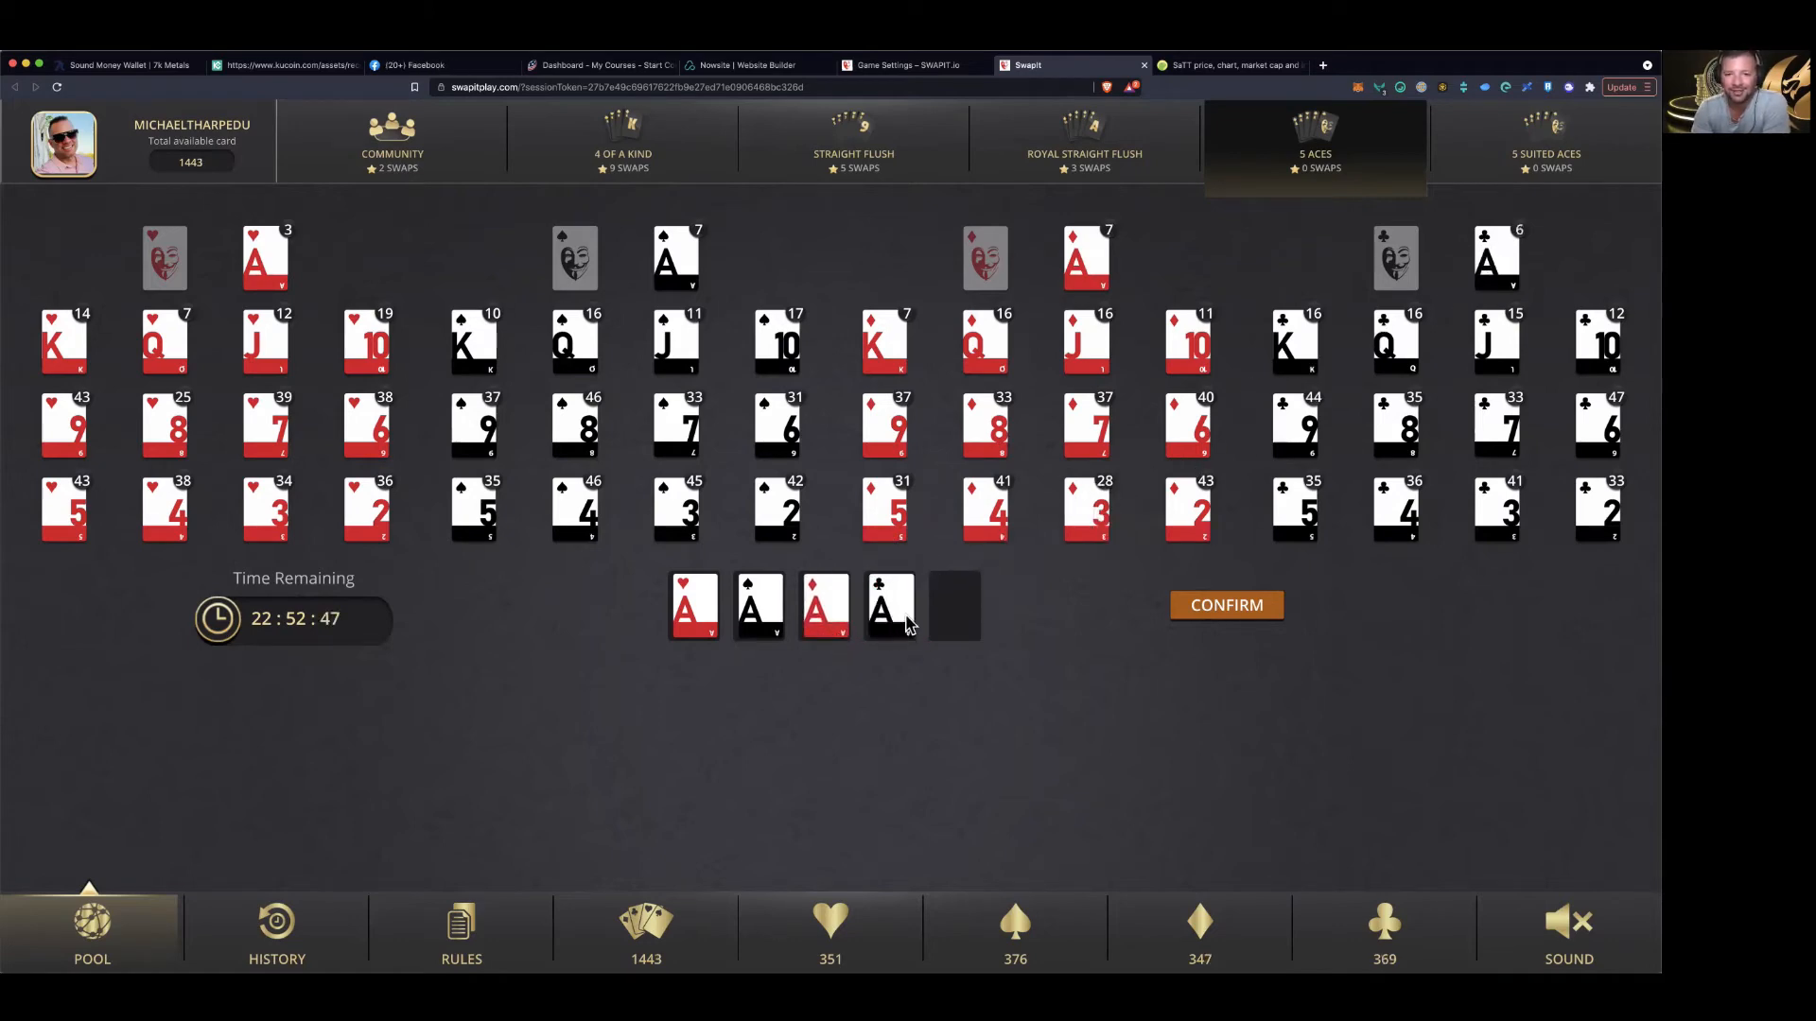
mouse_move(644, 610)
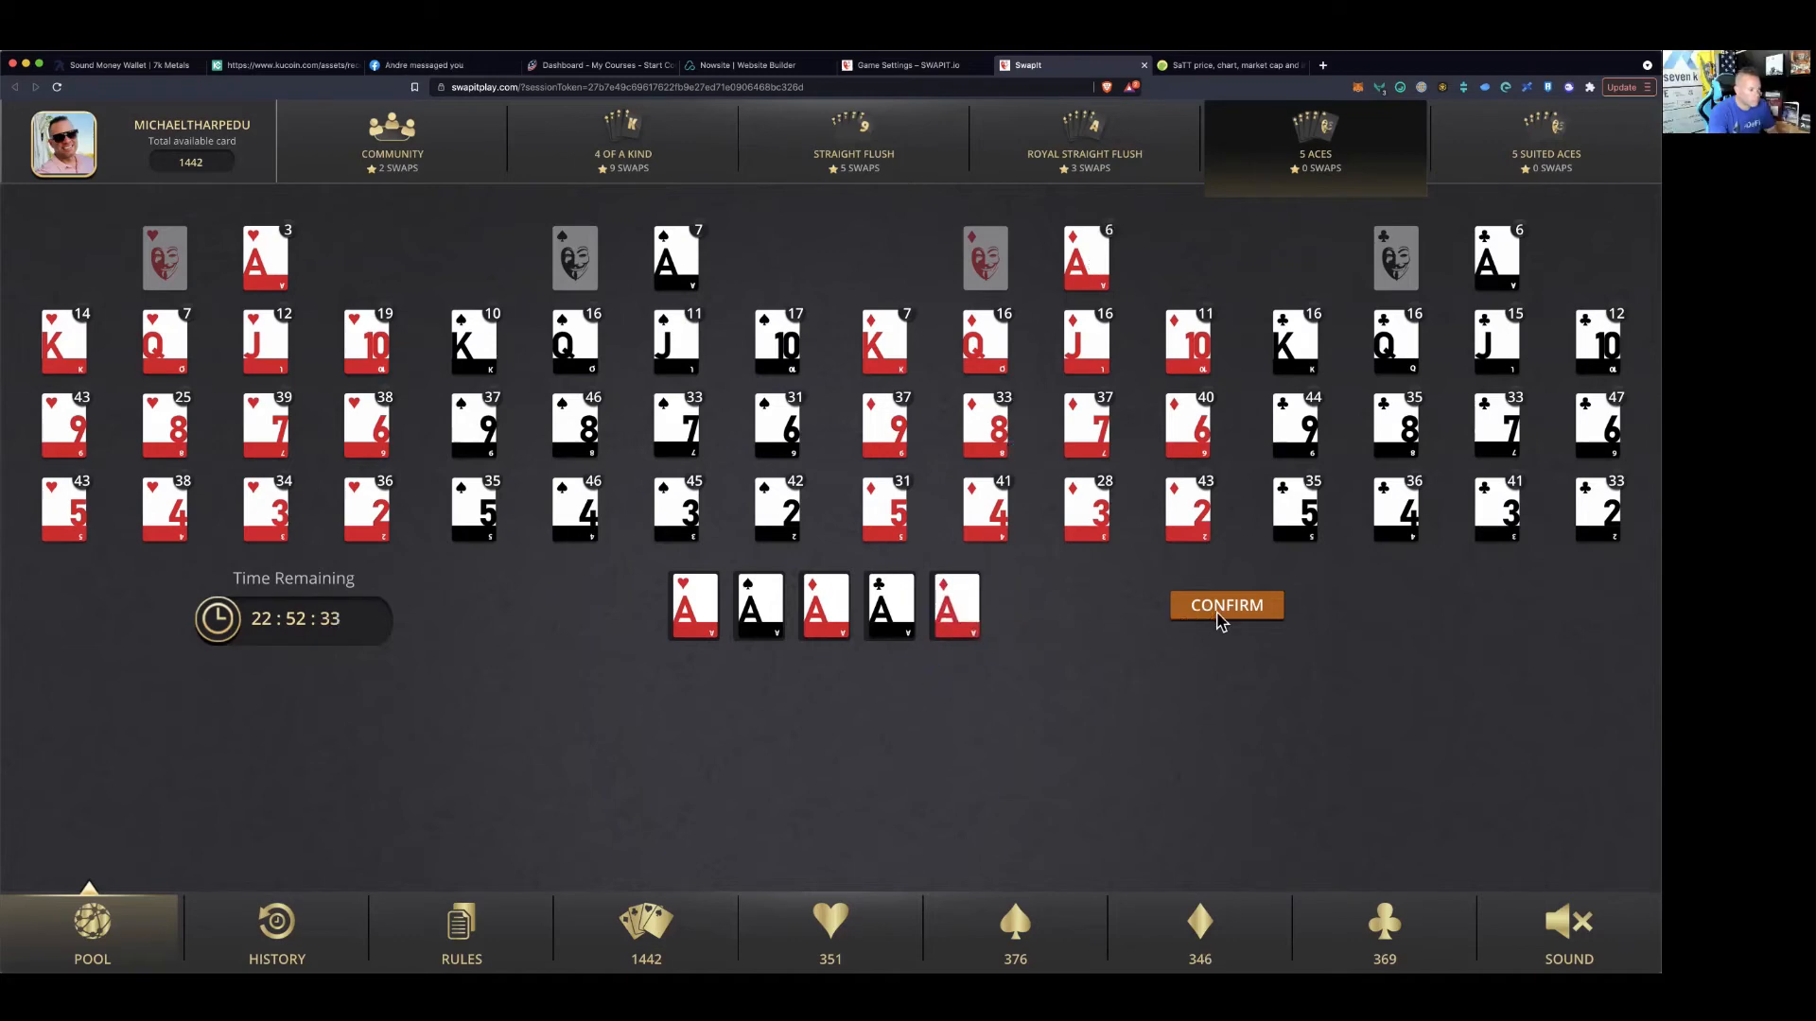
click(1226, 604)
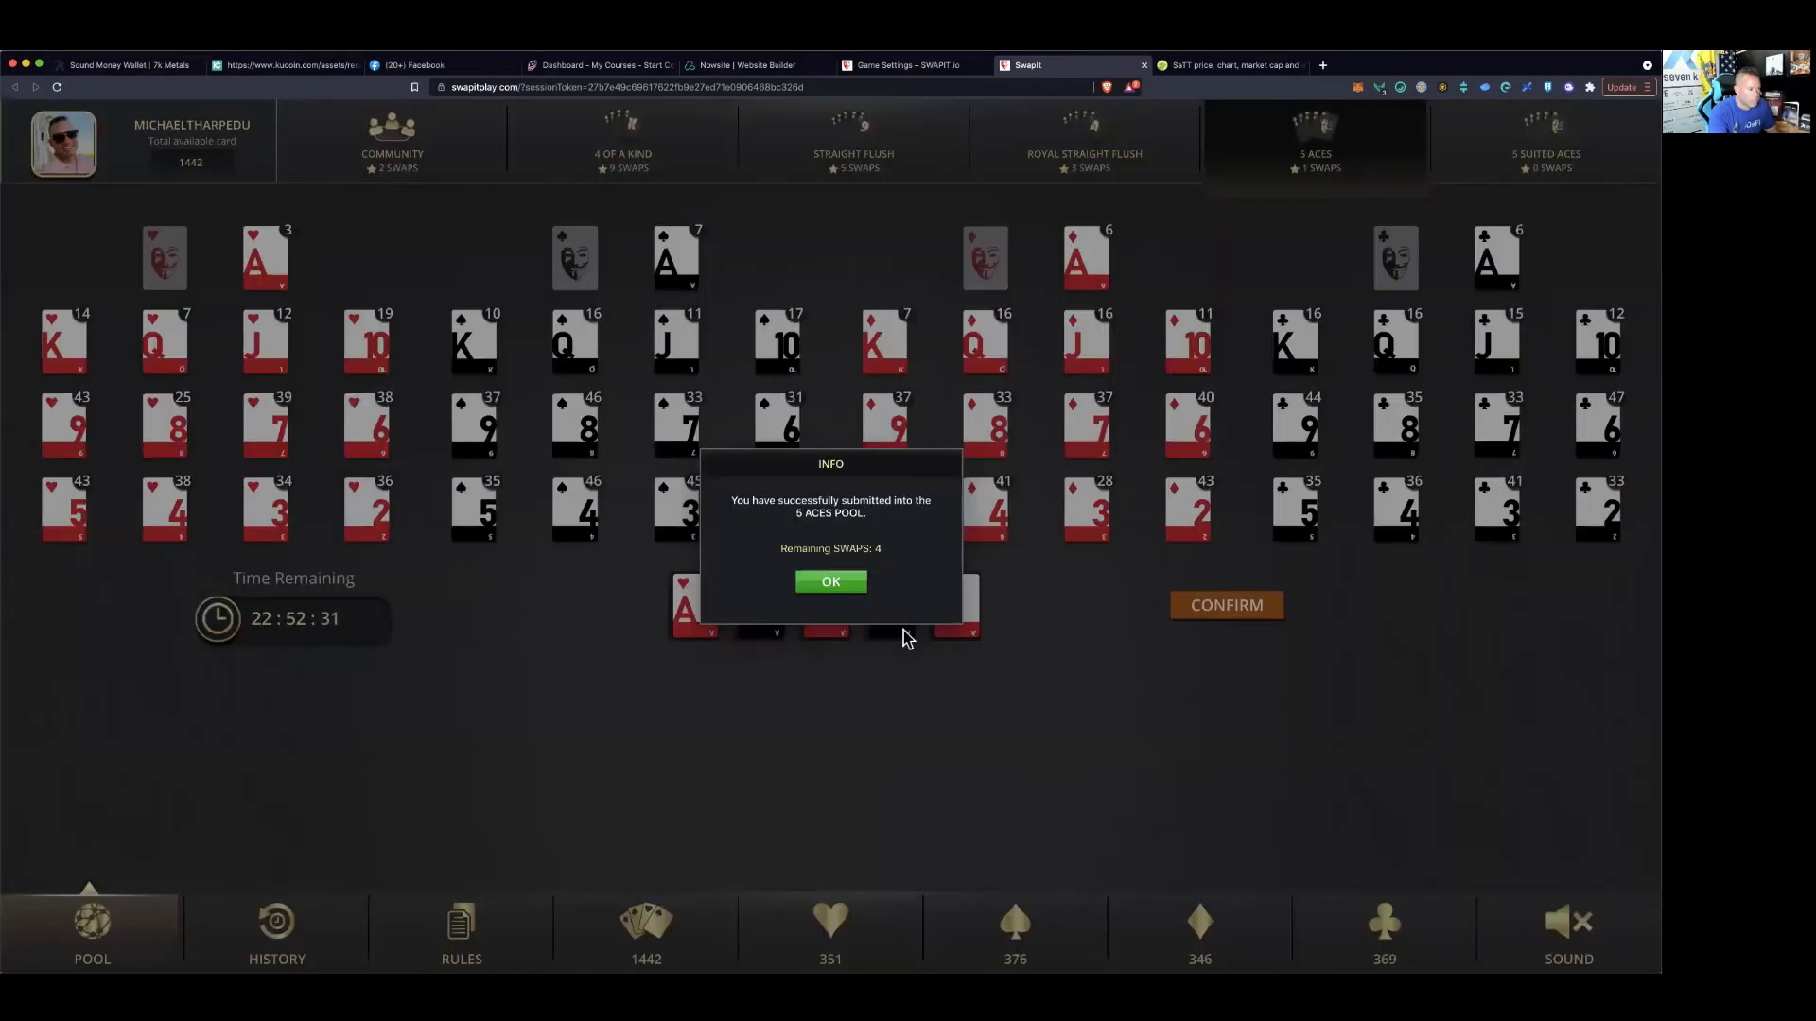
click(830, 582)
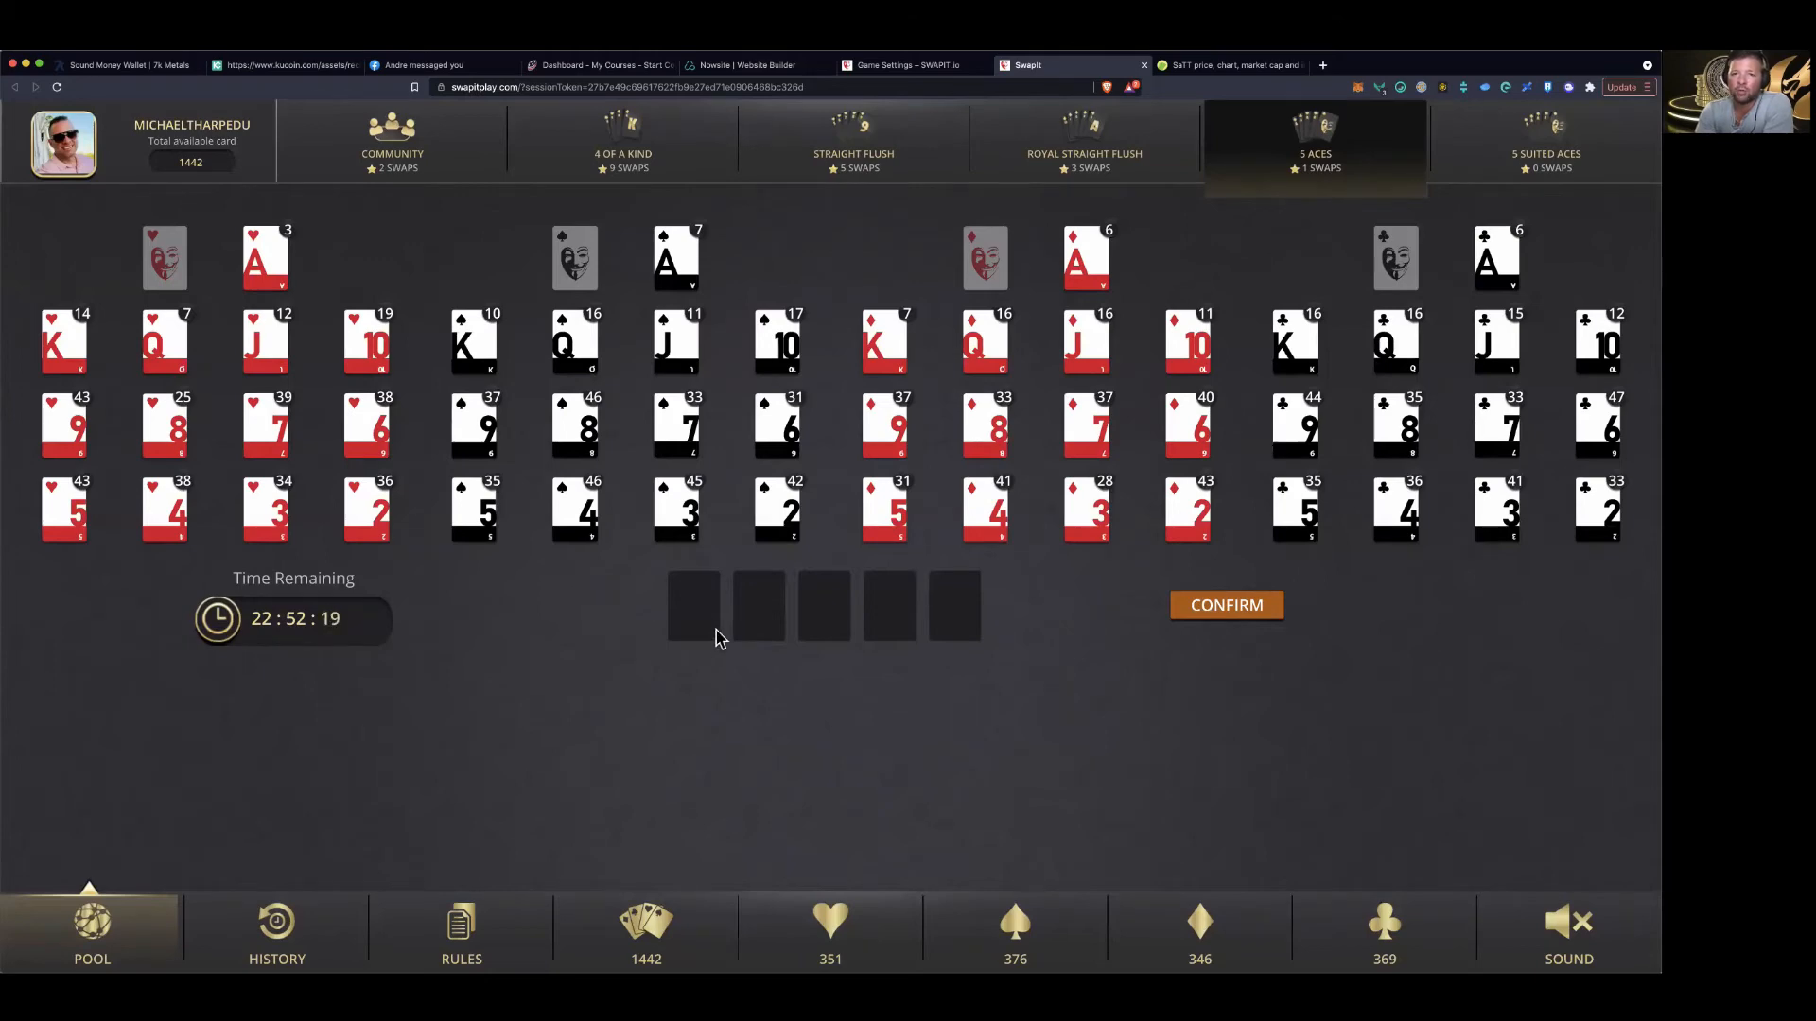
mouse_move(968, 634)
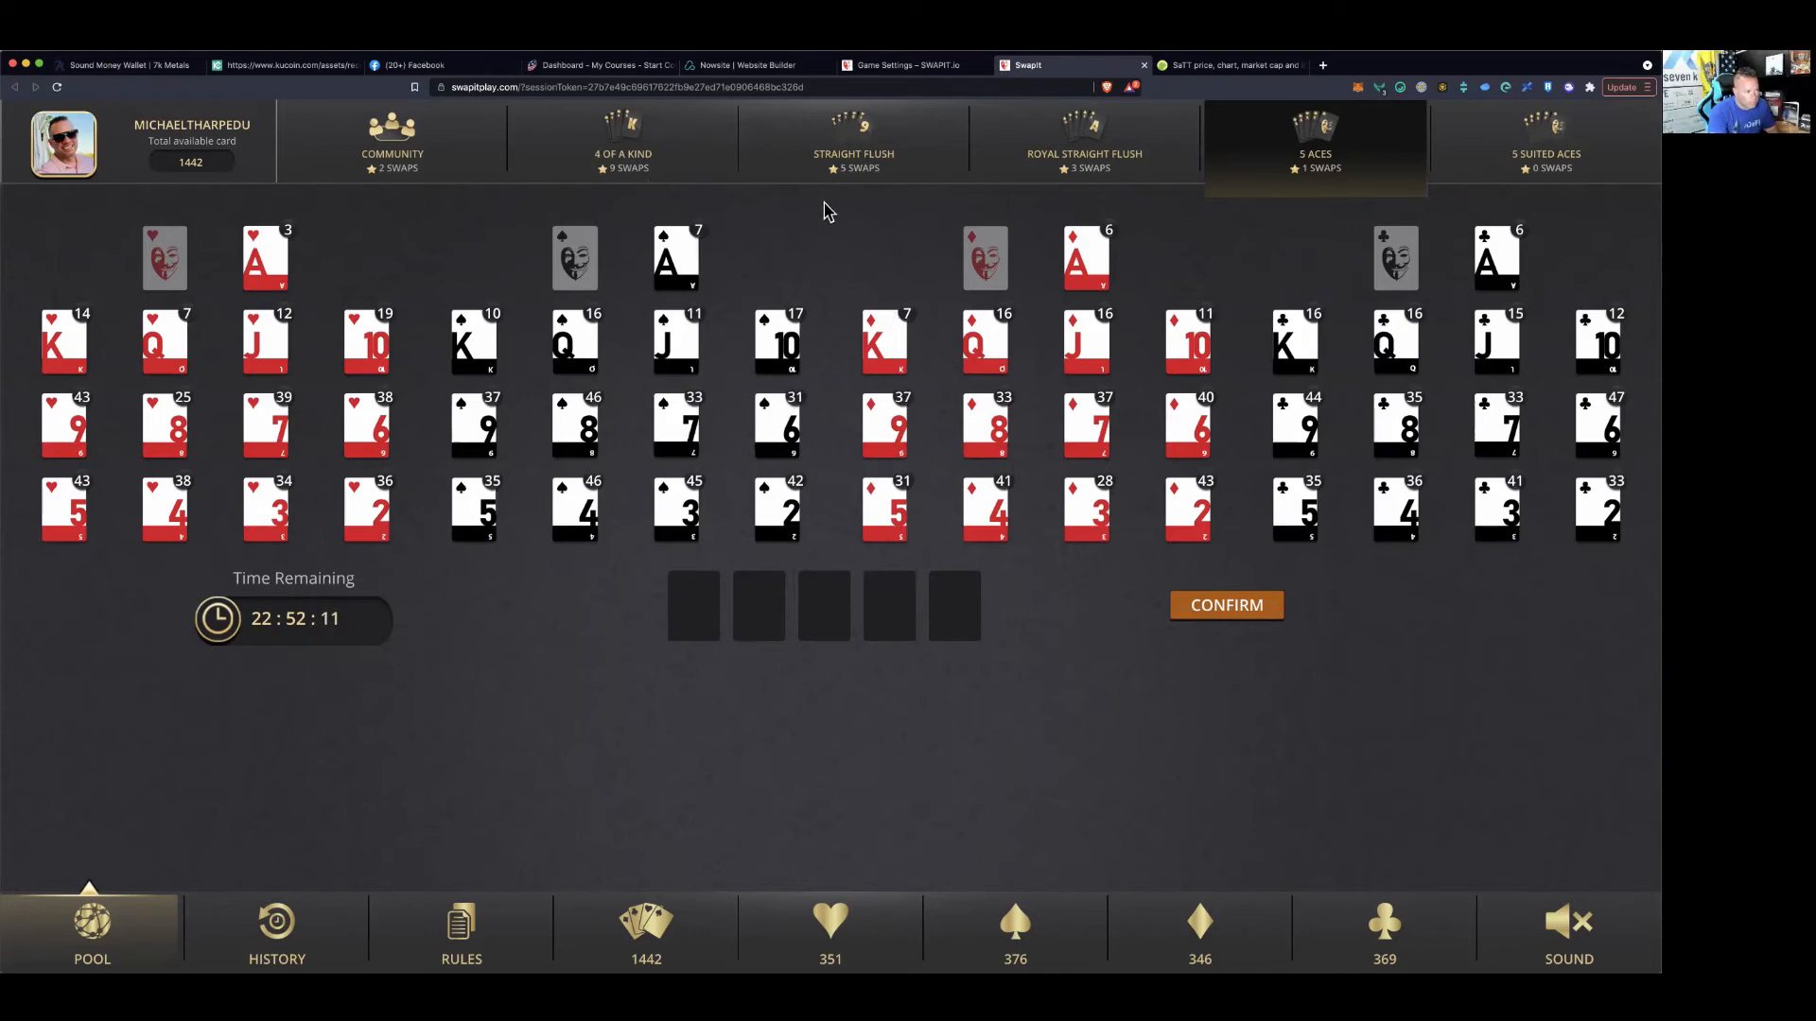
mouse_move(1071, 166)
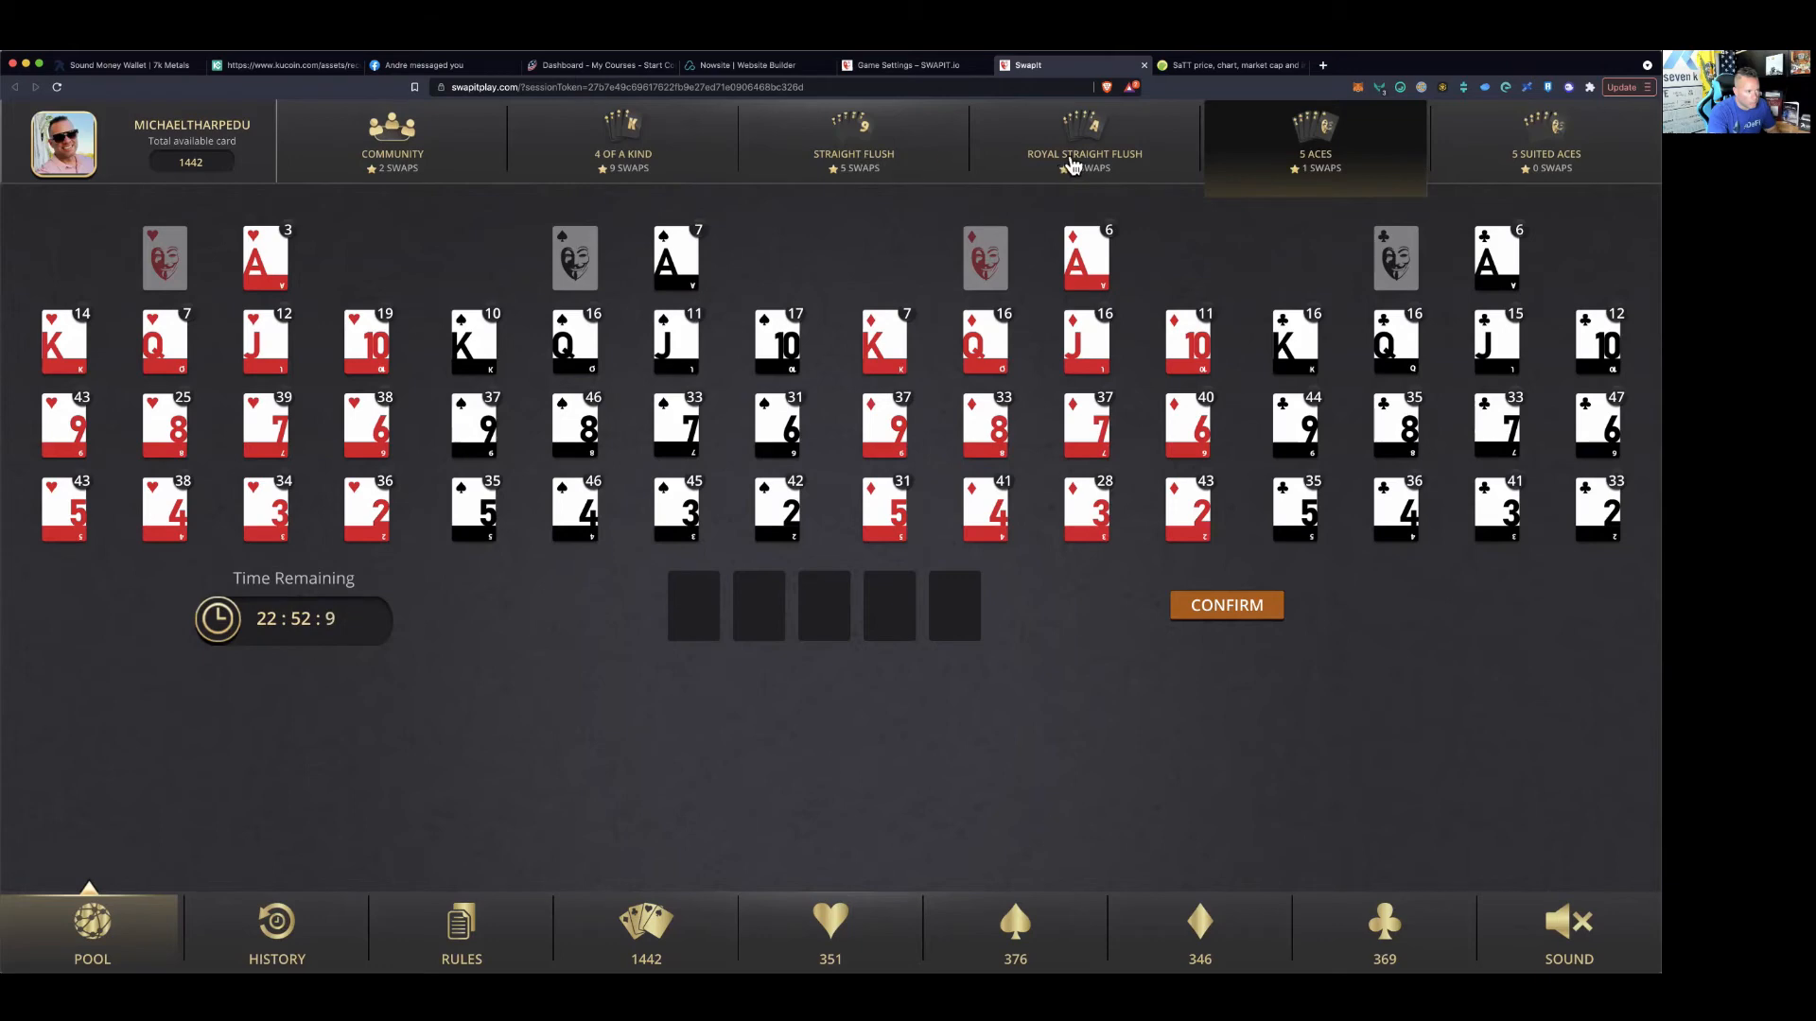
mouse_move(406, 191)
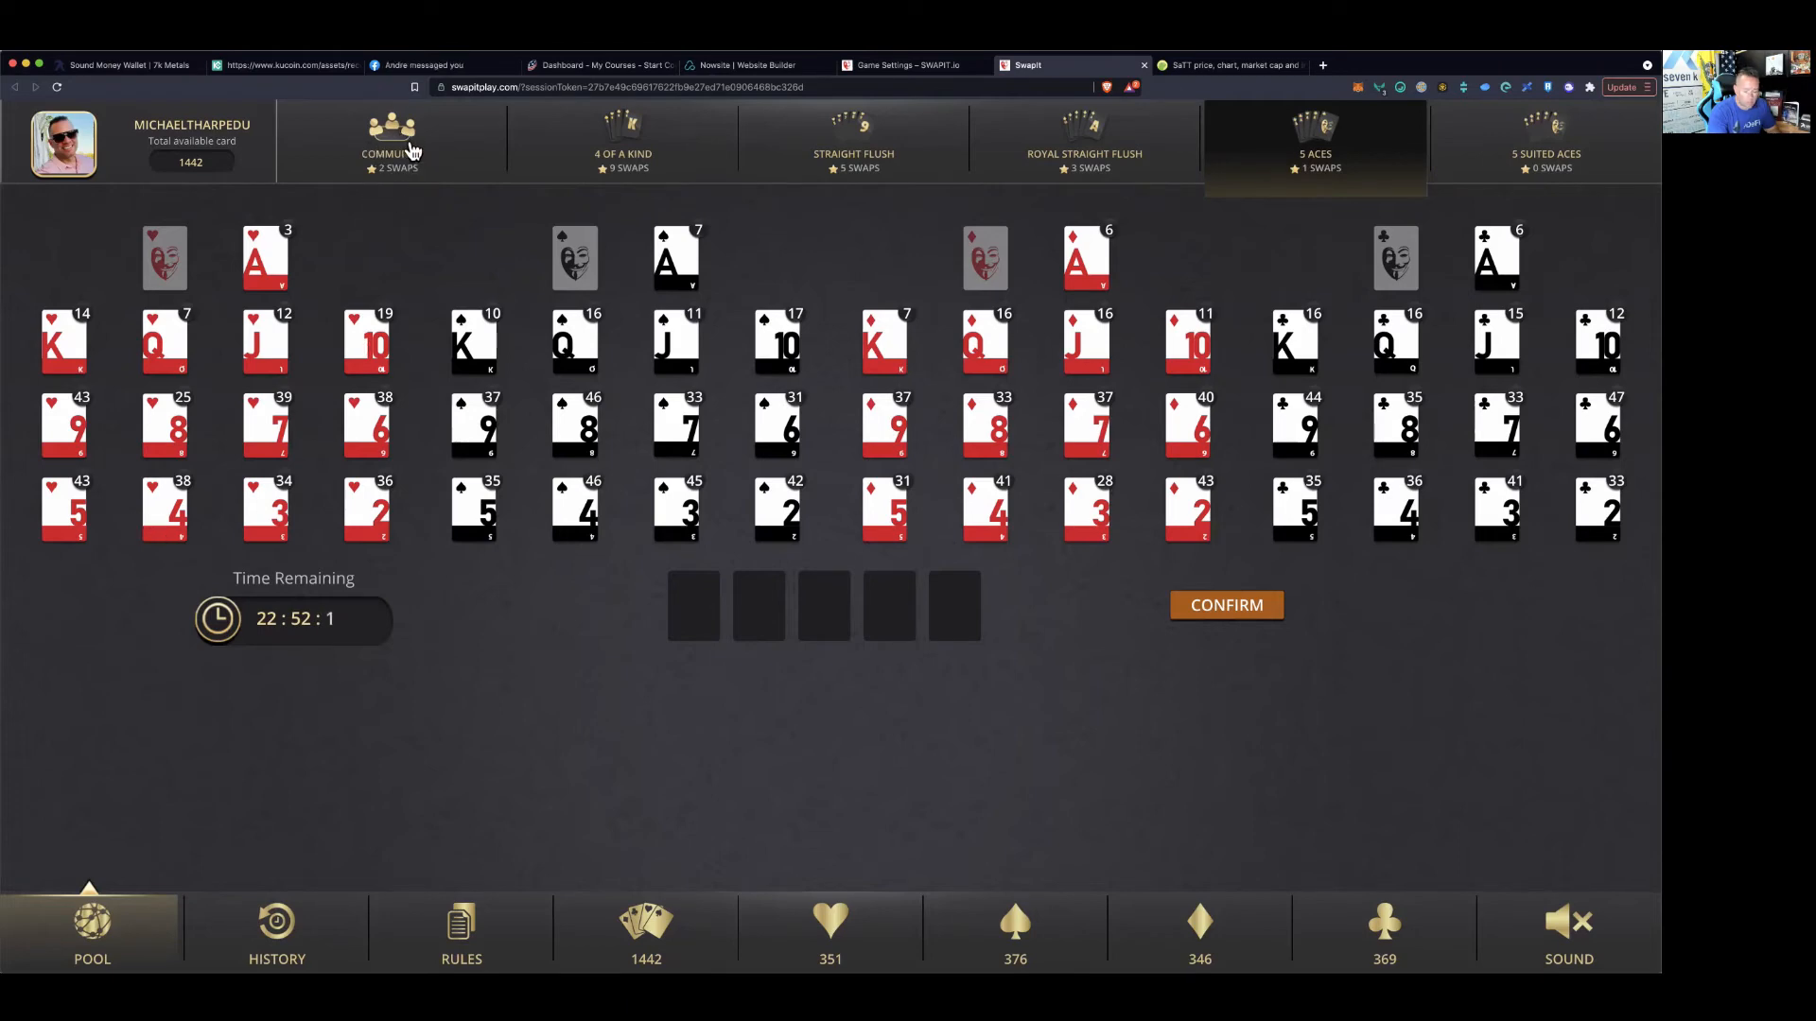
mouse_move(489, 189)
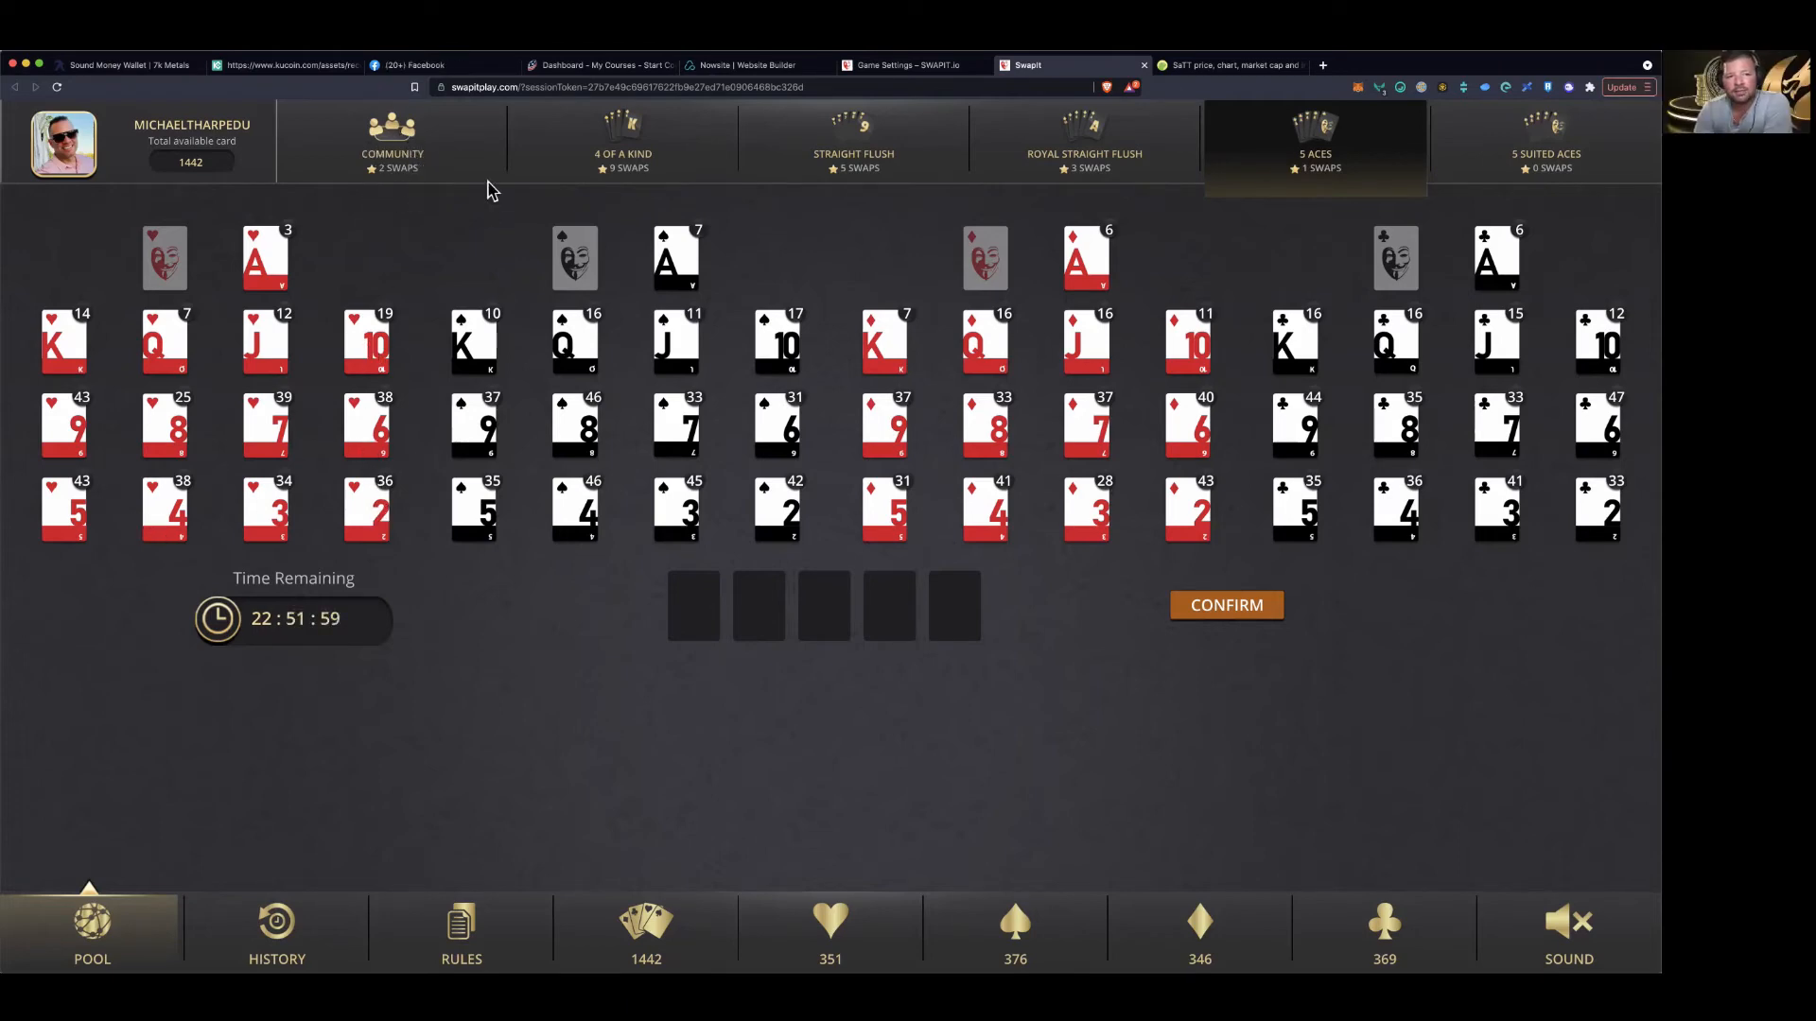
In the Community pool, submit the 2 of spades, 5 of clubs and 5 of hearts
click(392, 145)
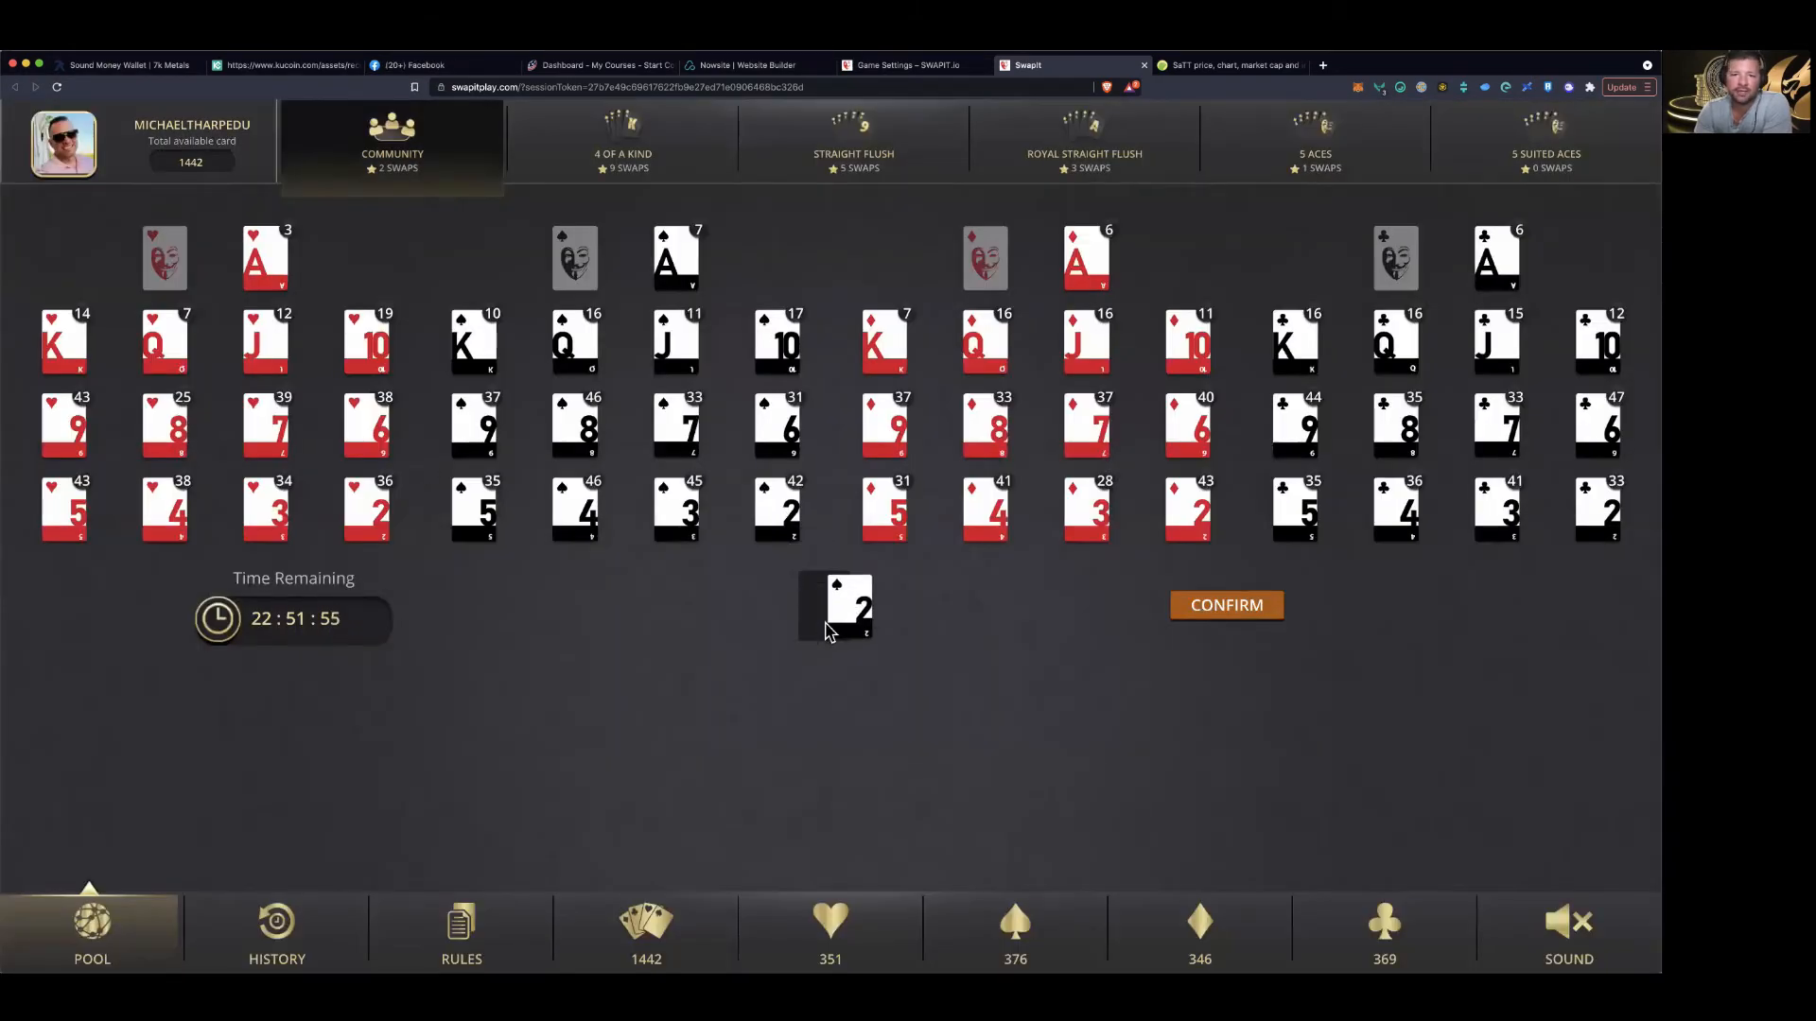
click(1226, 604)
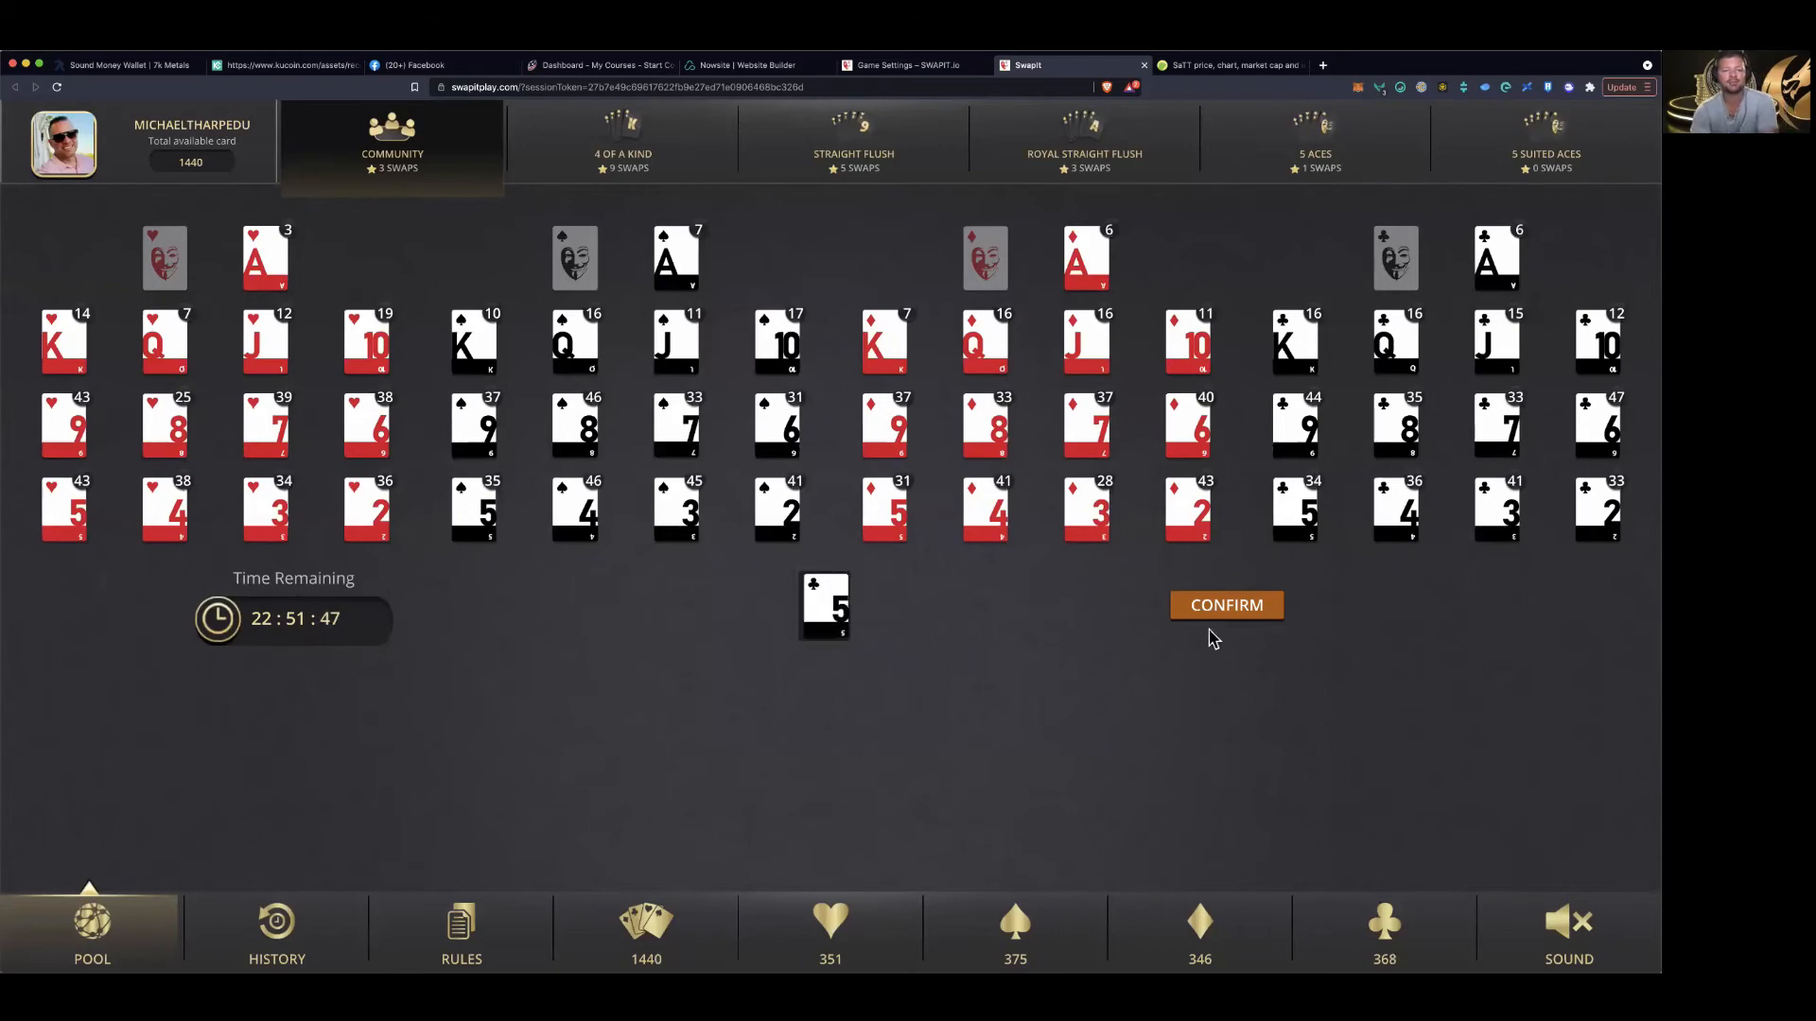
click(1226, 604)
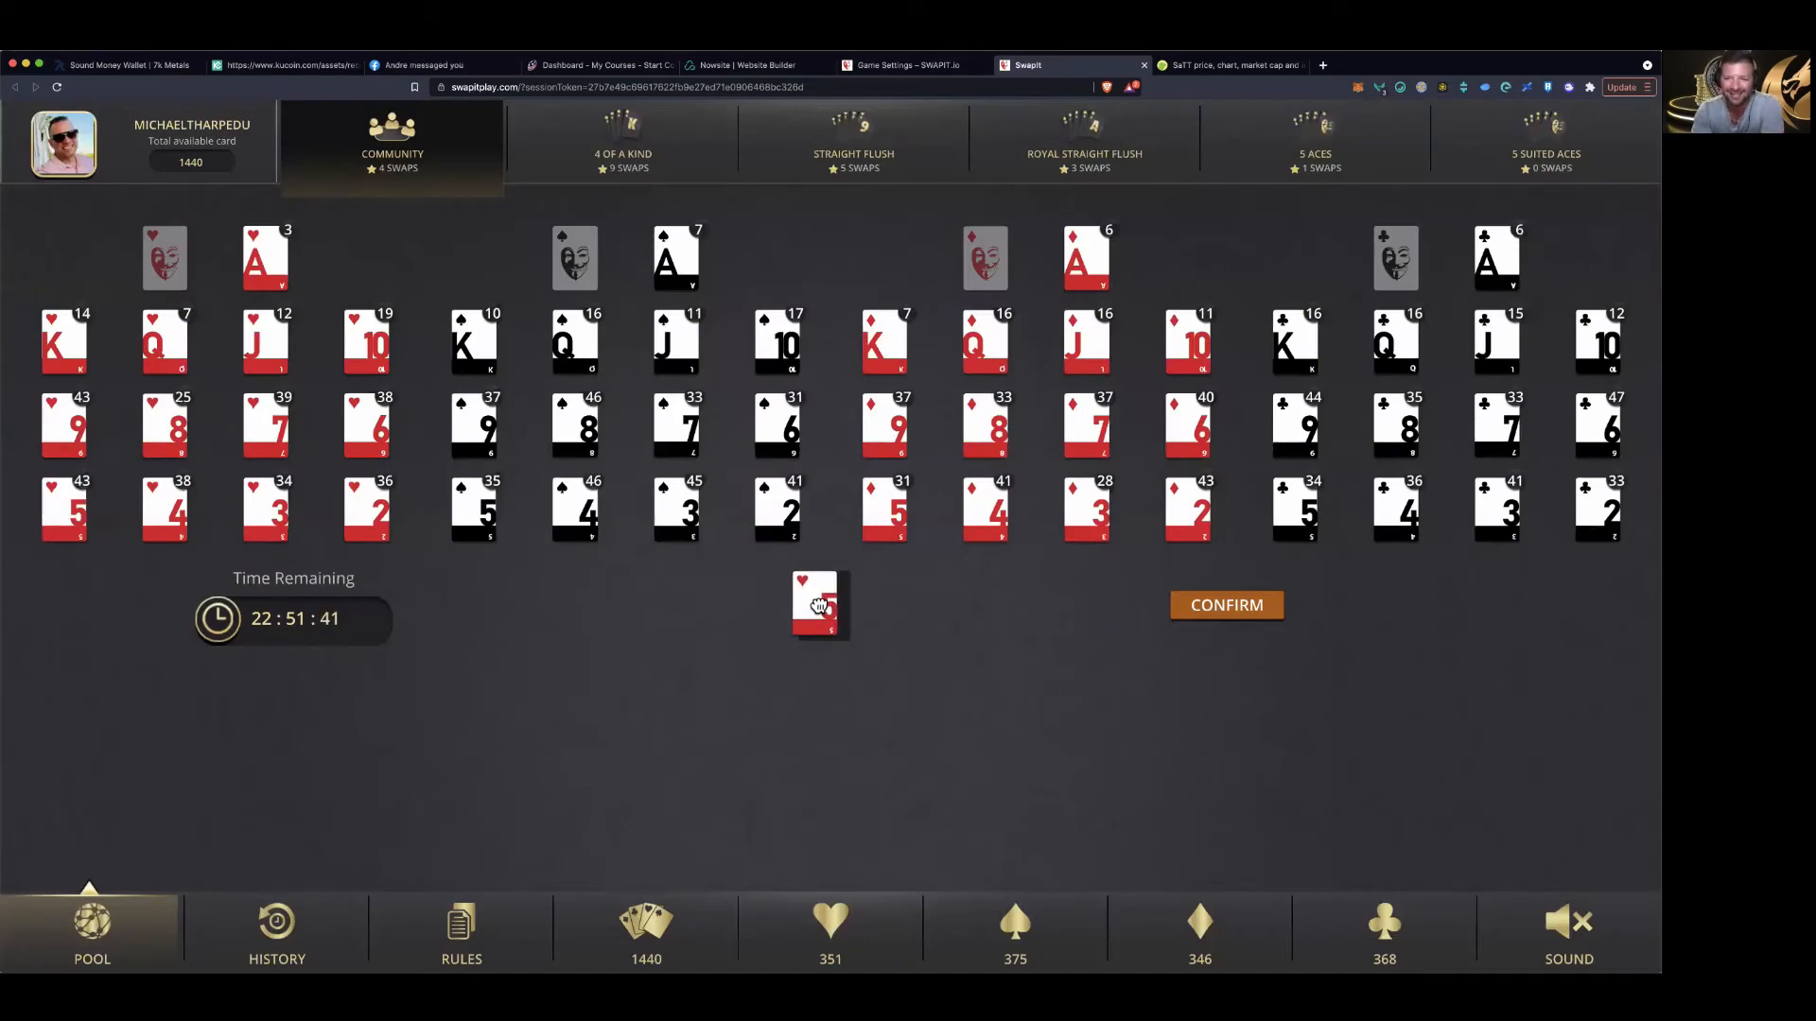
click(1225, 604)
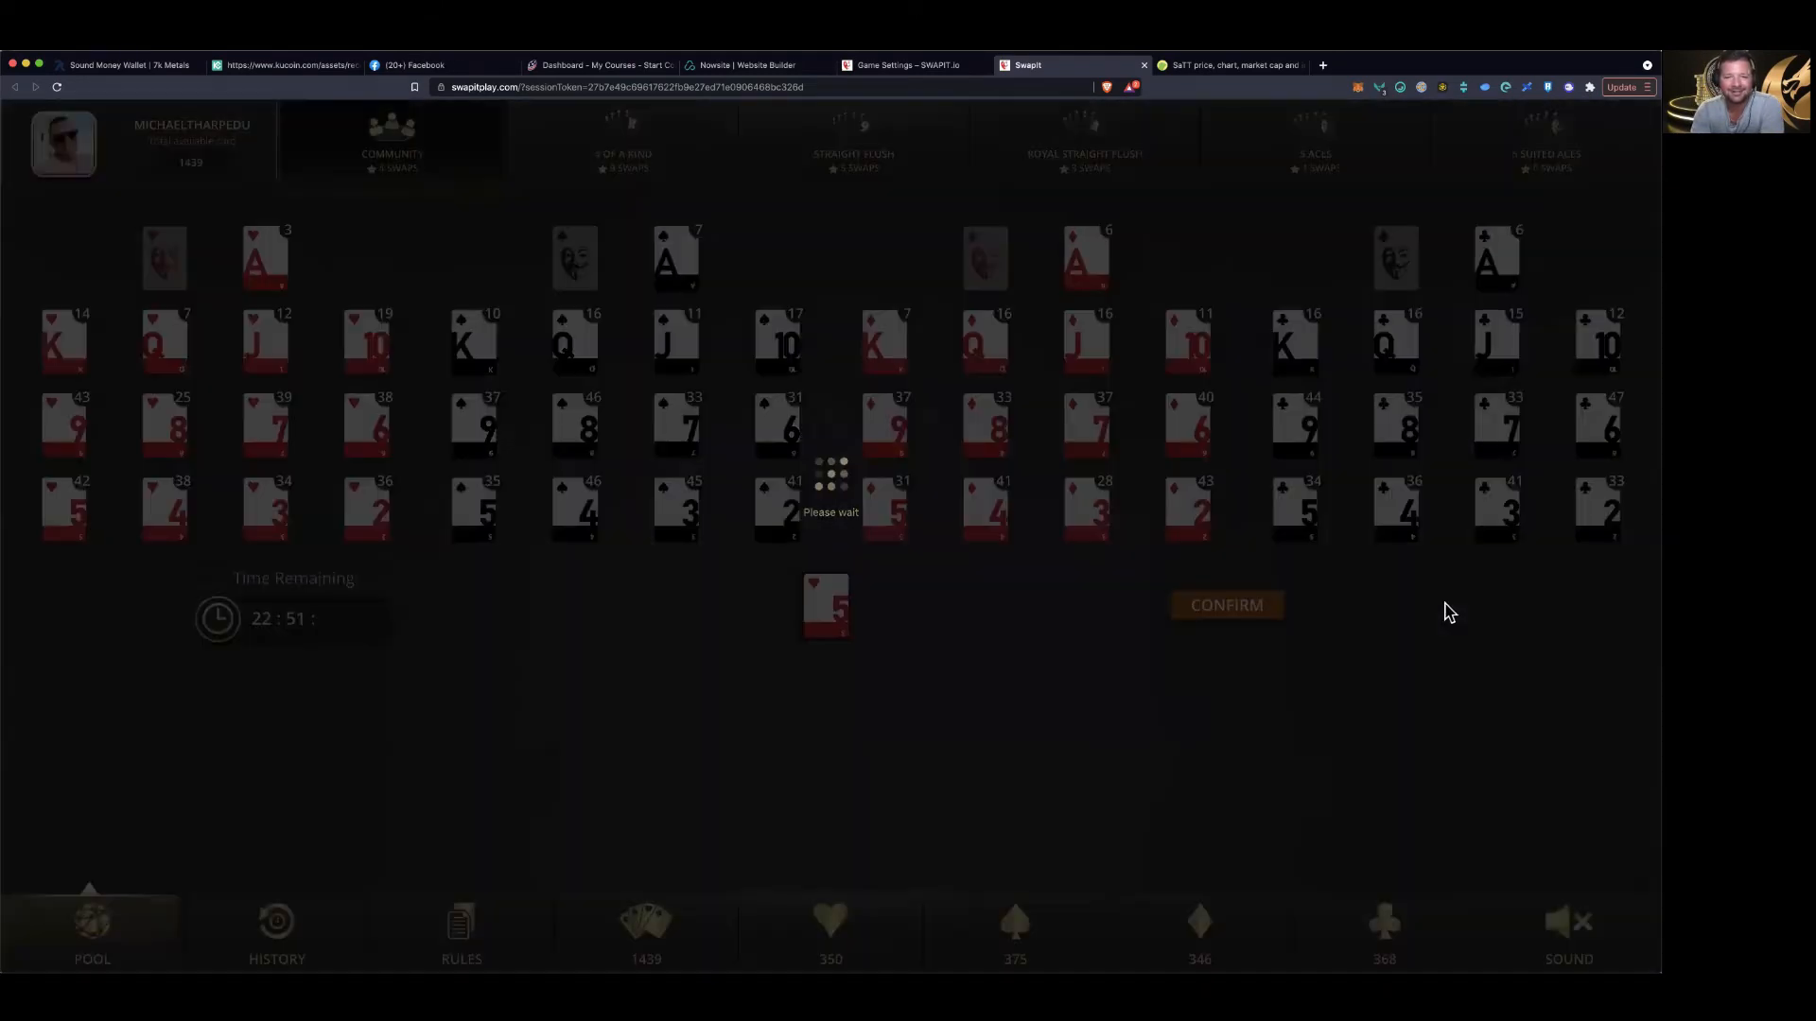
click(1226, 604)
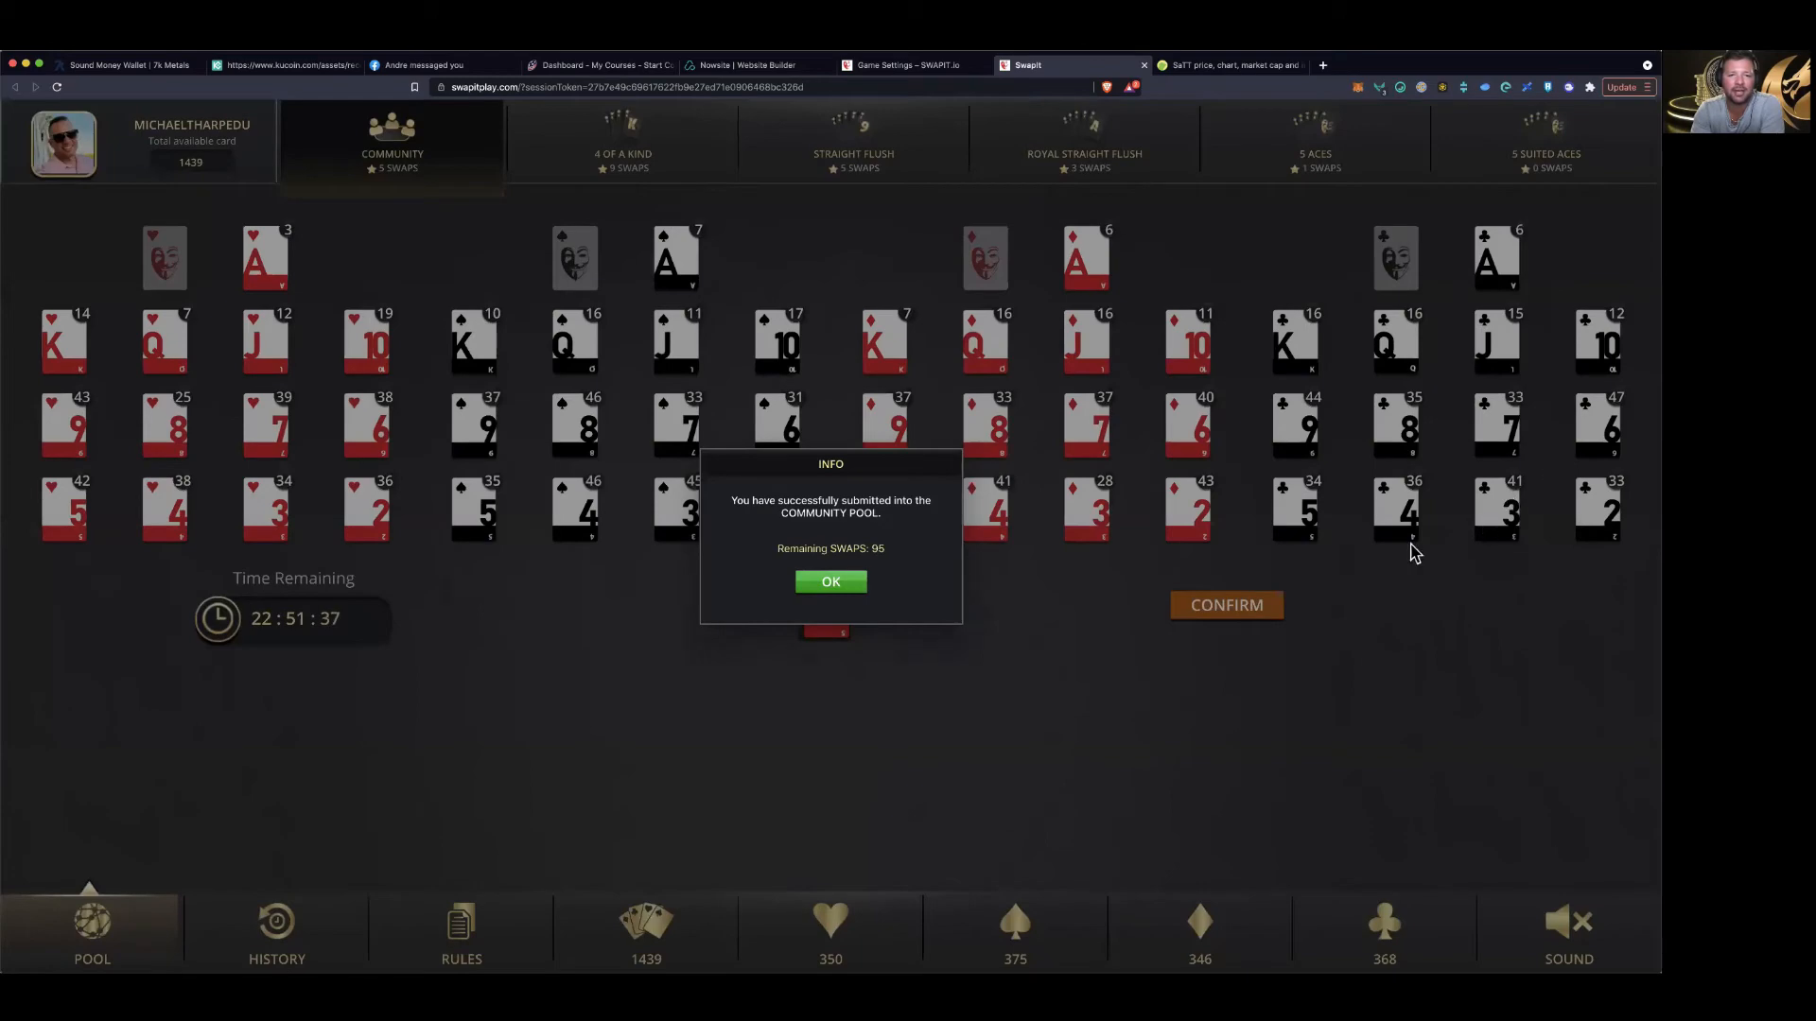
click(830, 582)
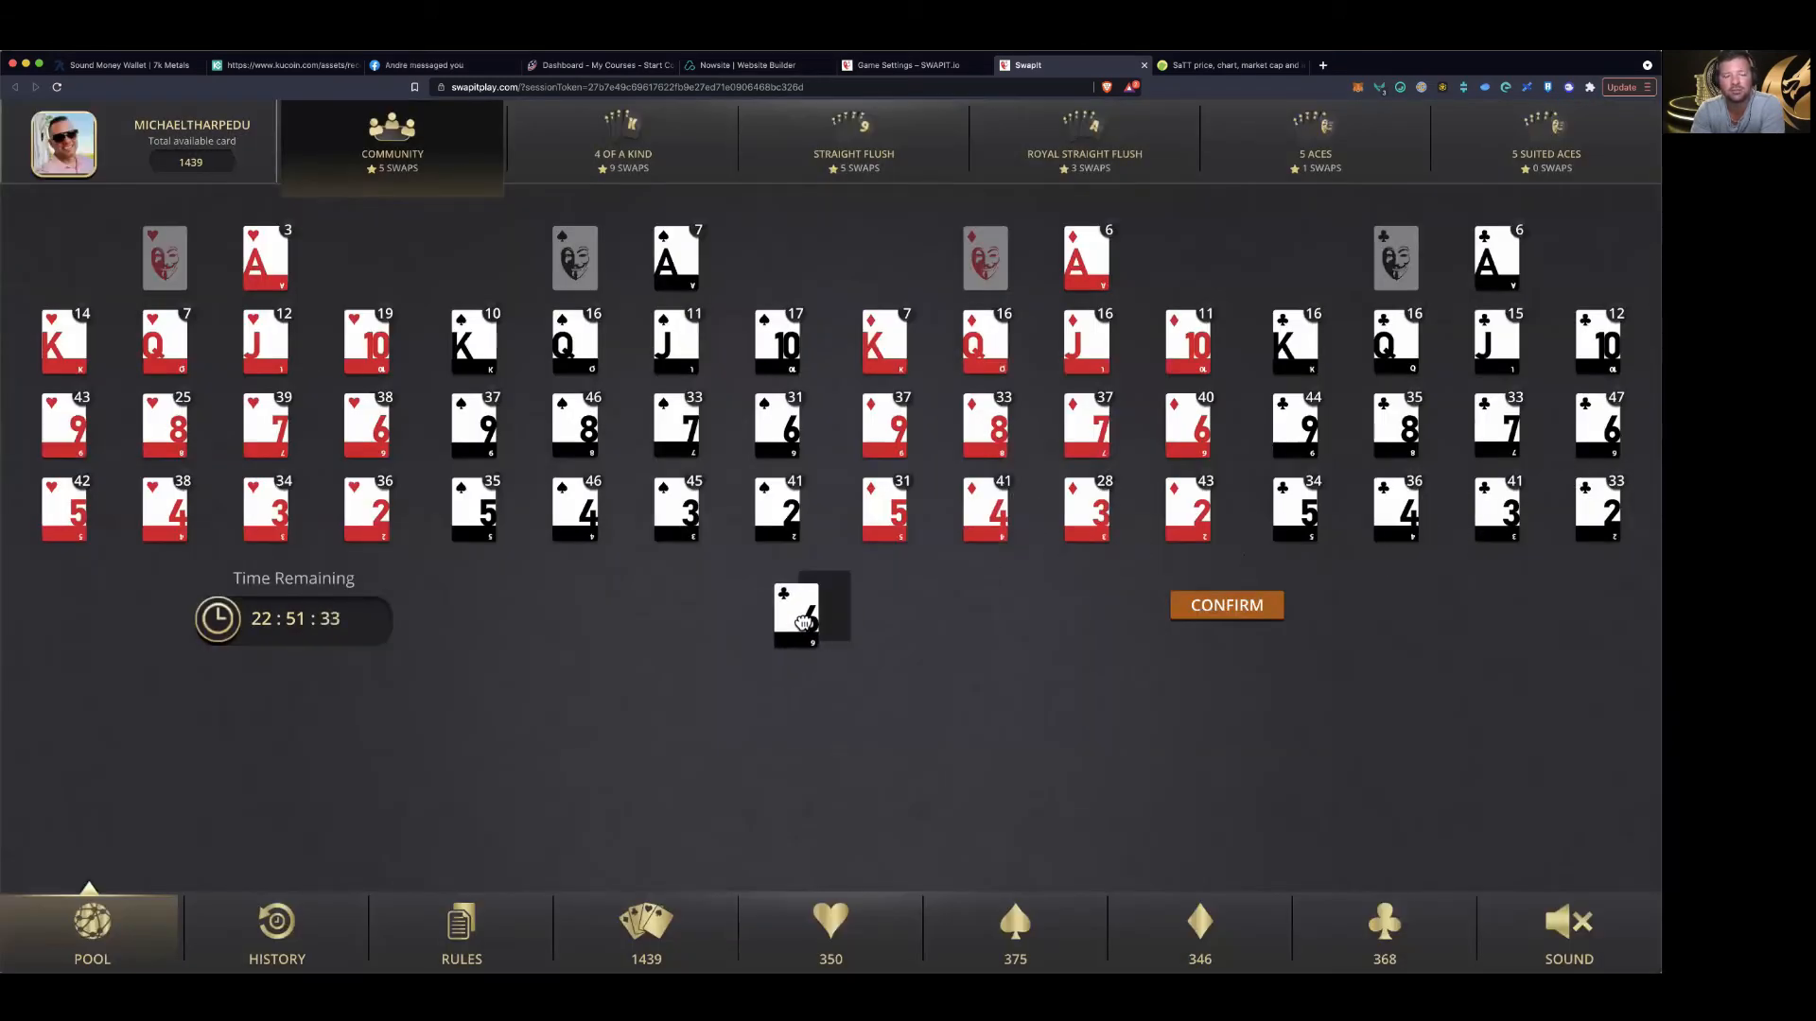
Submit the 6 of clubs and 9 of clubs to the Community pool
click(1225, 604)
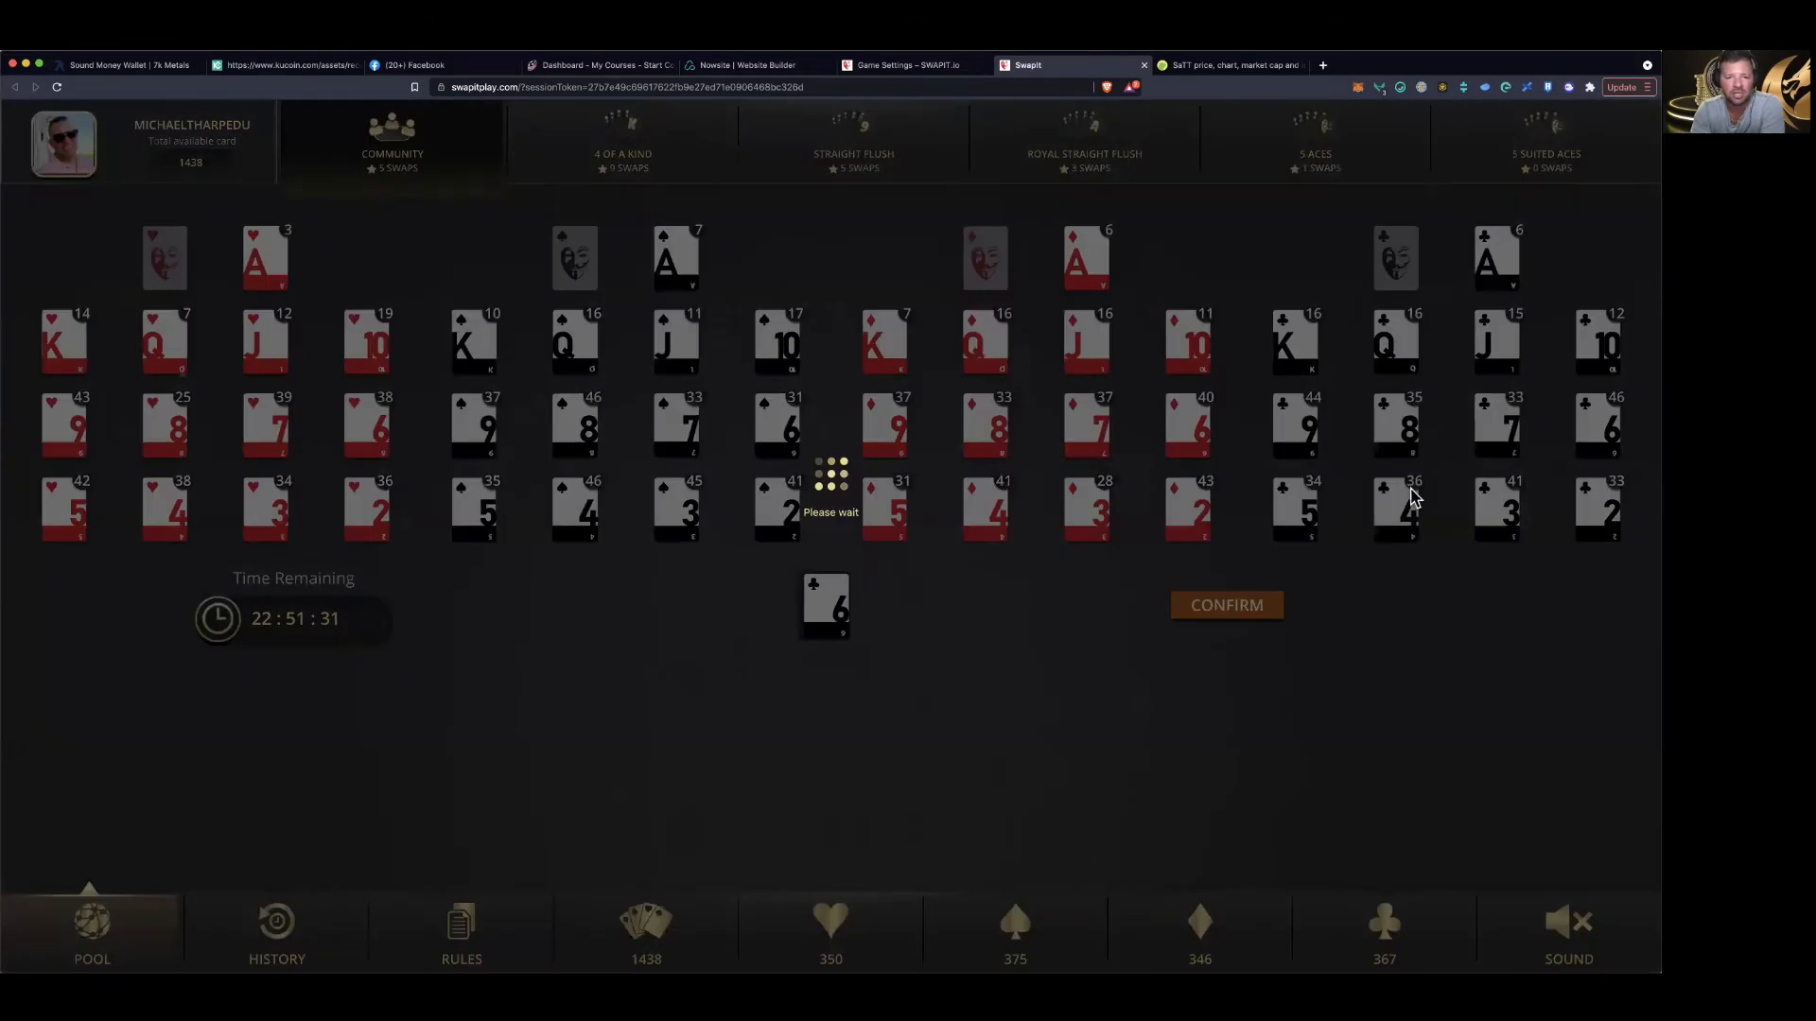
click(1226, 604)
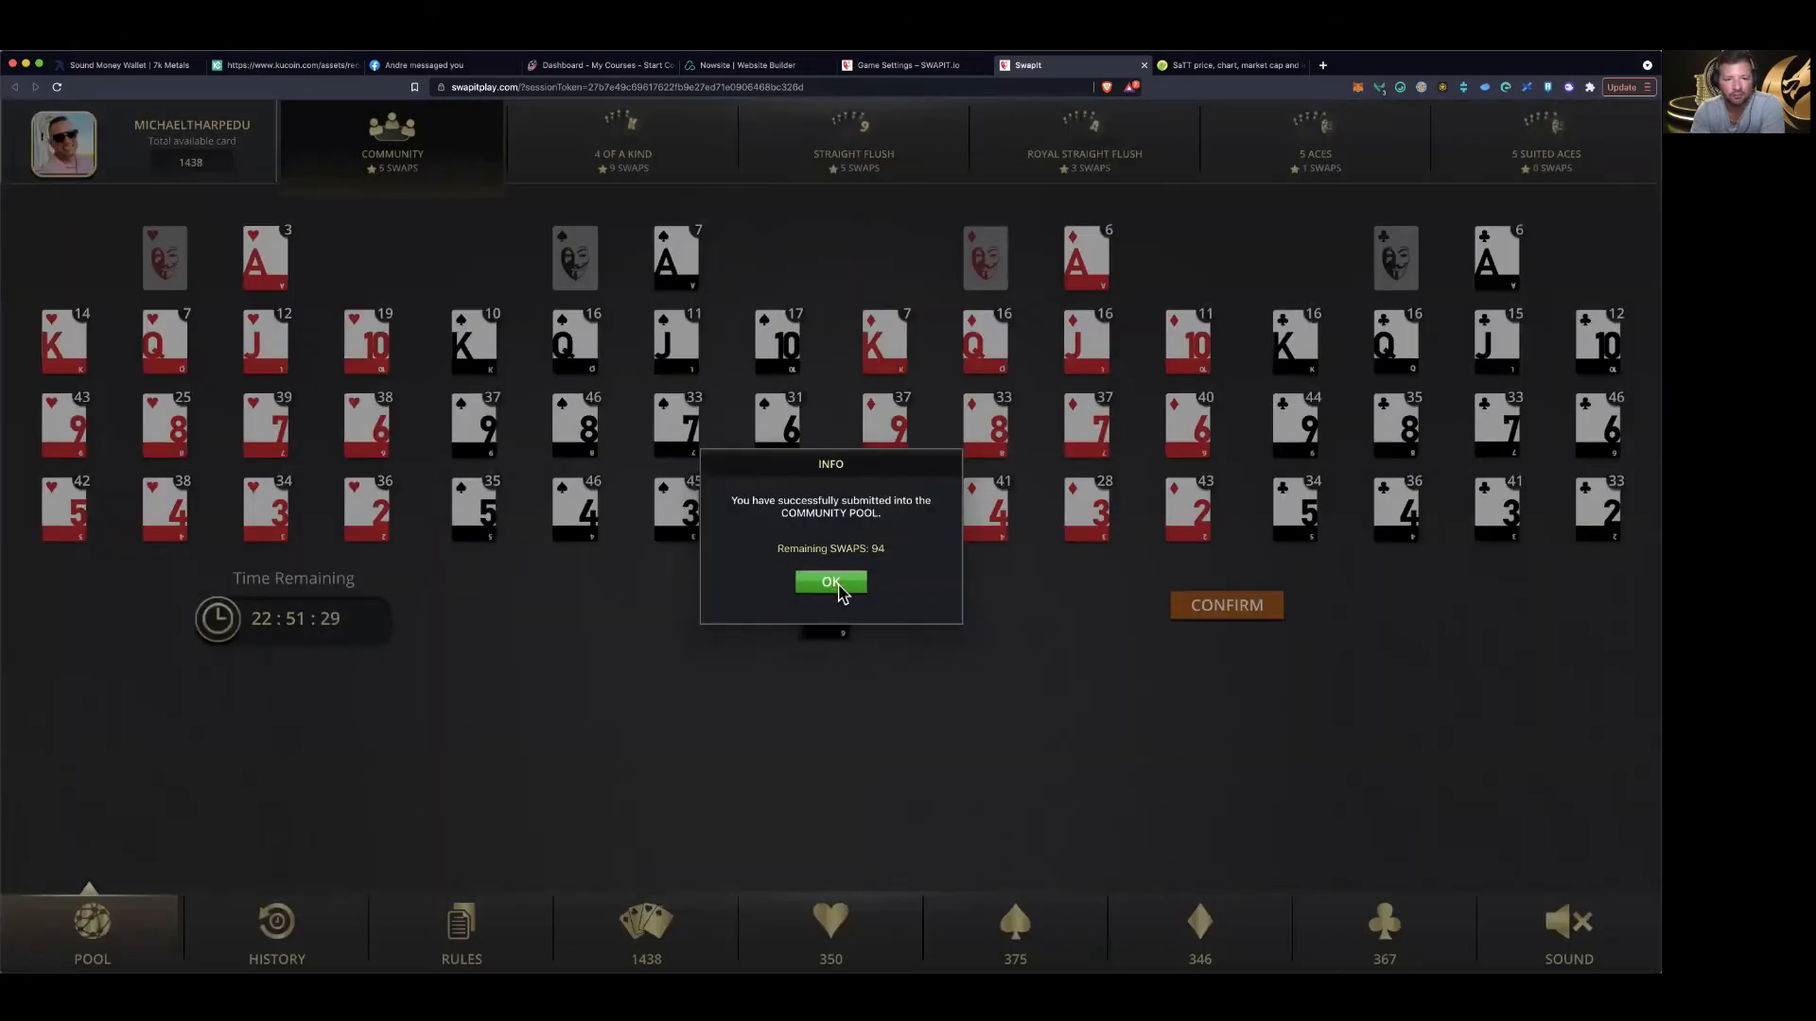
click(830, 581)
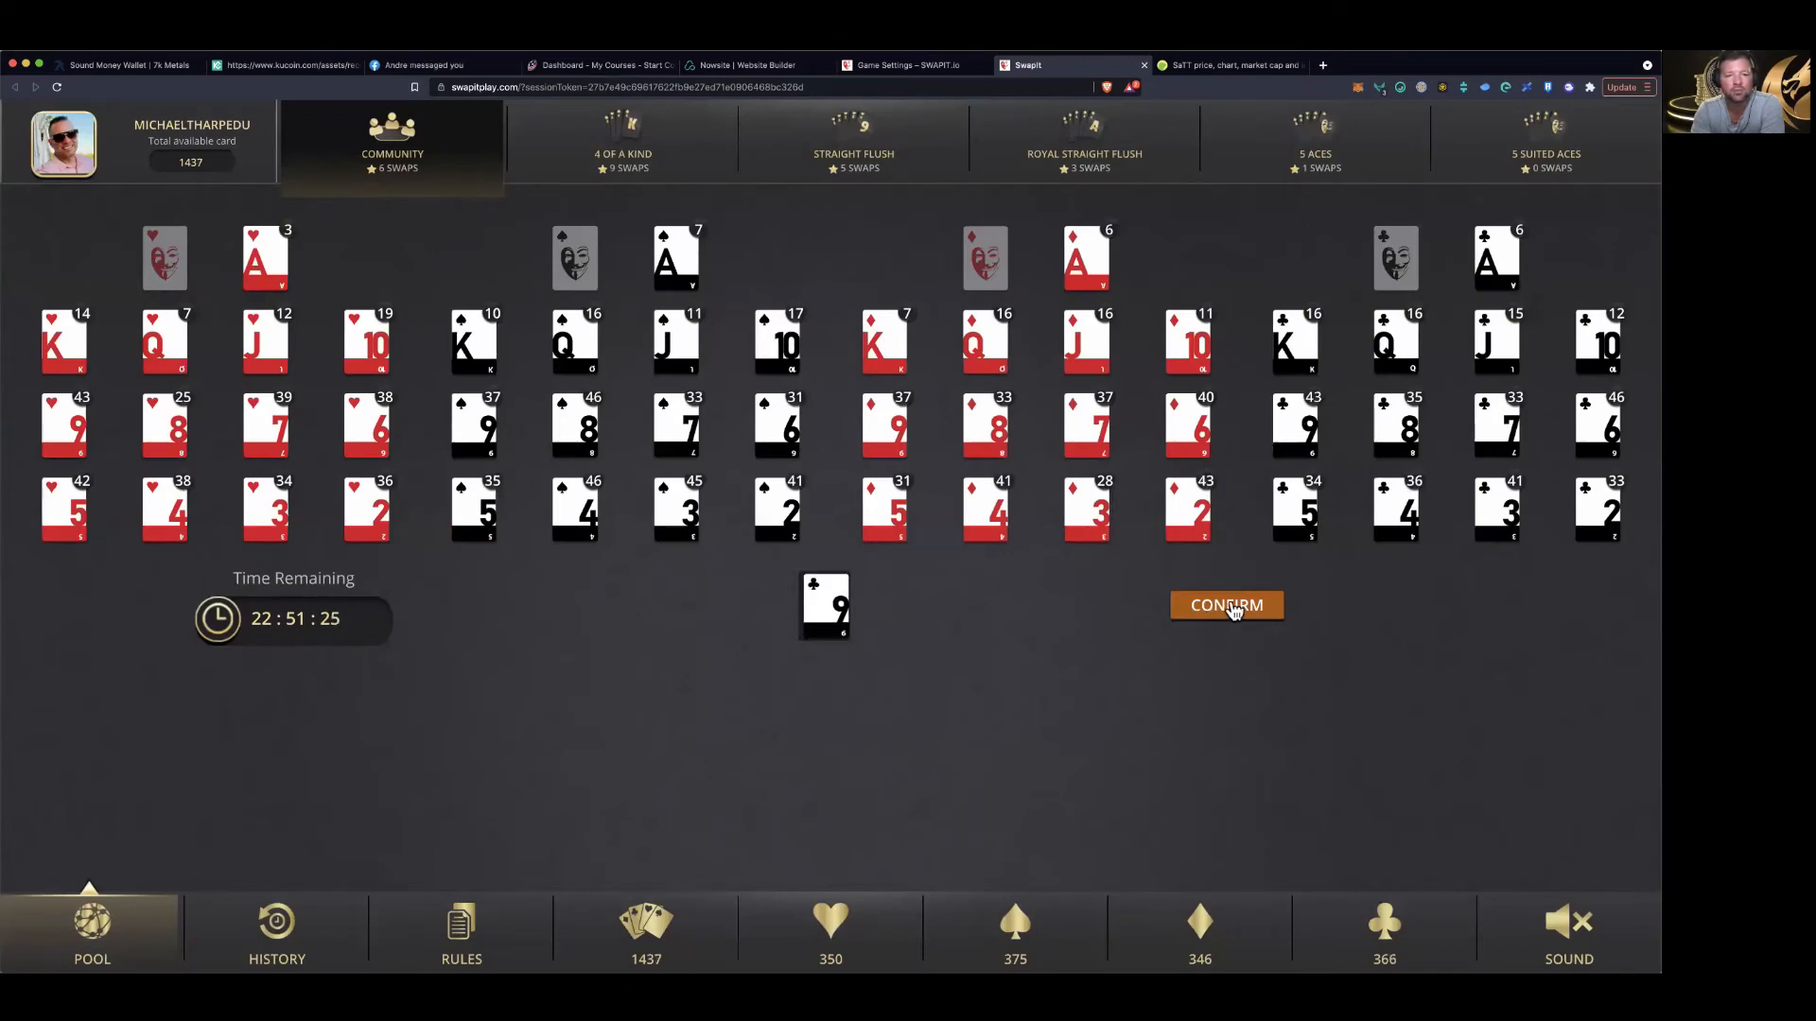
click(1226, 605)
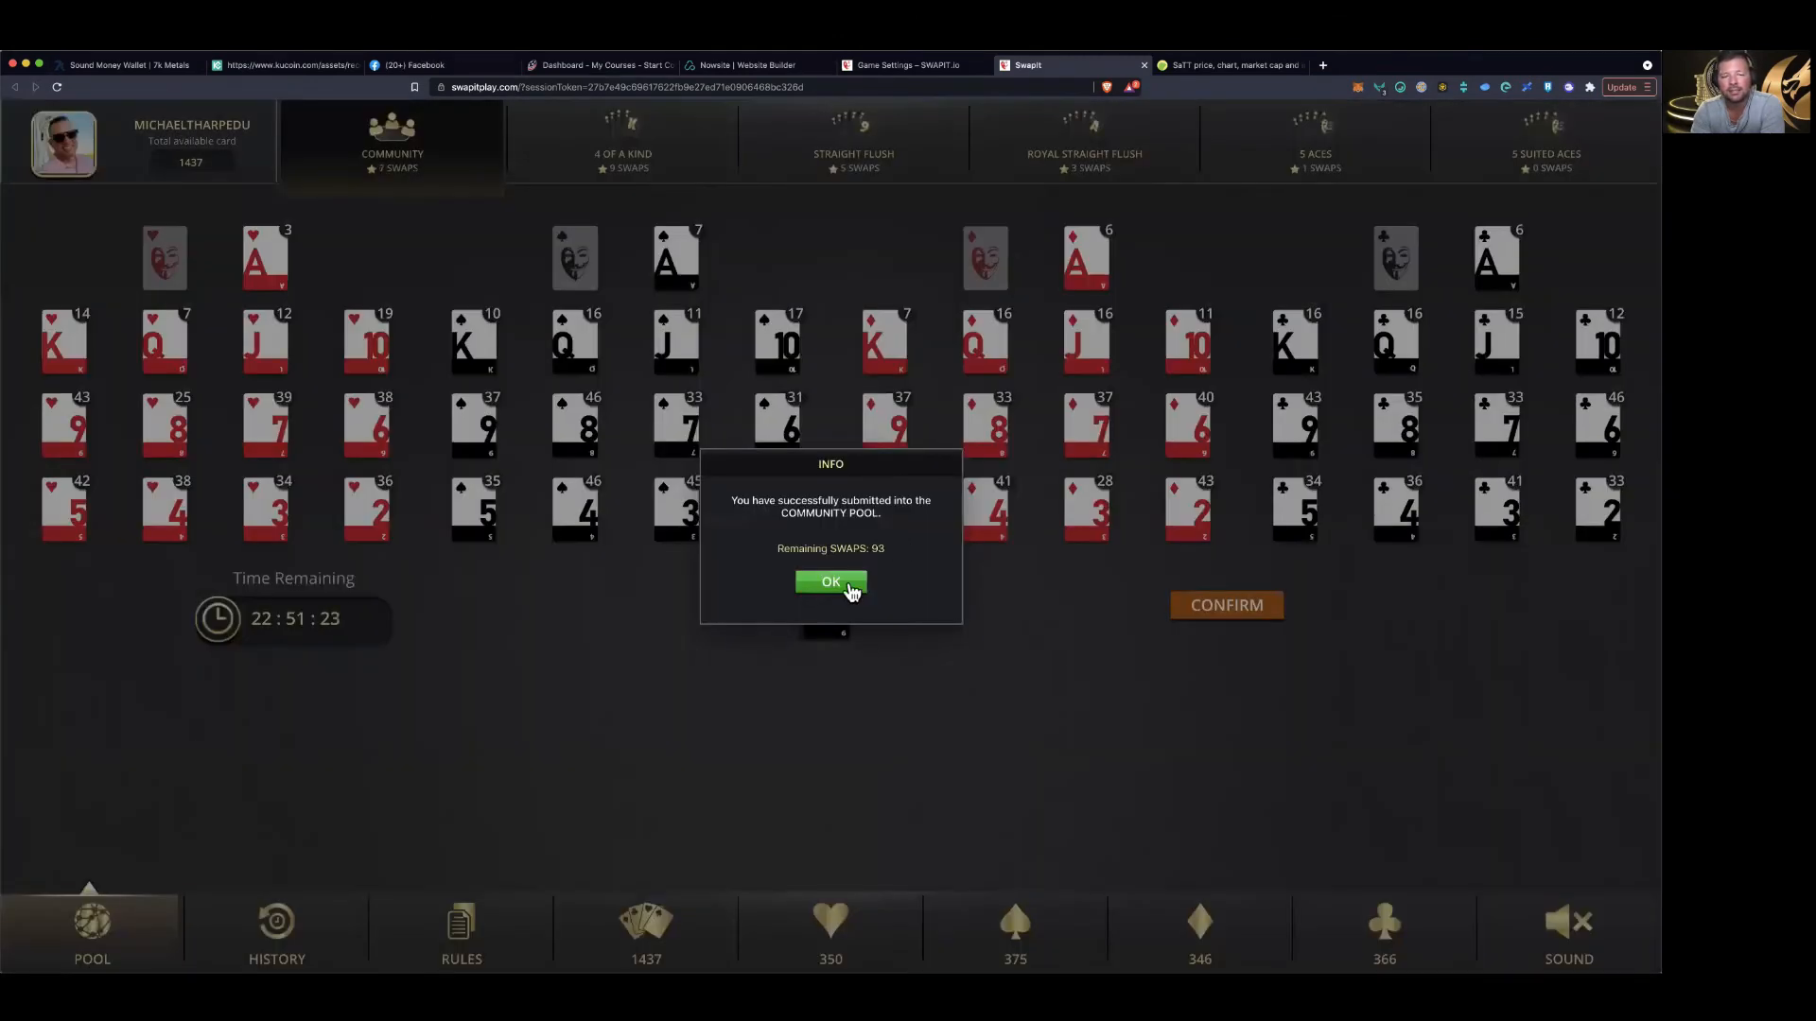
click(830, 582)
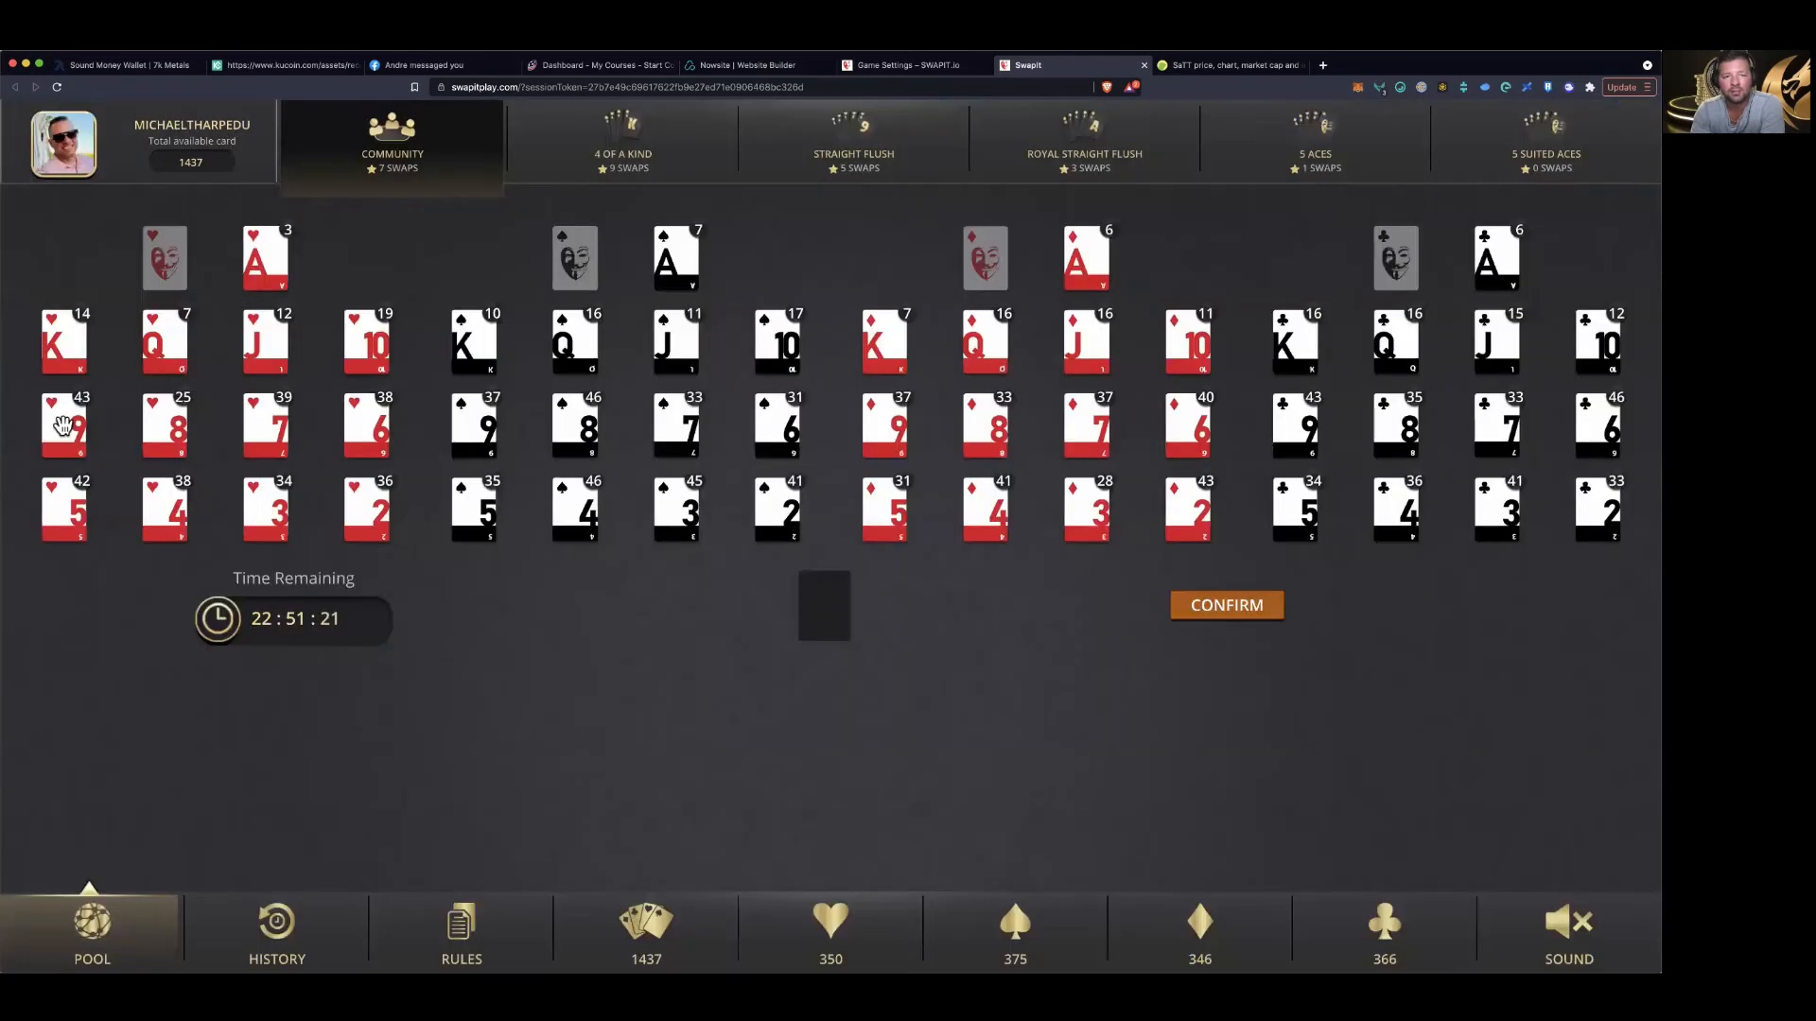
Submit the 9 of hearts, the 6 of diamonds, then another 9 of hearts
click(63, 425)
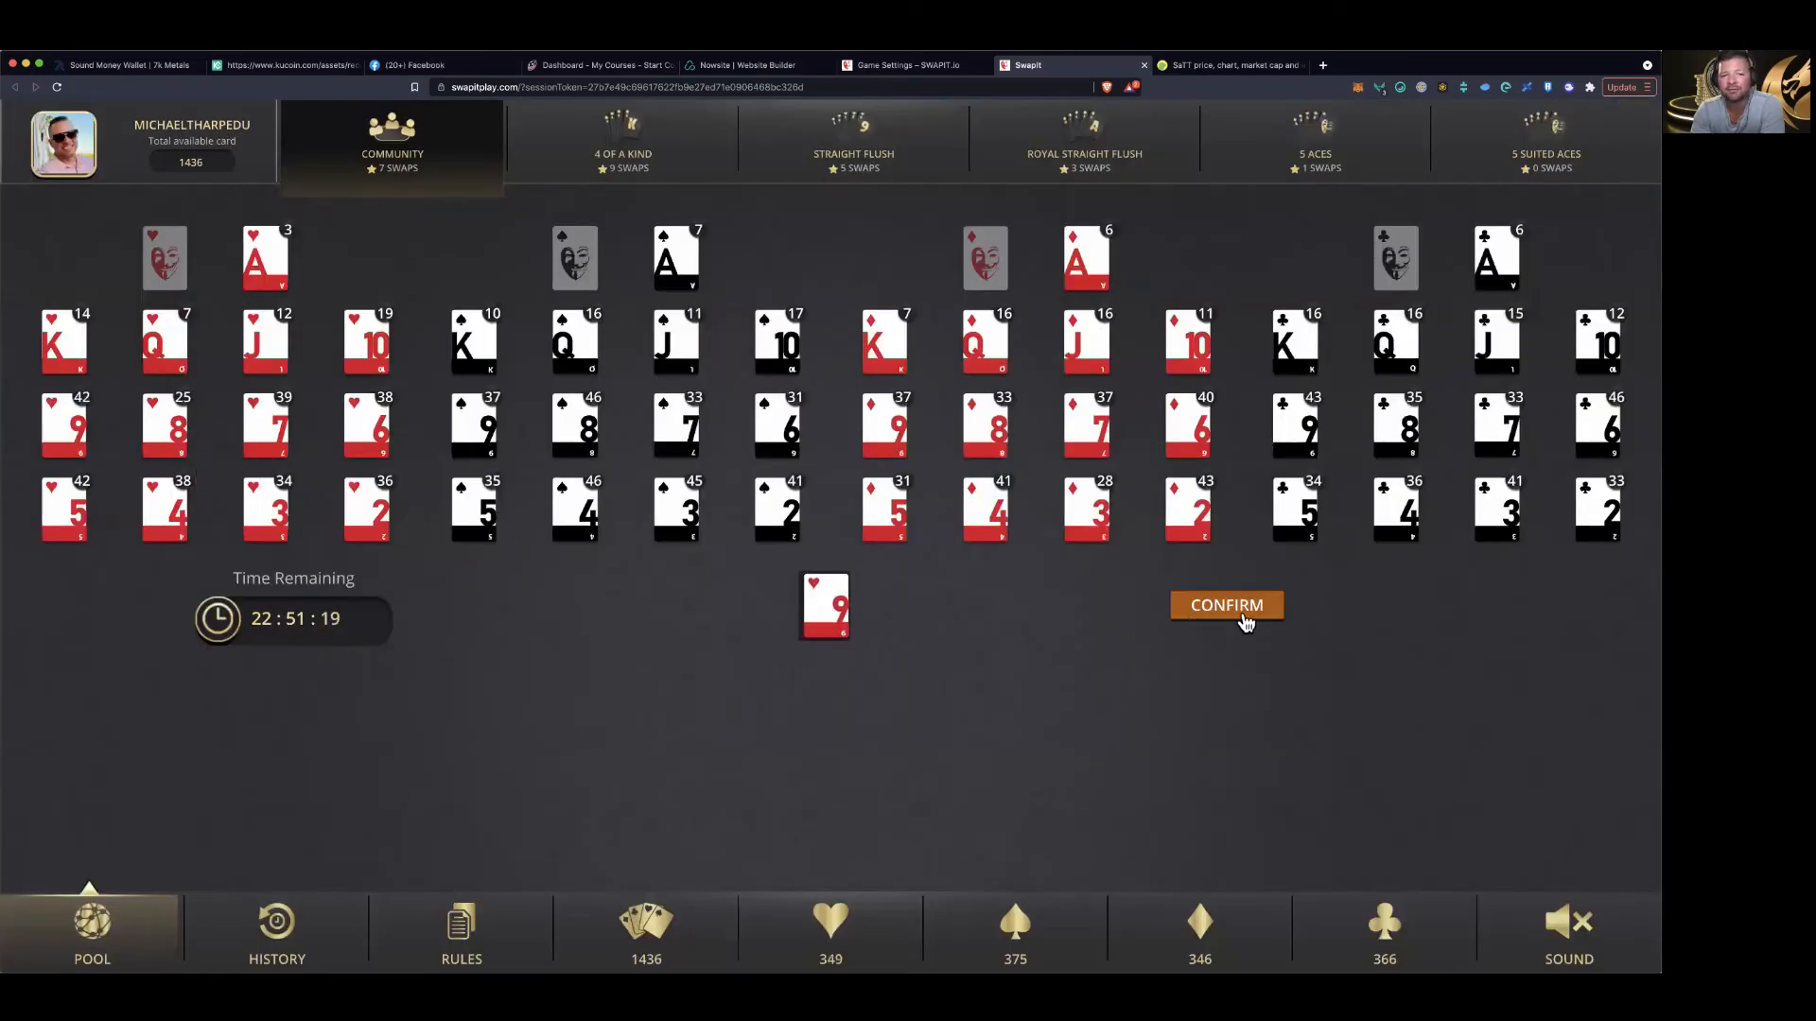
click(1226, 604)
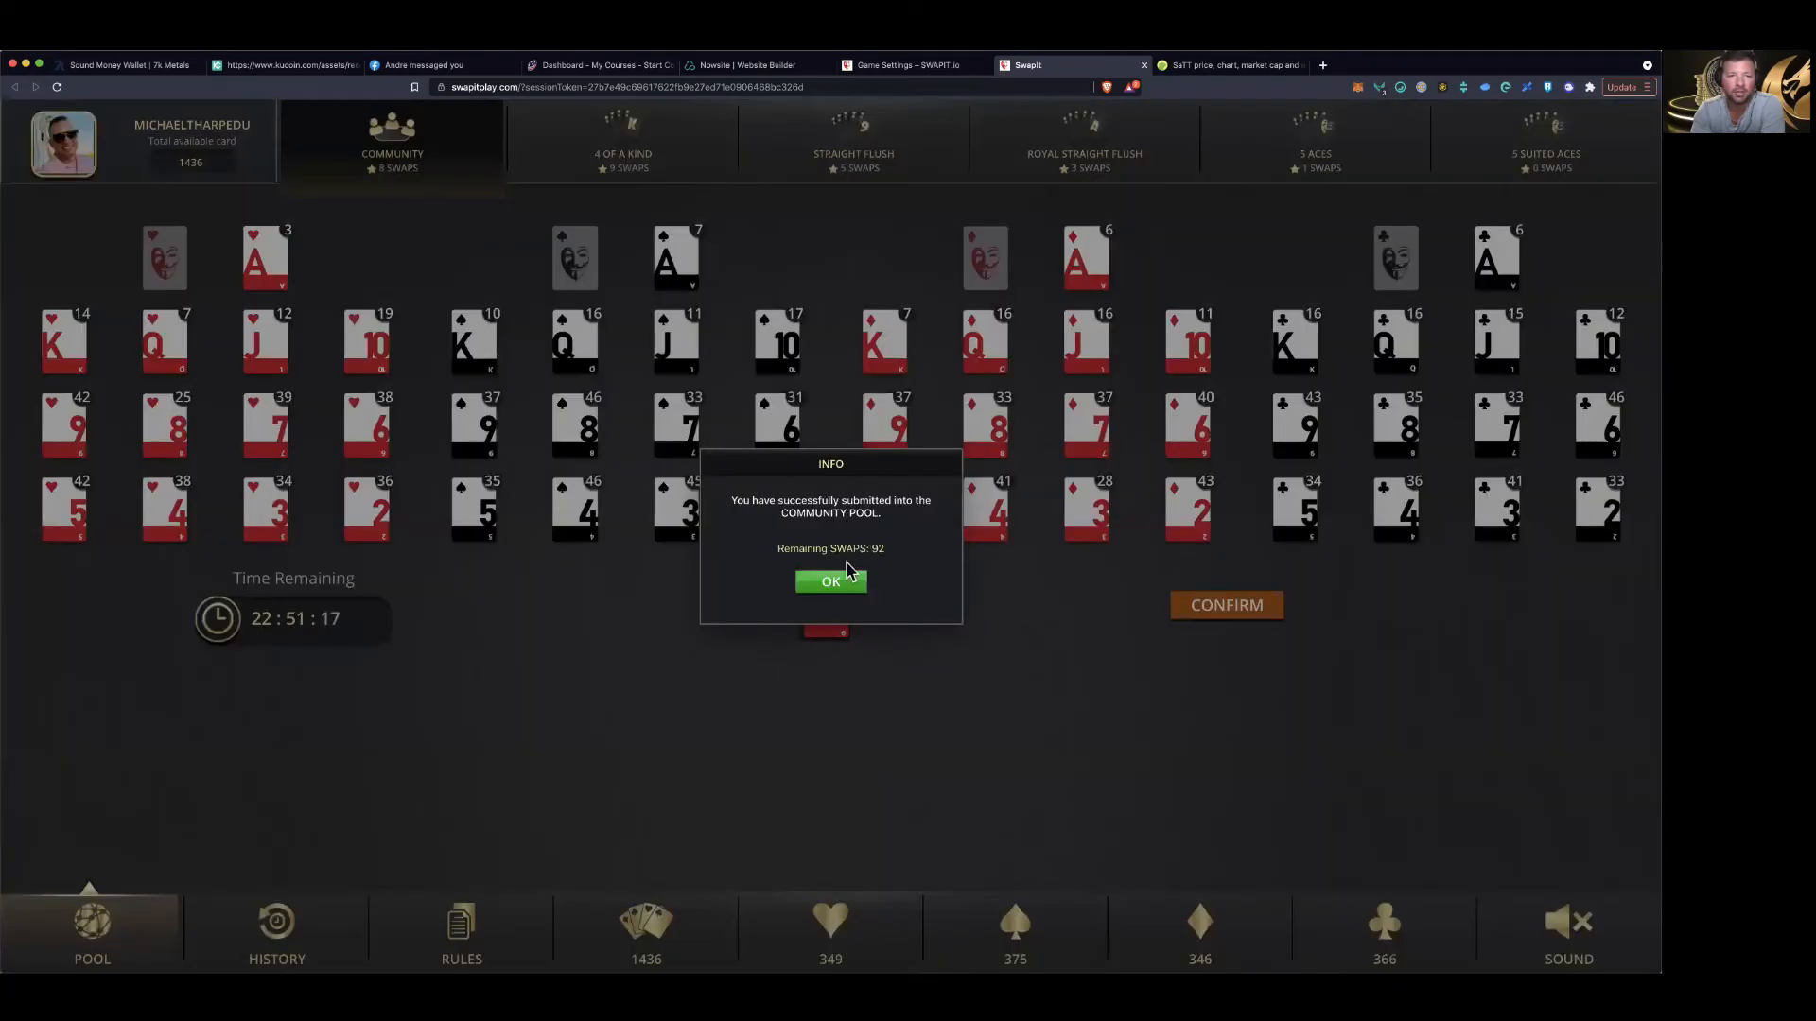
click(830, 581)
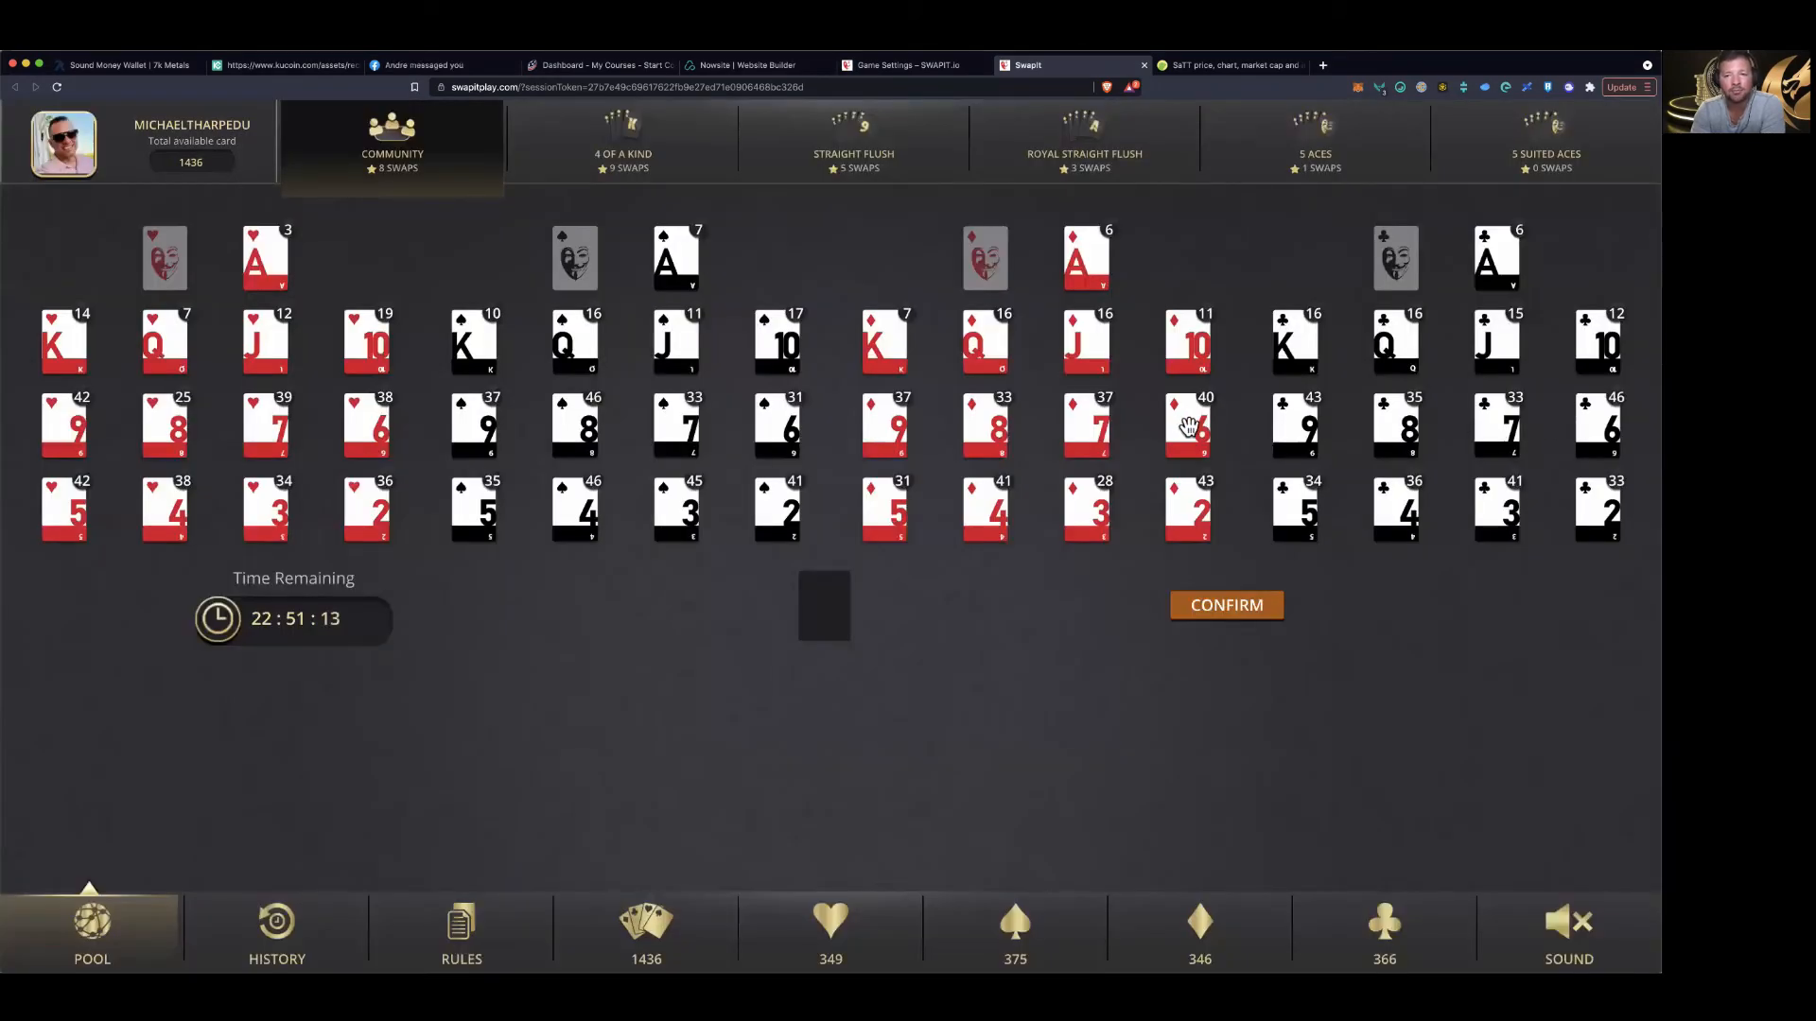
click(1187, 424)
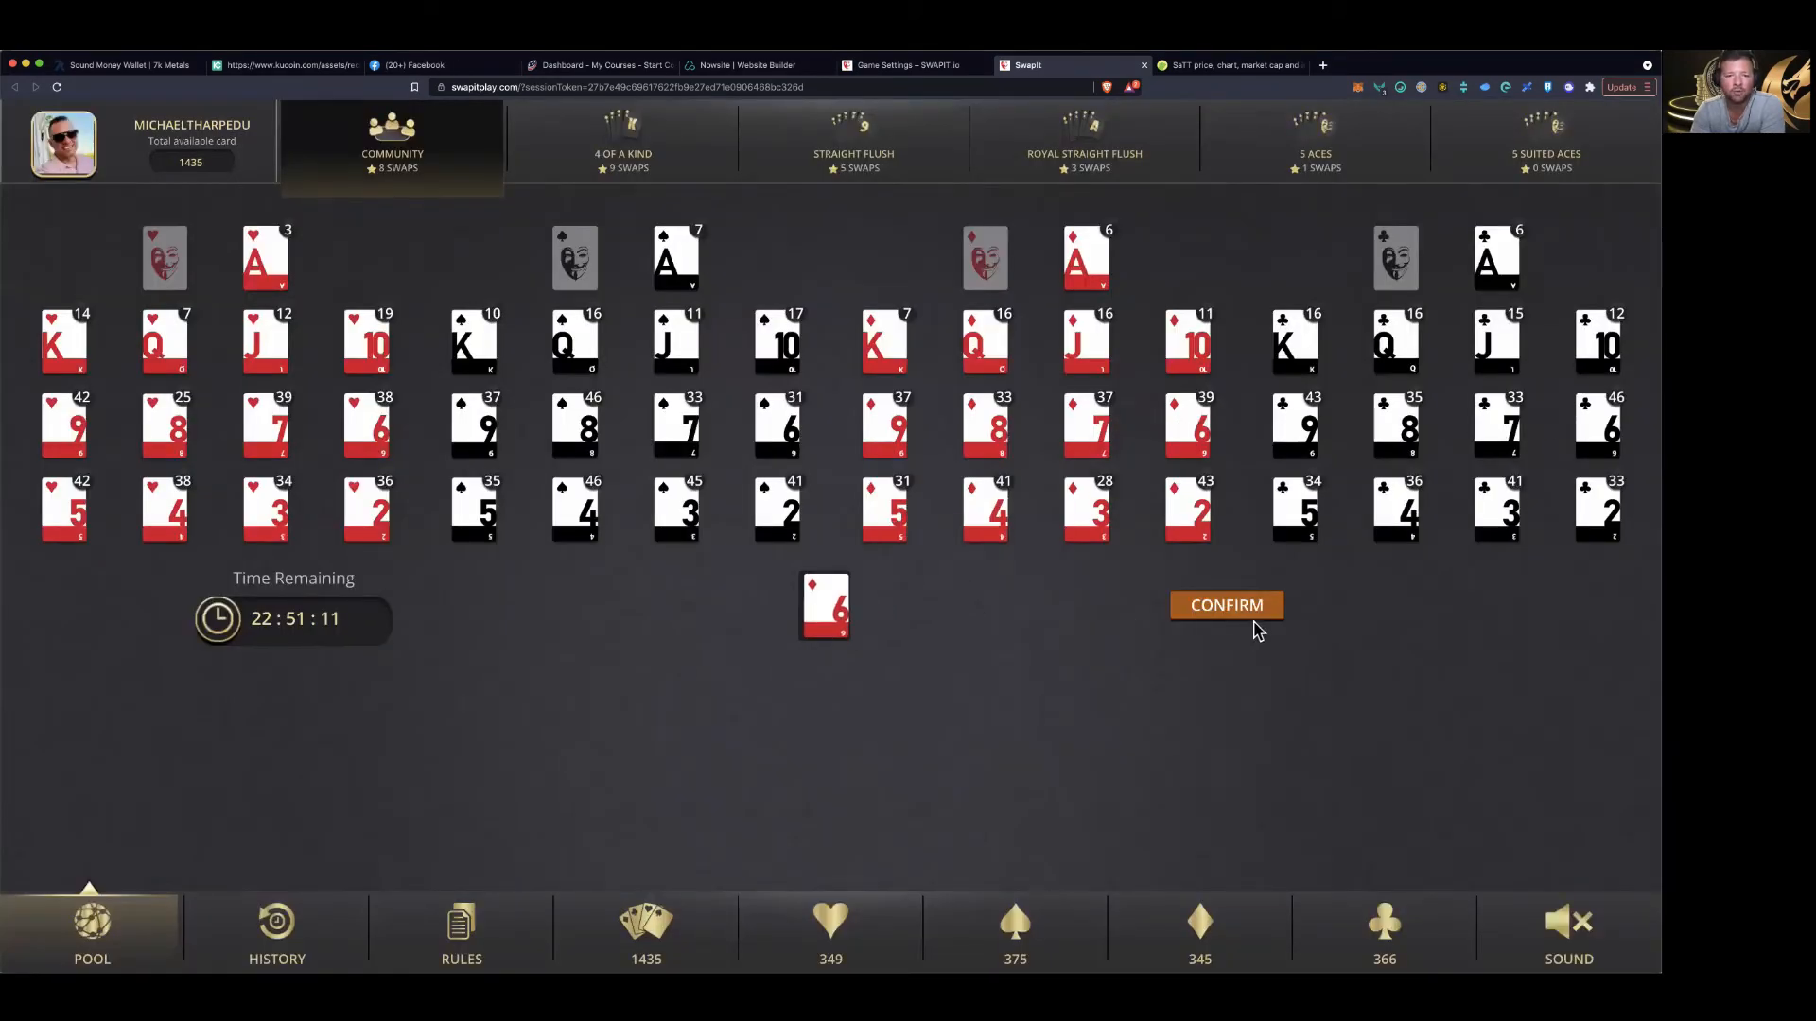
click(1225, 604)
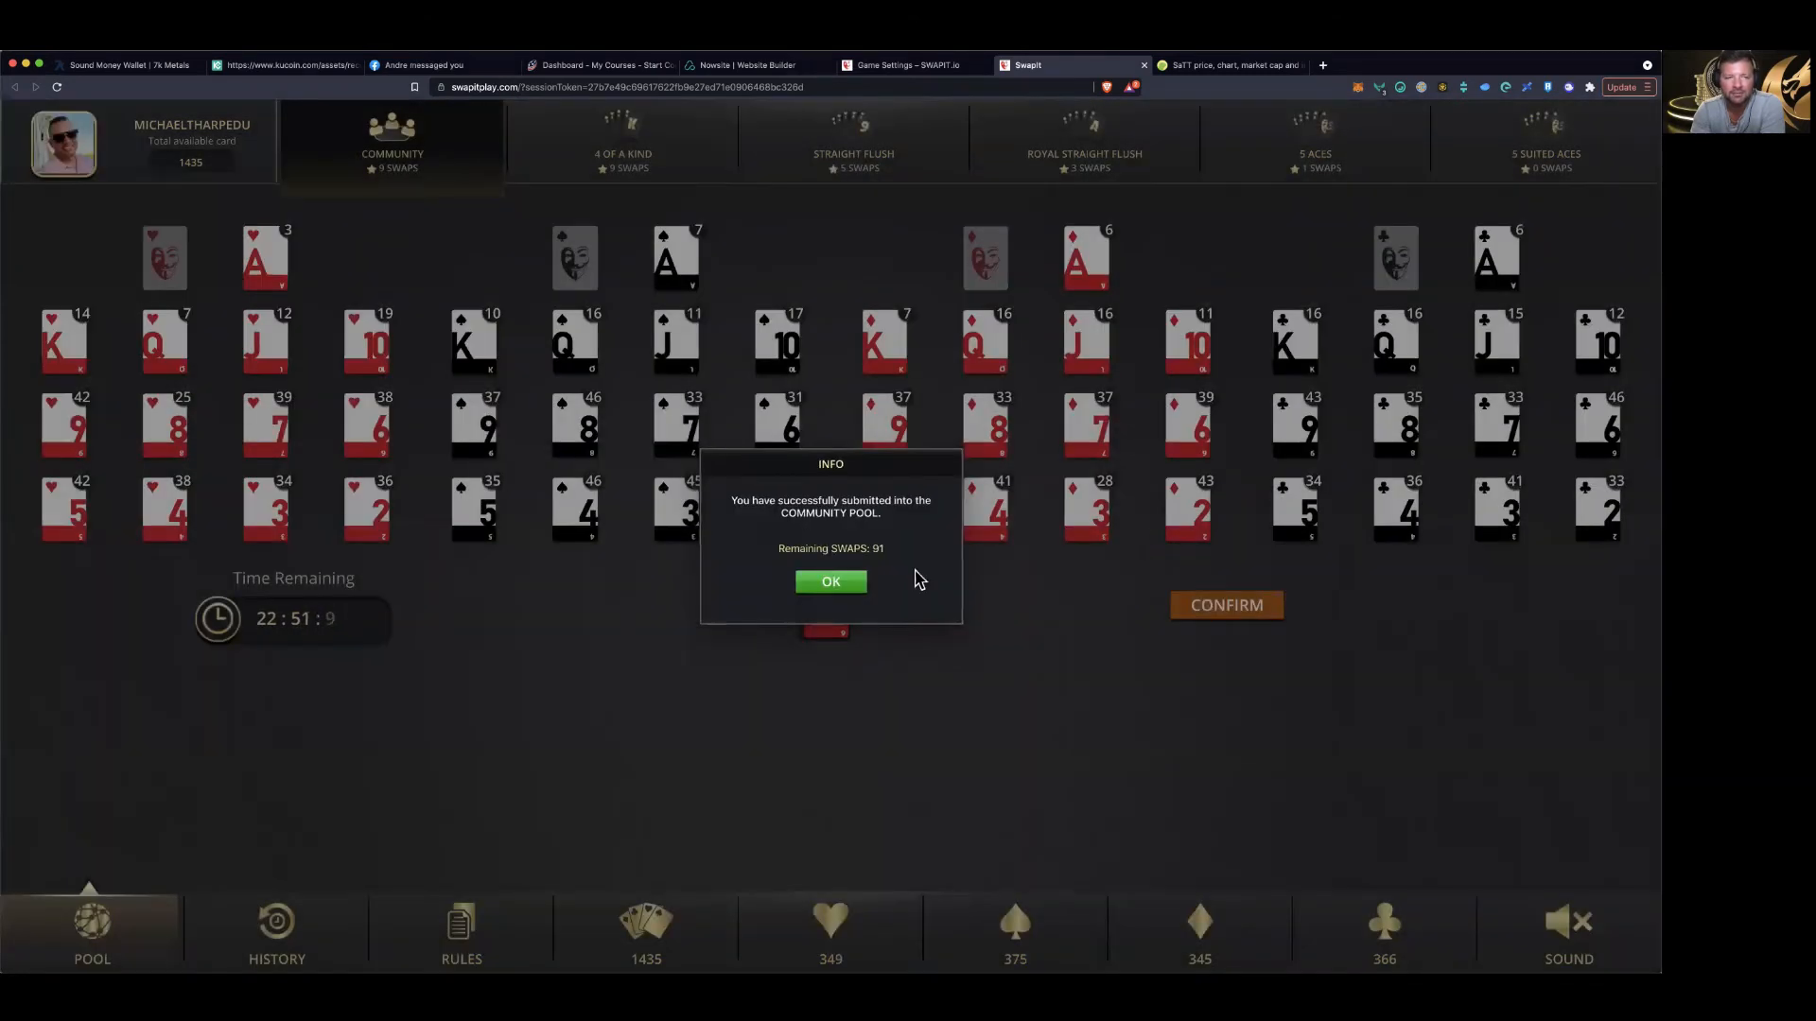
click(831, 581)
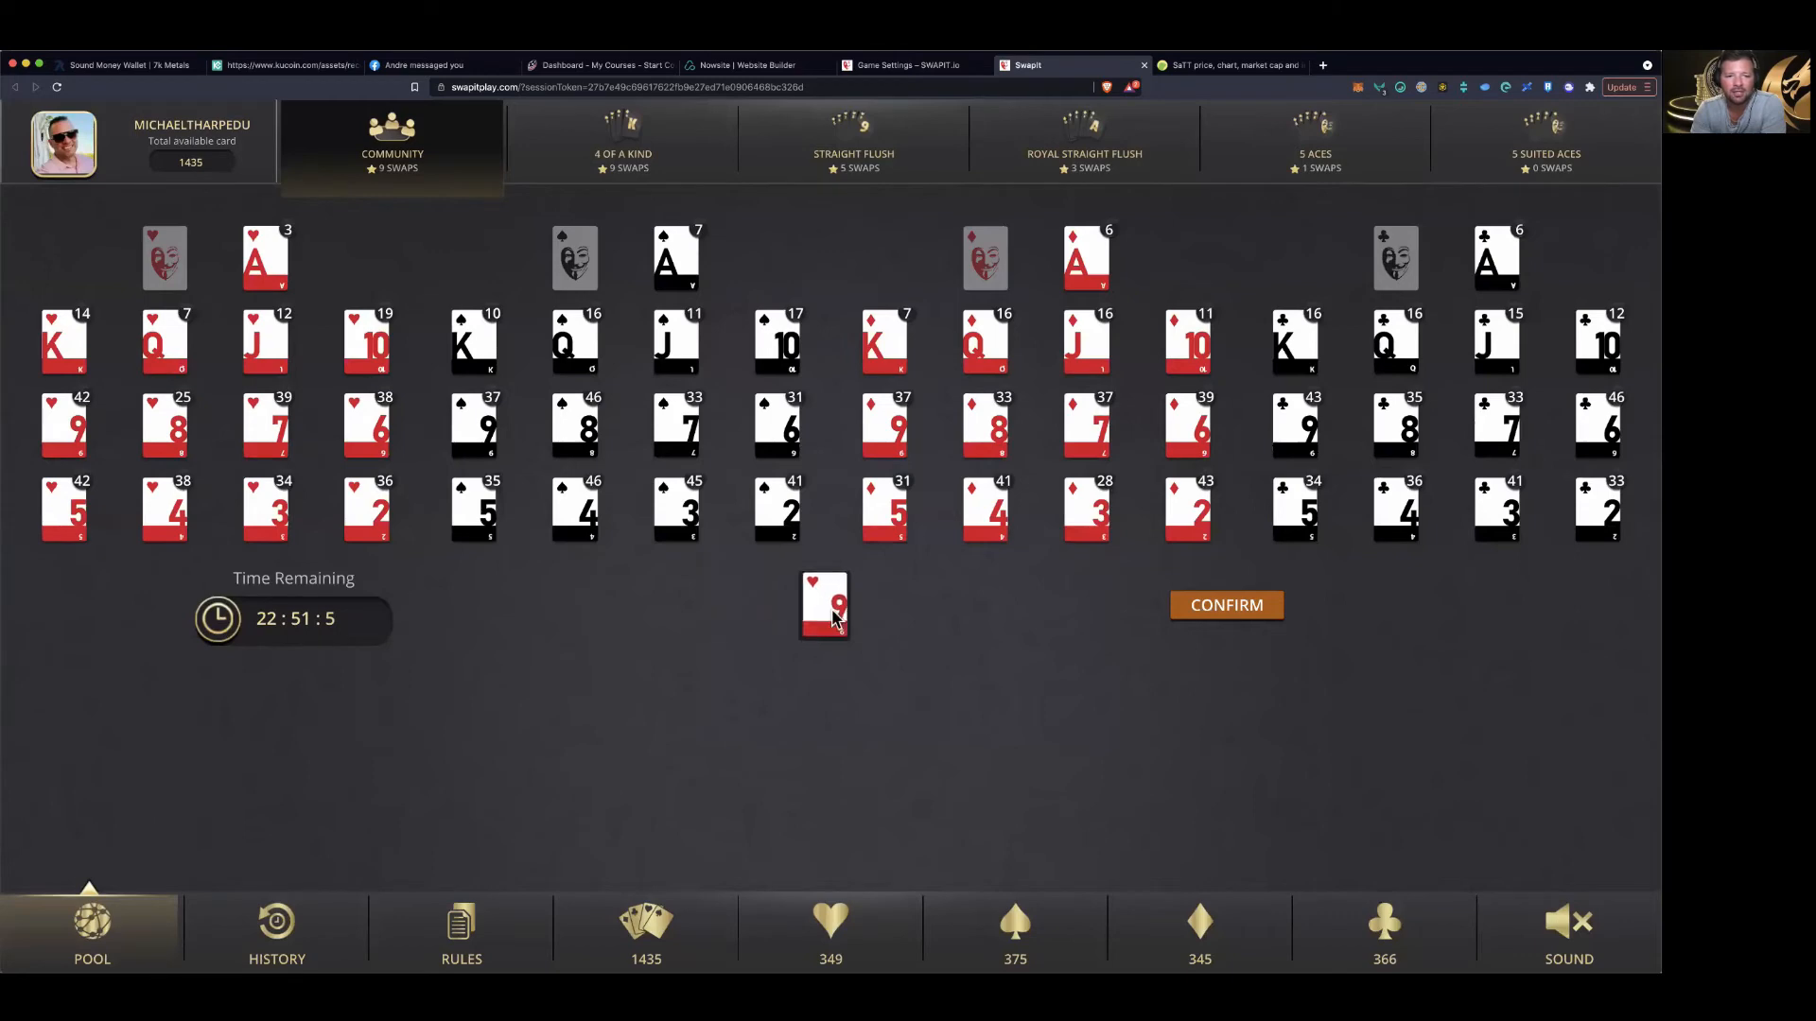
click(1226, 604)
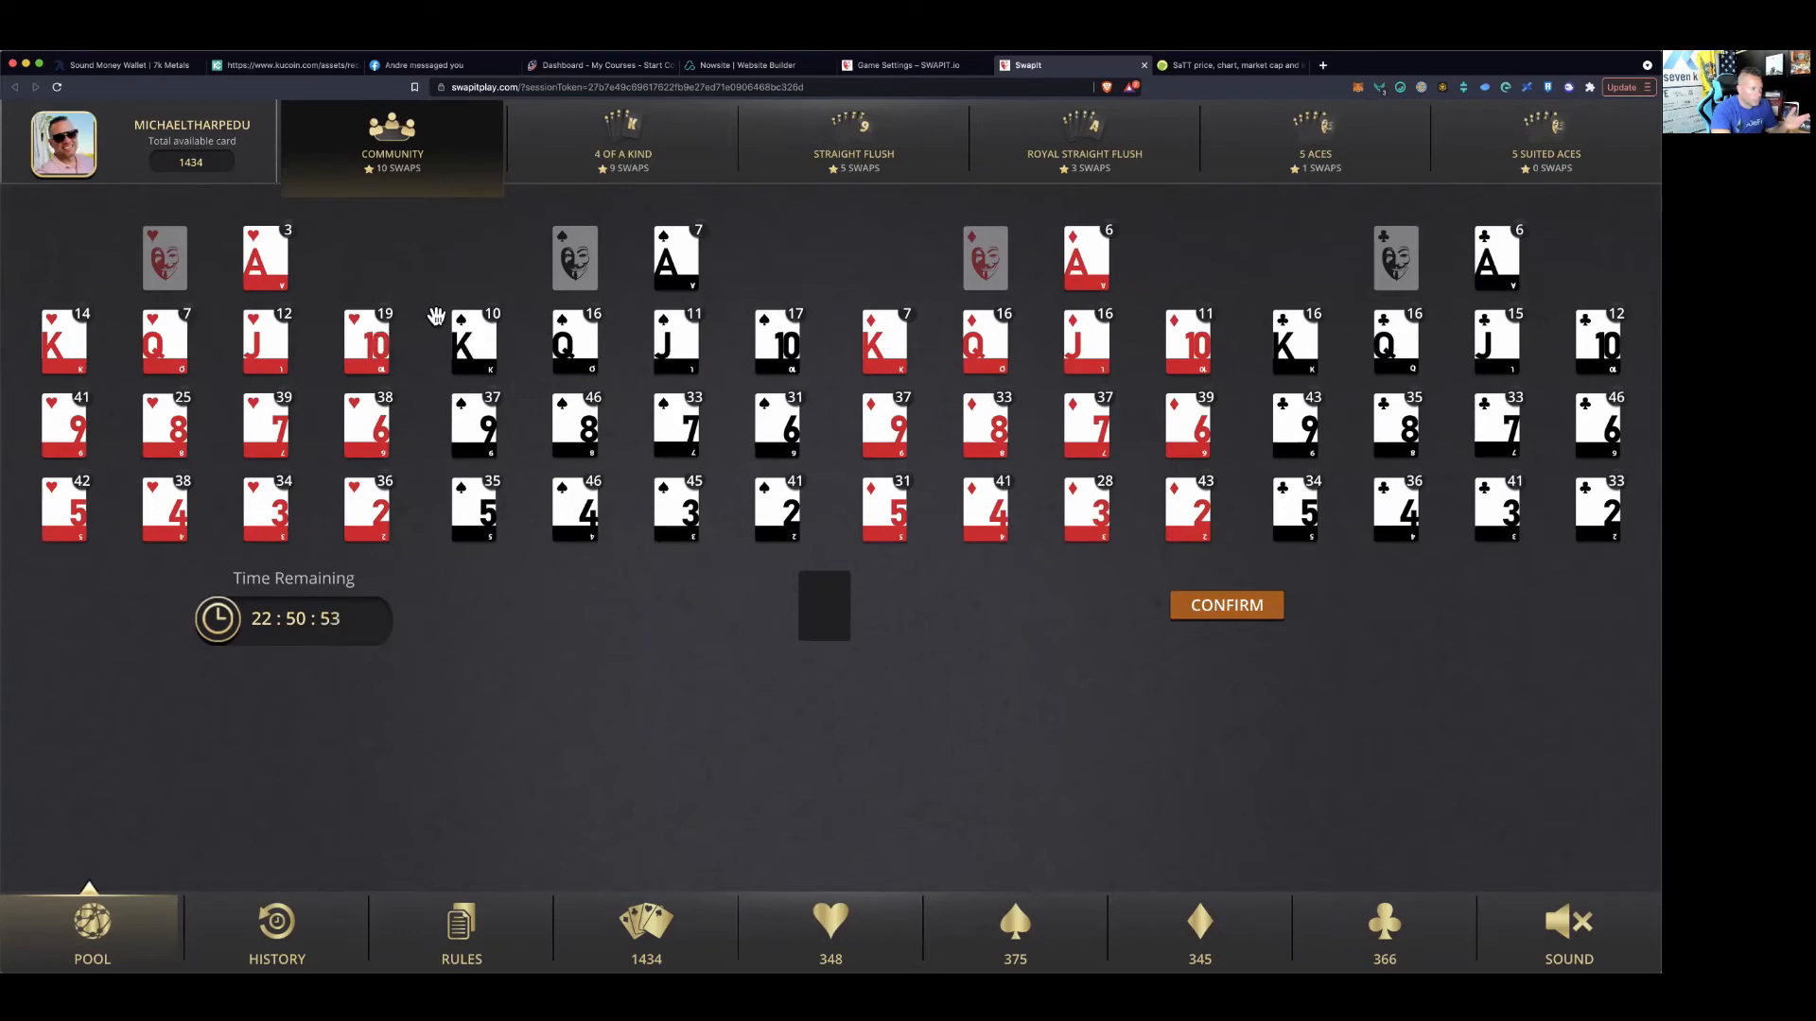
mouse_move(1109, 152)
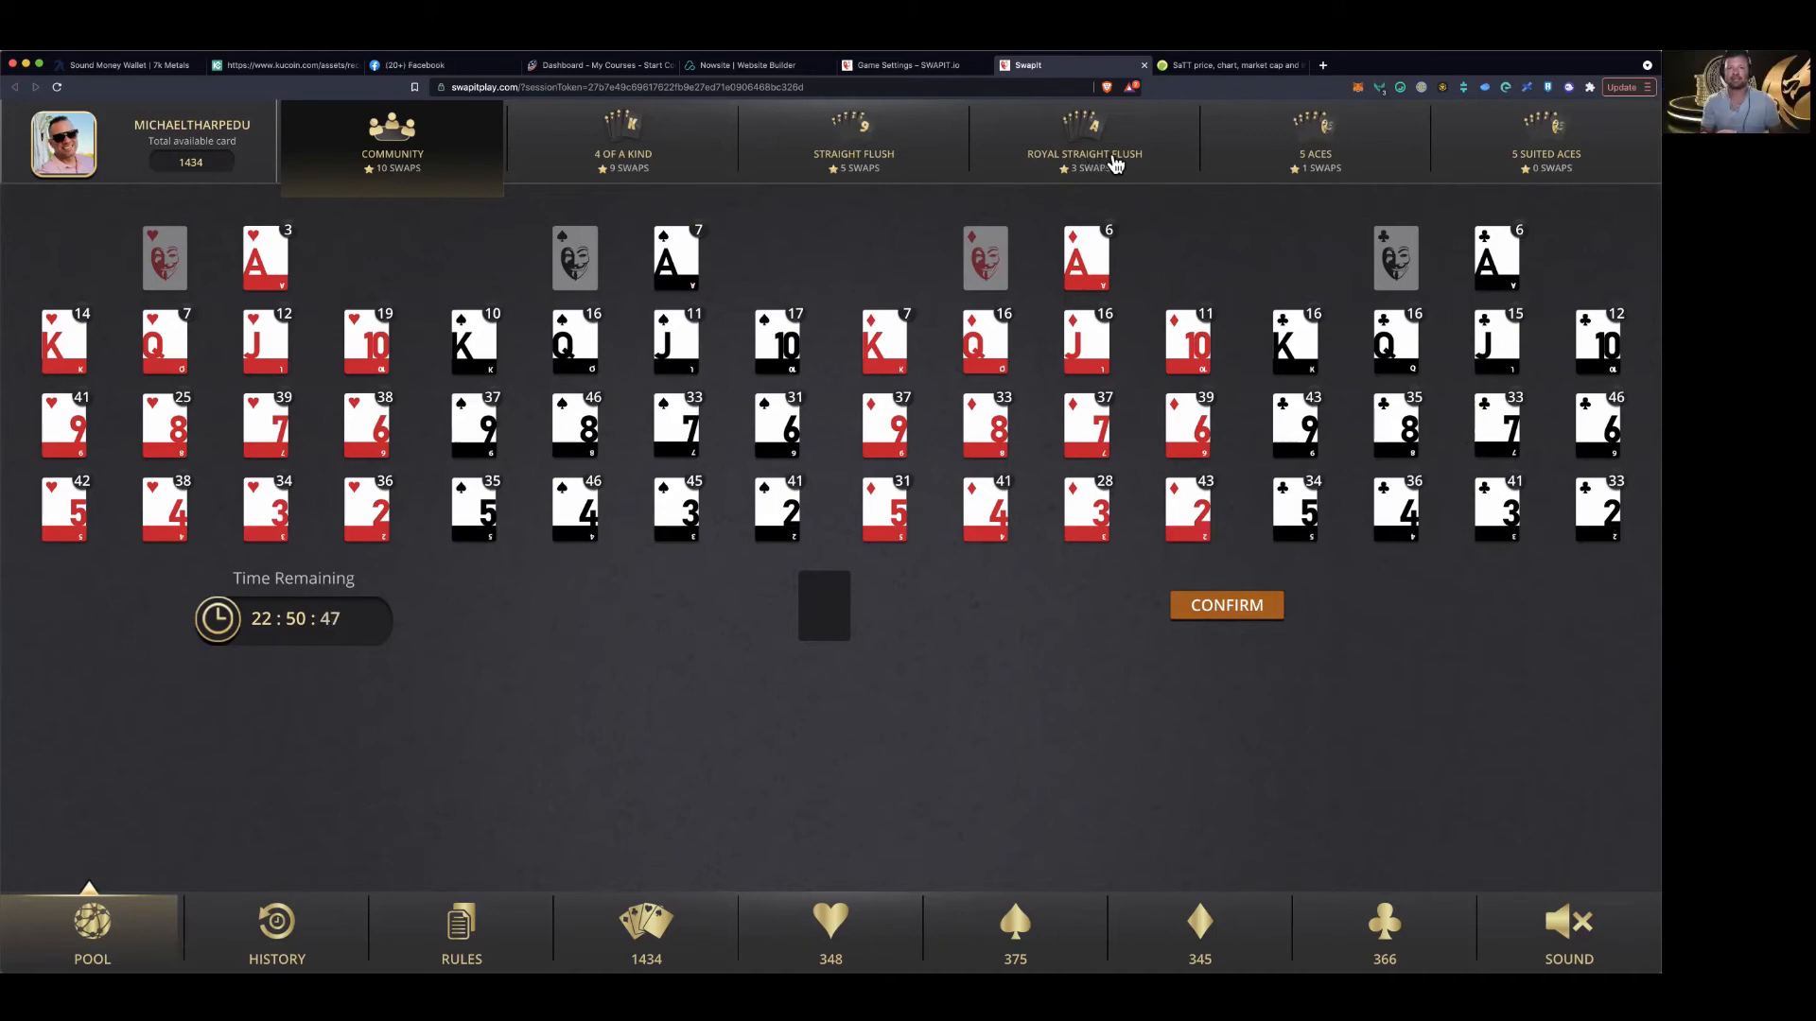
mouse_move(1109, 182)
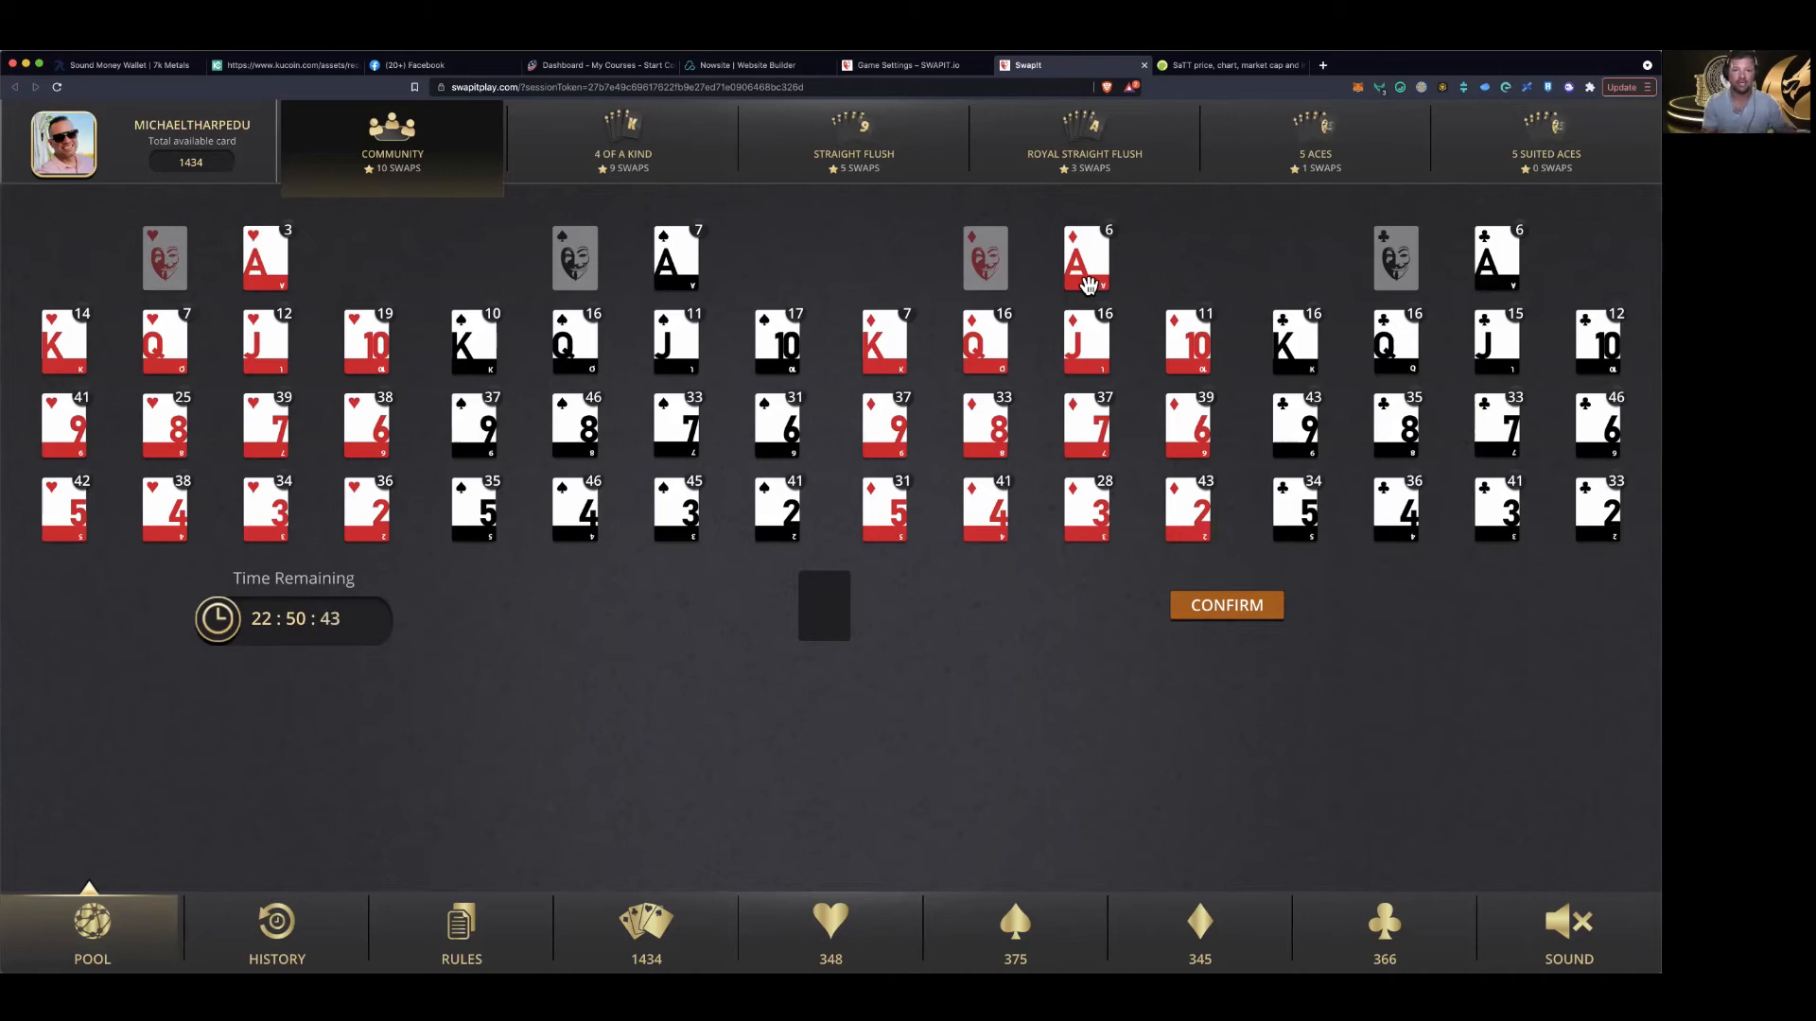
mouse_move(1092, 417)
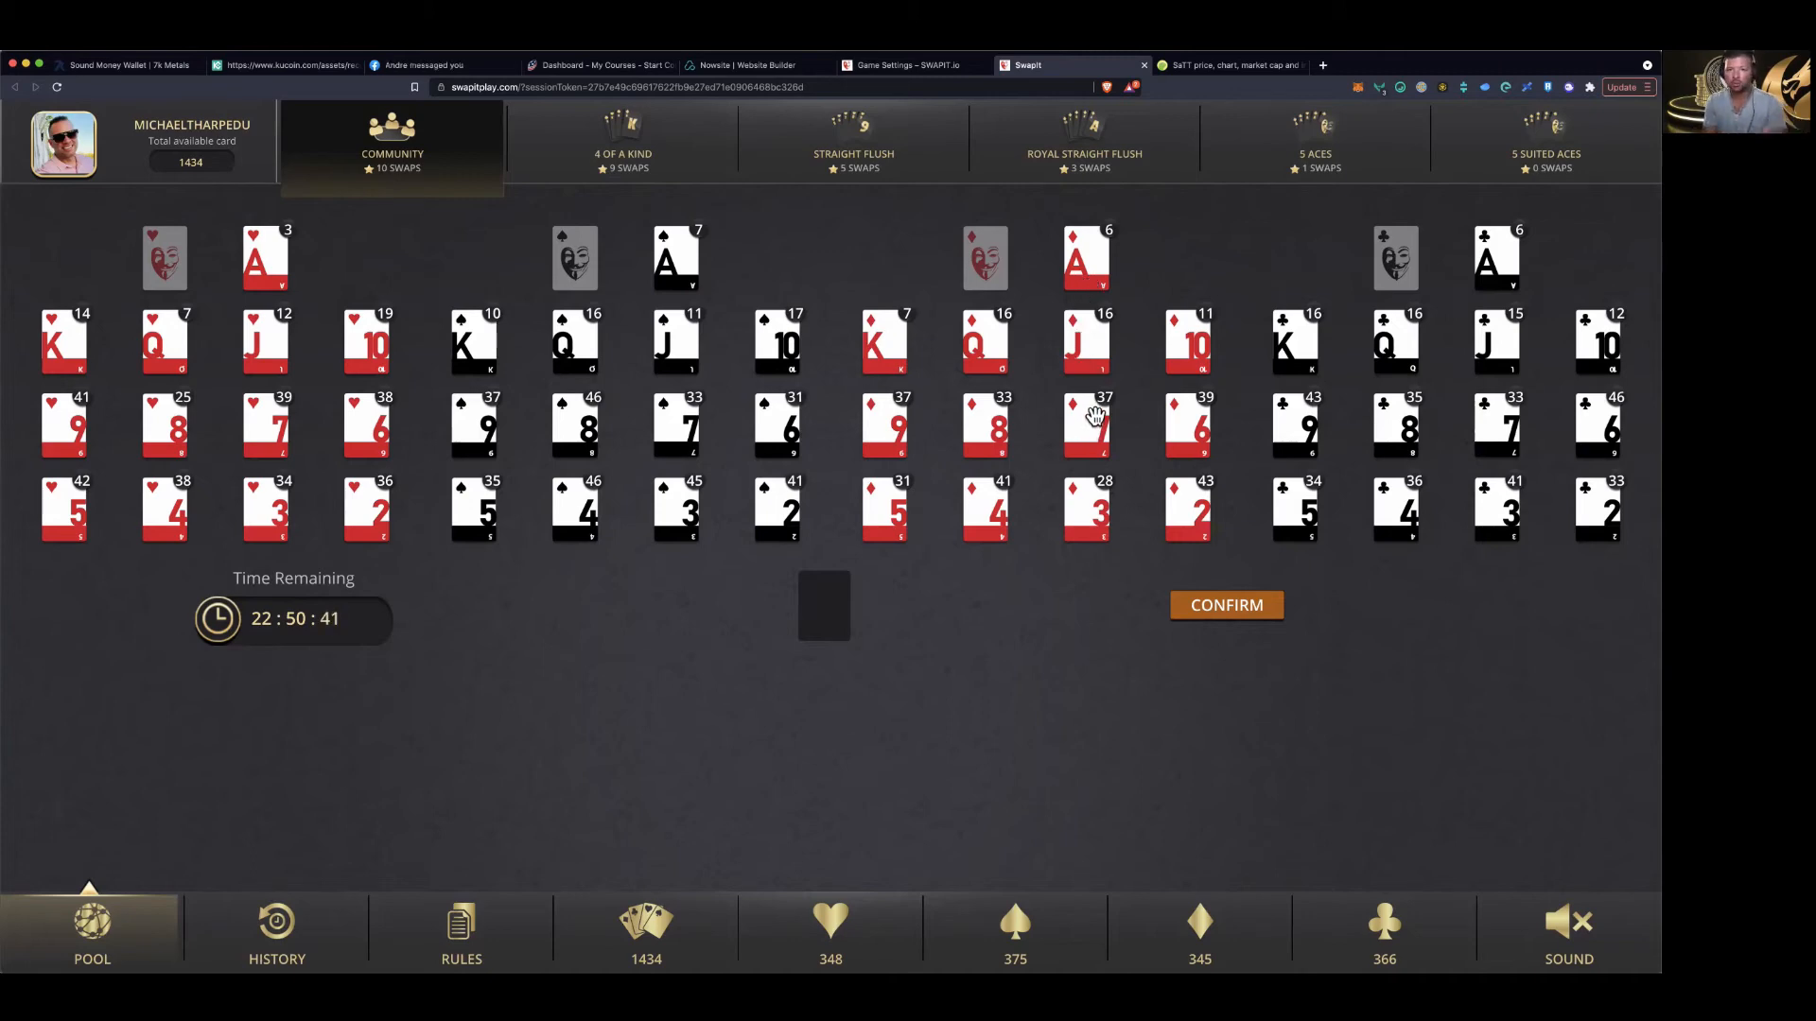
mouse_move(1187, 118)
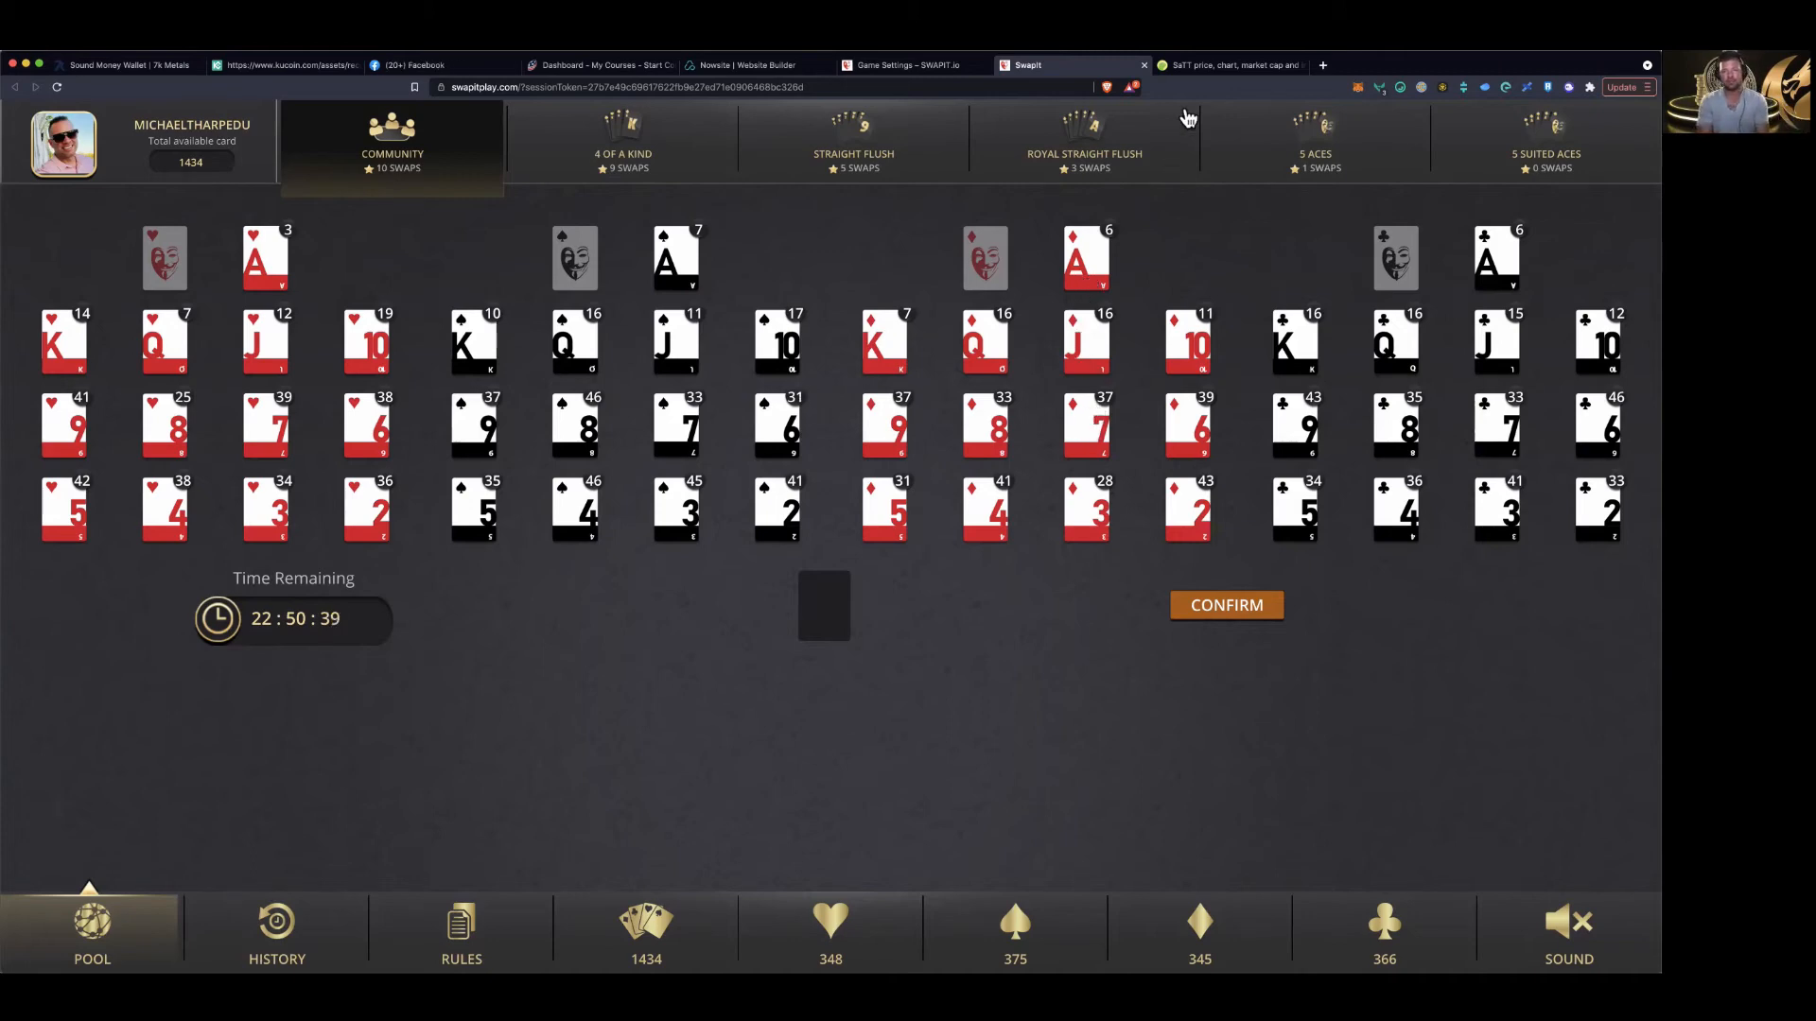
Switch to the Royal Straight Flush pool holding the ace-to-ten spade cards
click(1084, 139)
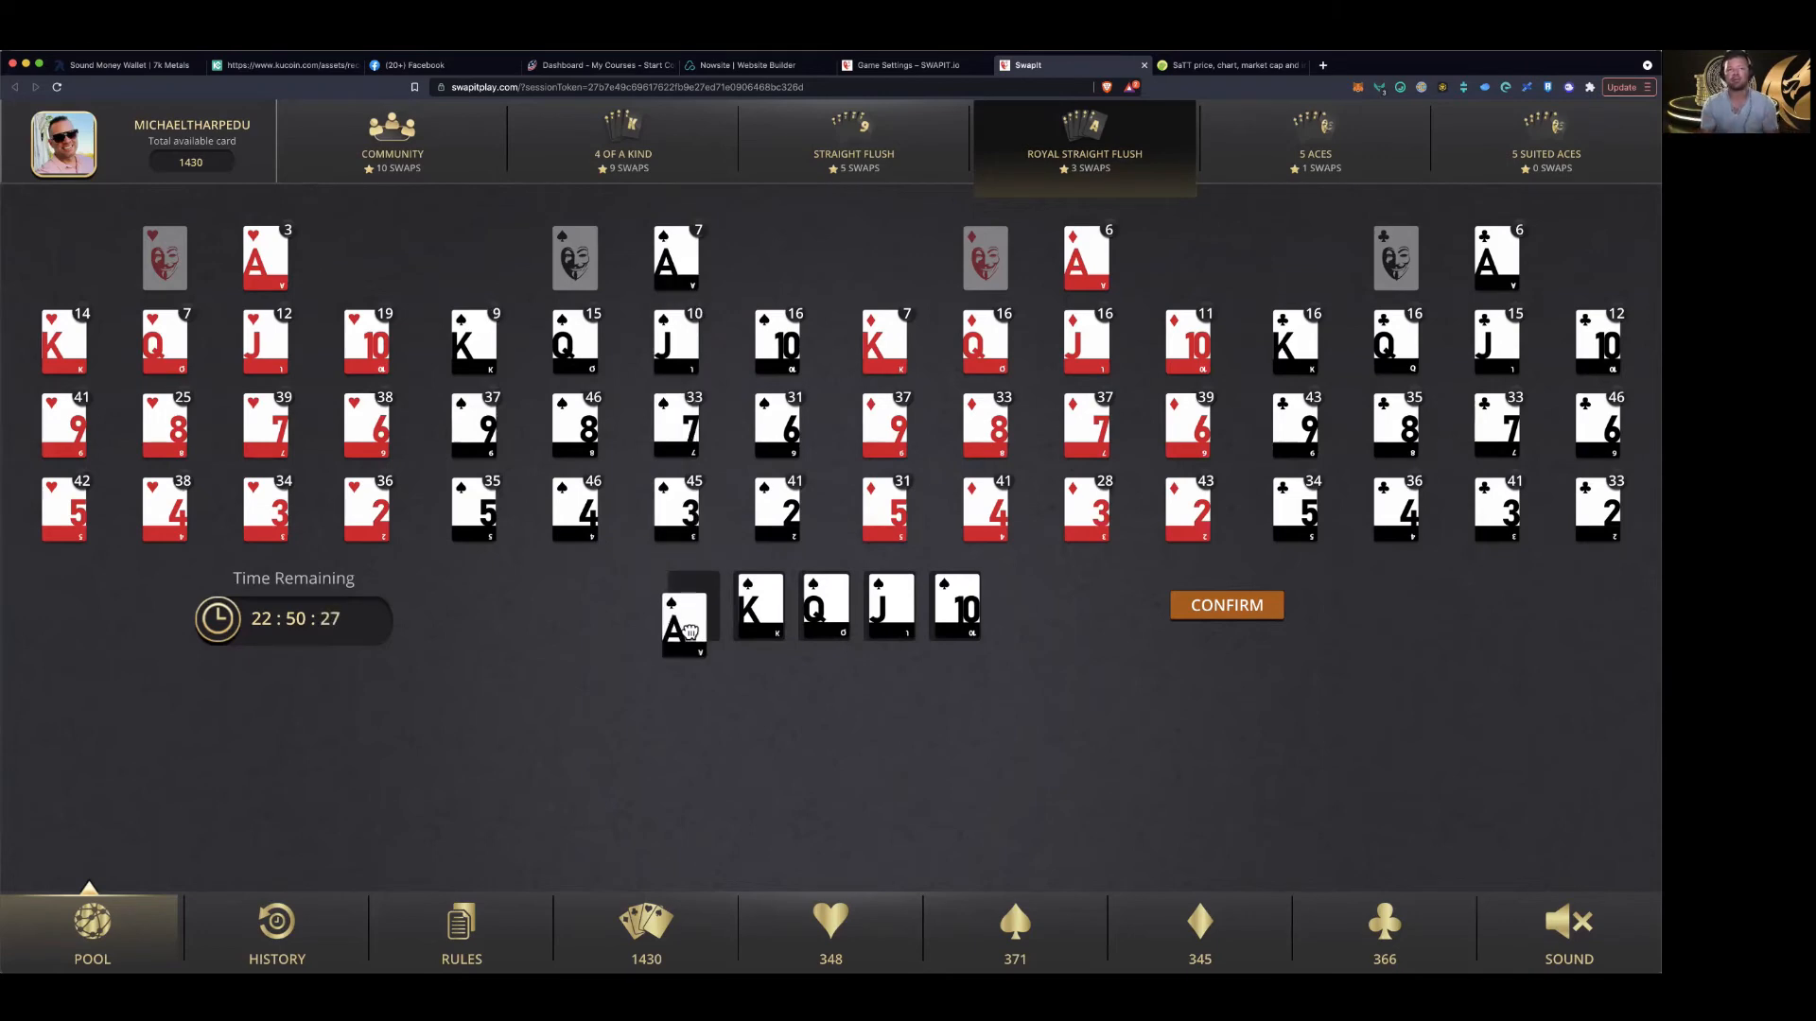
Complete the spade royal flush with the ace and submit it, bringing the pool to 4 swaps
click(1226, 604)
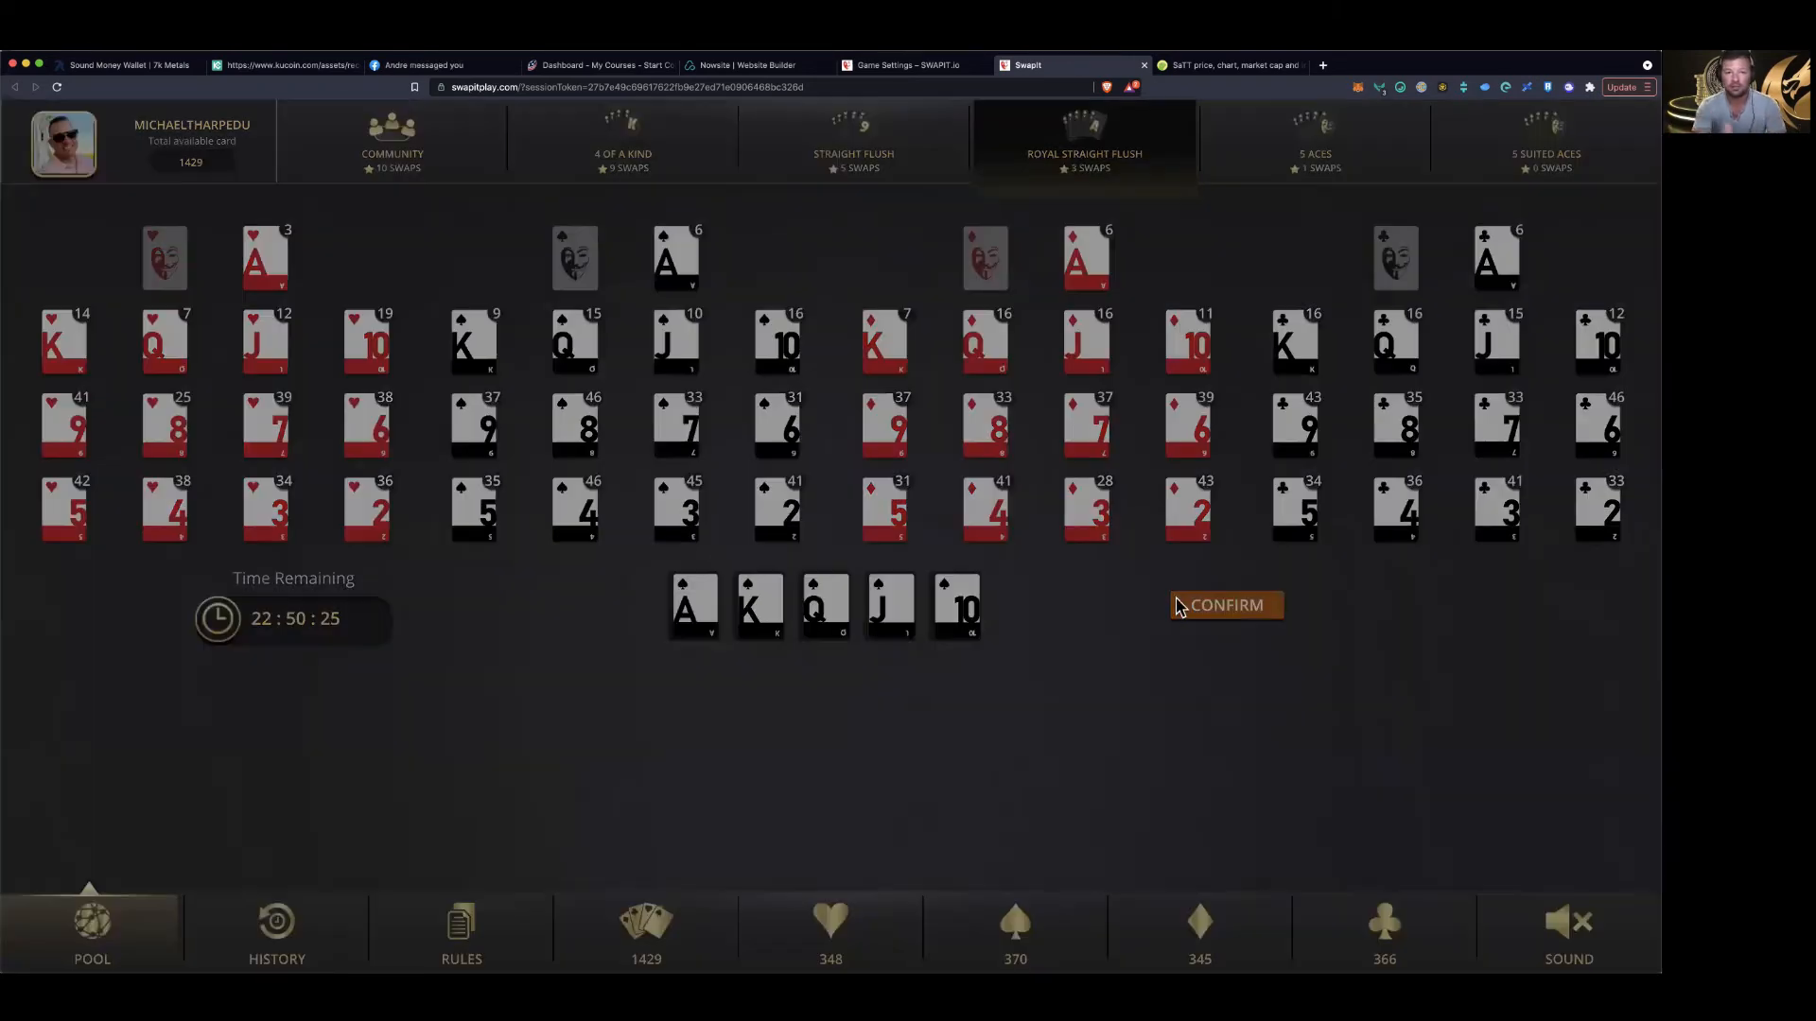
click(1225, 605)
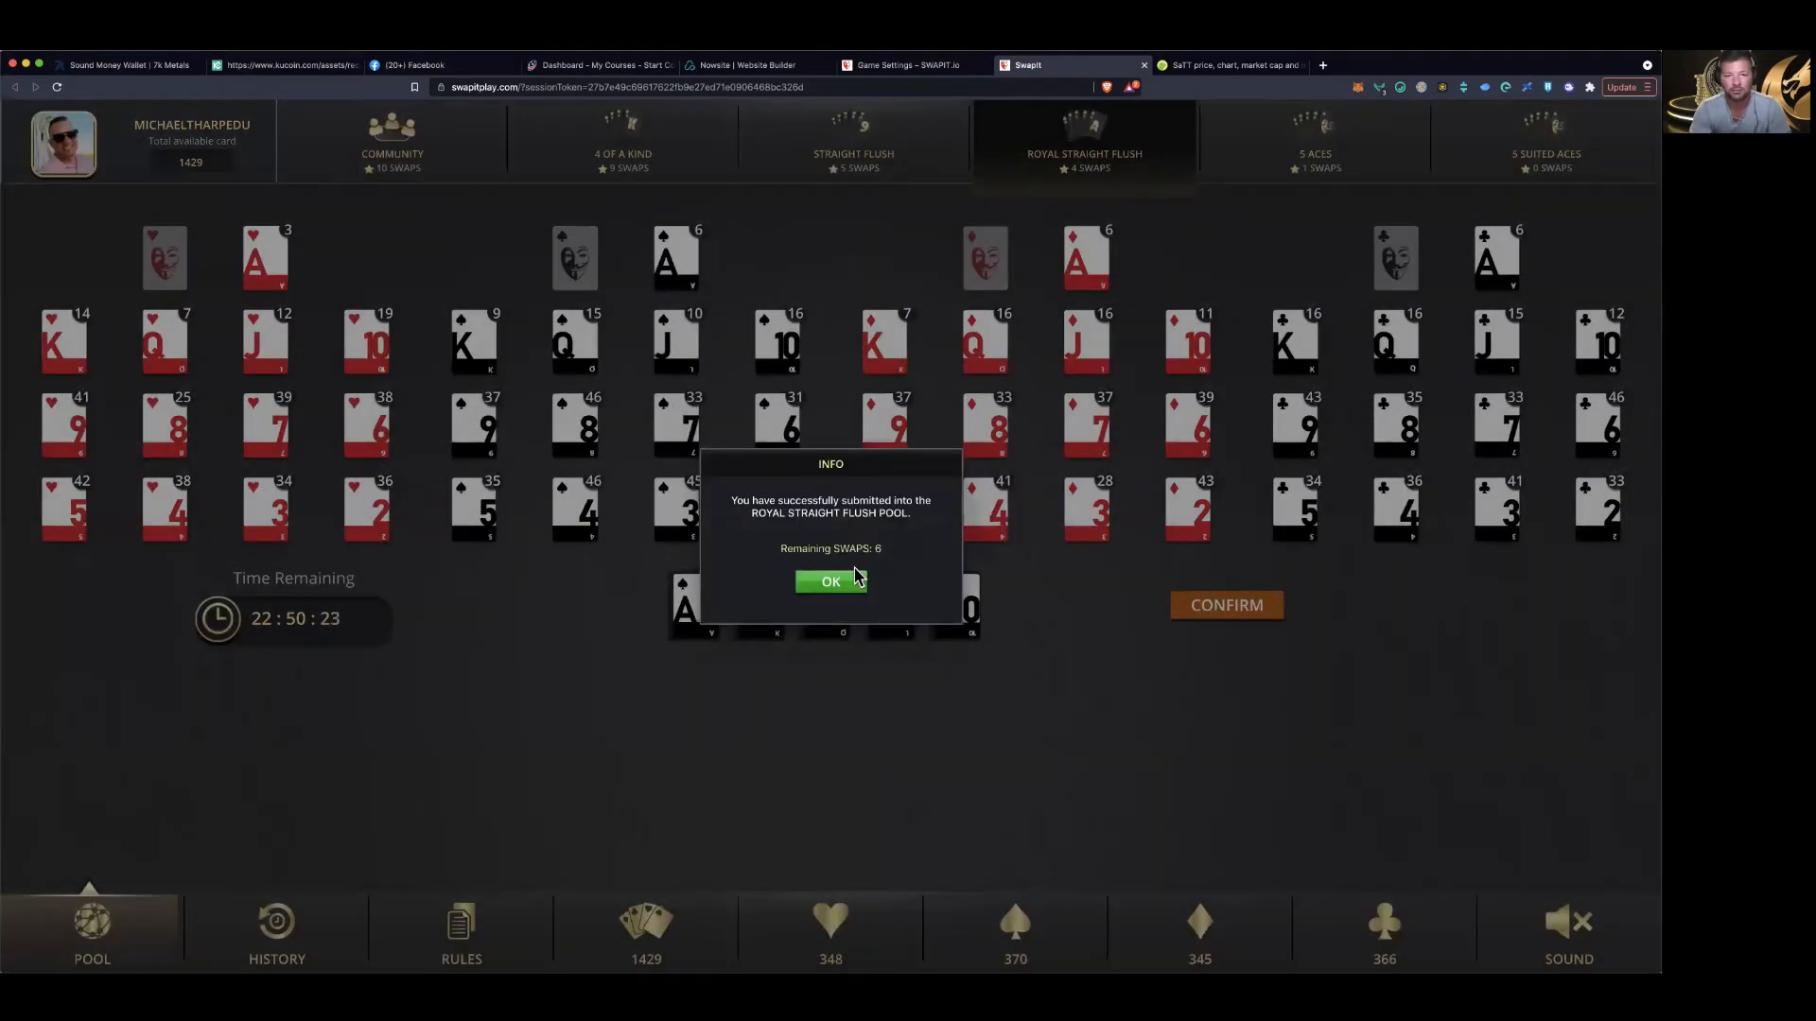
click(830, 581)
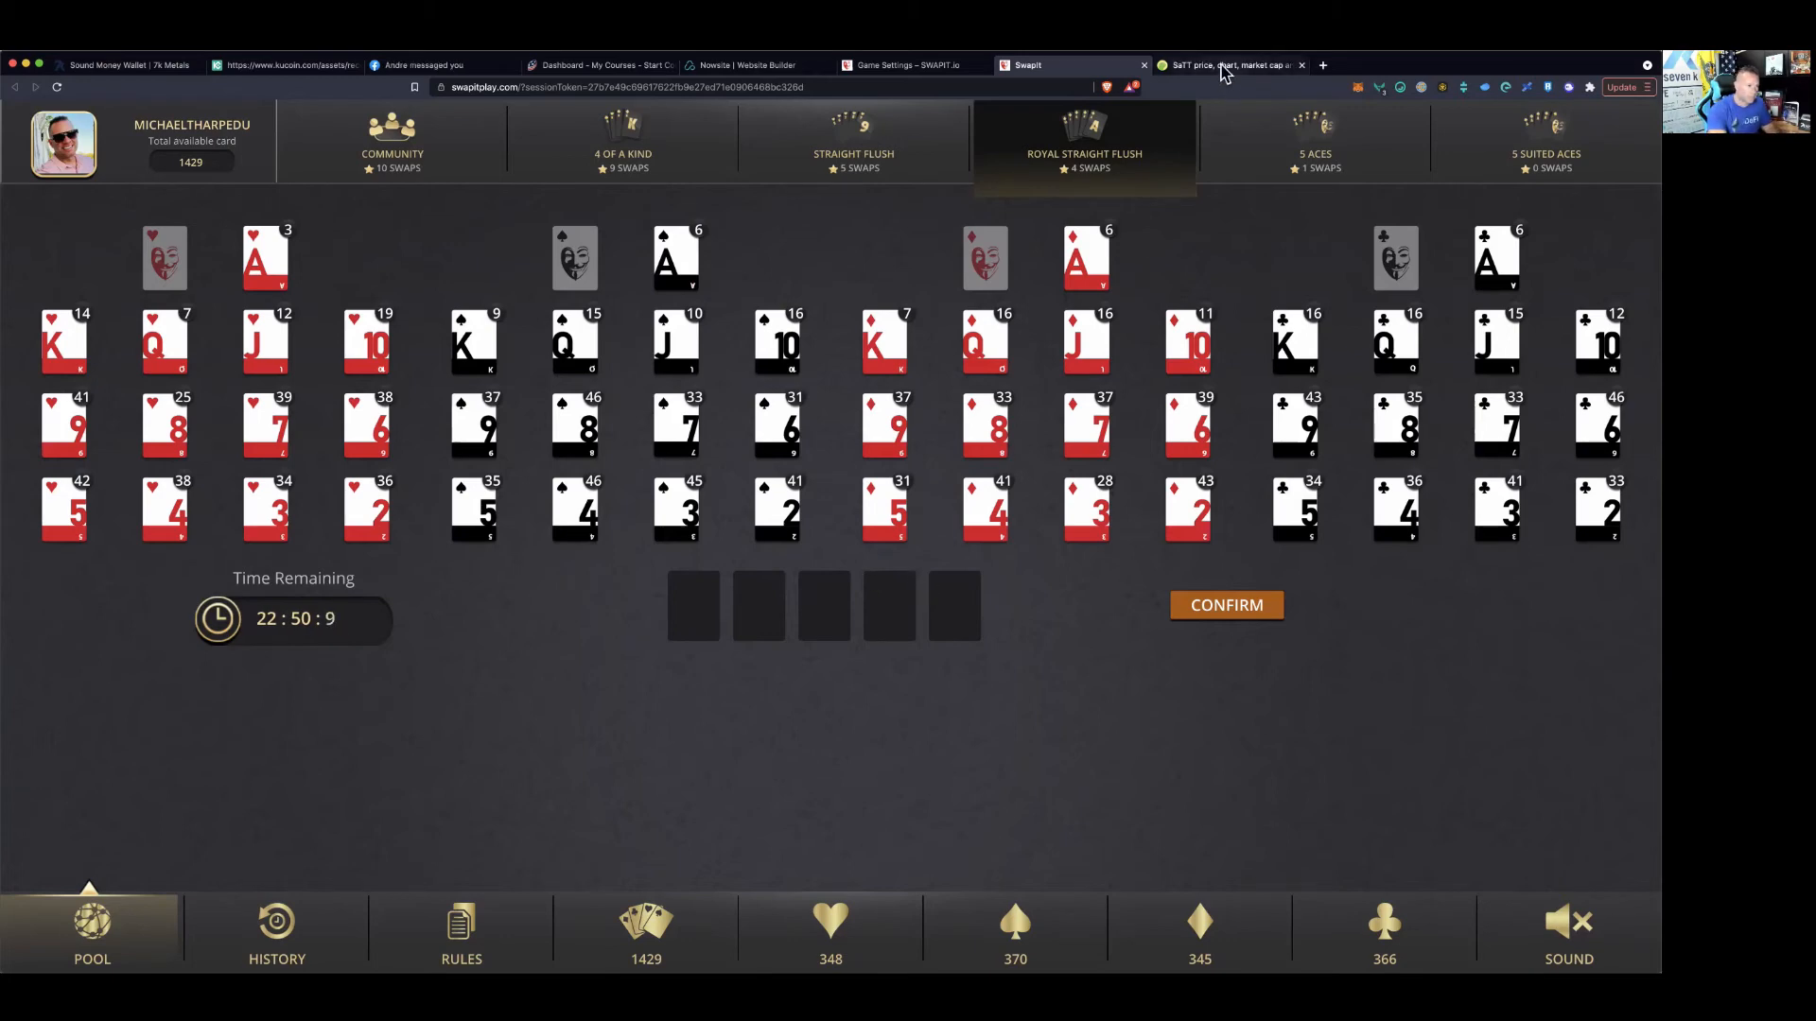
Go back to CoinGecko's wLITI page and view its 30-day chart, Jul 31–Aug 30, 2021
click(1222, 66)
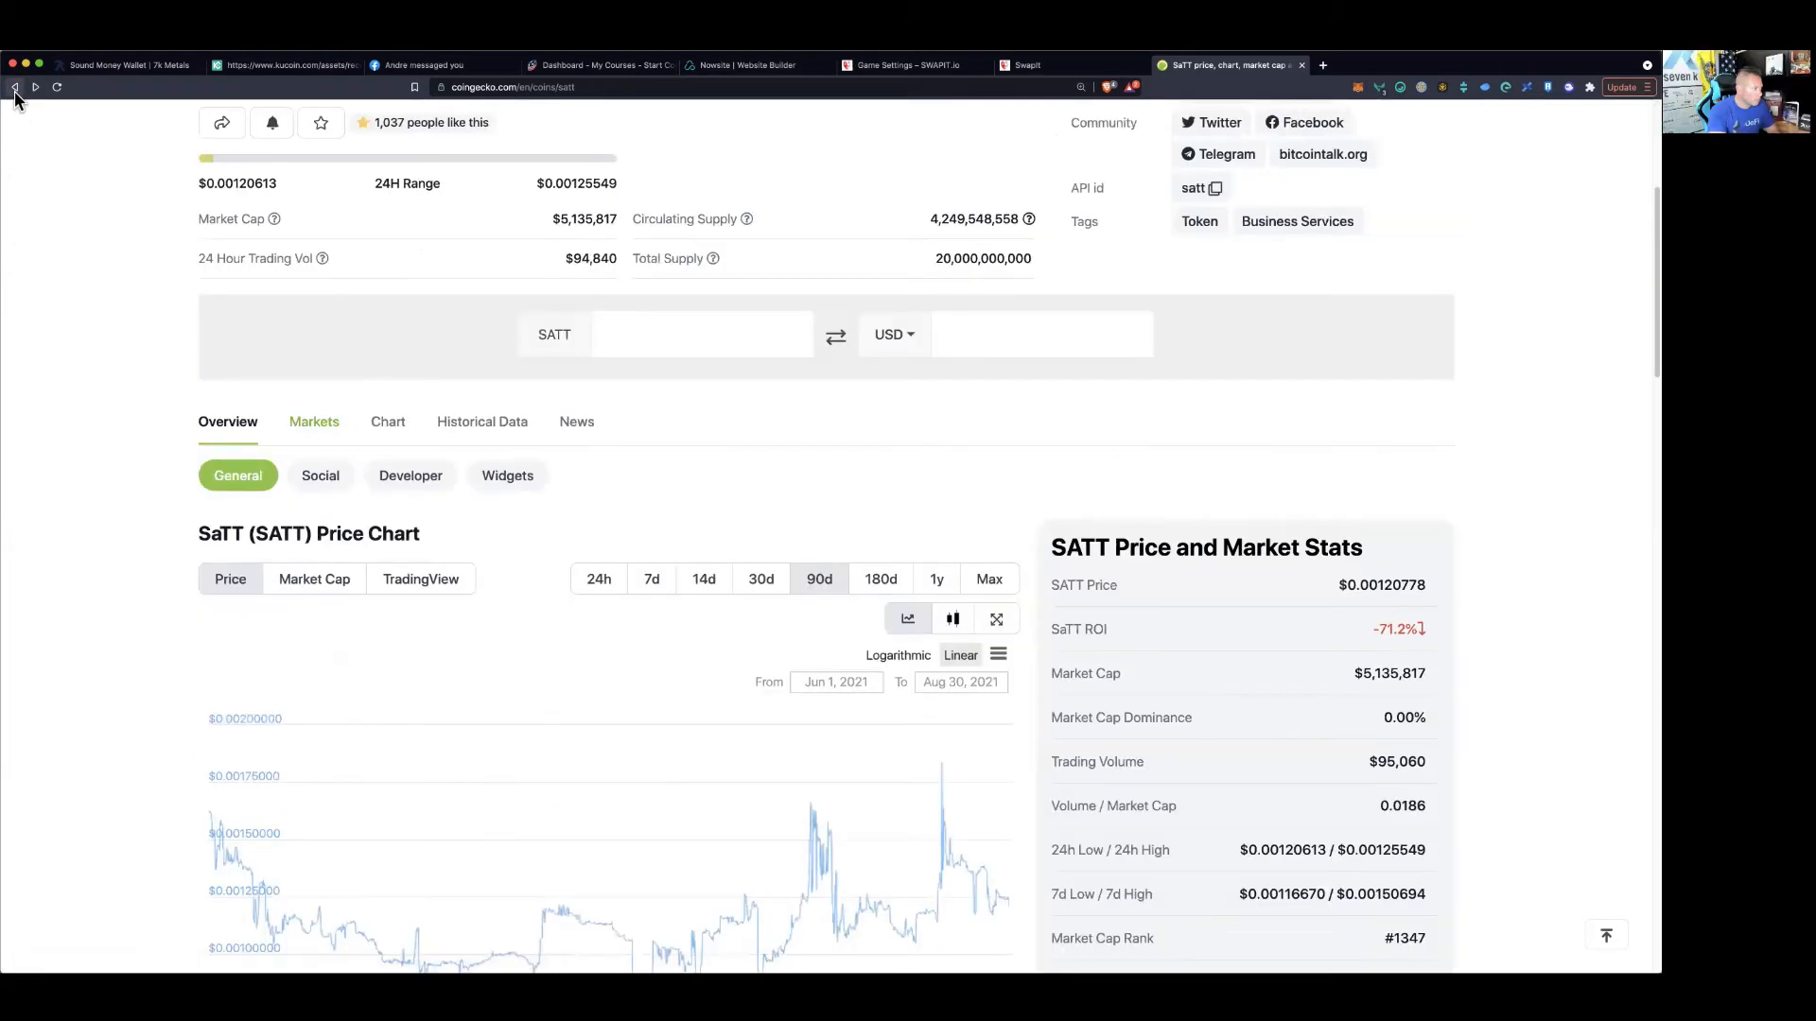
click(15, 87)
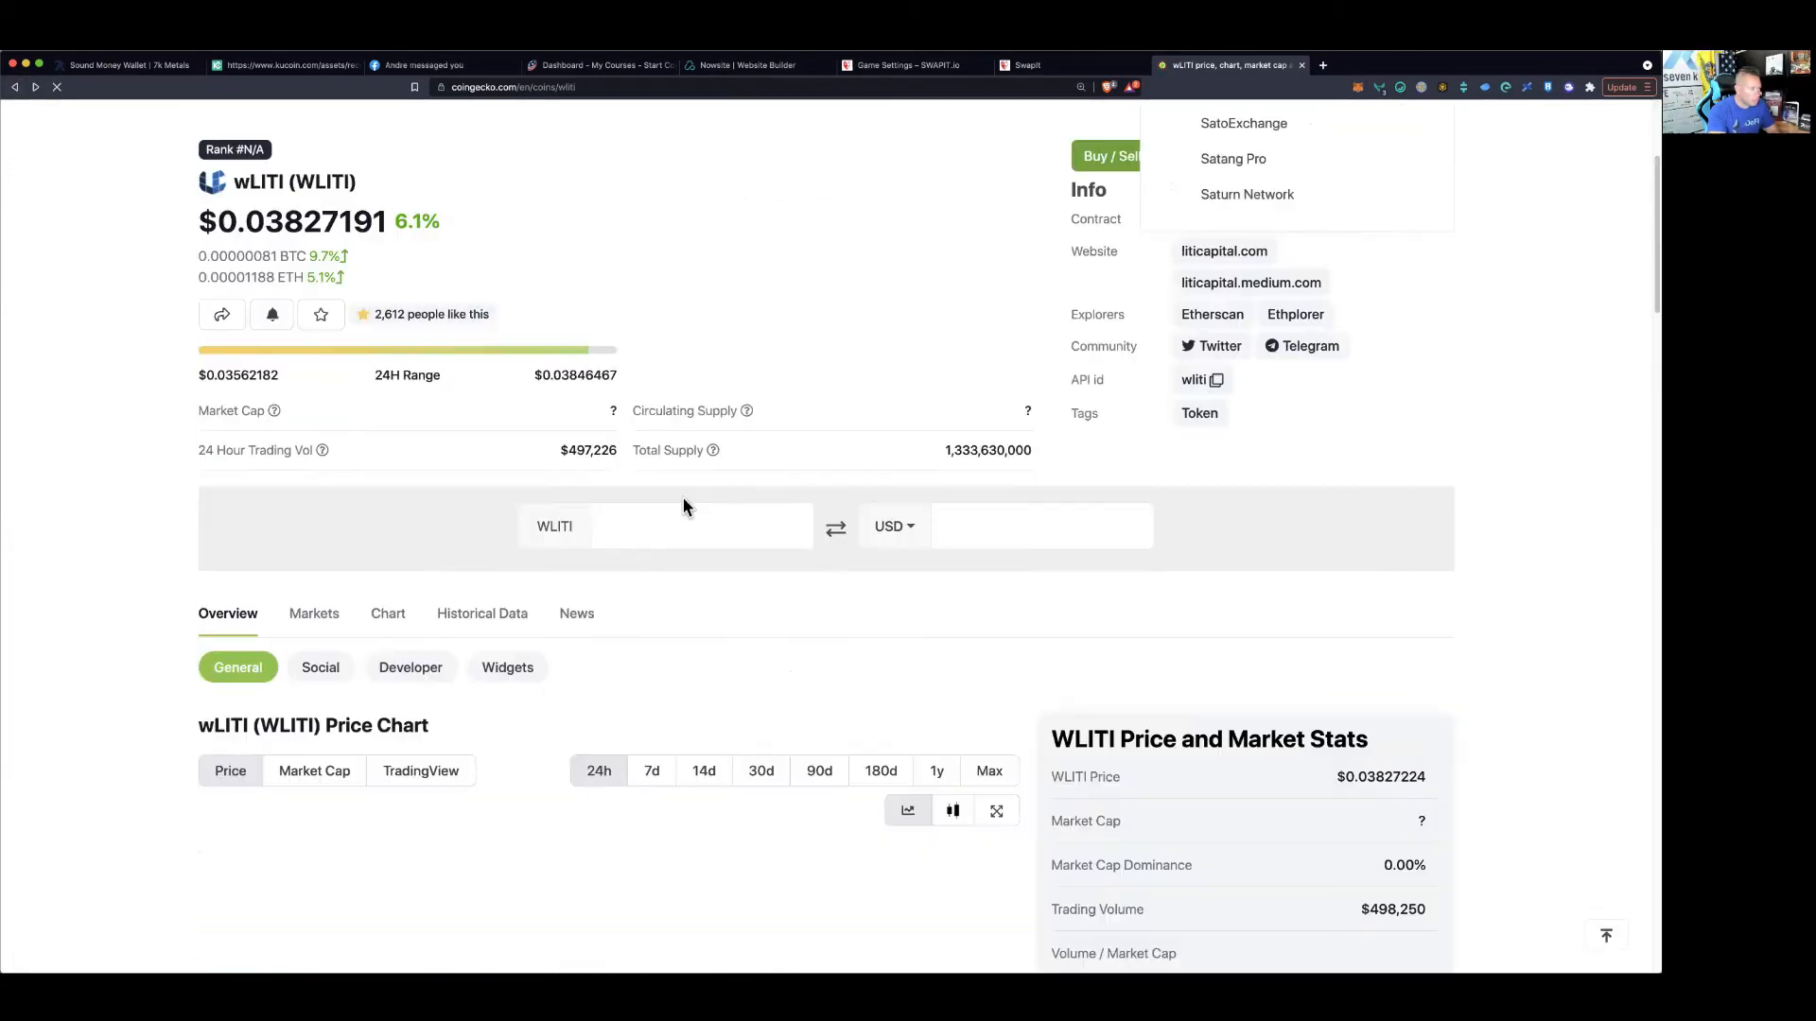
scroll(down, 3)
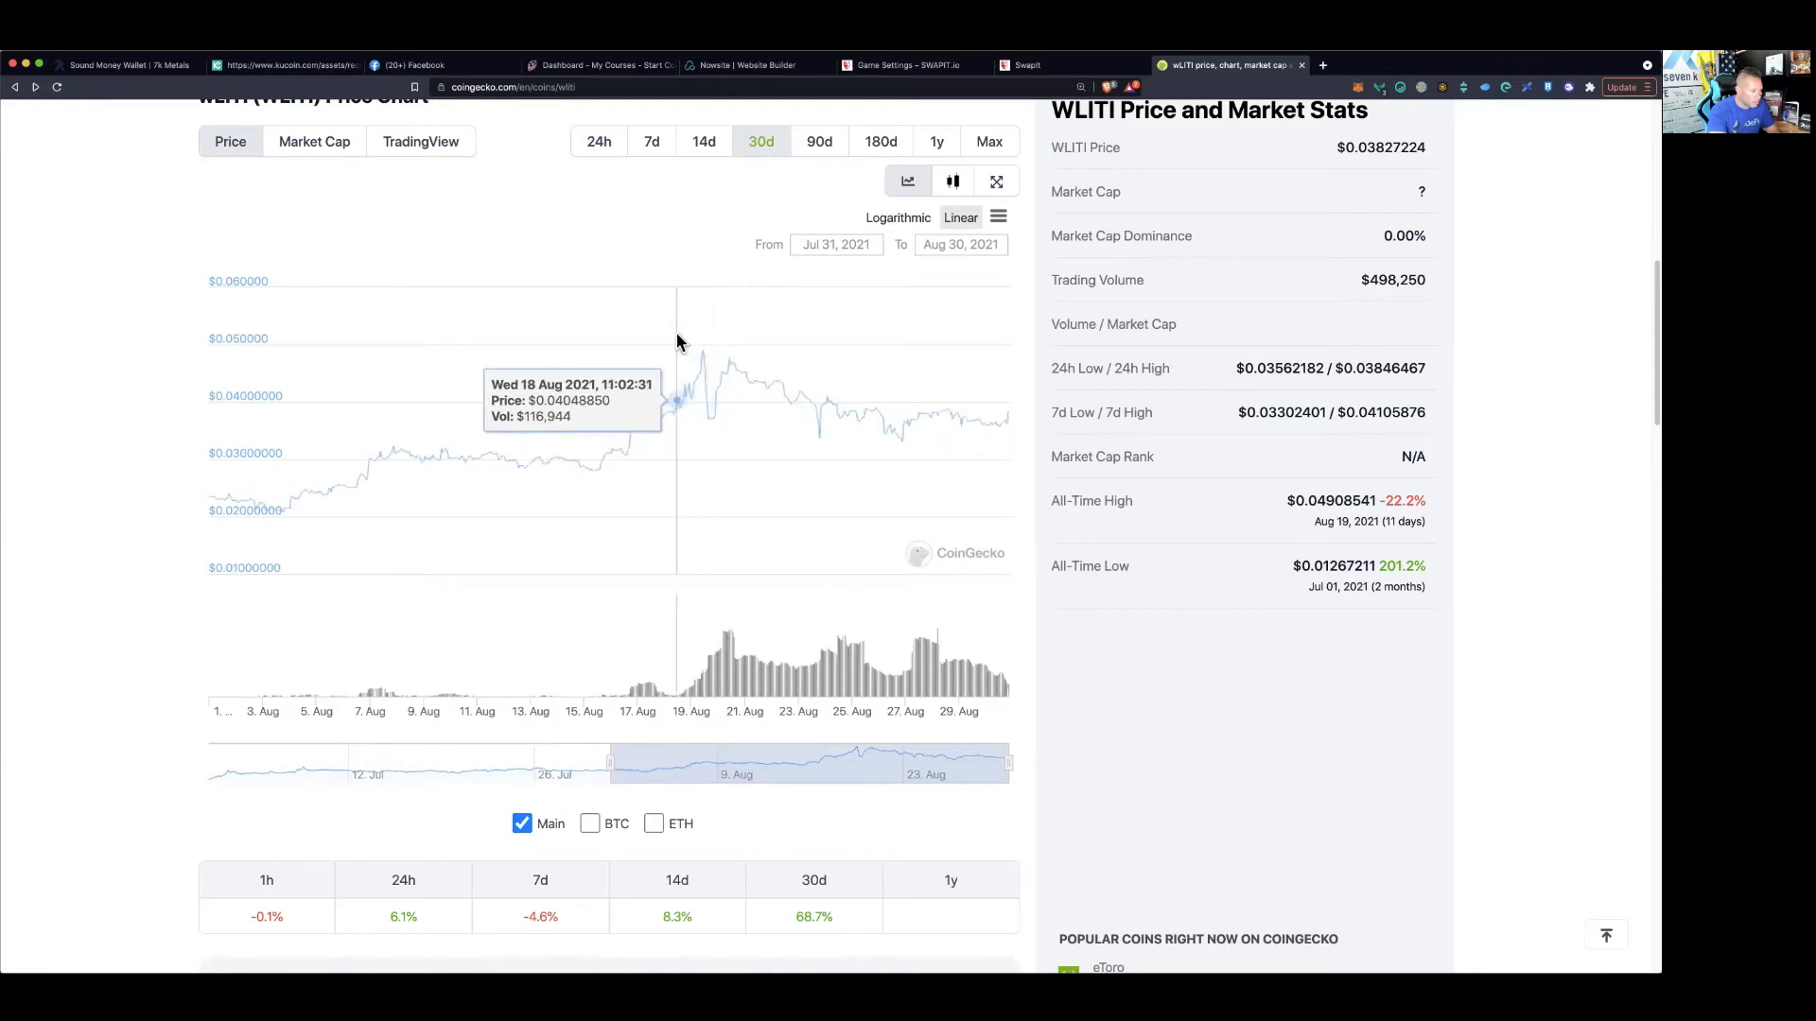
mouse_move(655, 356)
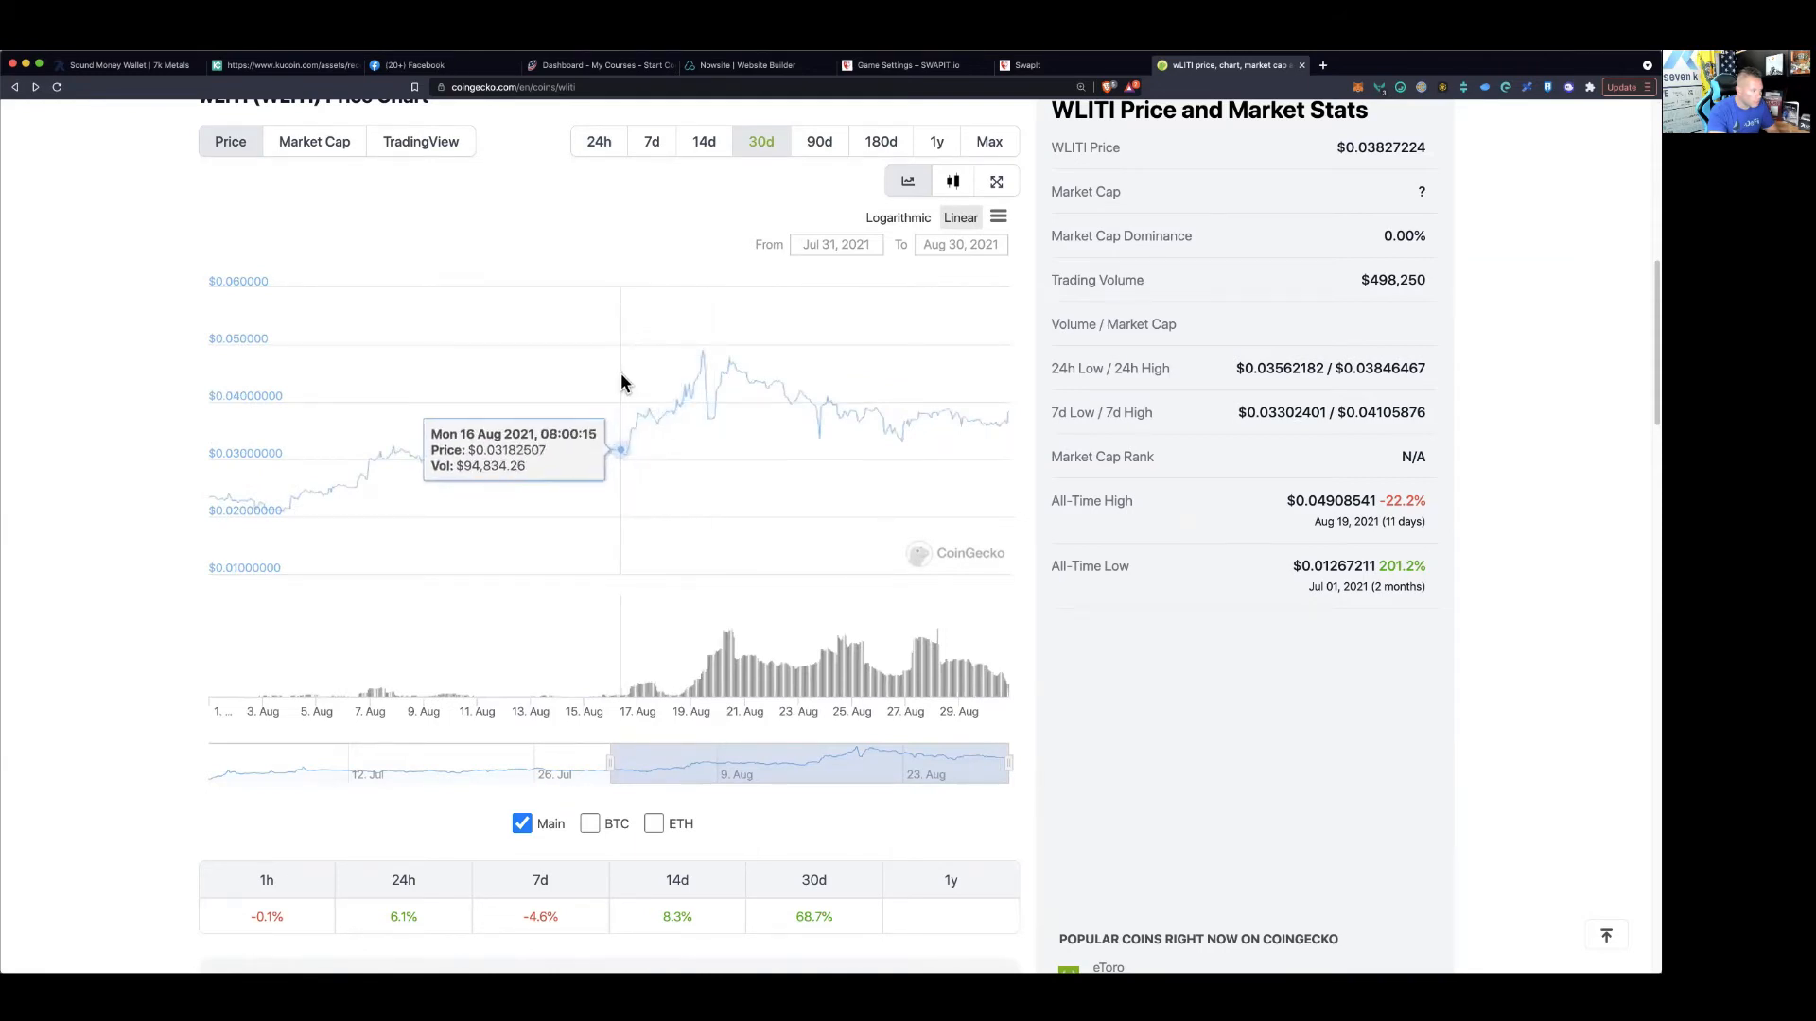
mouse_move(599, 393)
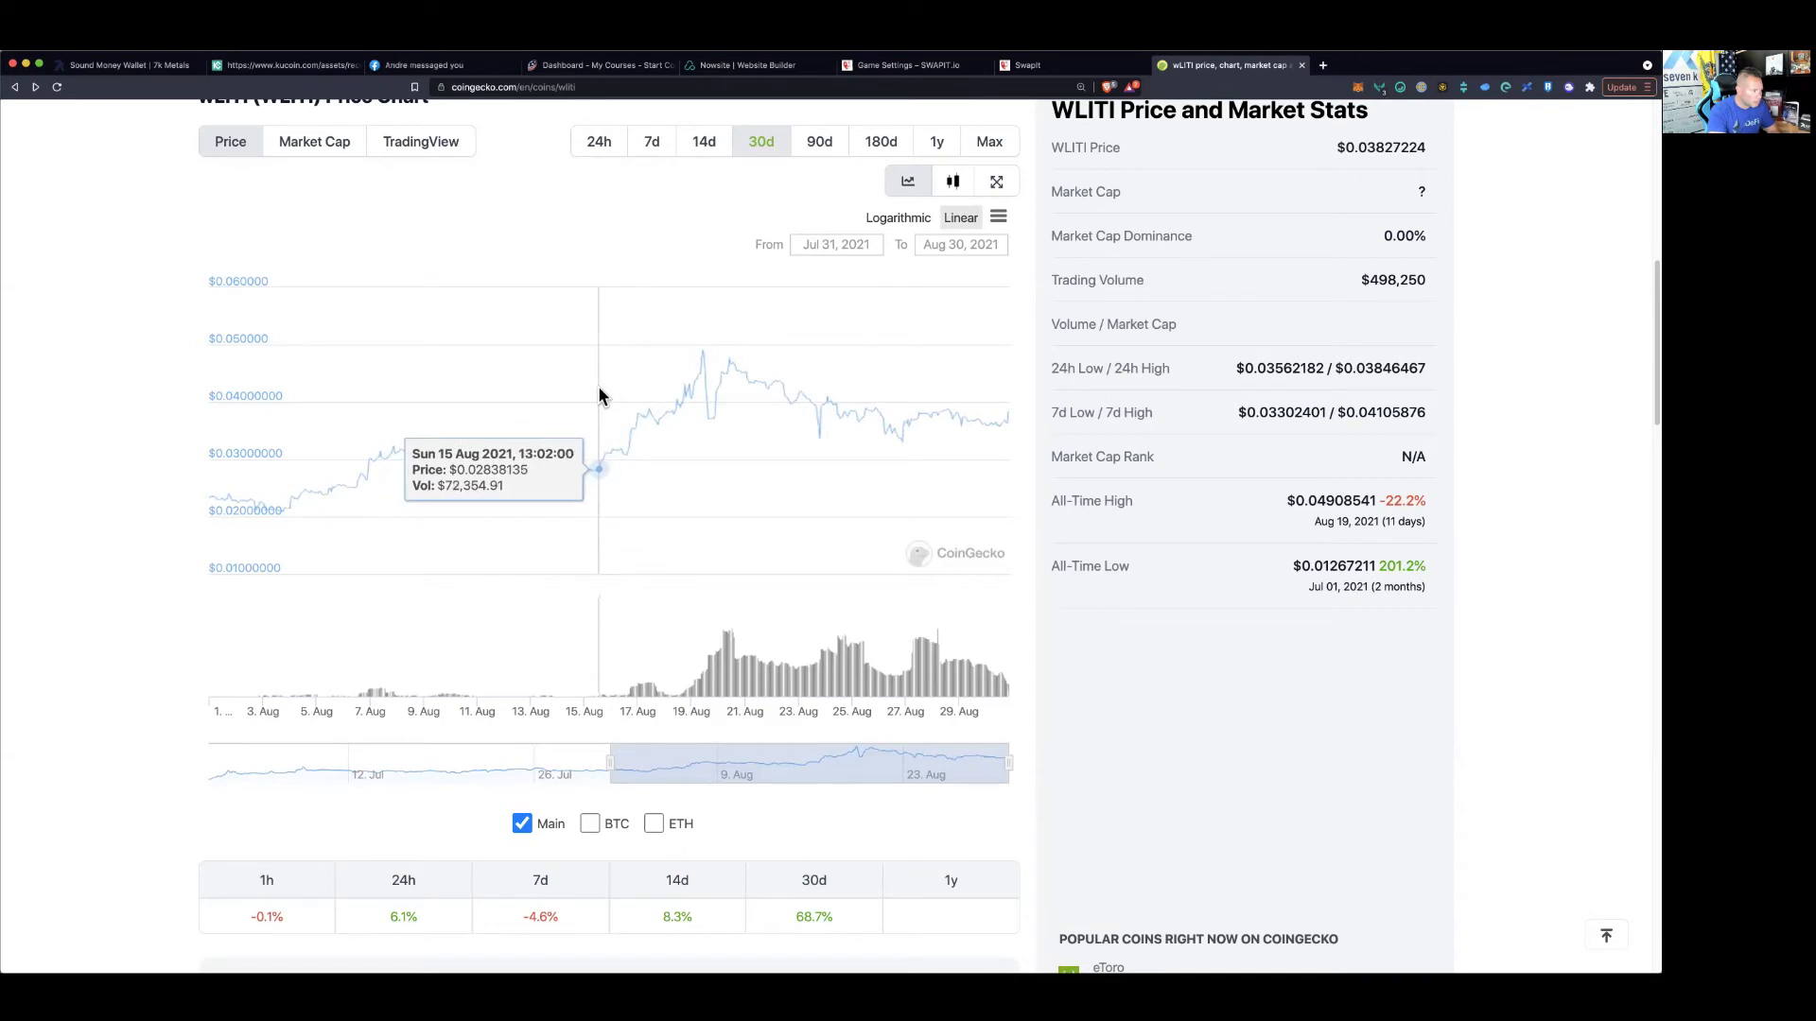
mouse_move(703, 350)
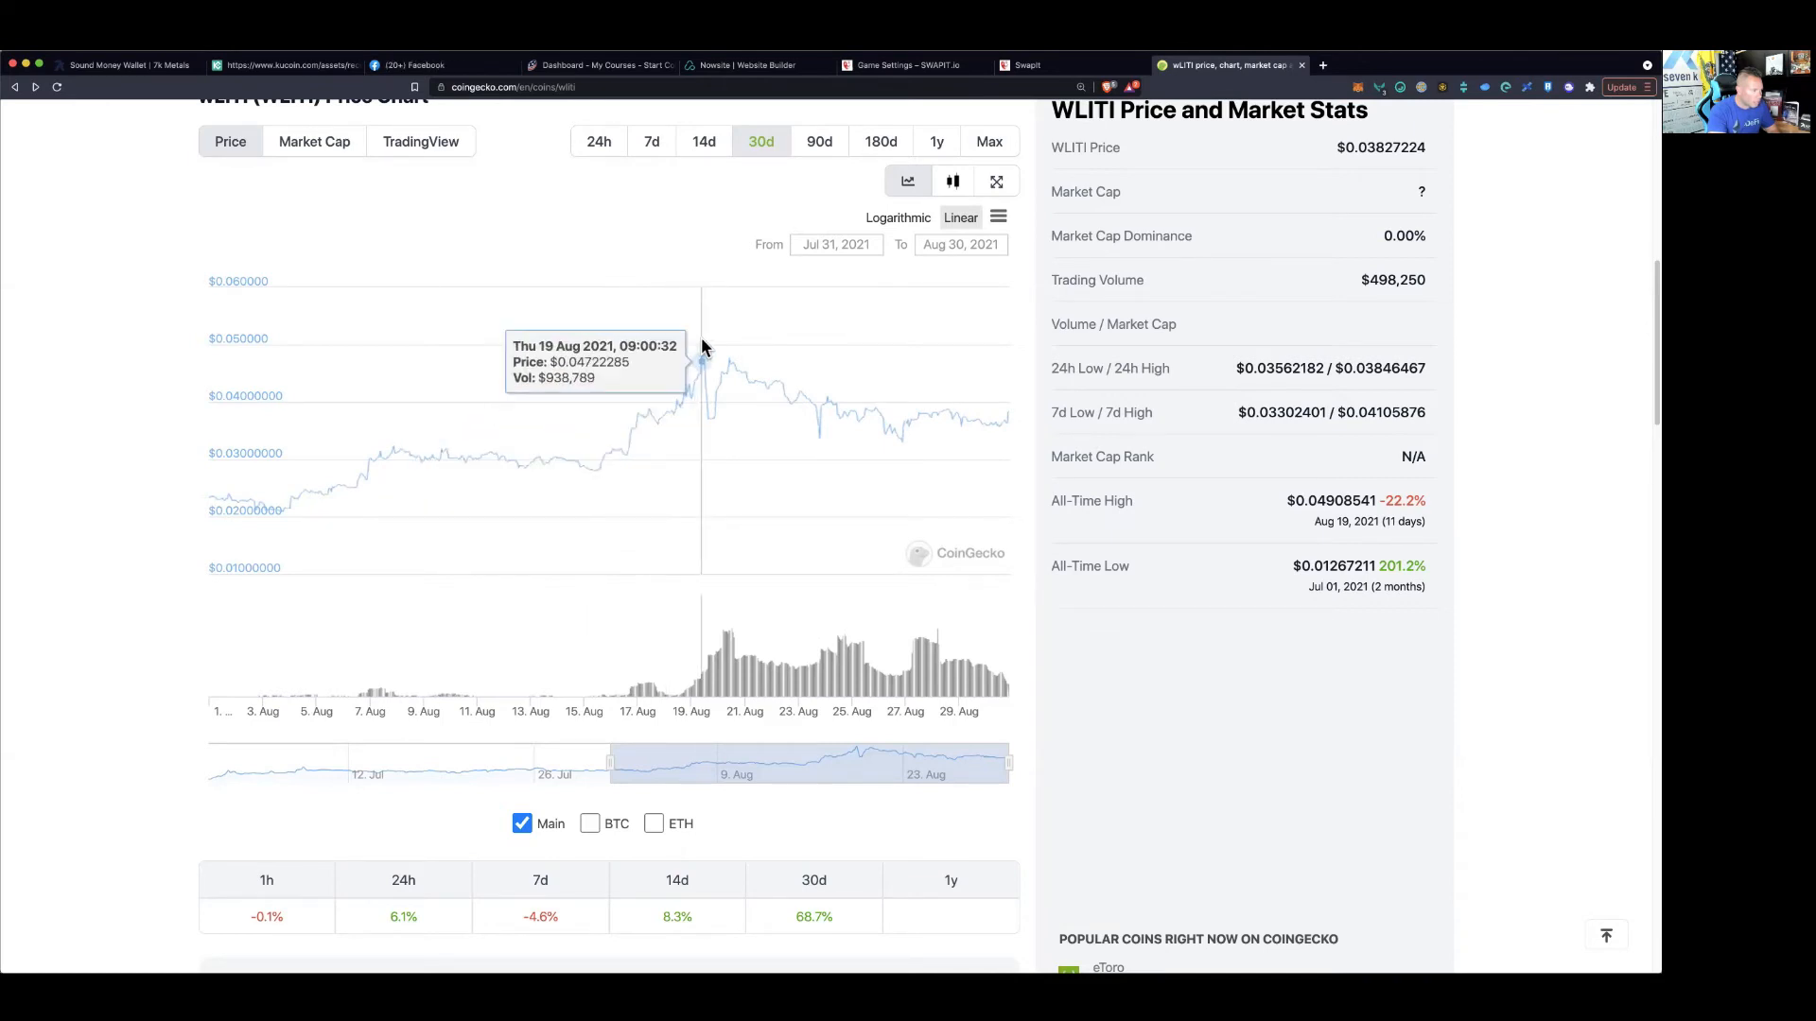
mouse_move(703, 346)
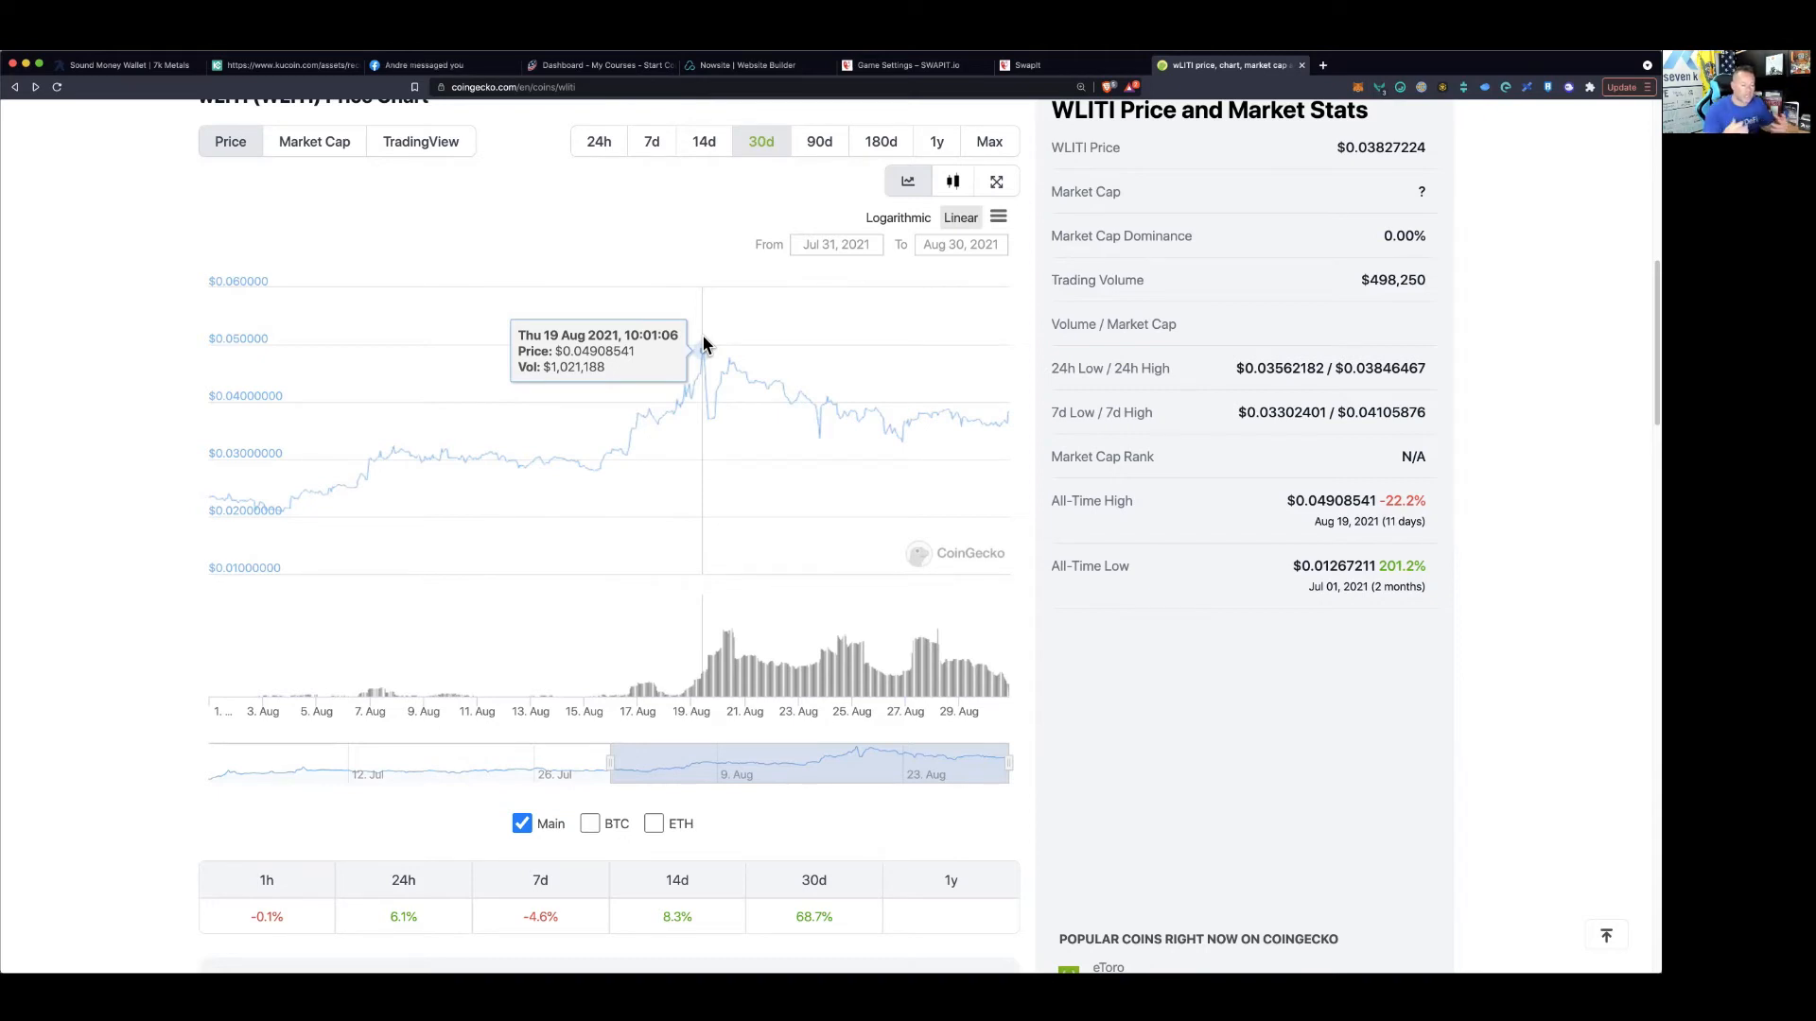
mouse_move(1121, 185)
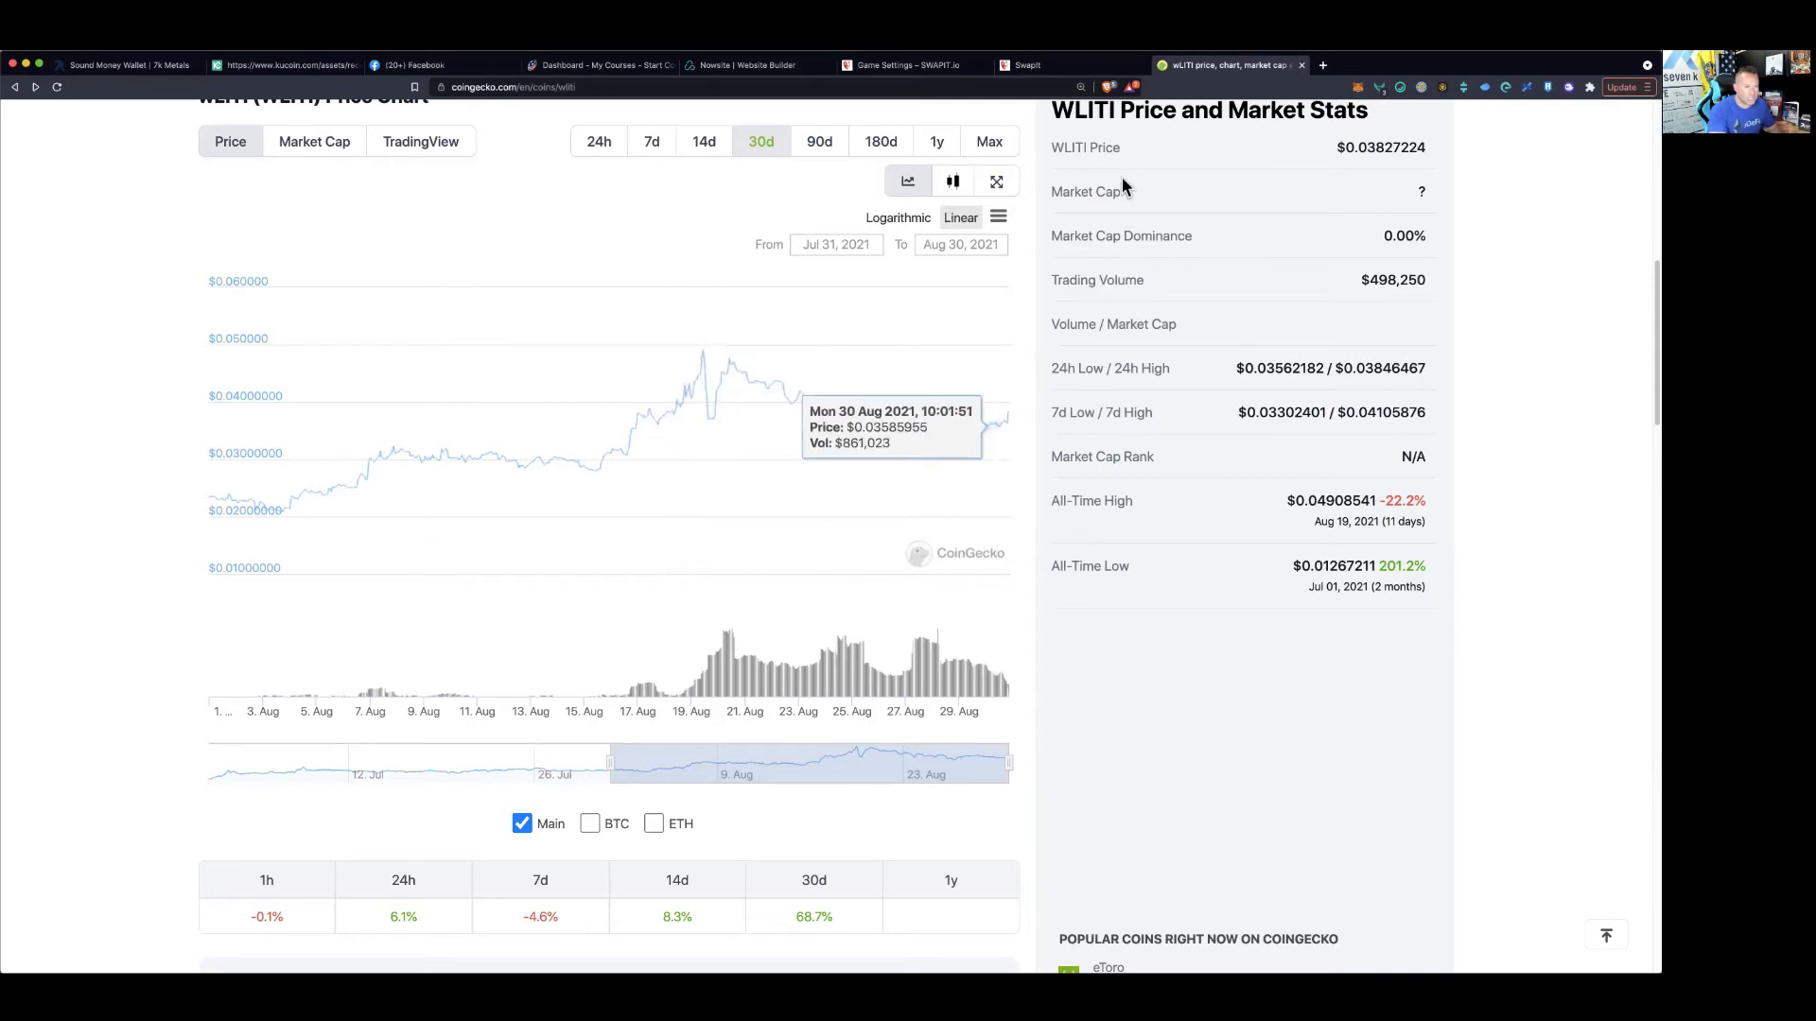
click(1066, 64)
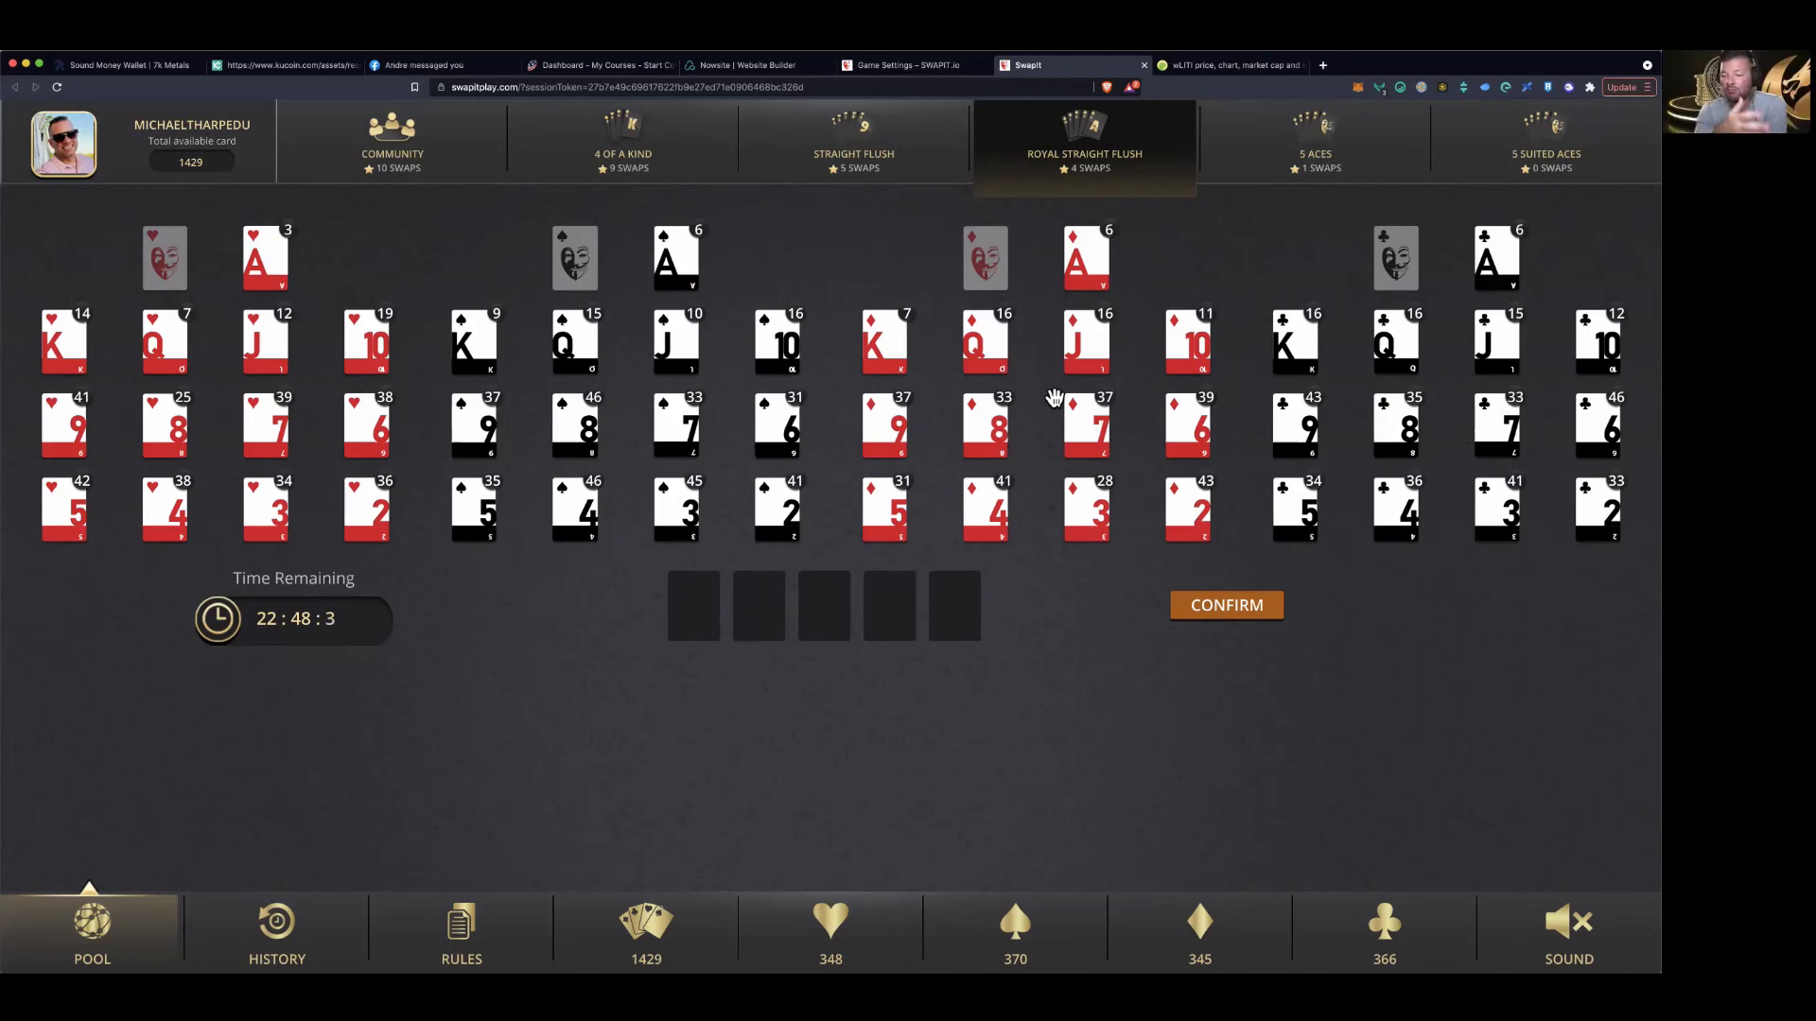
mouse_move(785, 136)
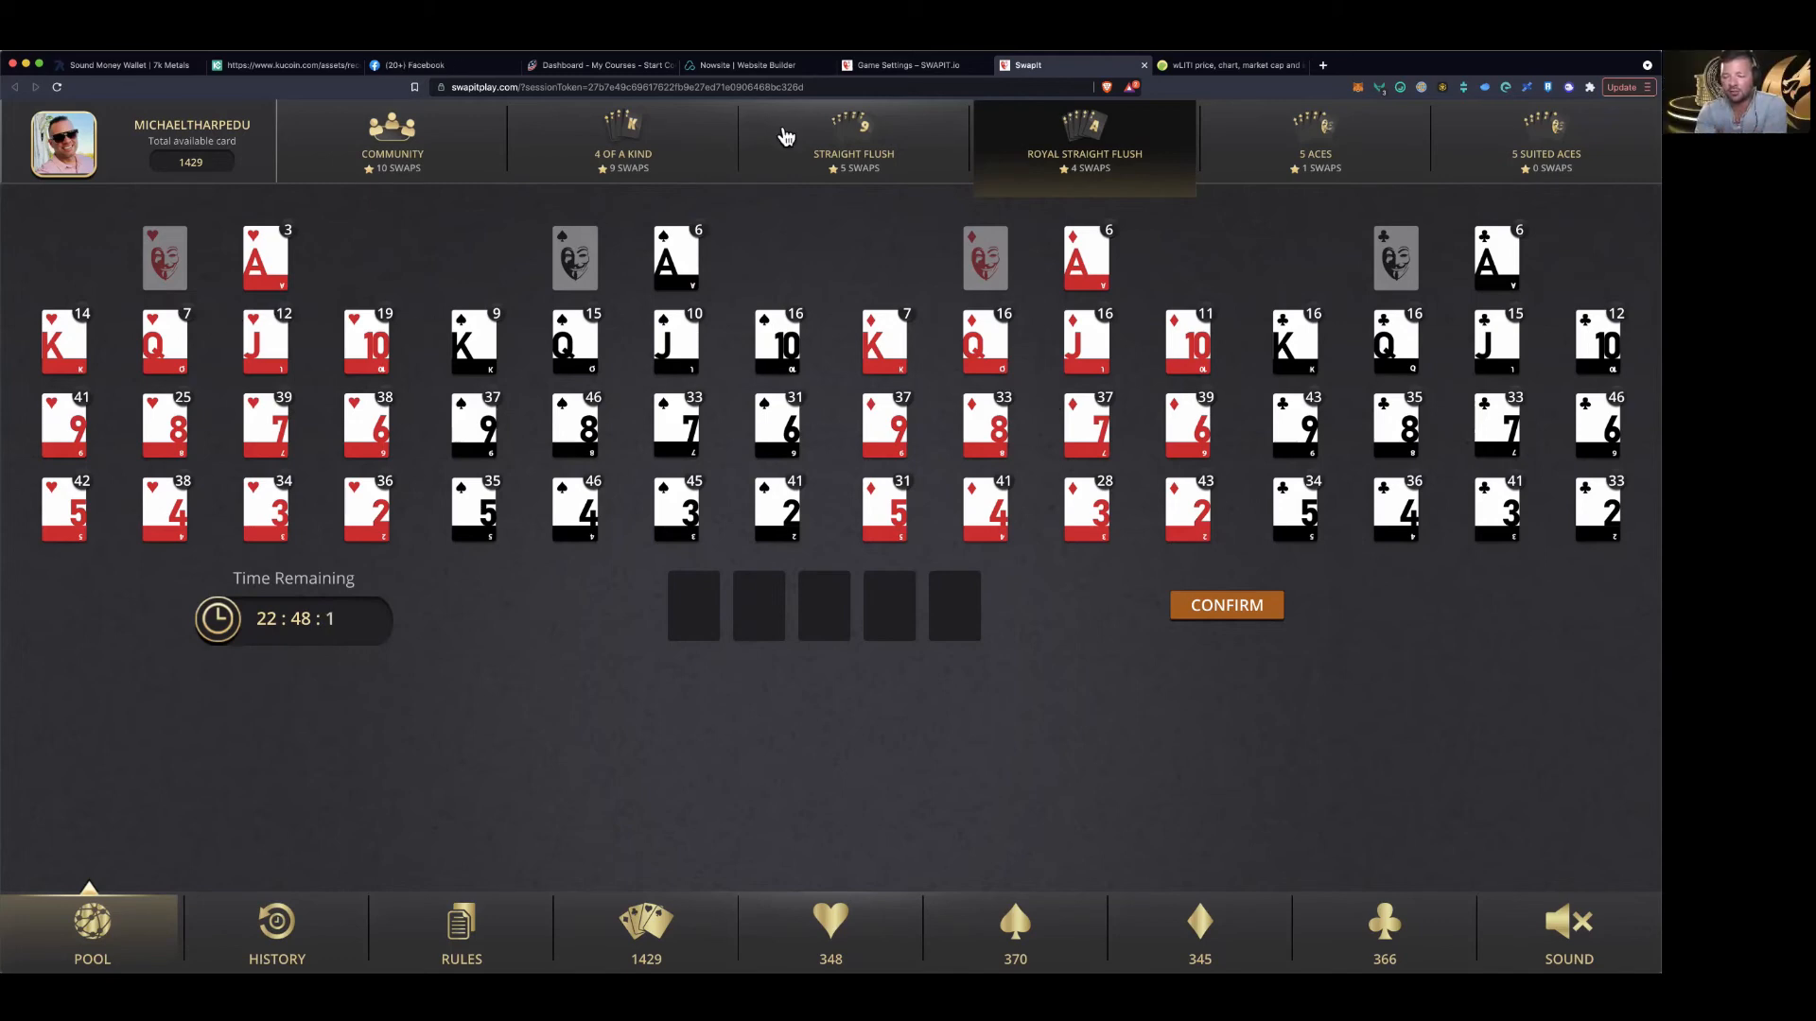